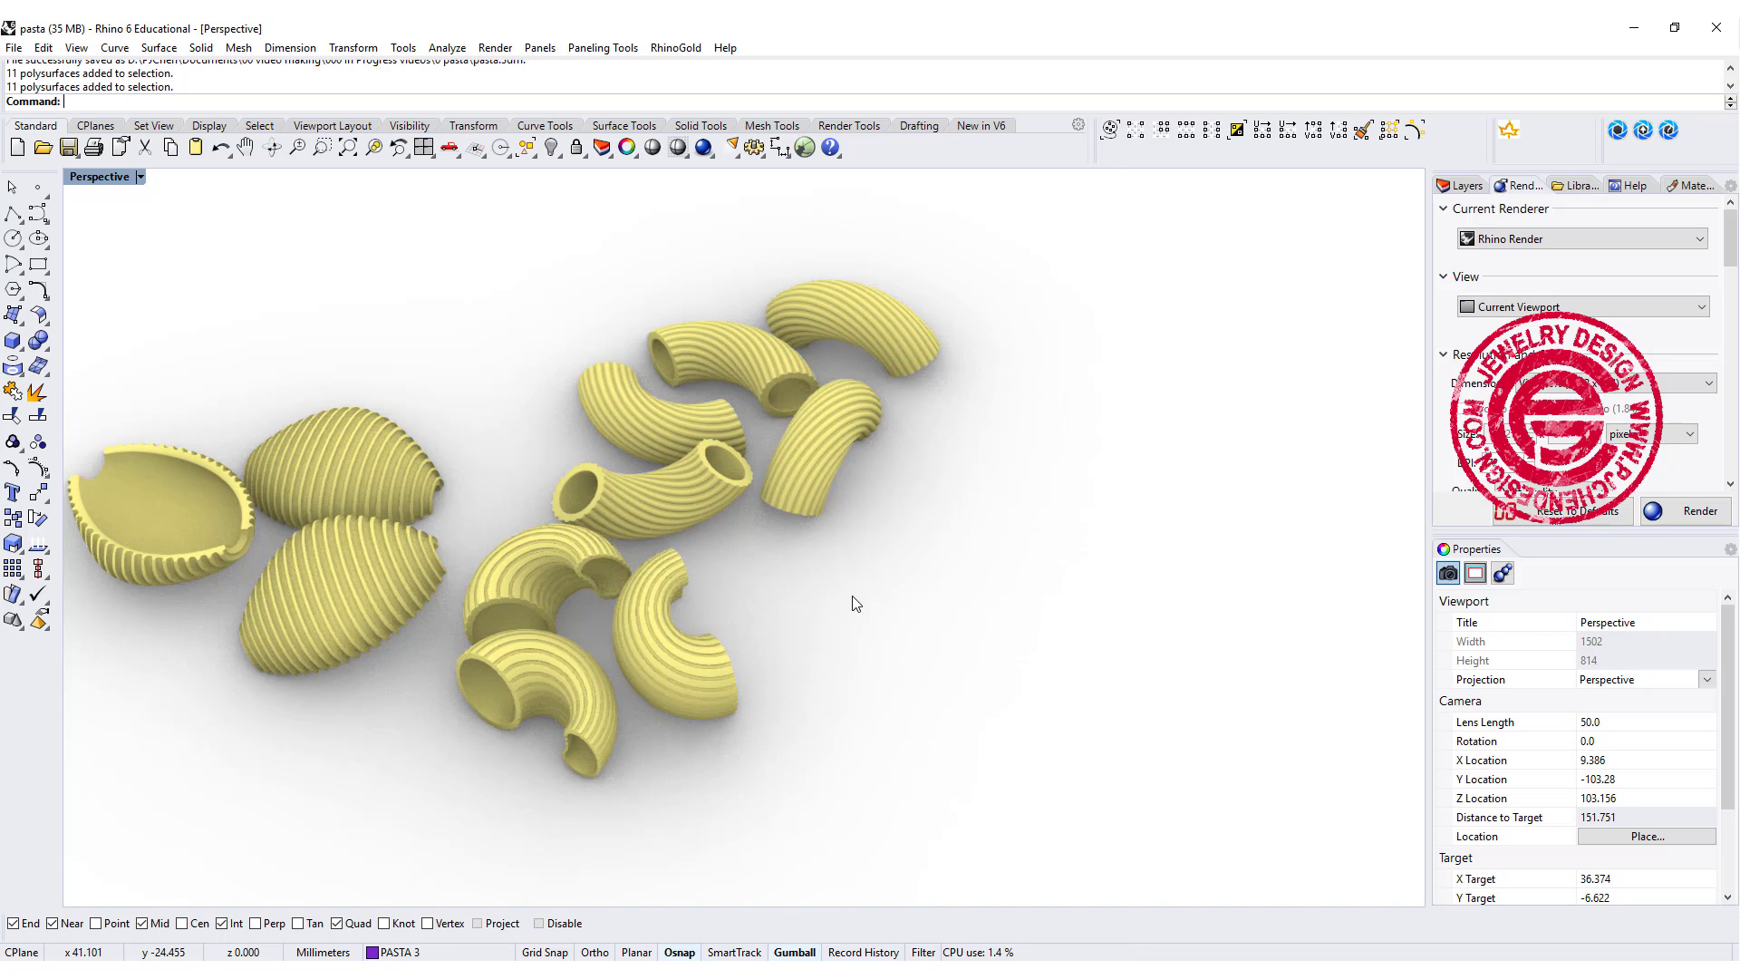
Orbit around the rendered pasta, then view and dismiss the channel's Gold Family membership offer.
drag(854, 603, 952, 584)
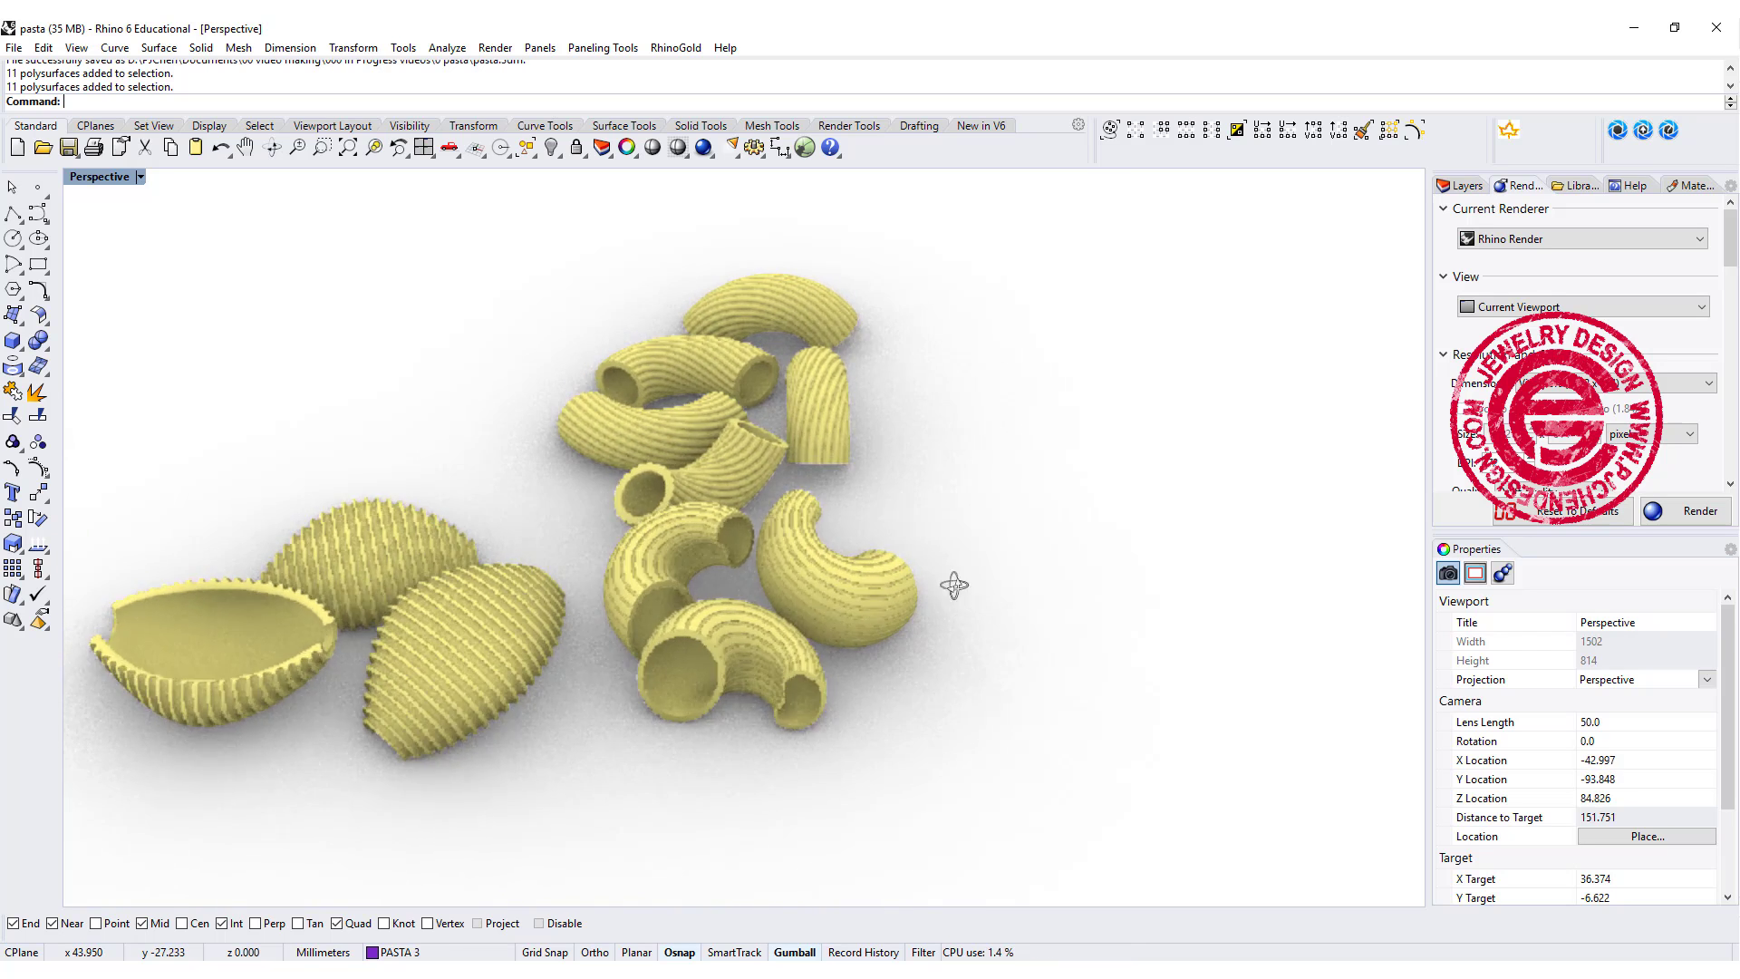
drag(954, 584, 790, 633)
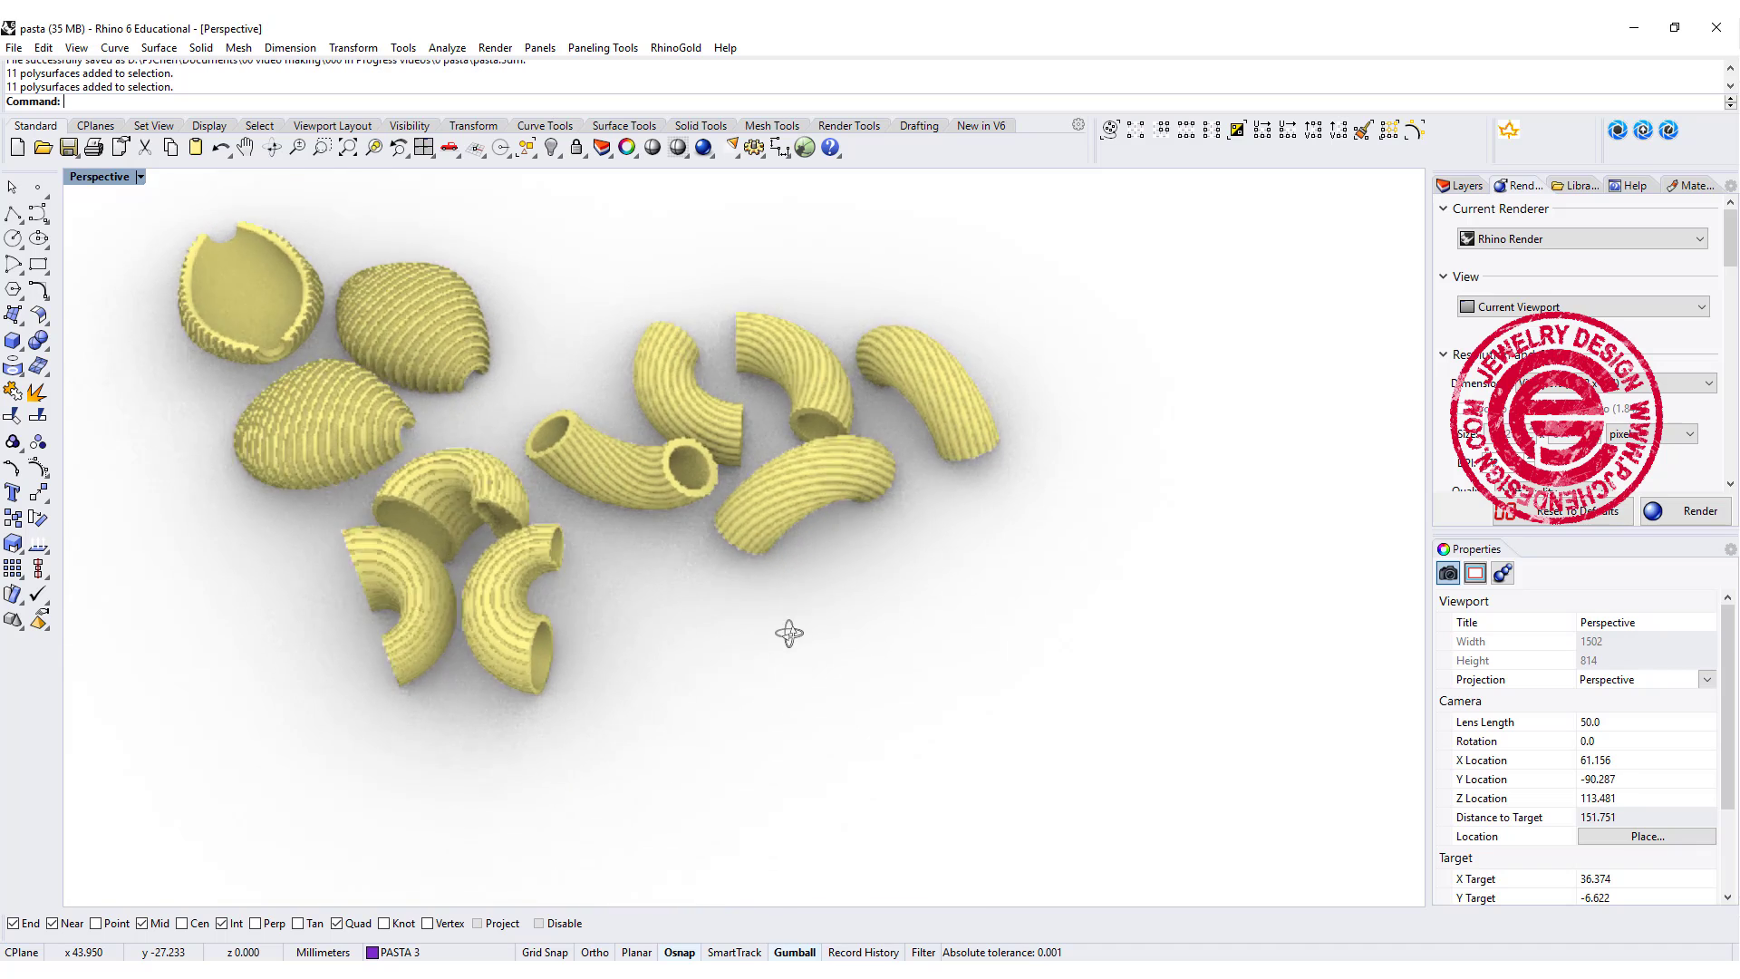
drag(788, 633, 796, 663)
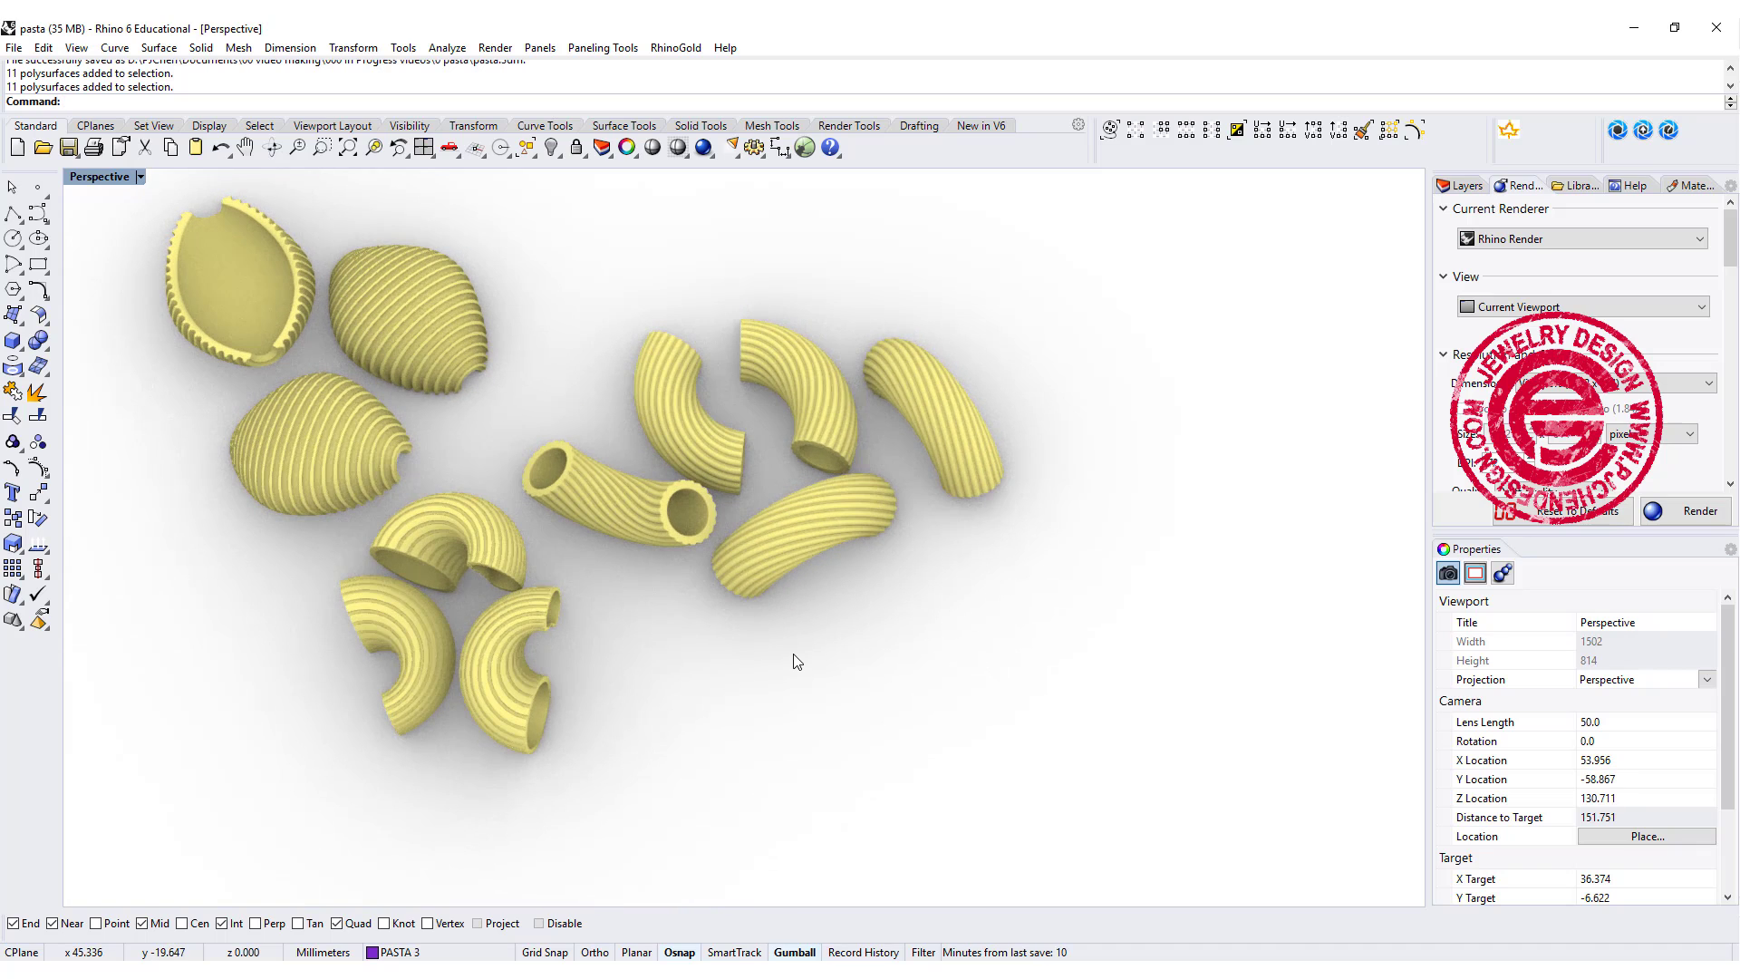
drag(797, 662, 821, 672)
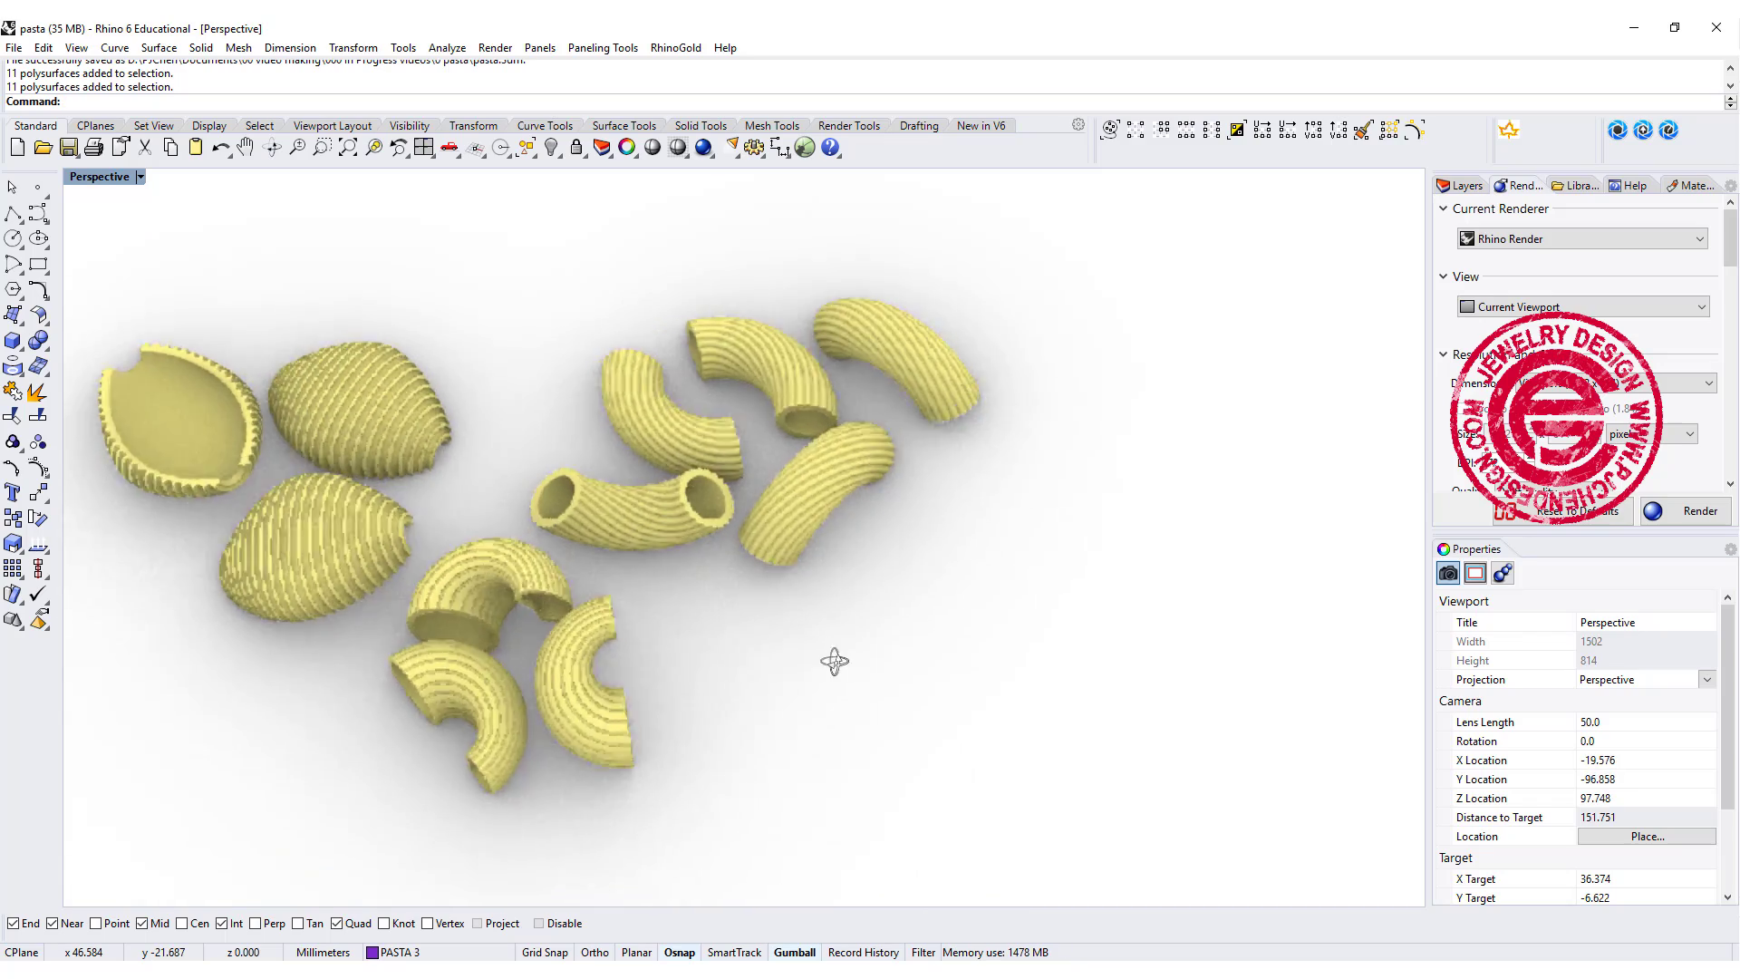
drag(835, 662, 791, 727)
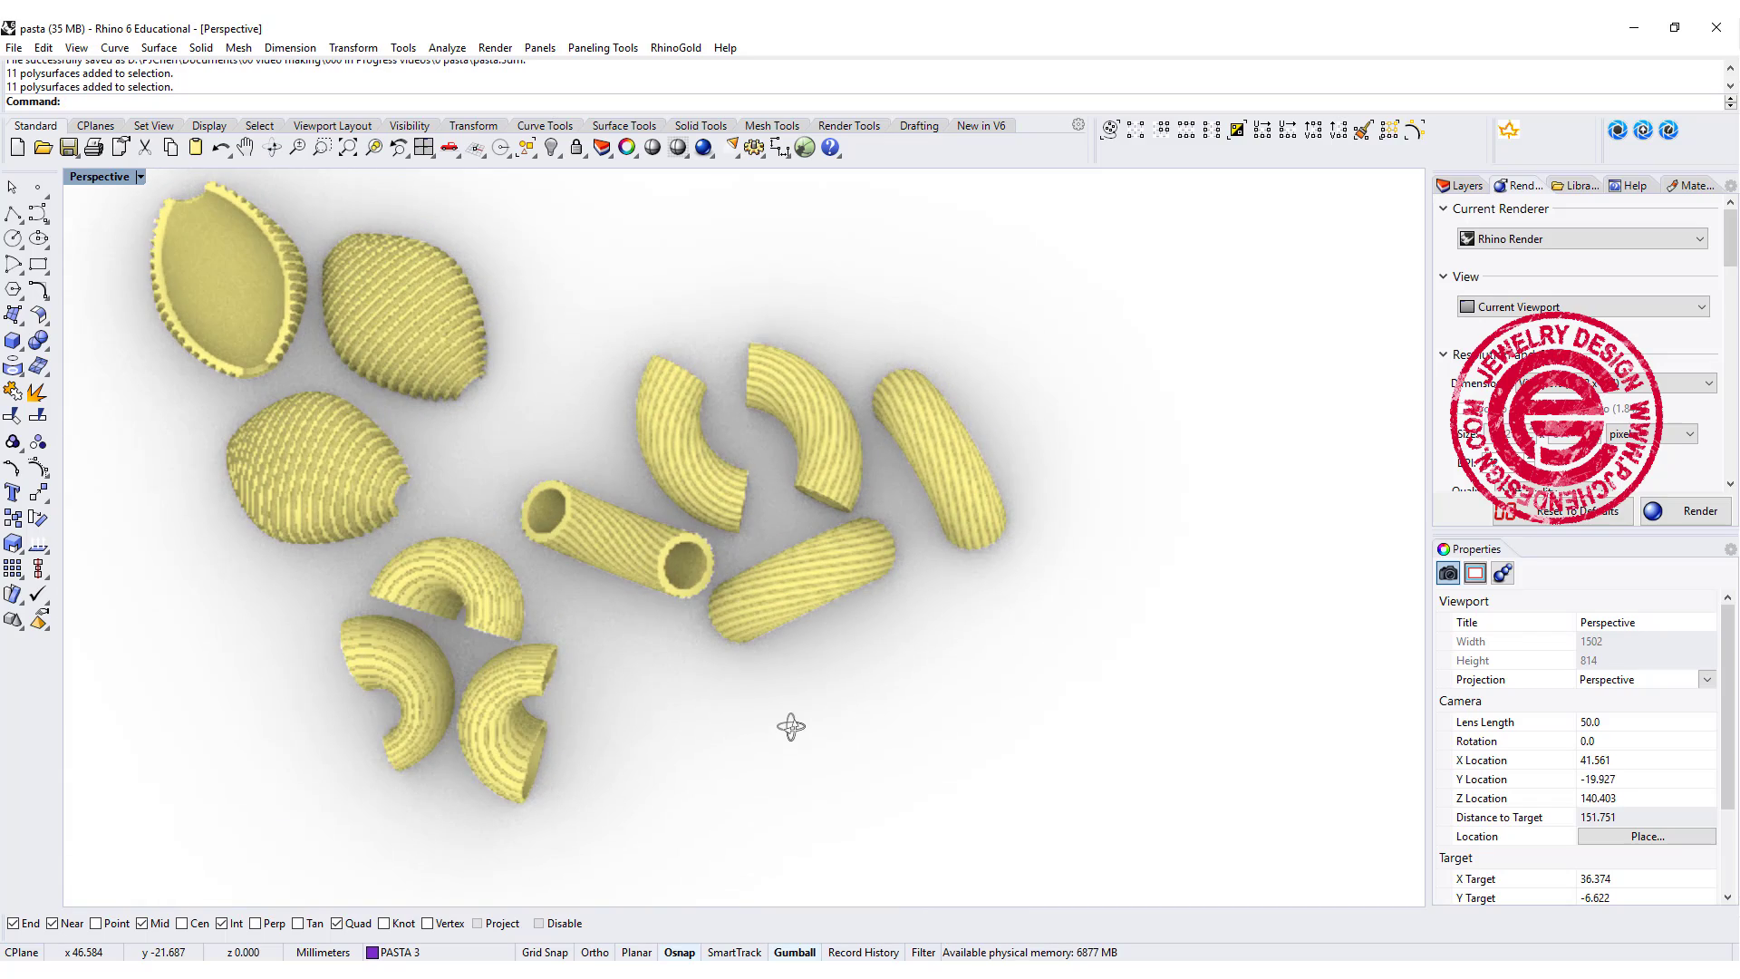
drag(791, 727, 965, 608)
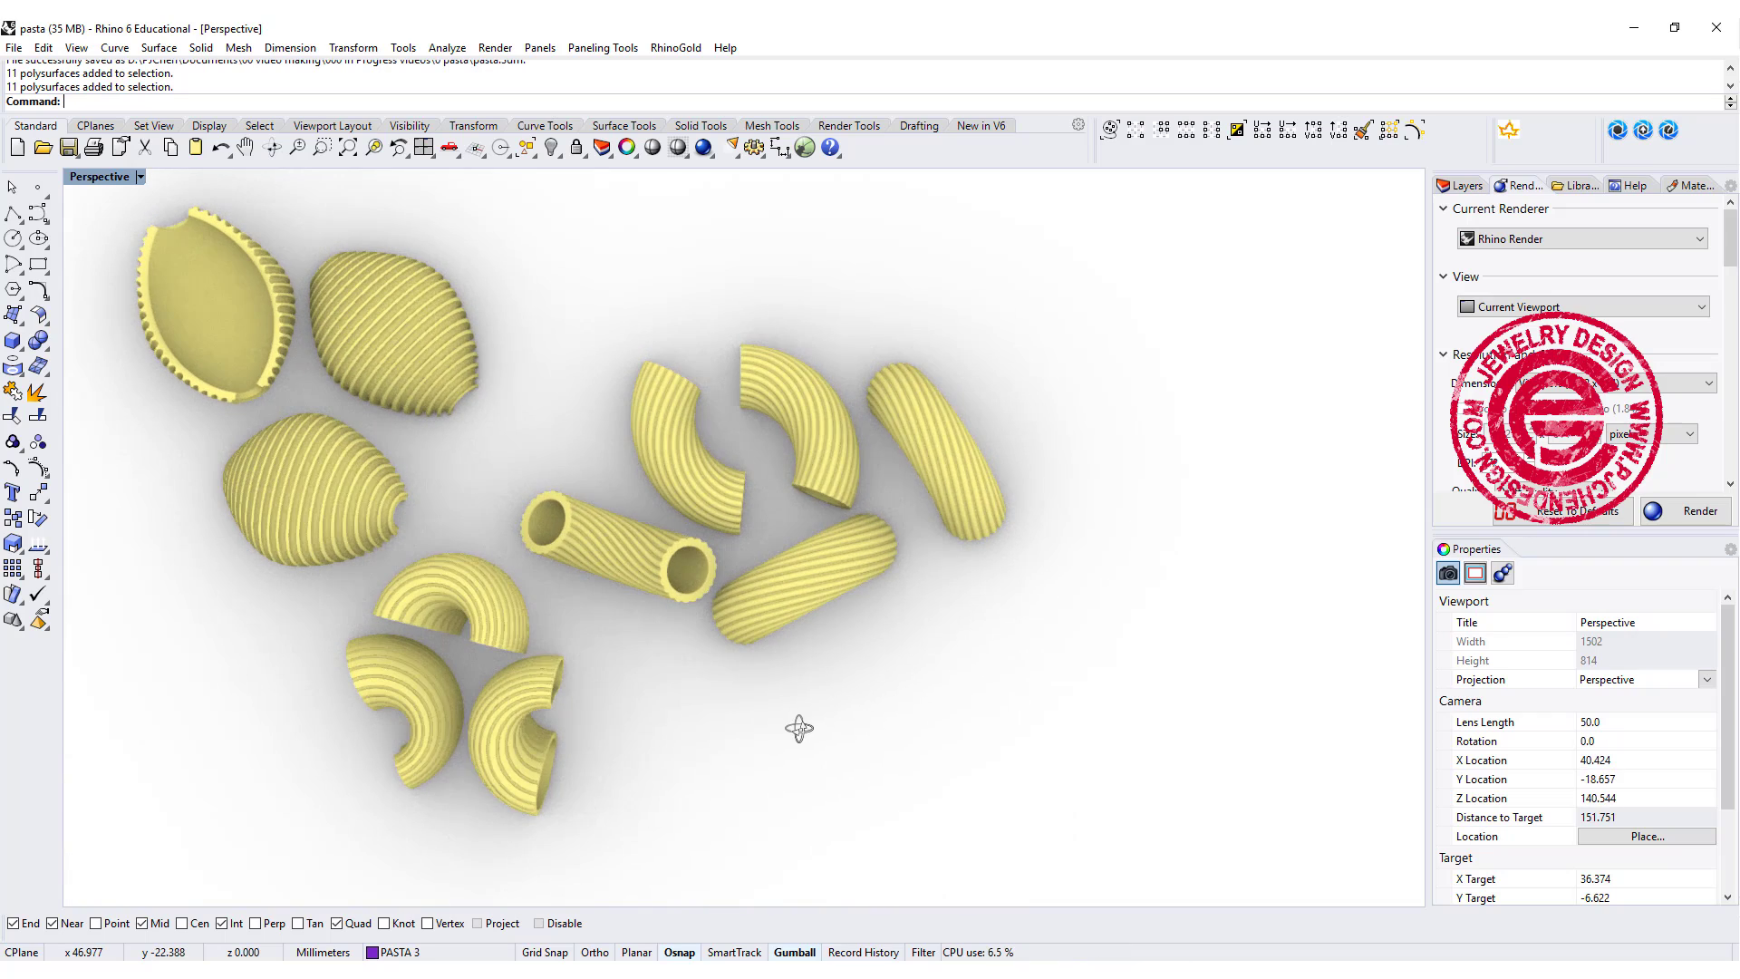
mouse_move(806, 708)
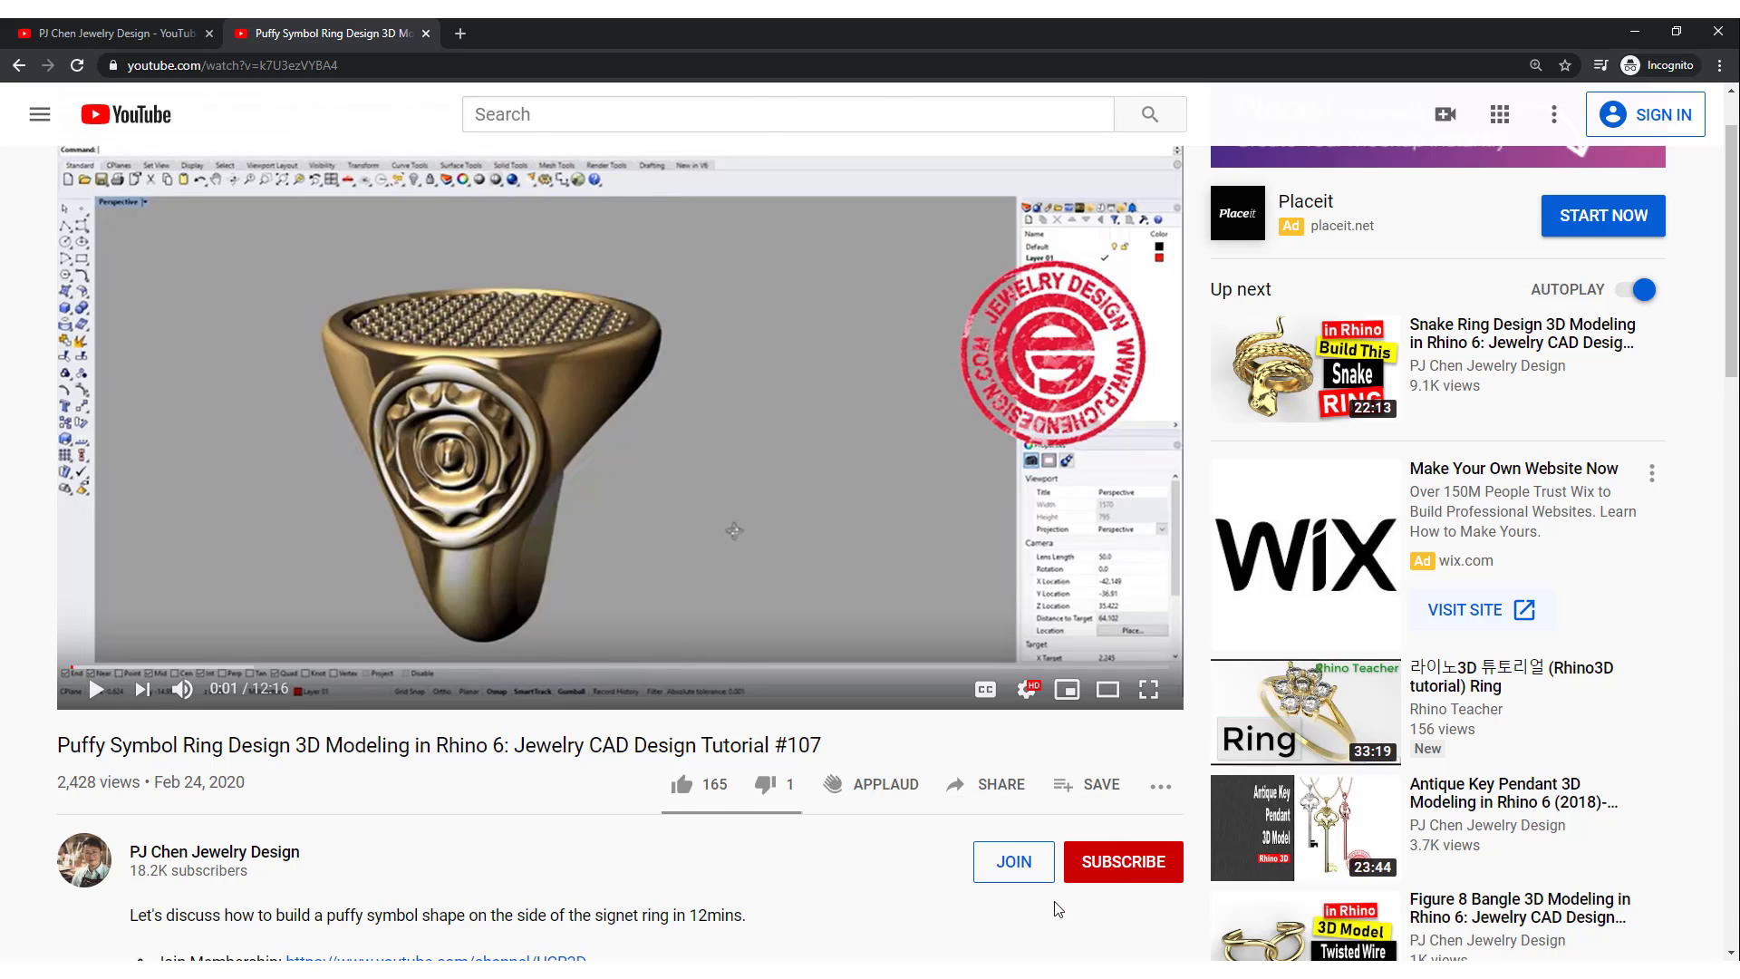
click(1012, 861)
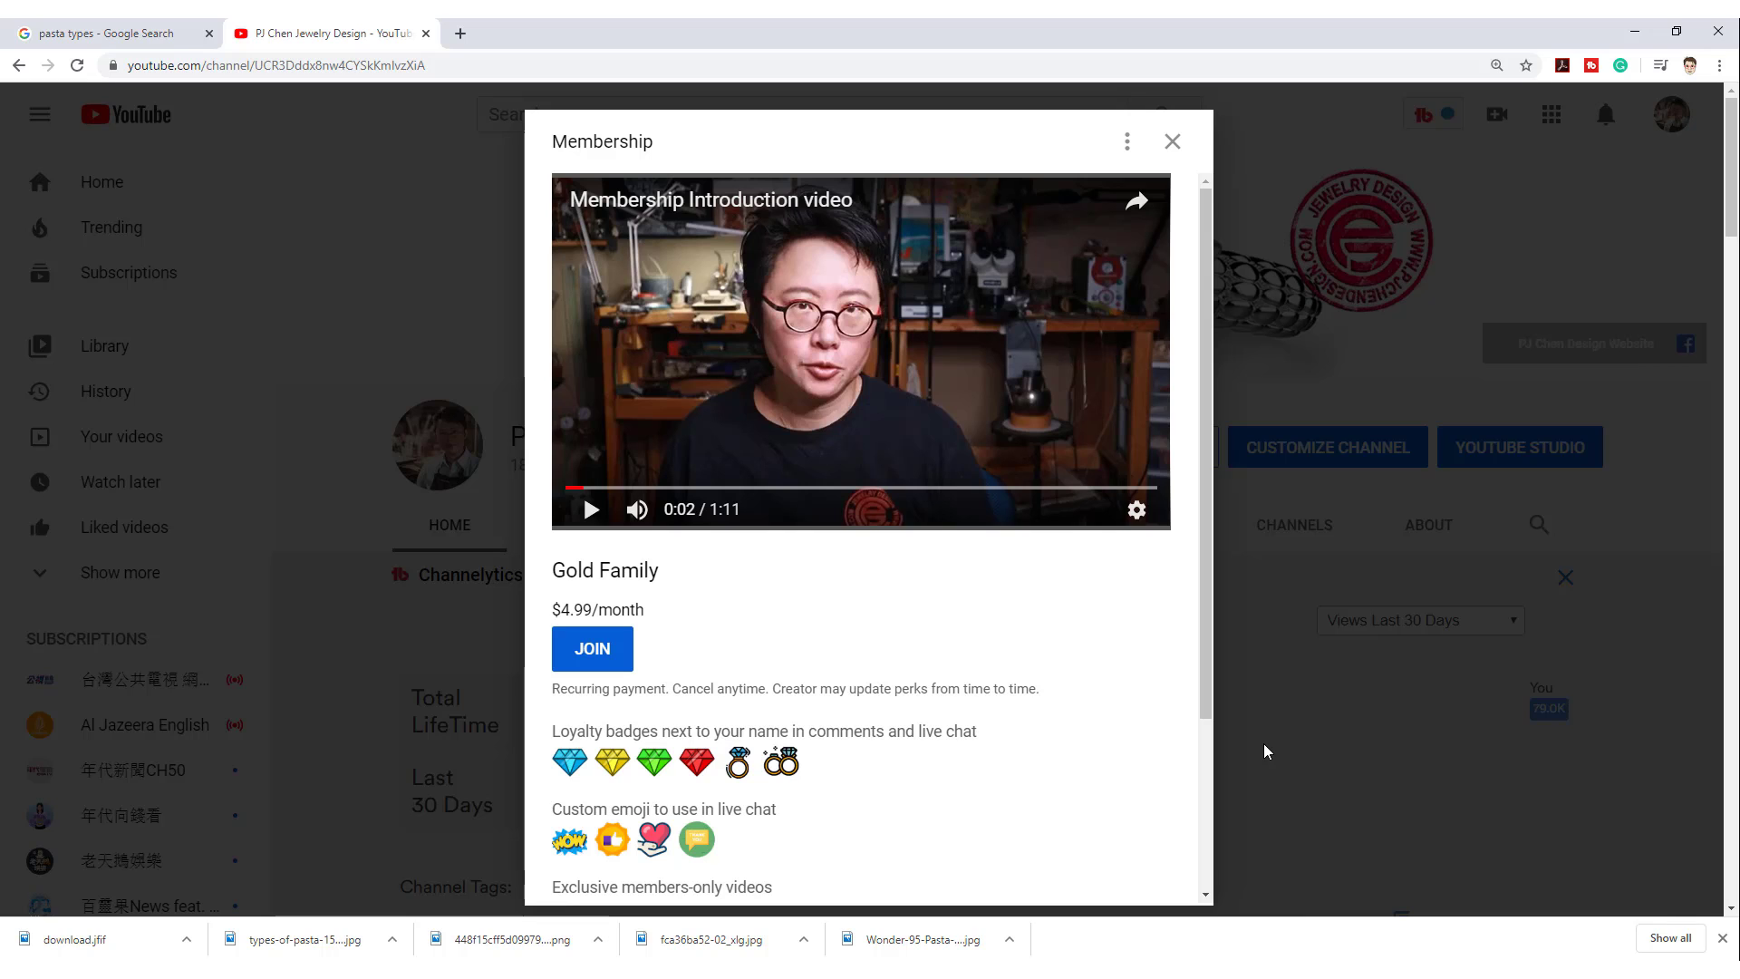
click(105, 32)
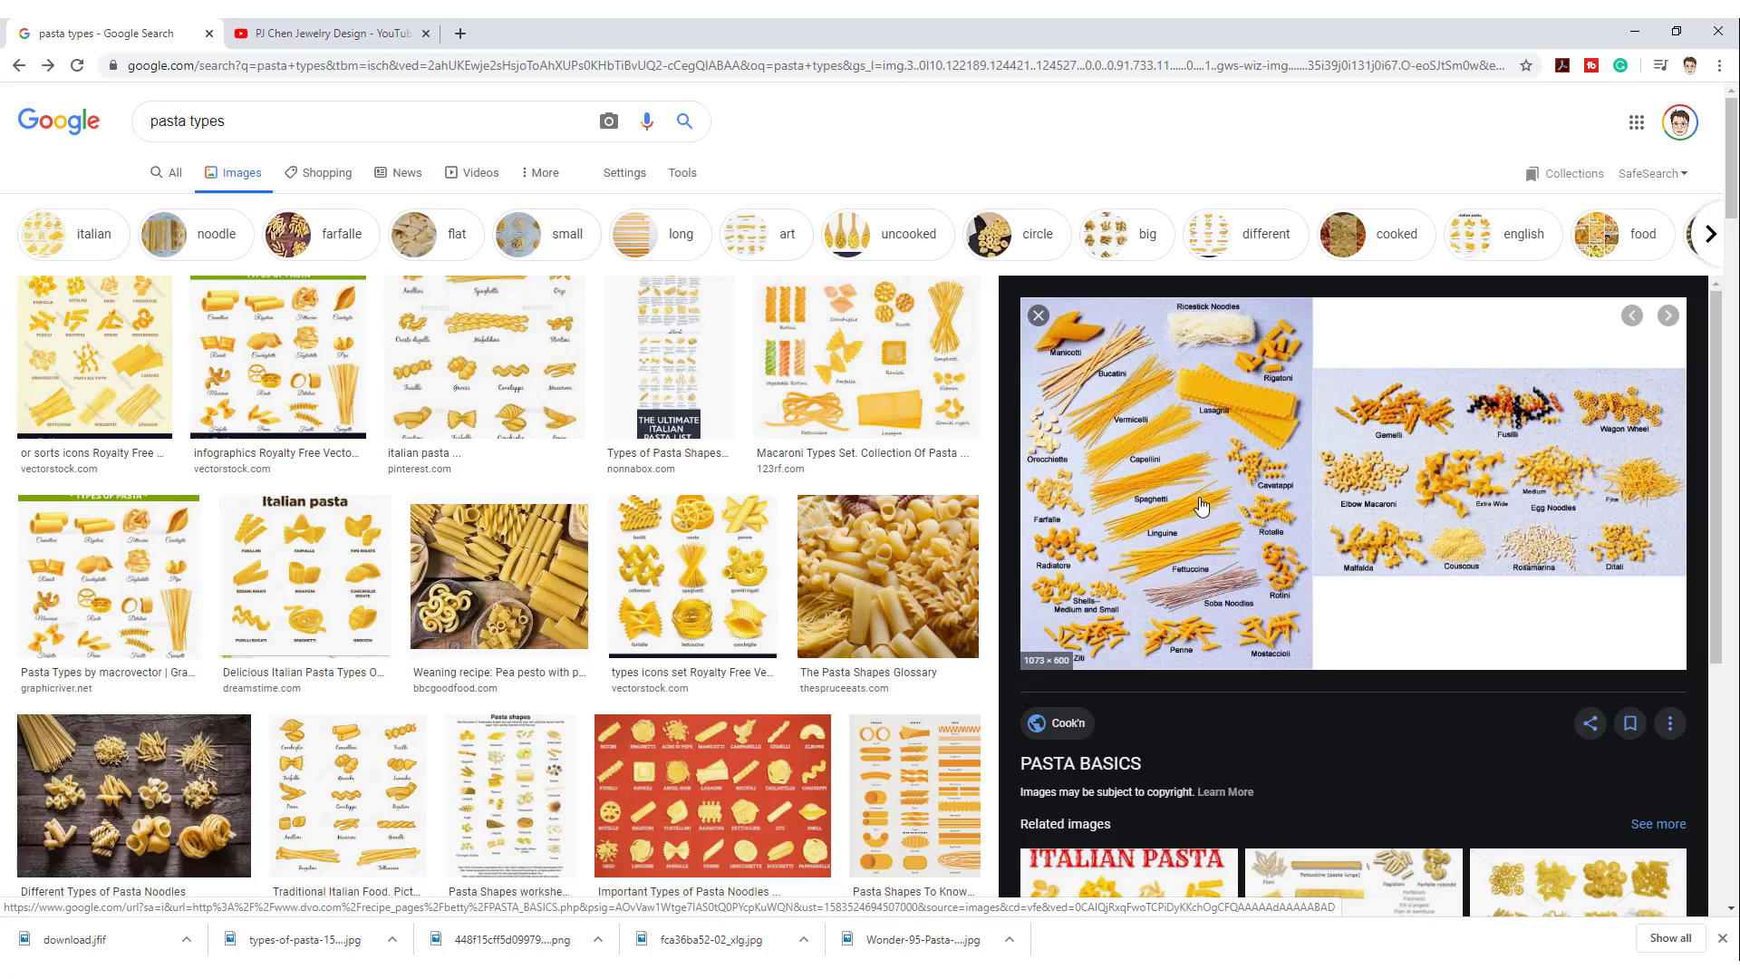
scroll(down, 3)
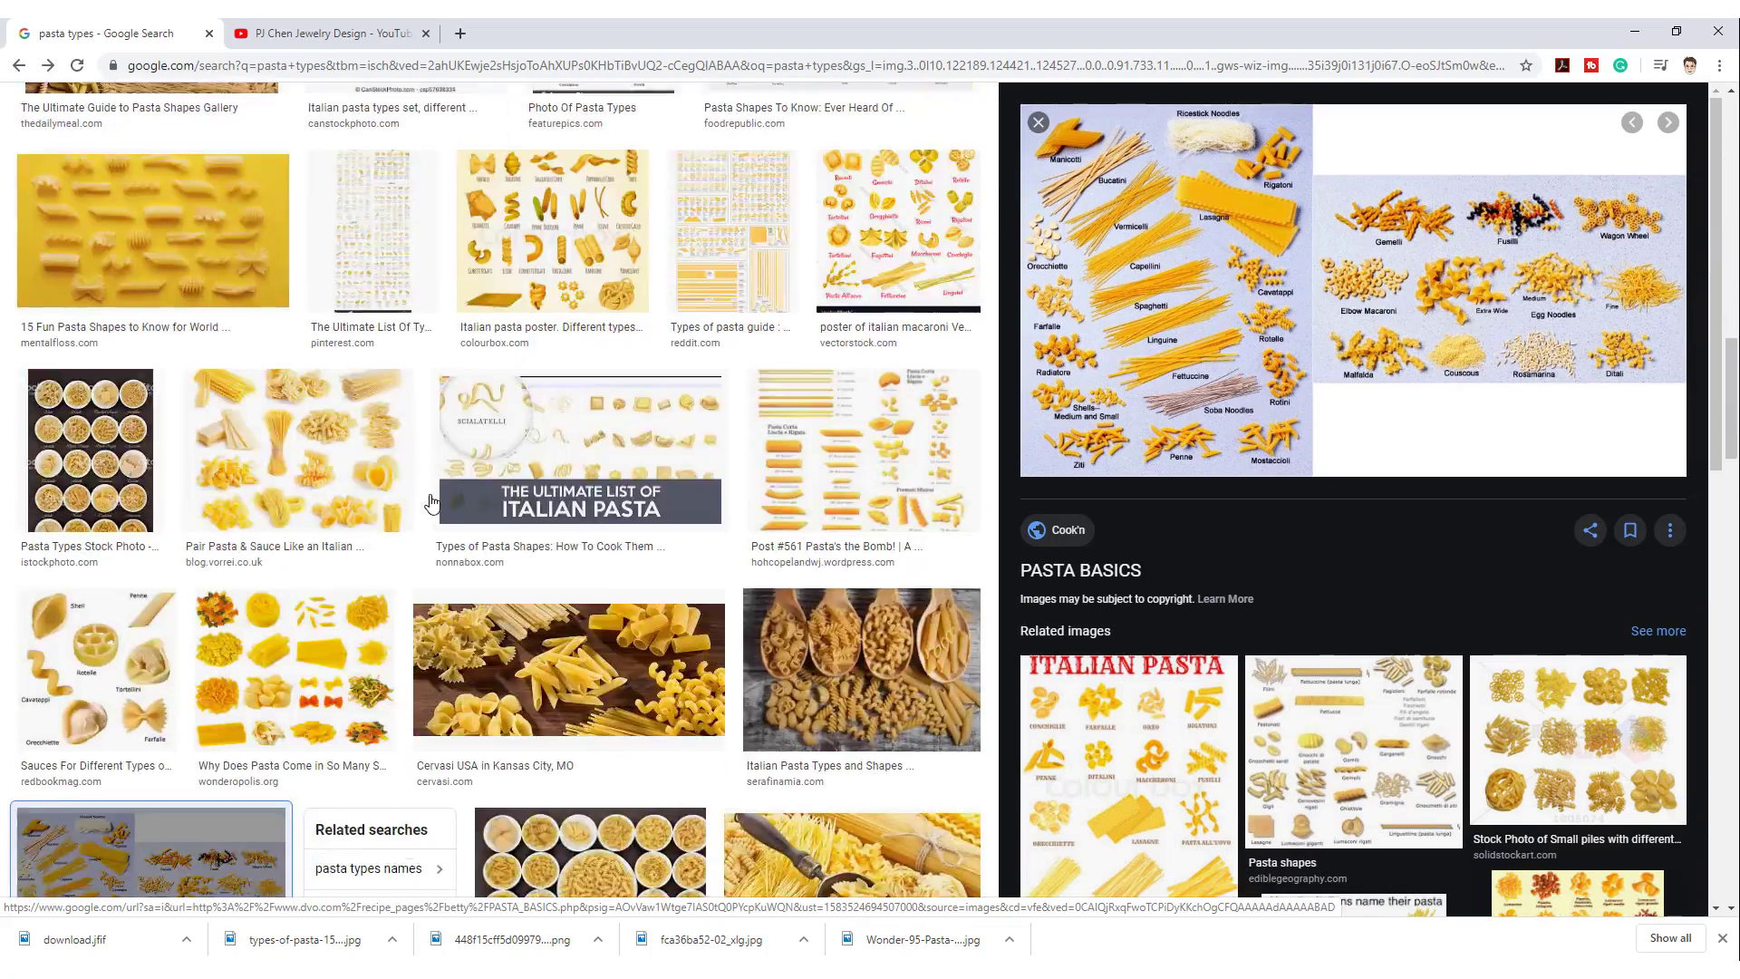
scroll(down, 3)
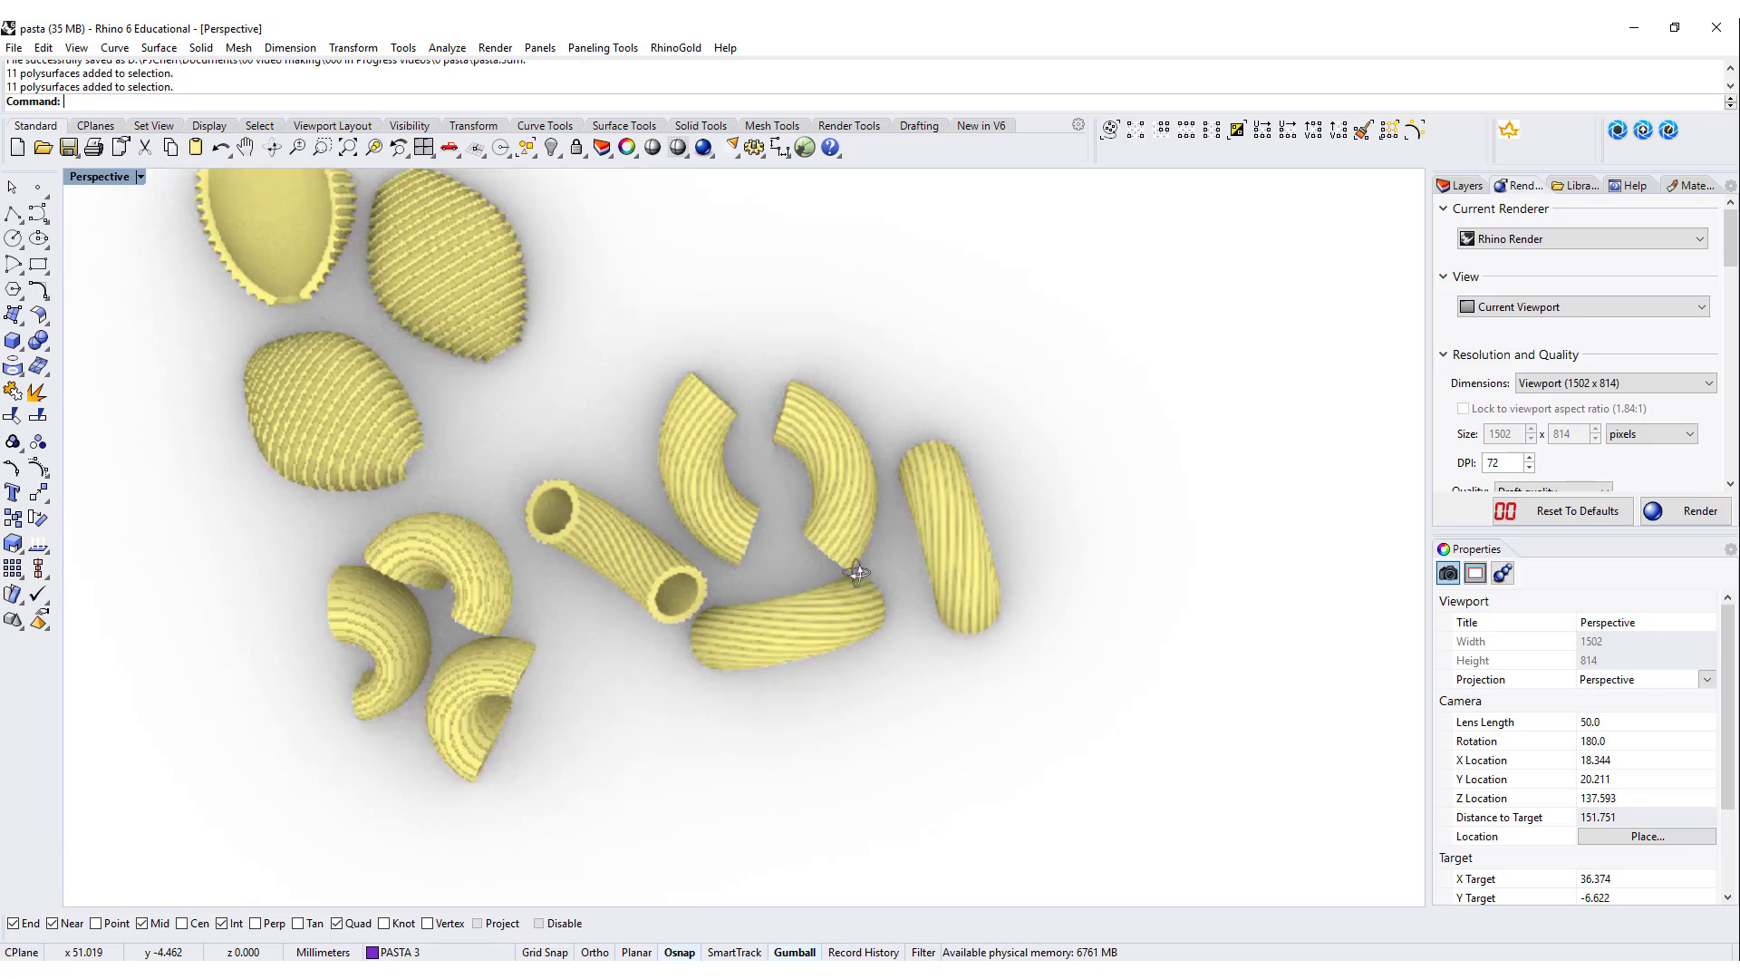
drag(860, 573, 978, 500)
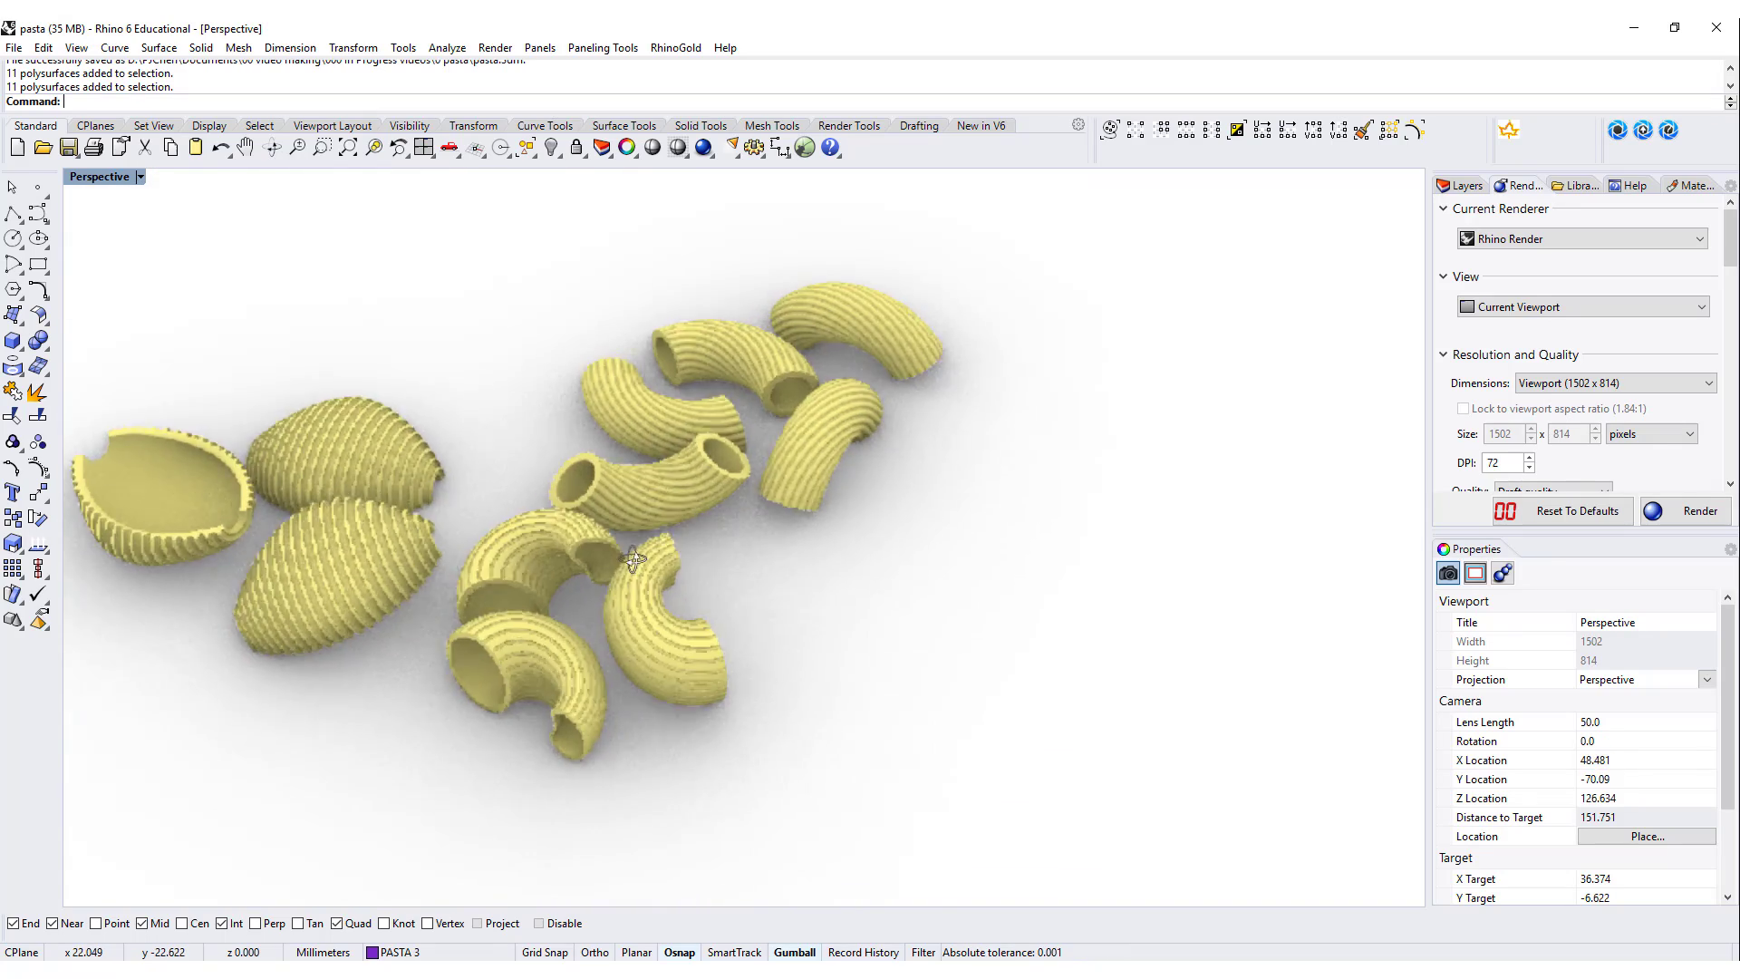
drag(633, 558, 804, 549)
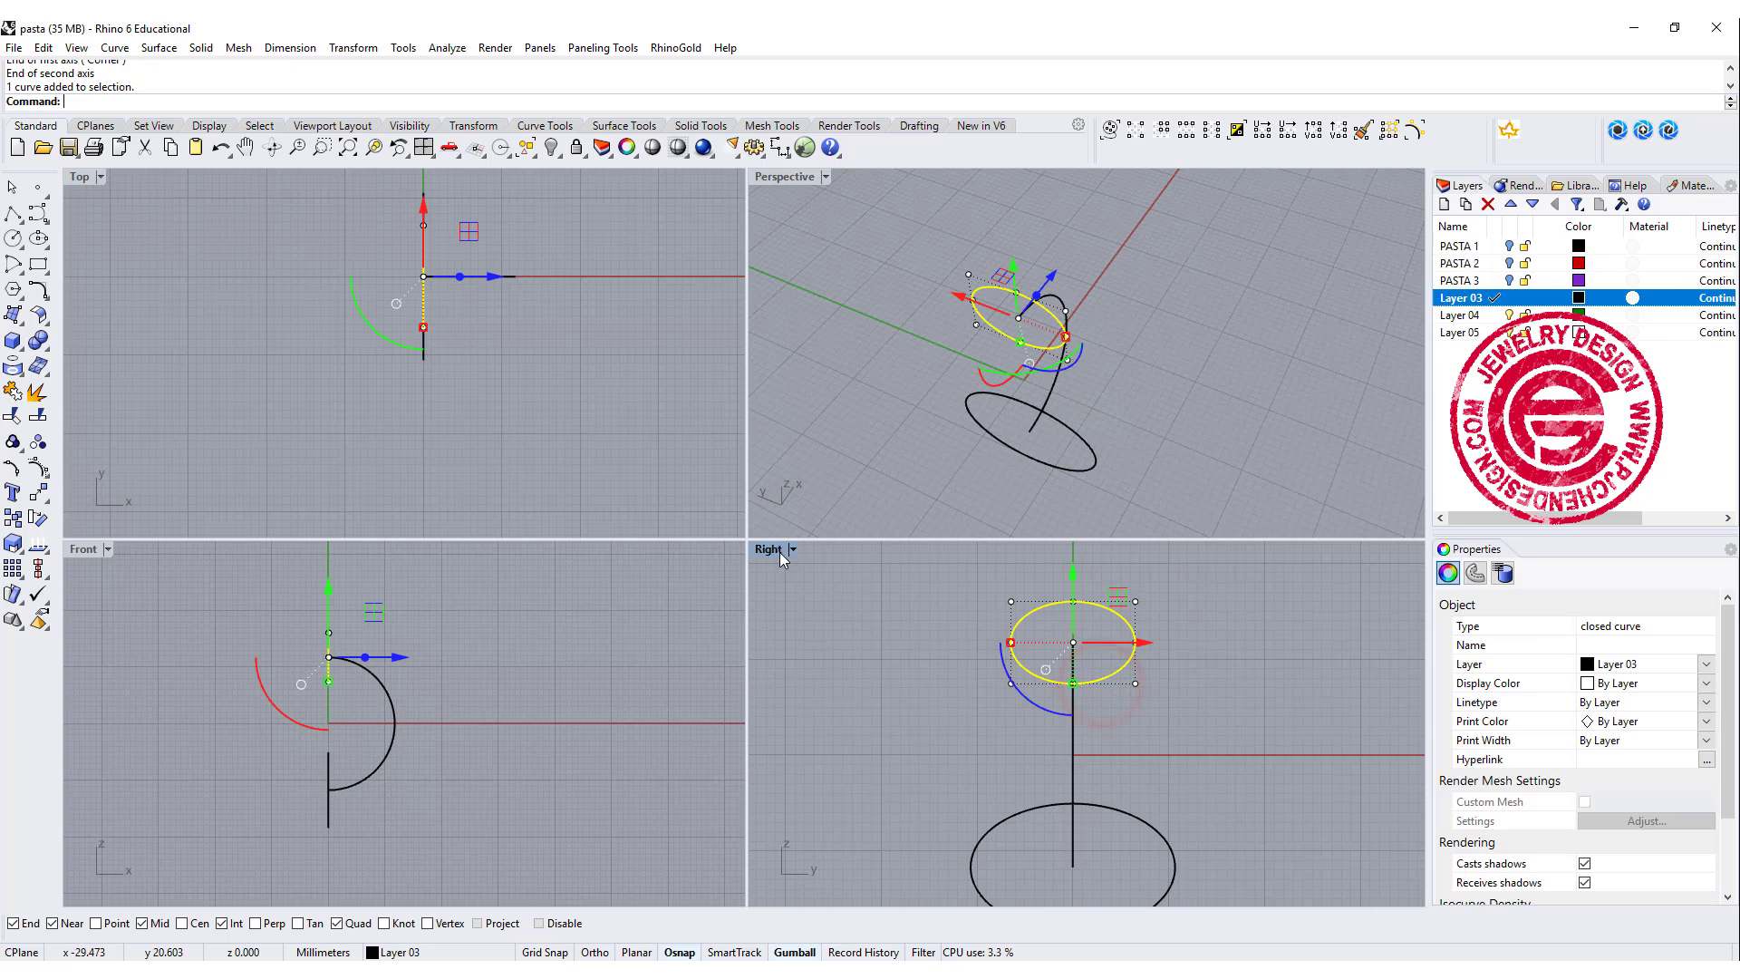
Maximize the Right viewport to fill the window.
double_click(766, 549)
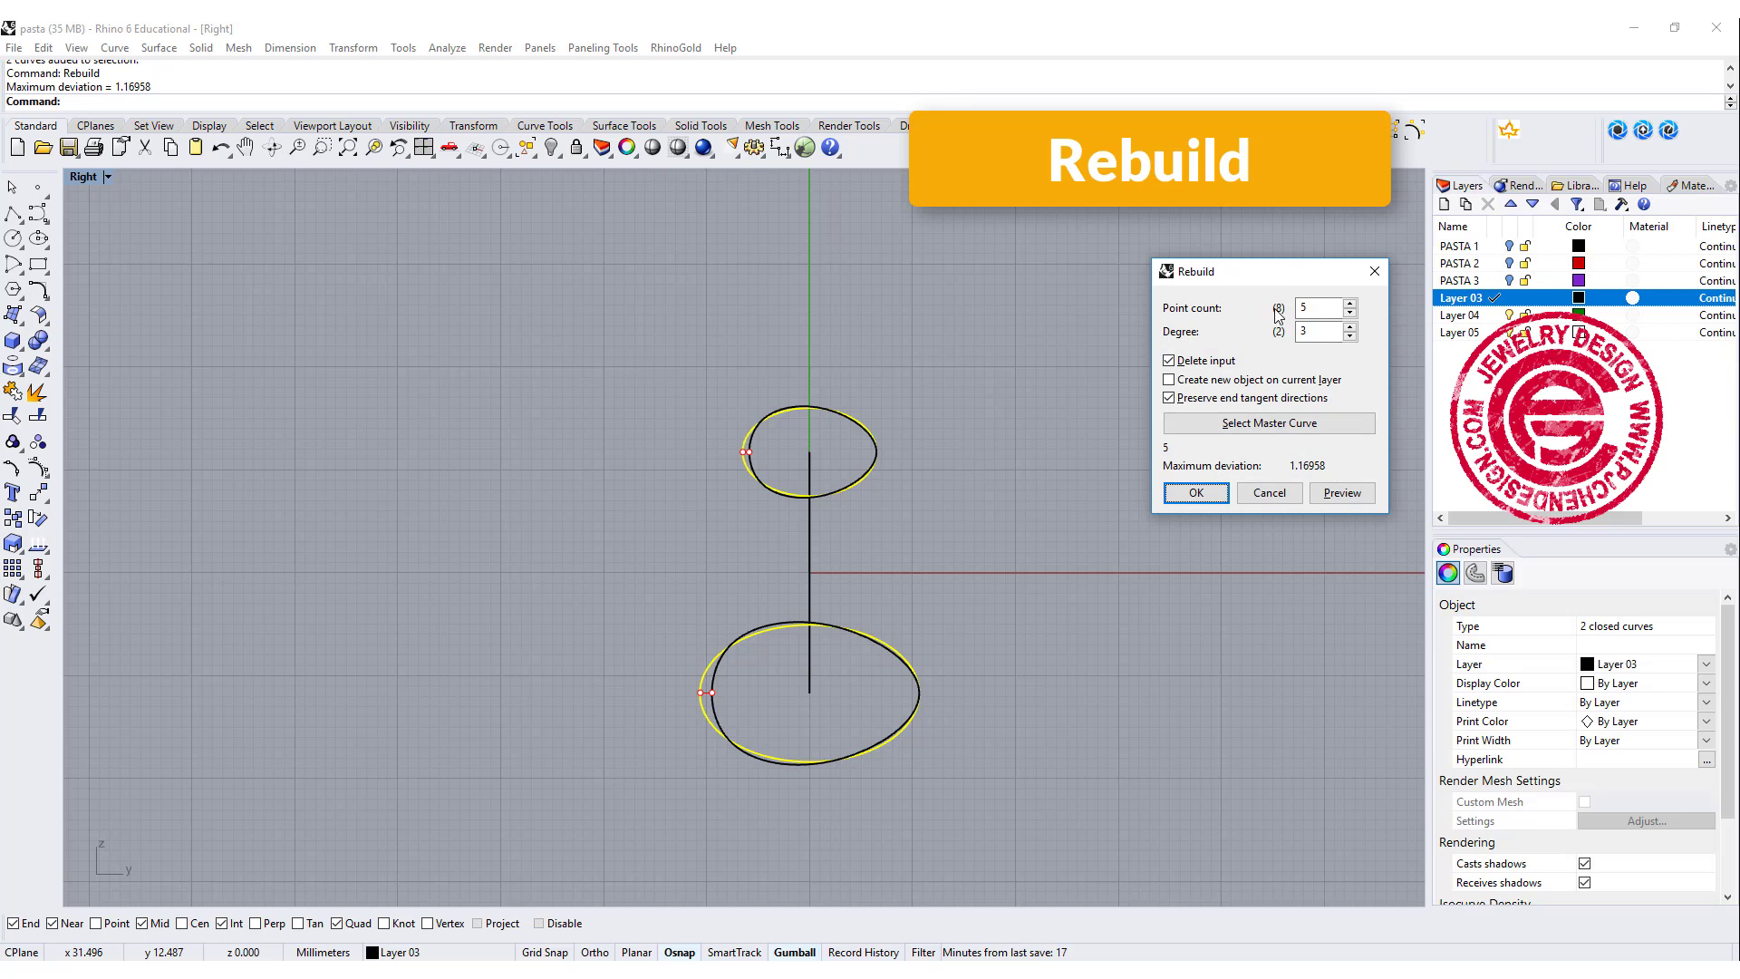
Rebuild both ellipses with a point count of 8.
text(8)
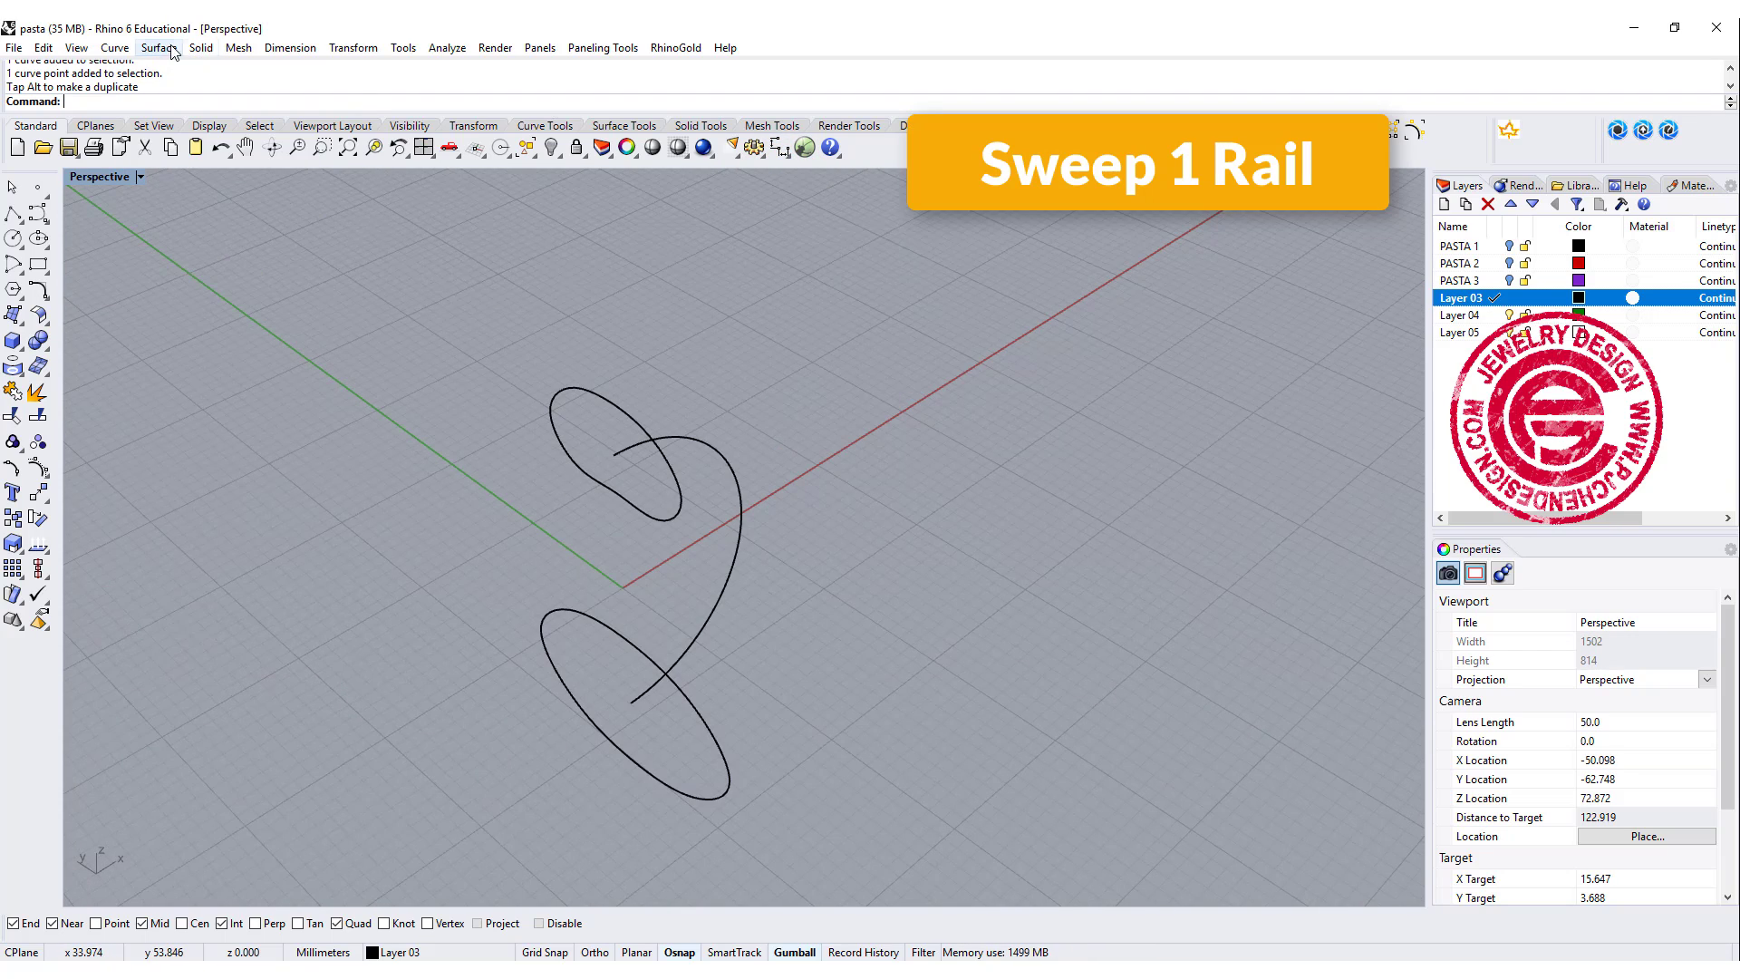
Sweep a tube along the rail, widen its base profile, then delete the tube surface.
click(157, 48)
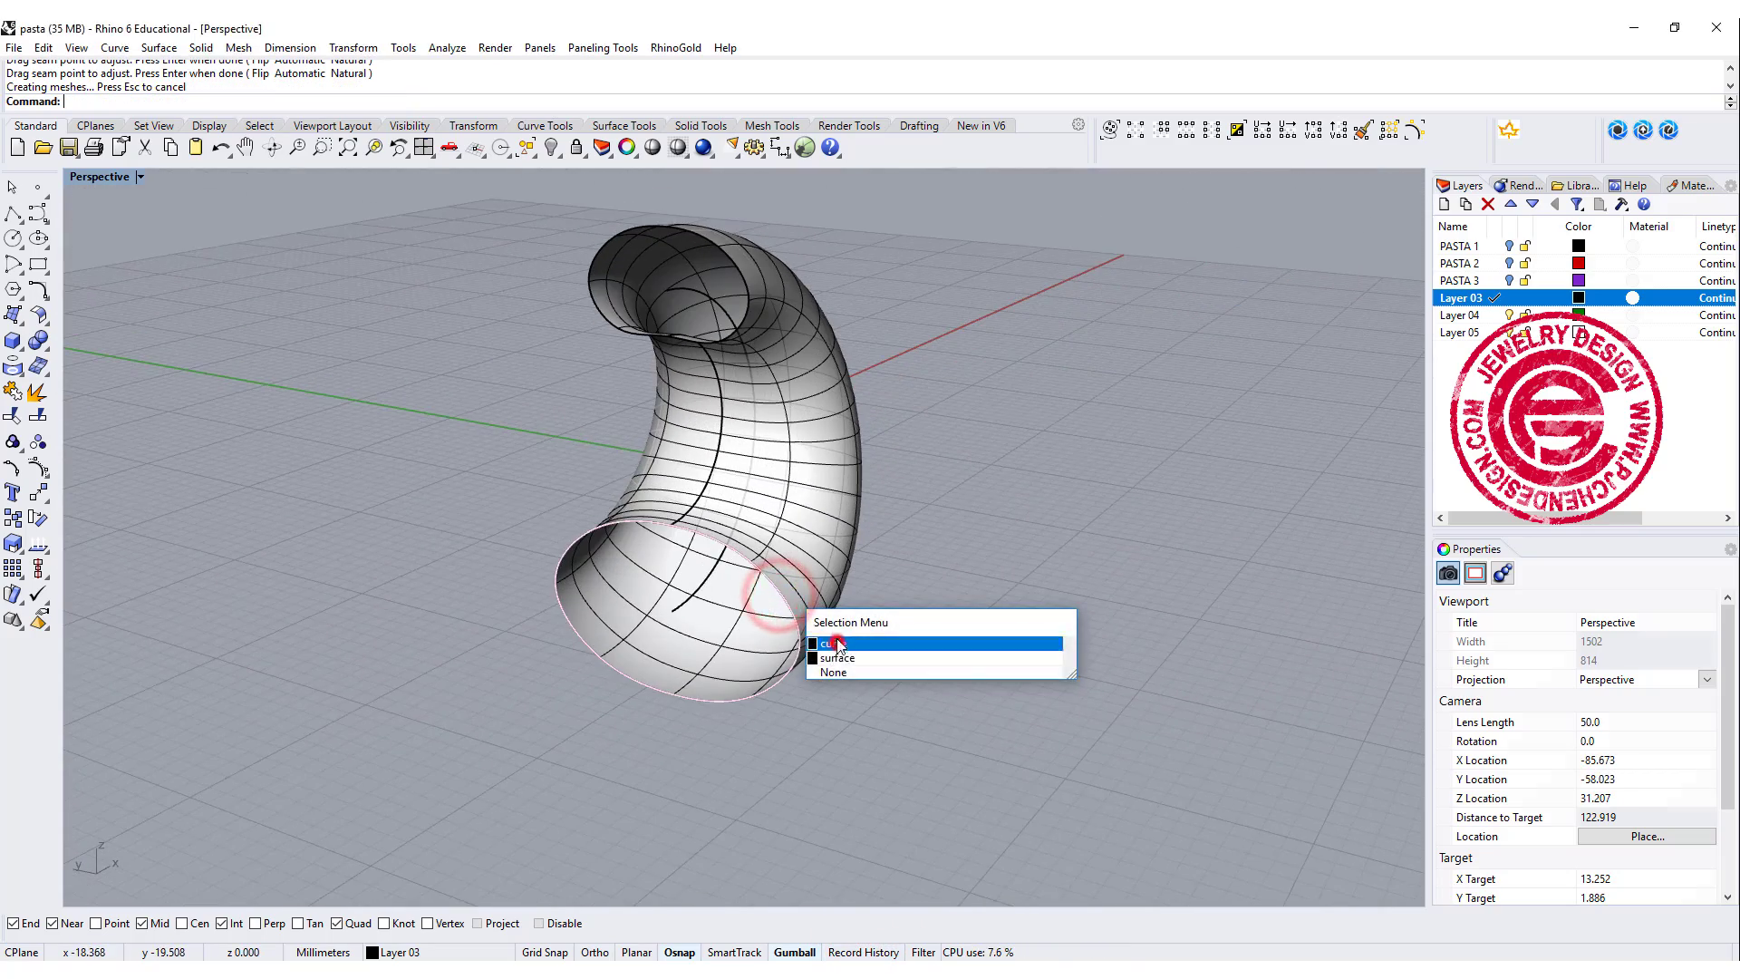
click(838, 643)
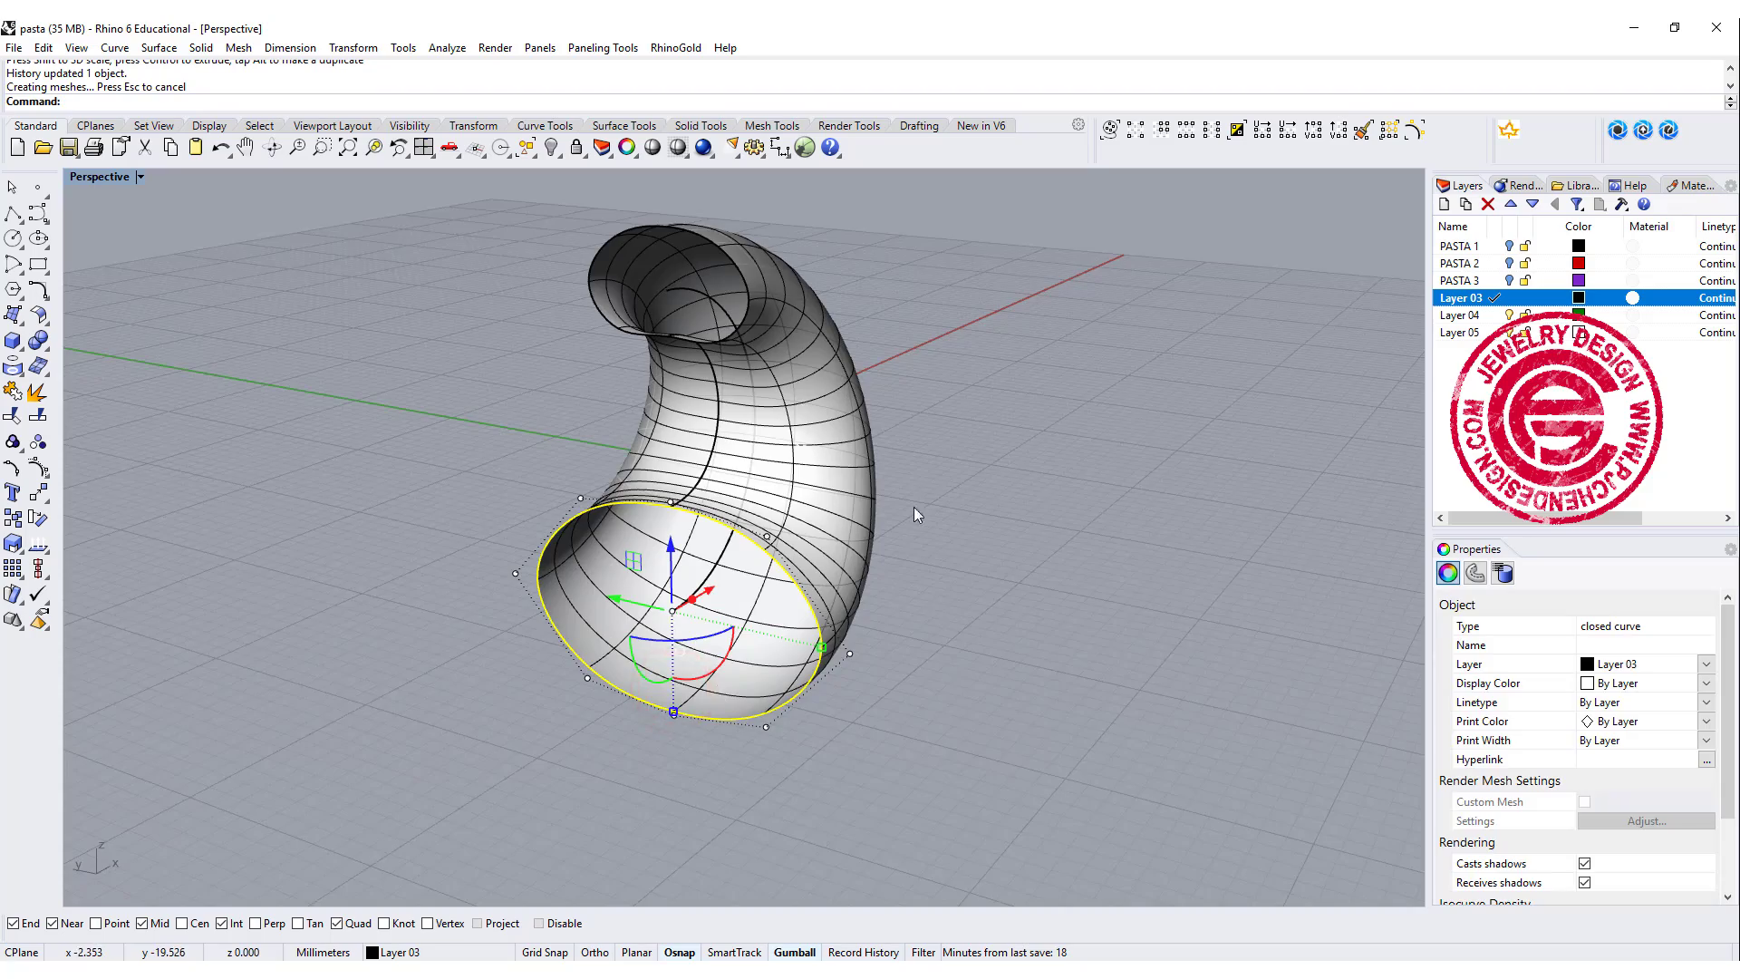
drag(916, 514, 970, 488)
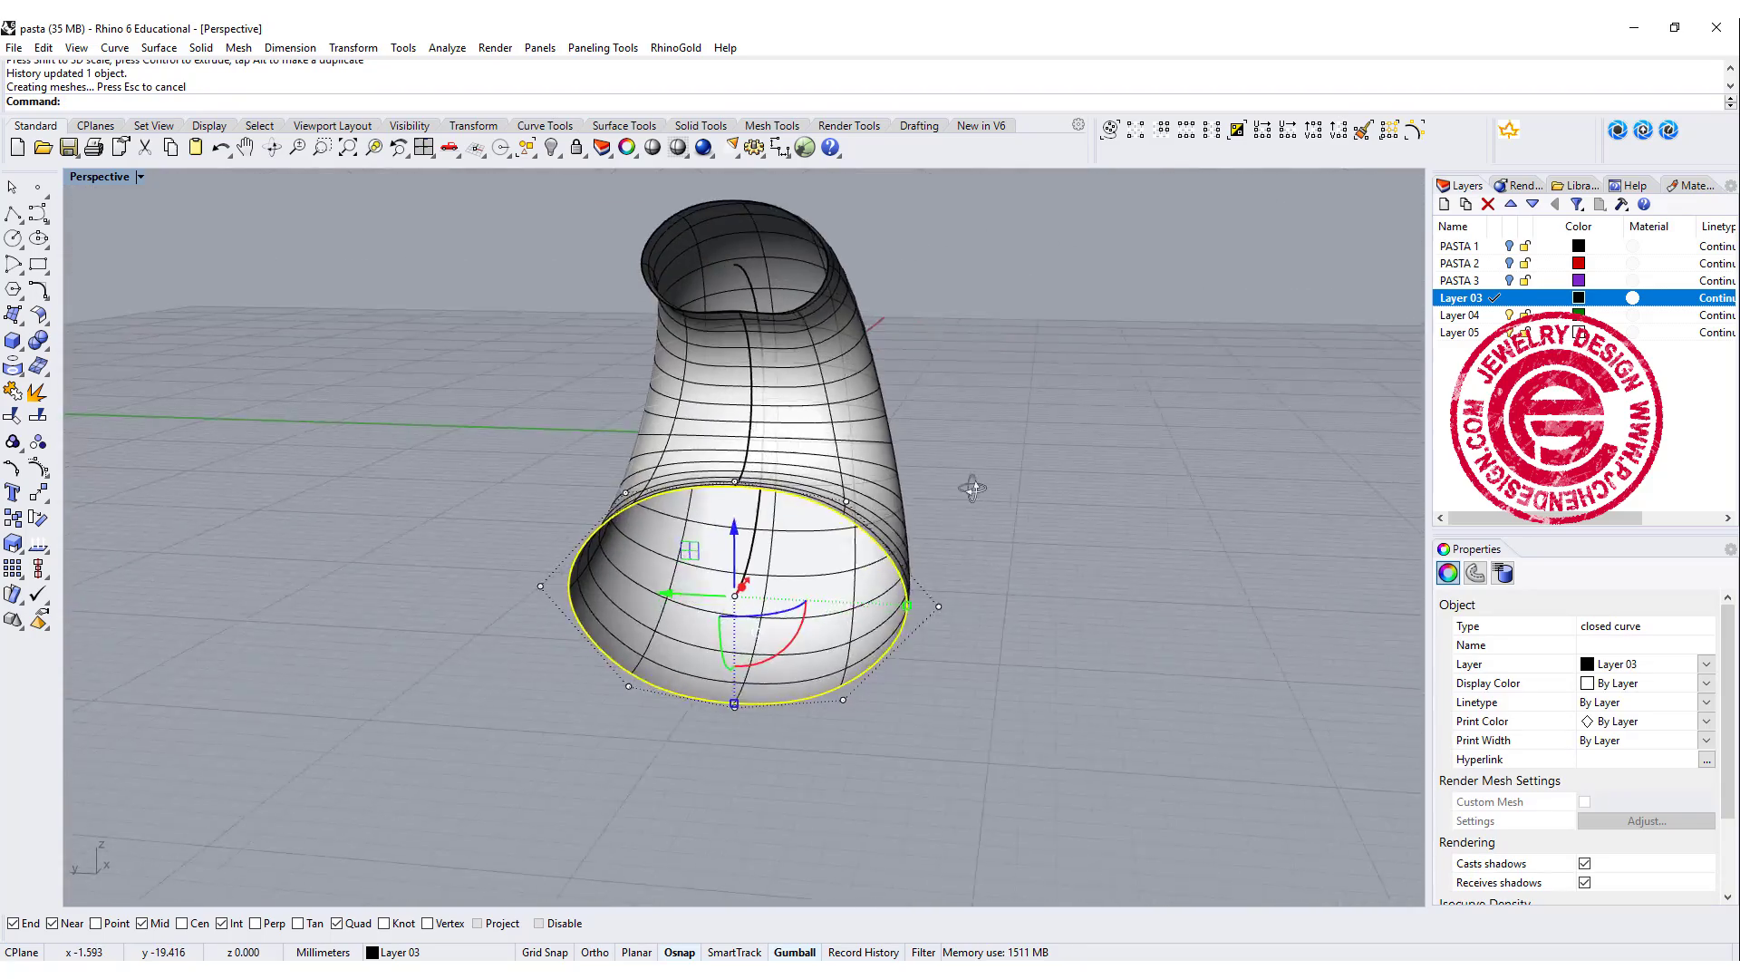
click(711, 366)
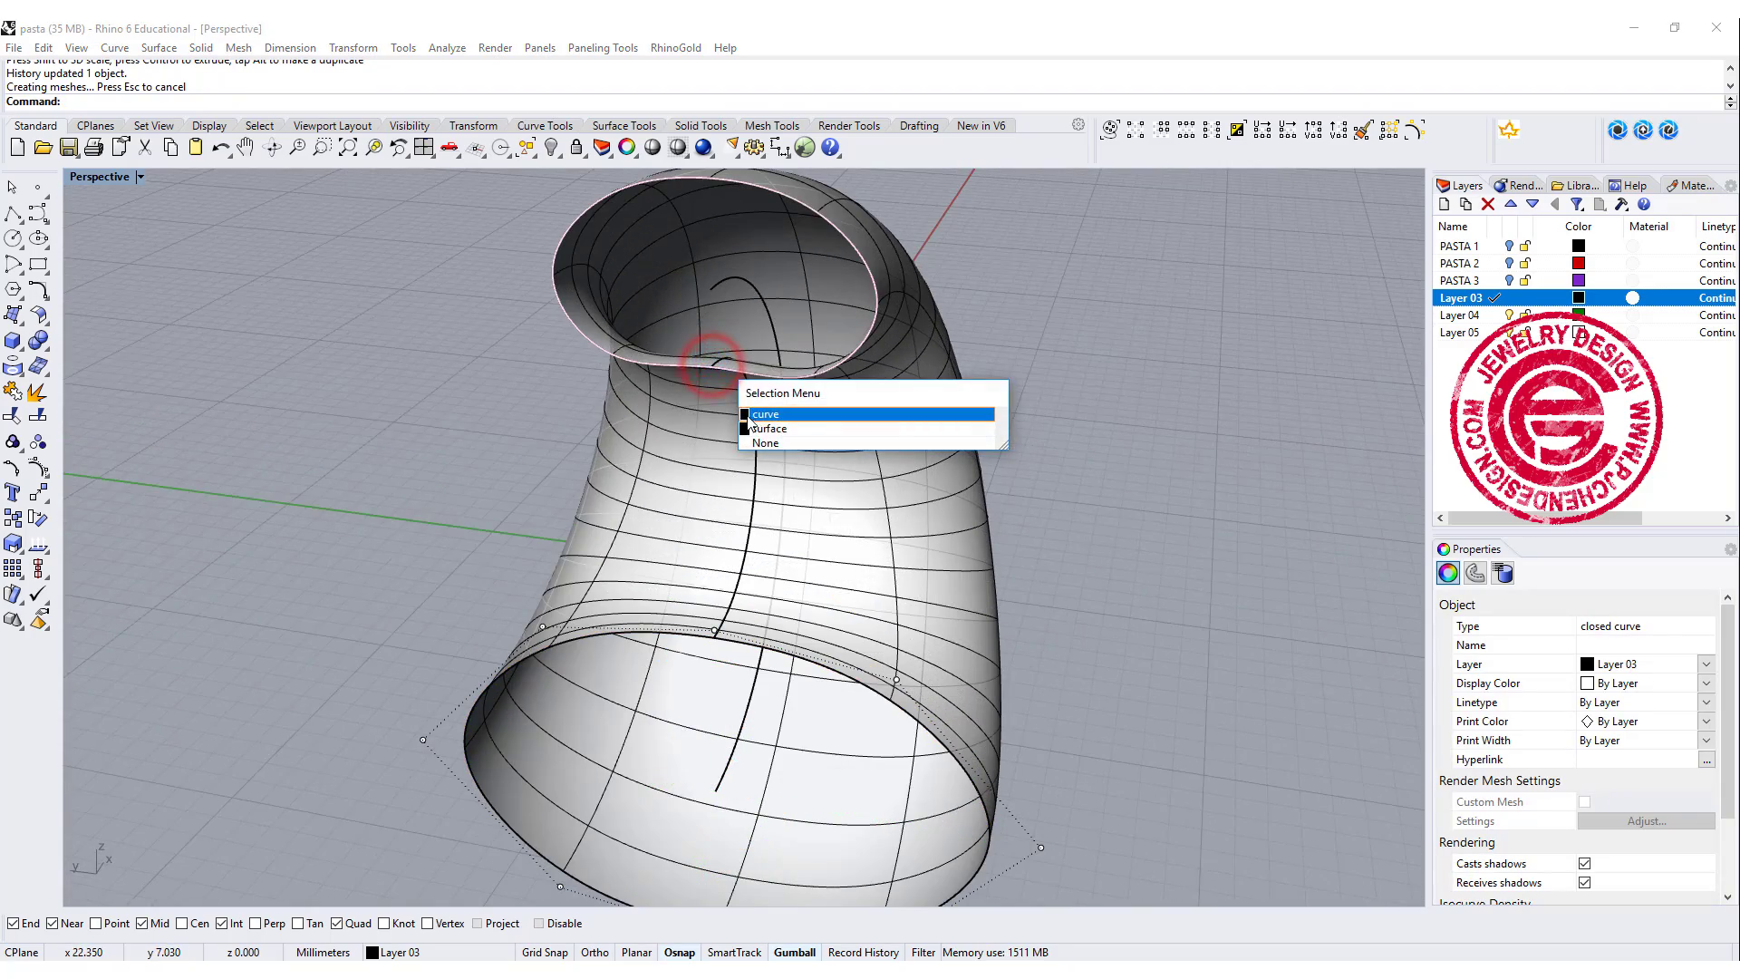
click(765, 413)
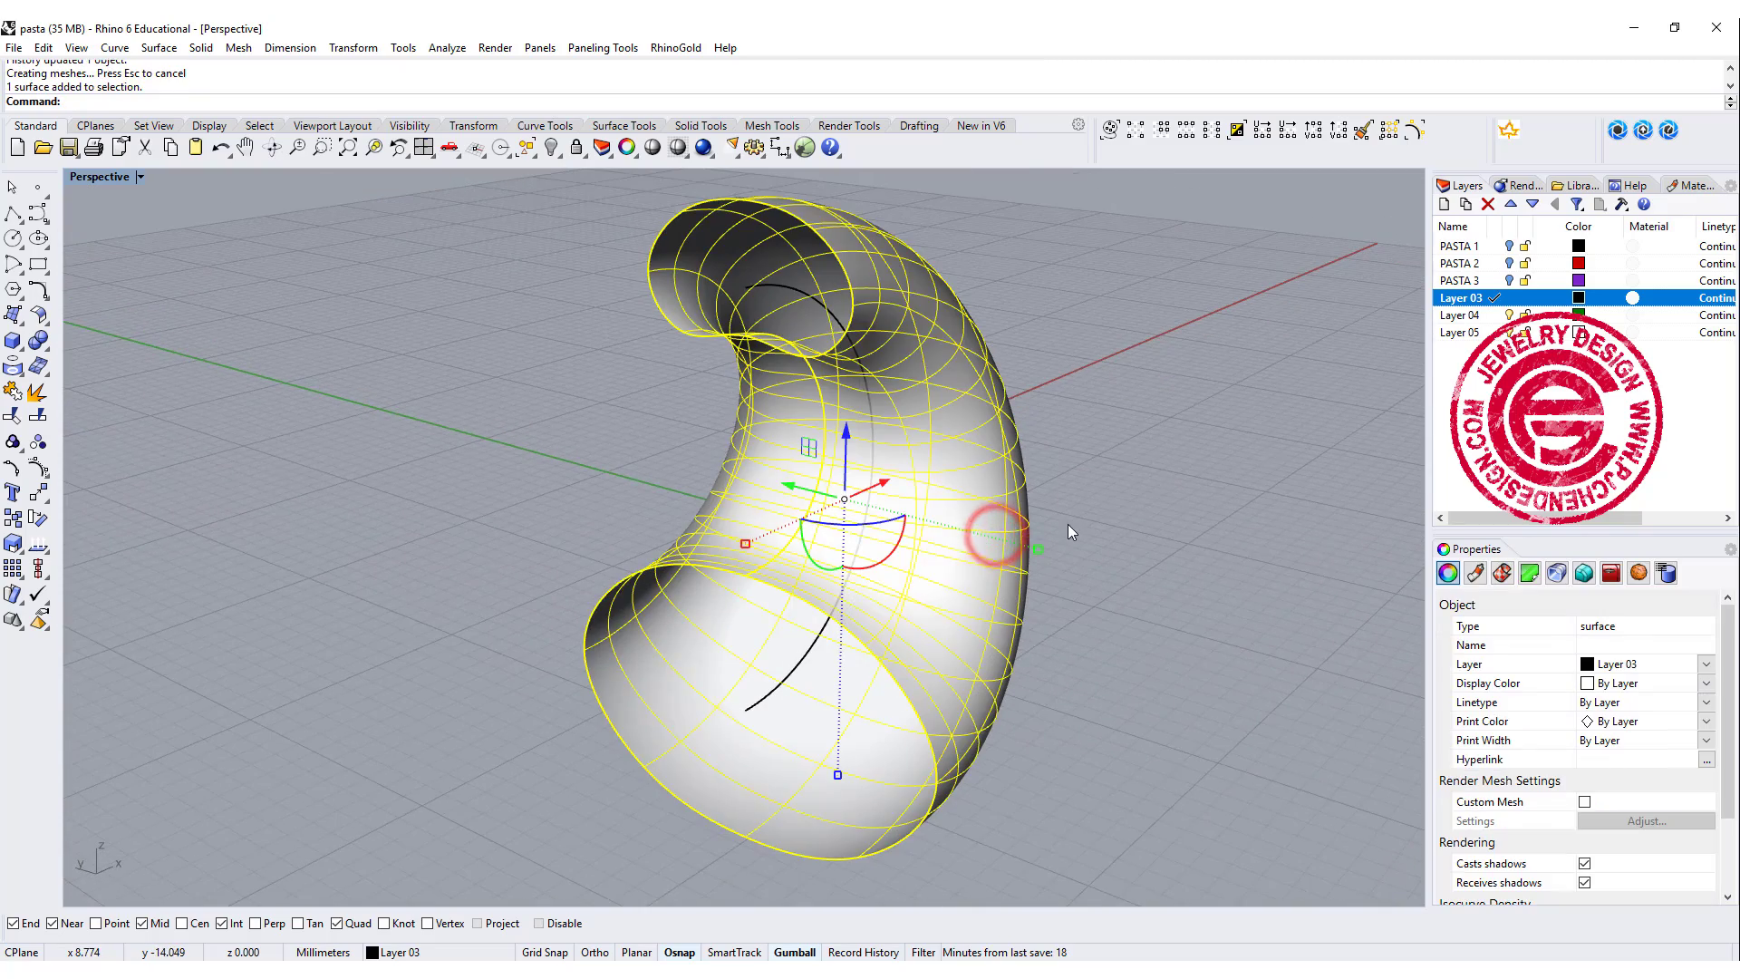
key(Delete)
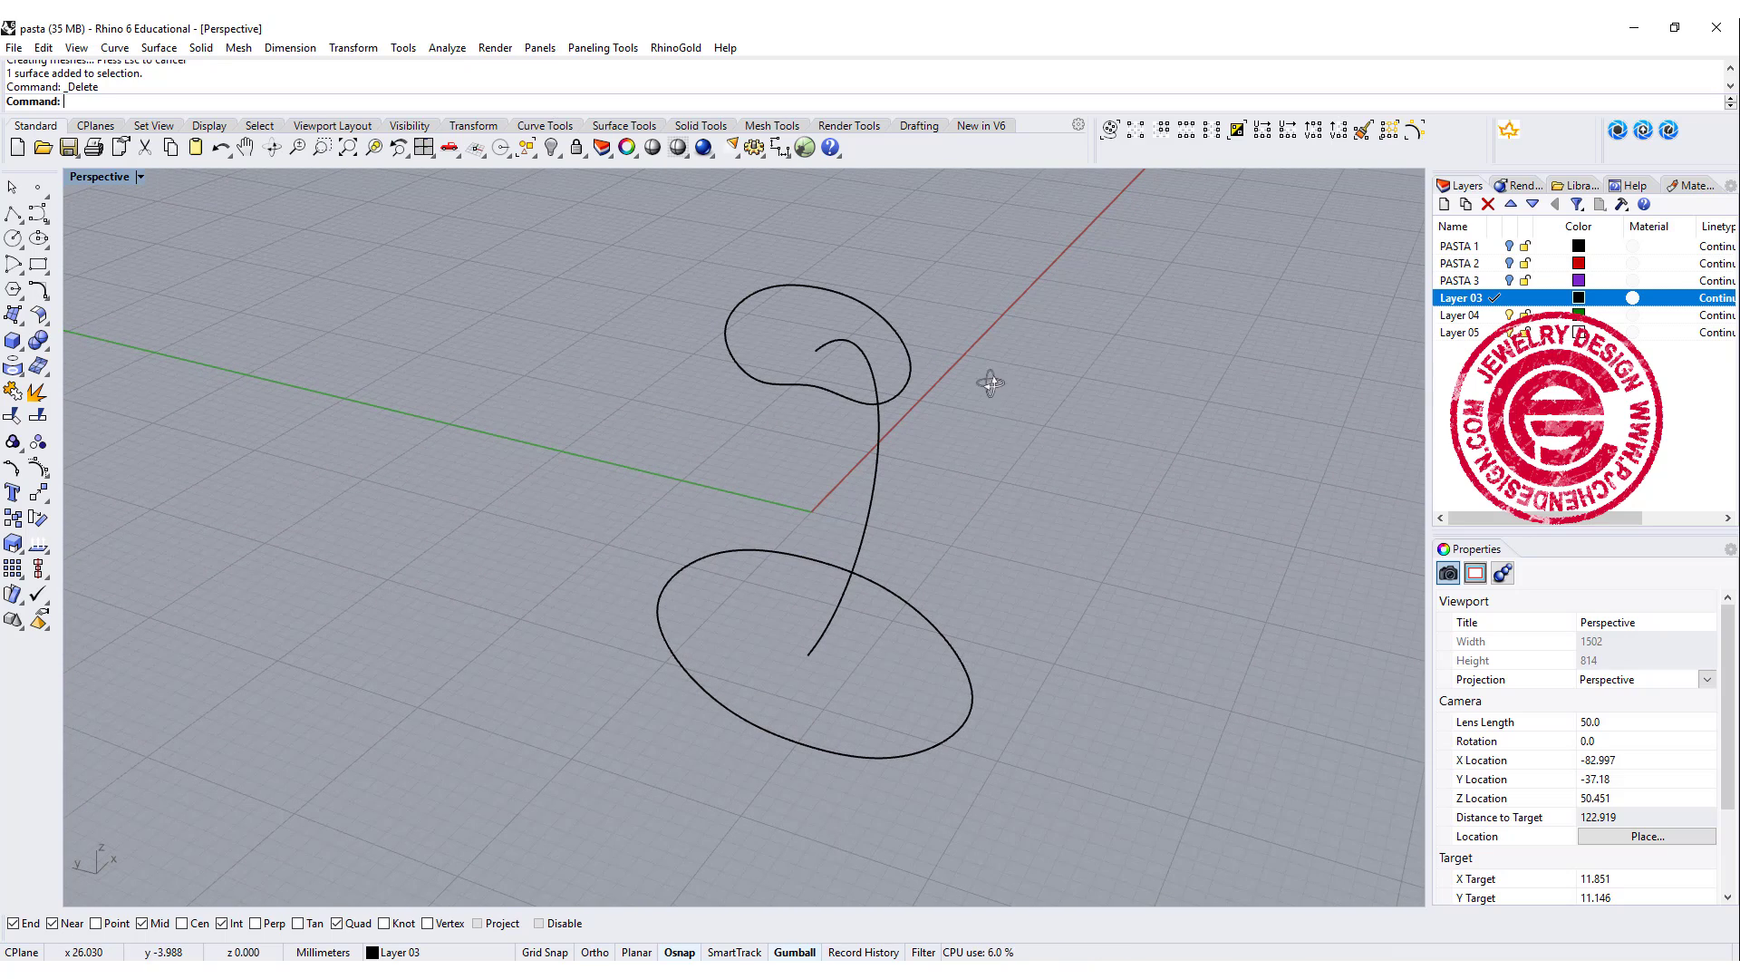
Place a small circle centered on the lower ellipse's top Quad point.
drag(987, 382, 943, 519)
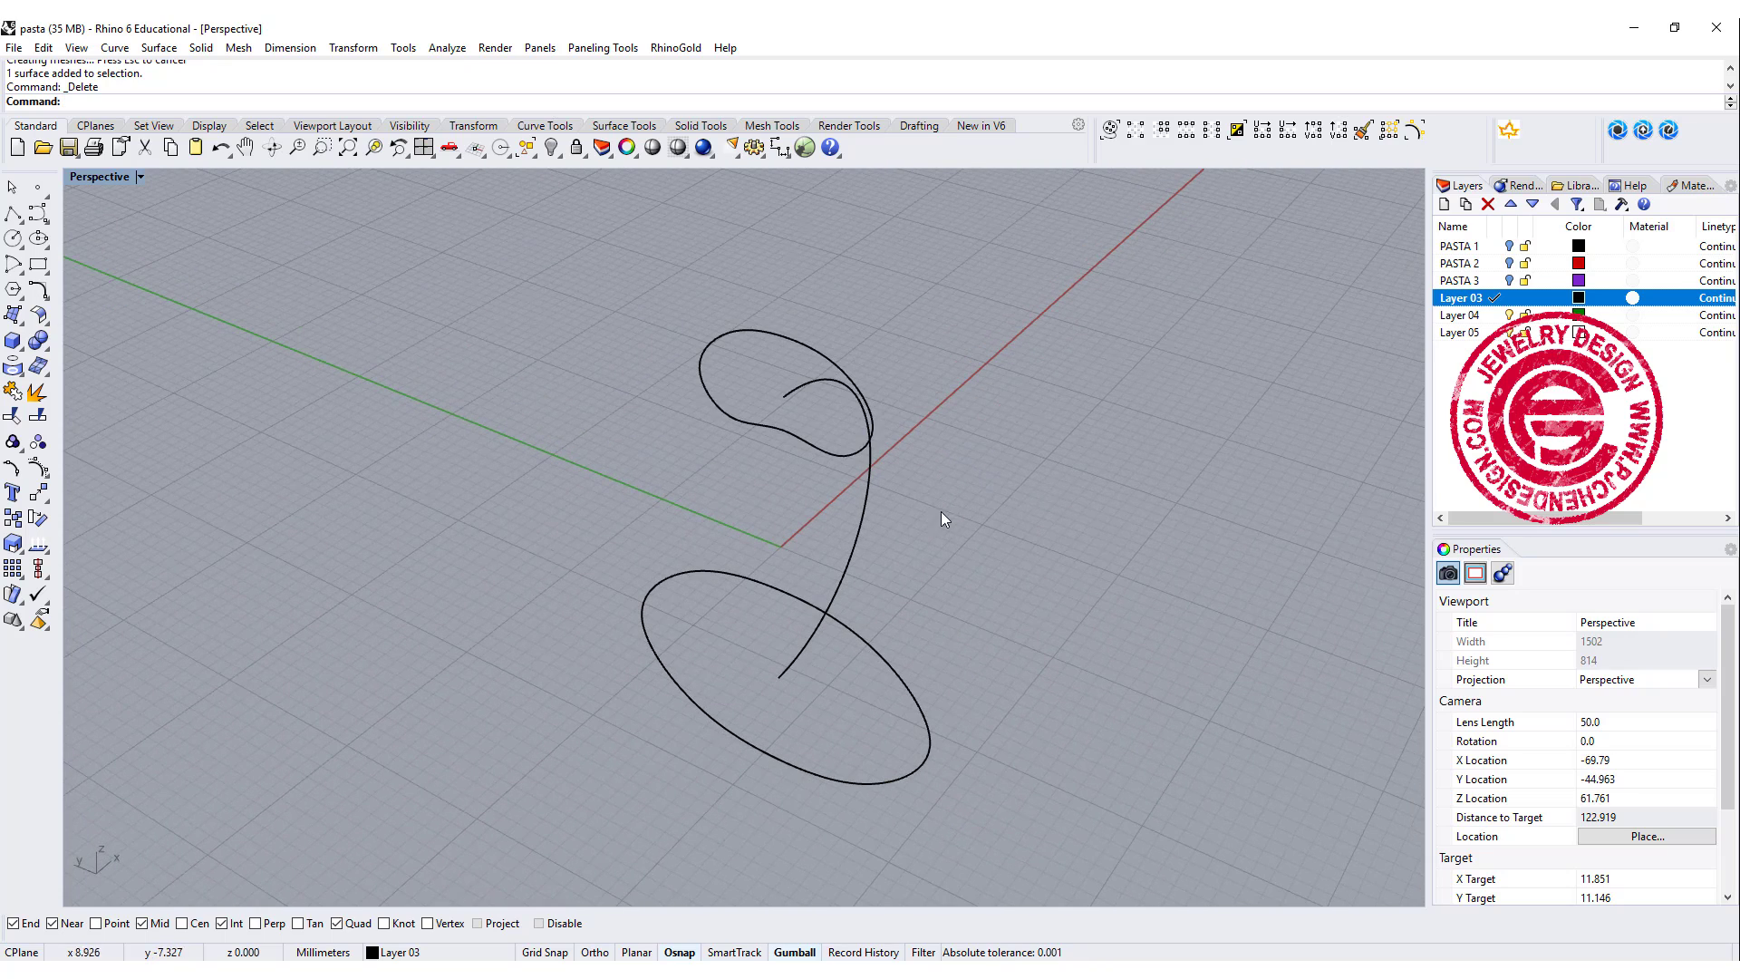
mouse_move(816, 588)
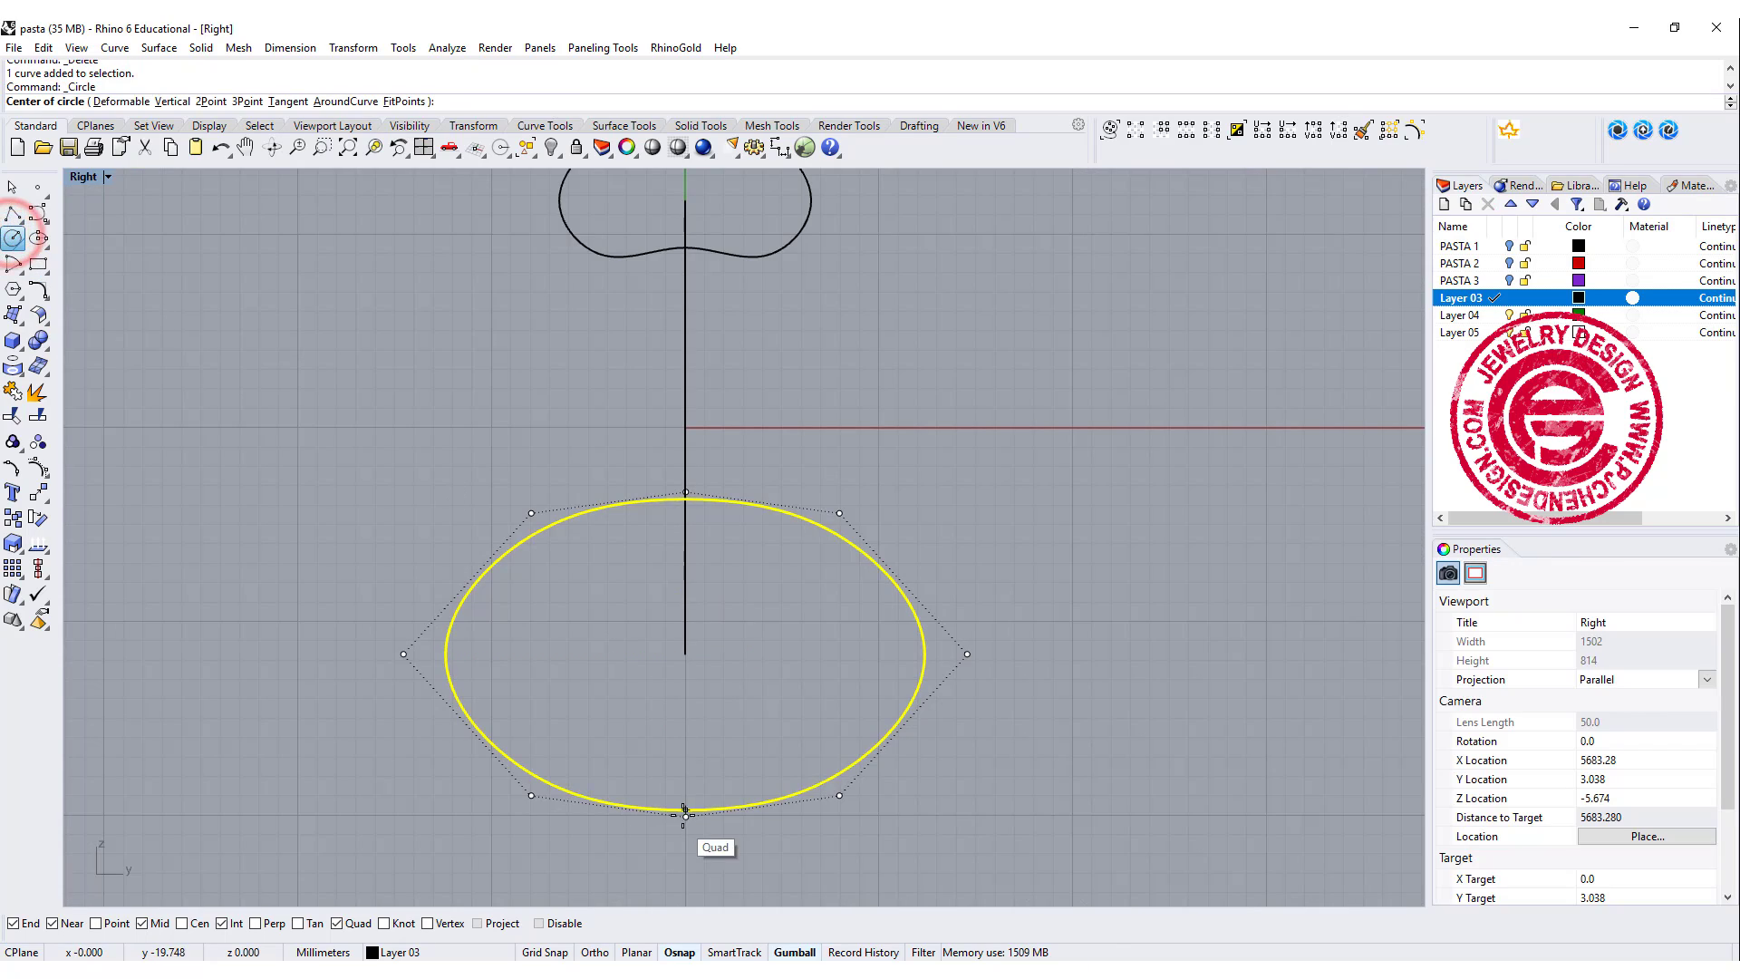
click(685, 500)
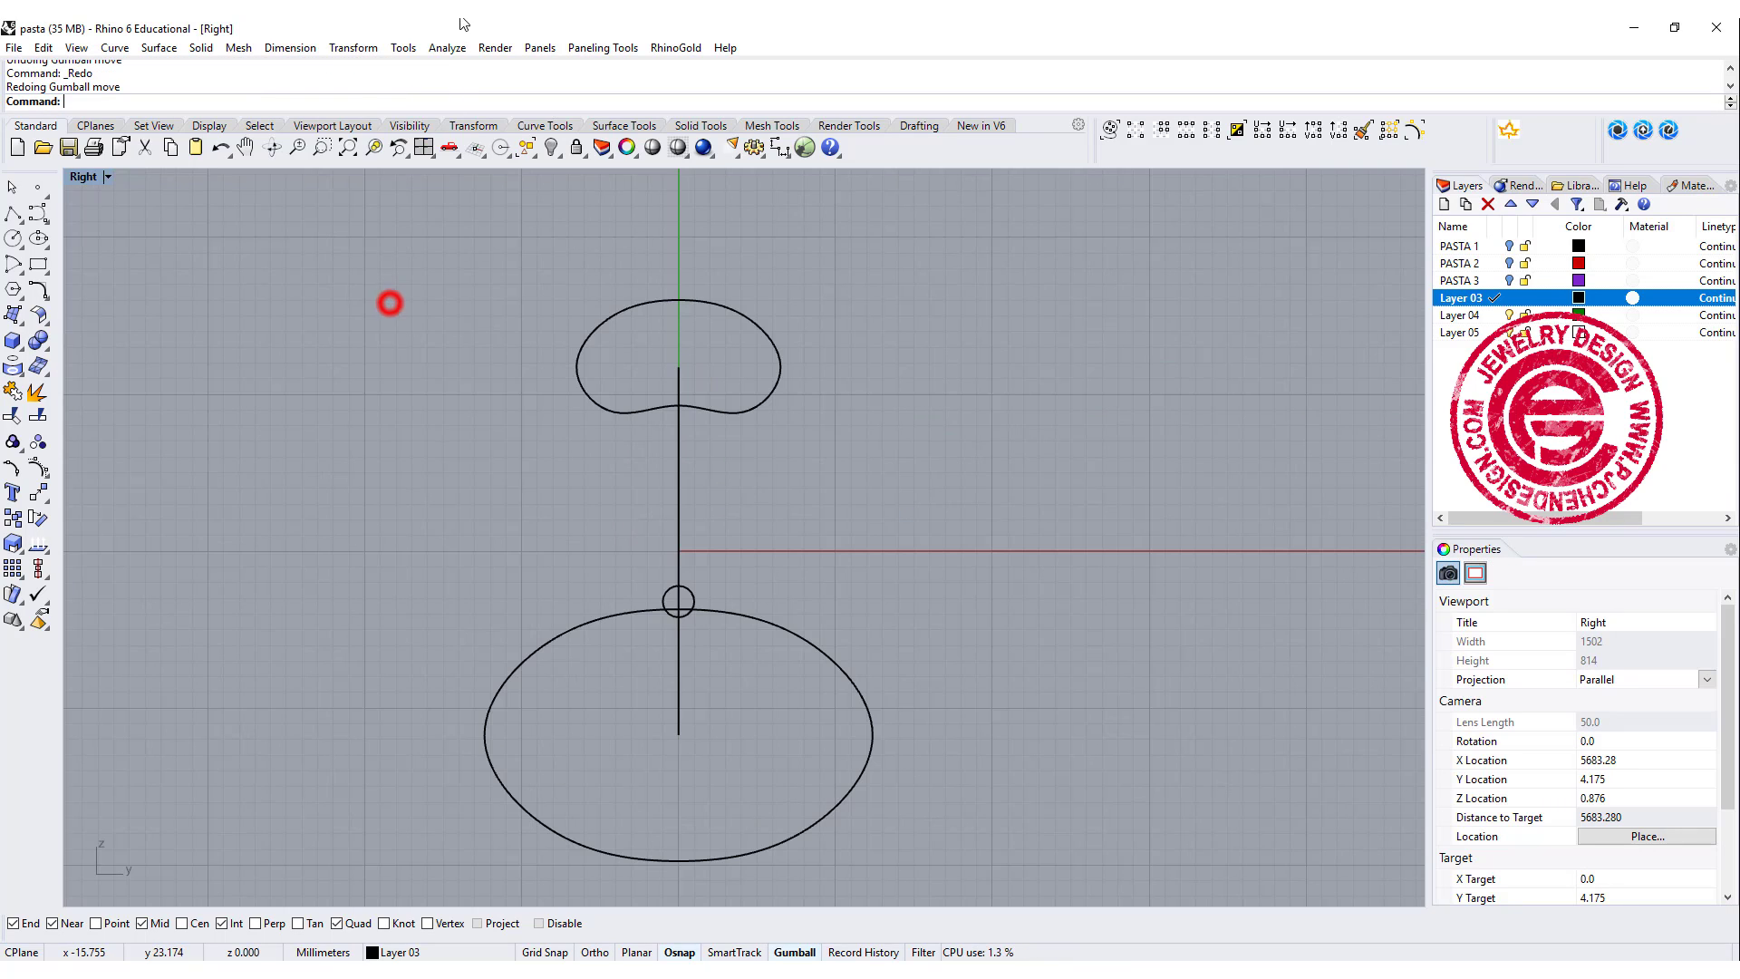
Array the small circle 22 times along the base profile loop.
click(352, 48)
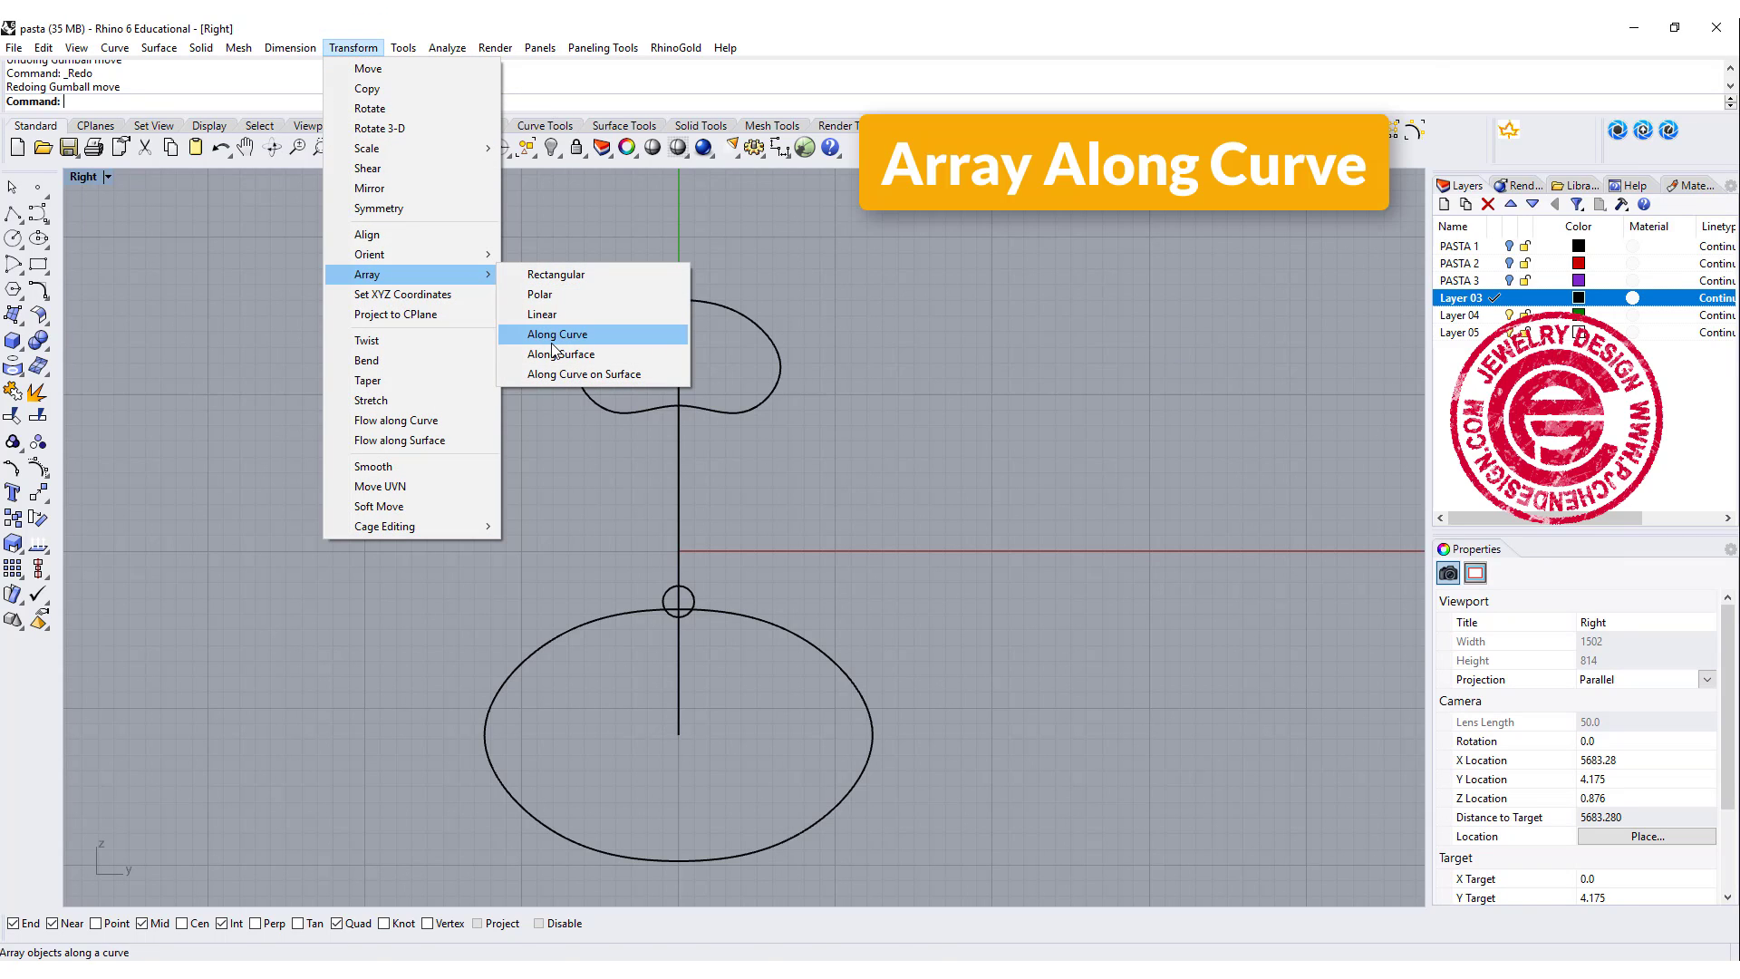
click(557, 335)
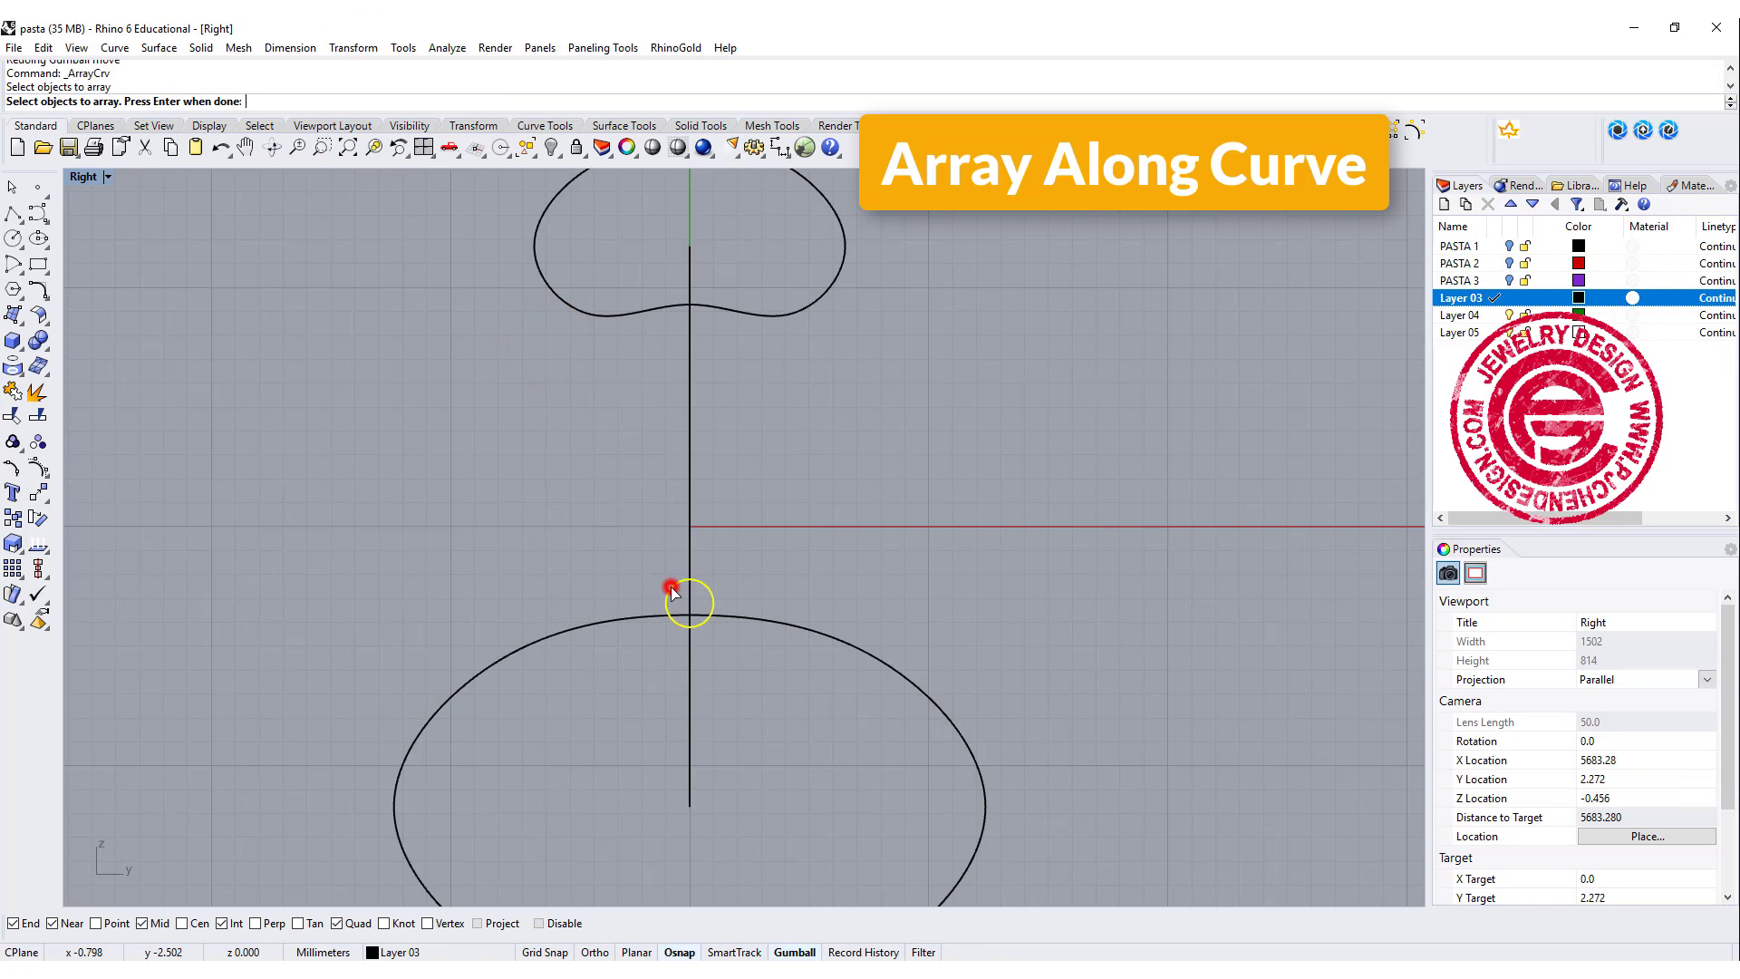
click(688, 599)
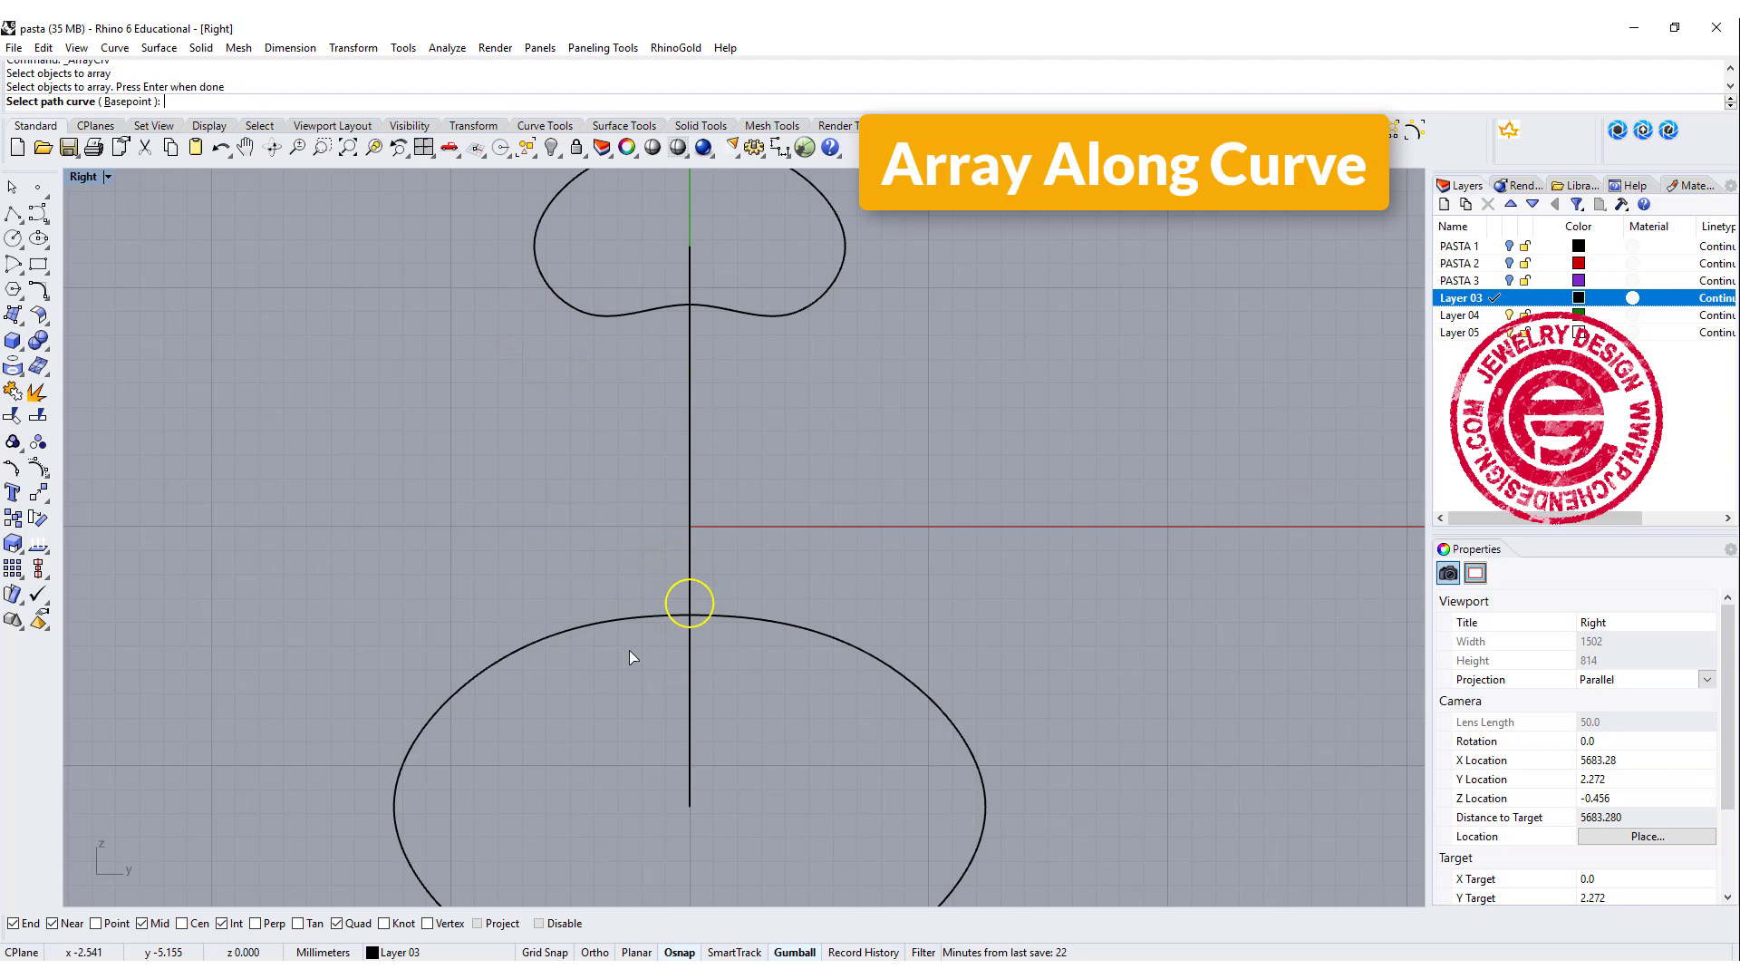
click(635, 617)
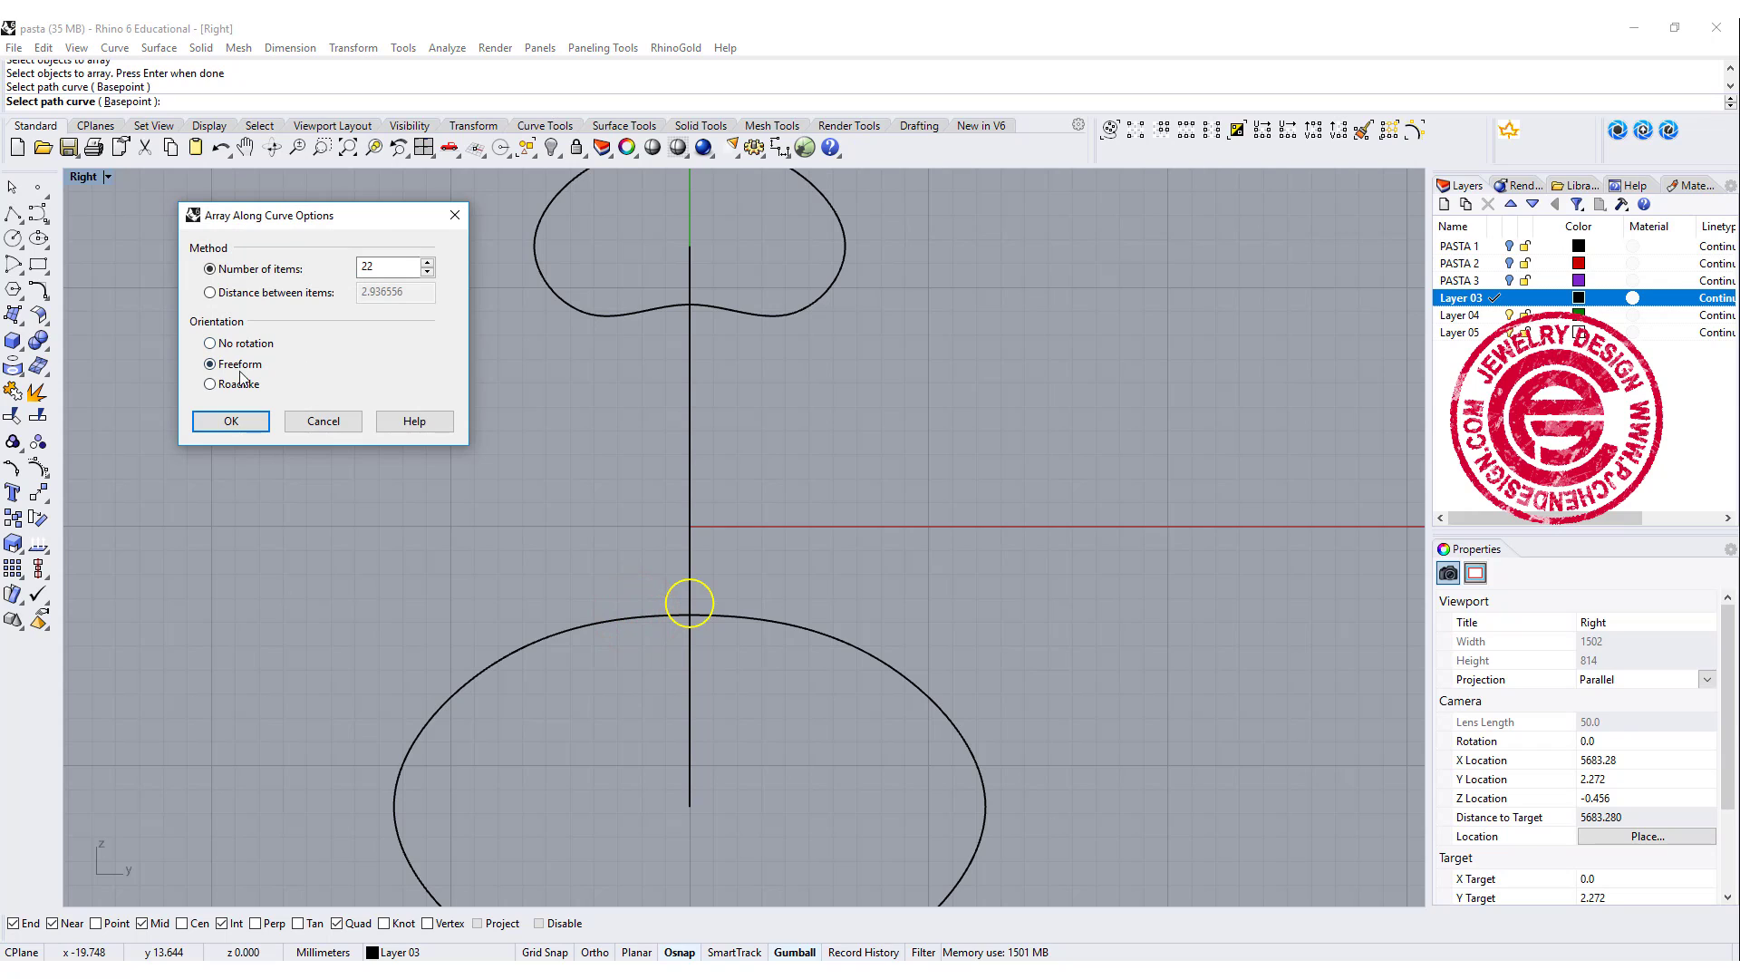
click(387, 268)
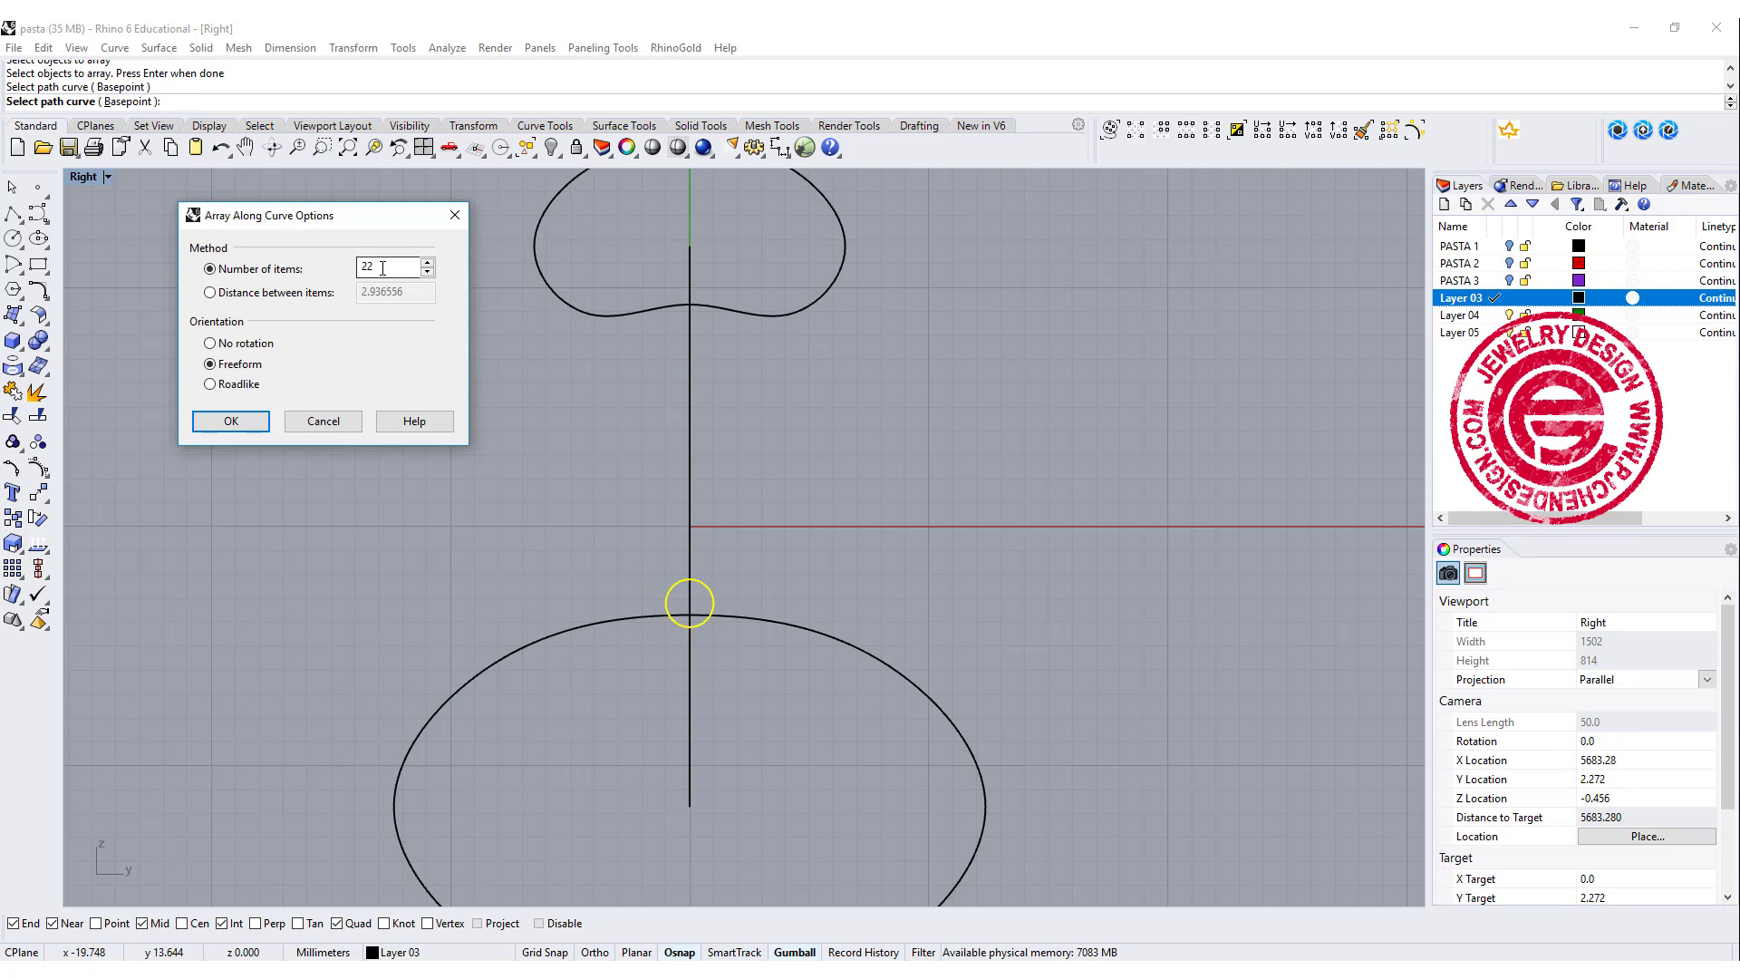
click(229, 420)
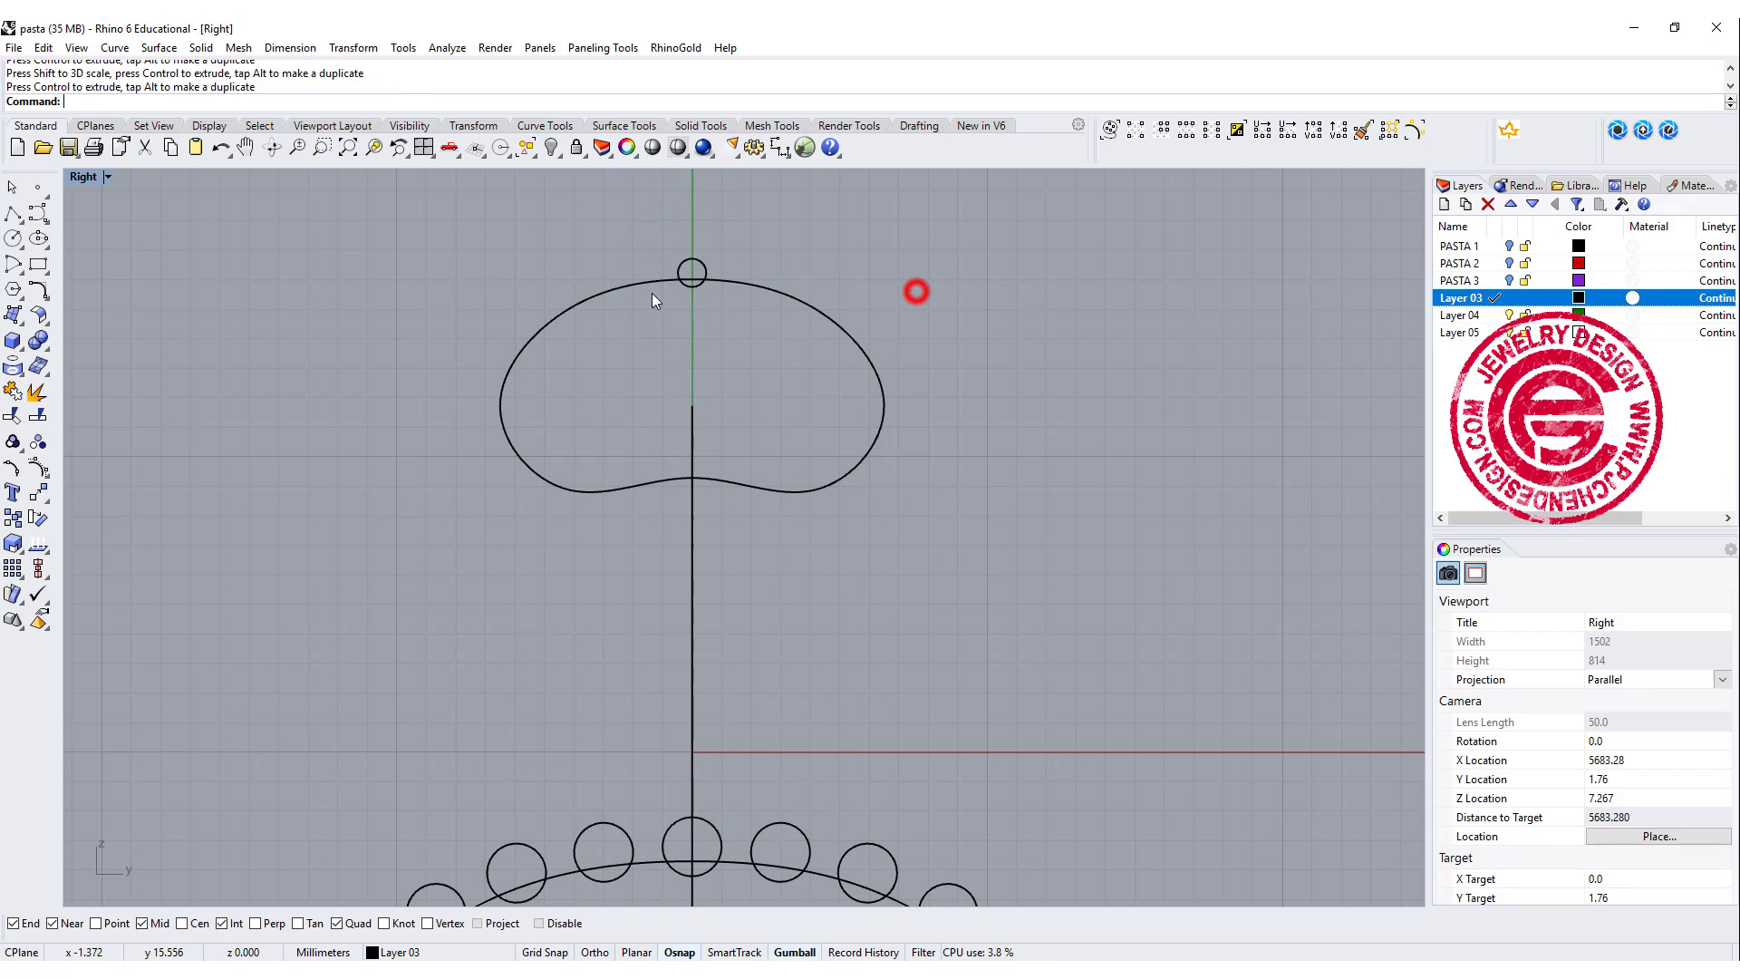
Array the small circle 22 times, freeform, along the upper profile loop.
click(445, 47)
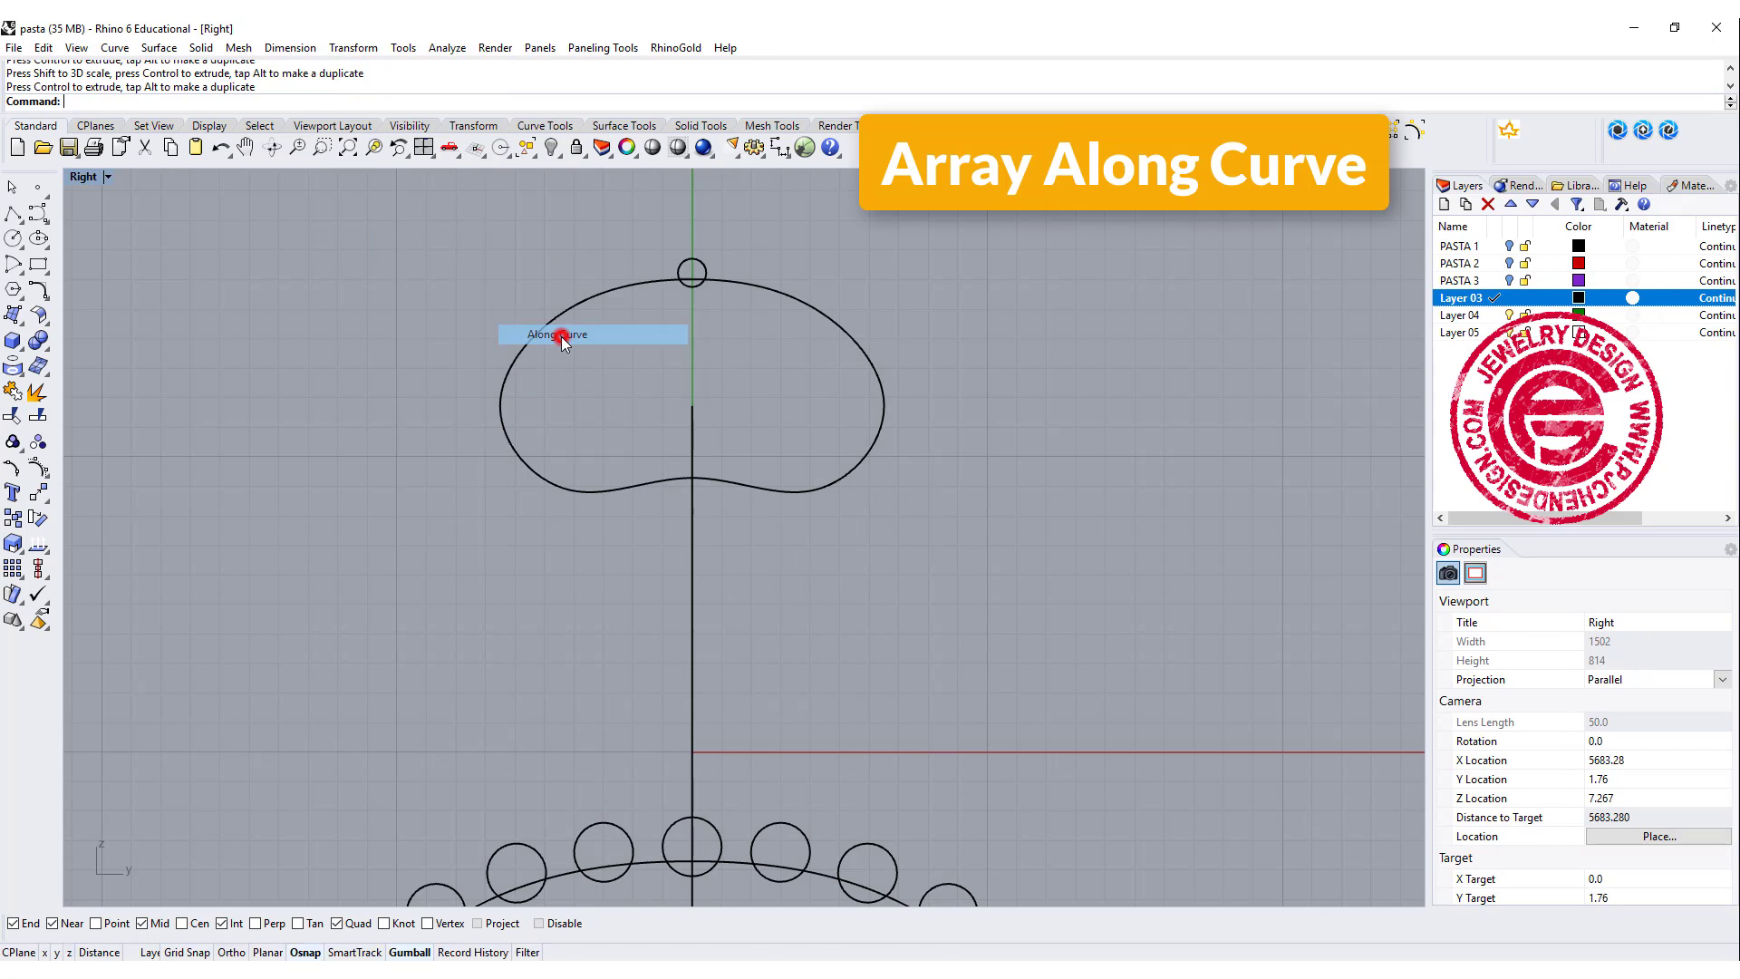
click(555, 334)
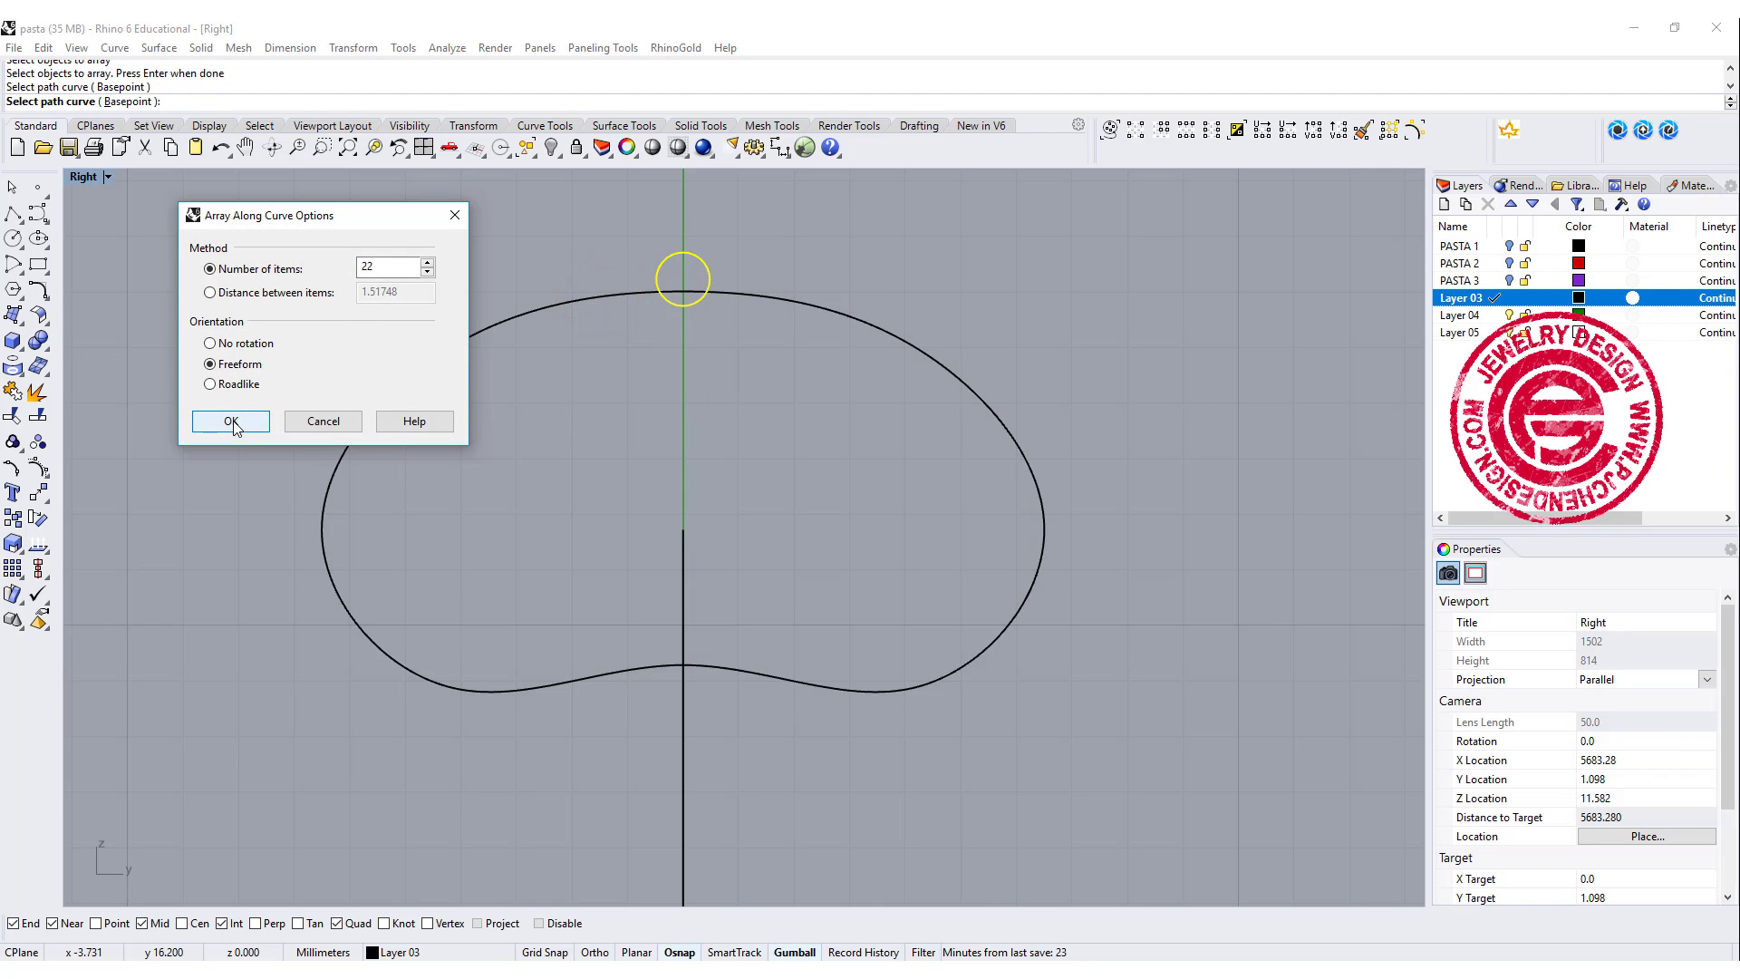
click(229, 421)
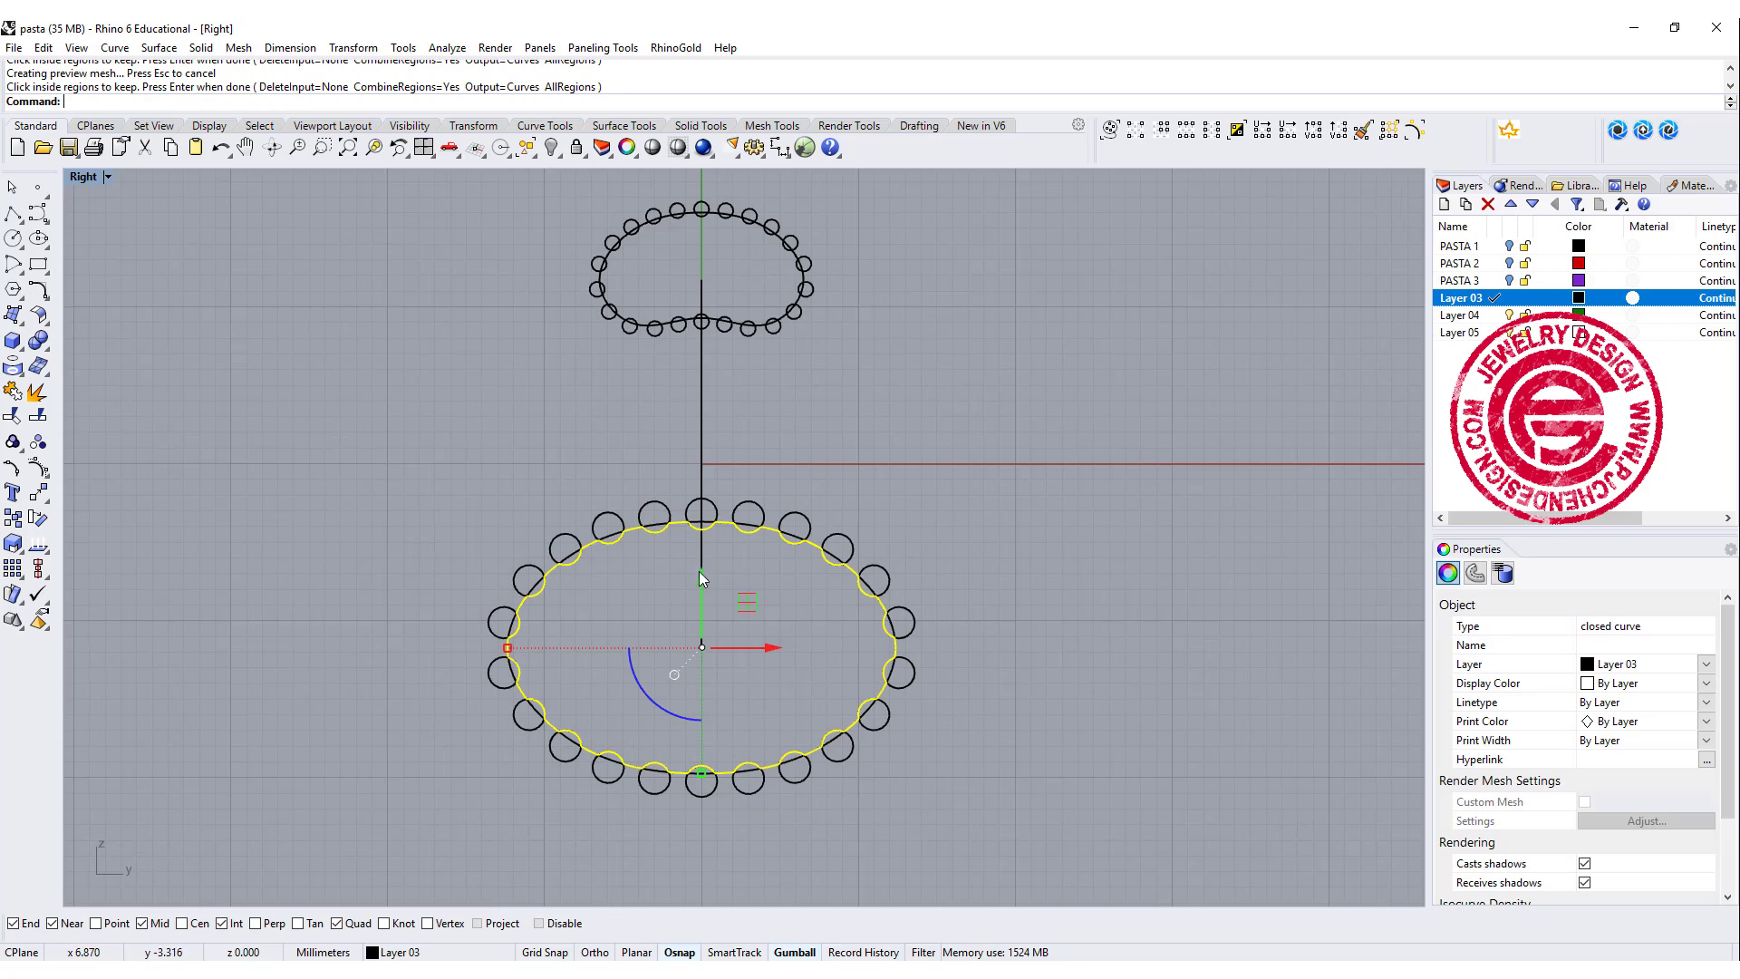
mouse_move(849, 607)
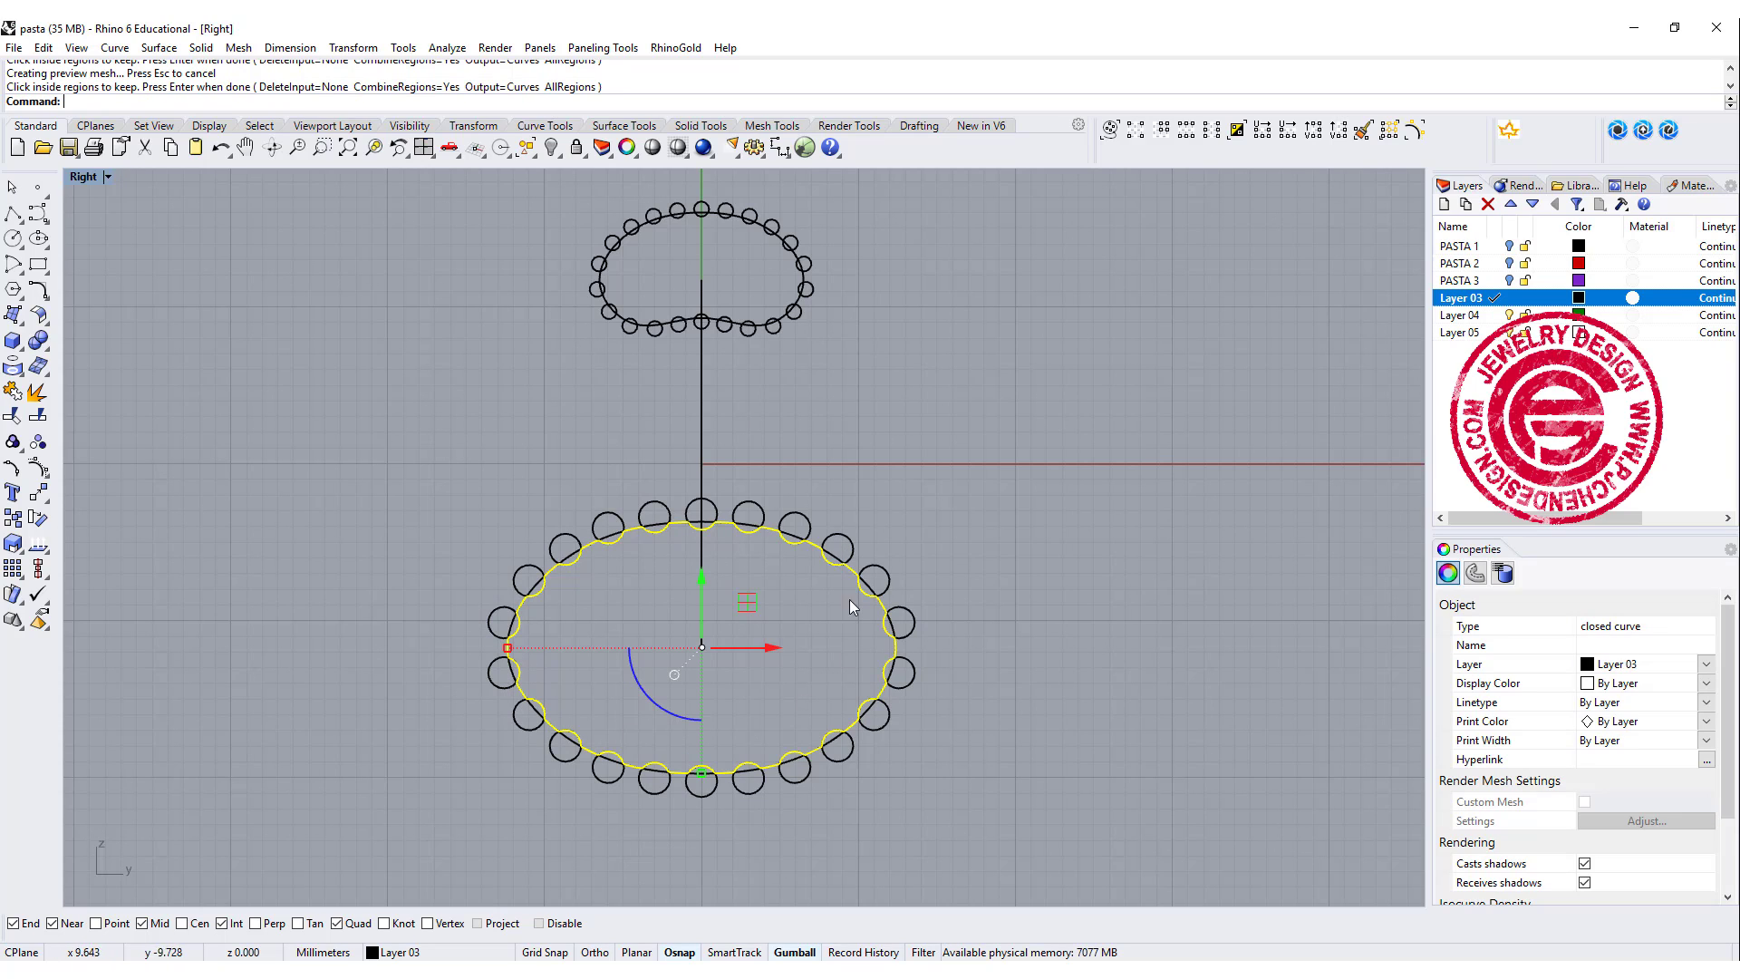
mouse_move(633, 198)
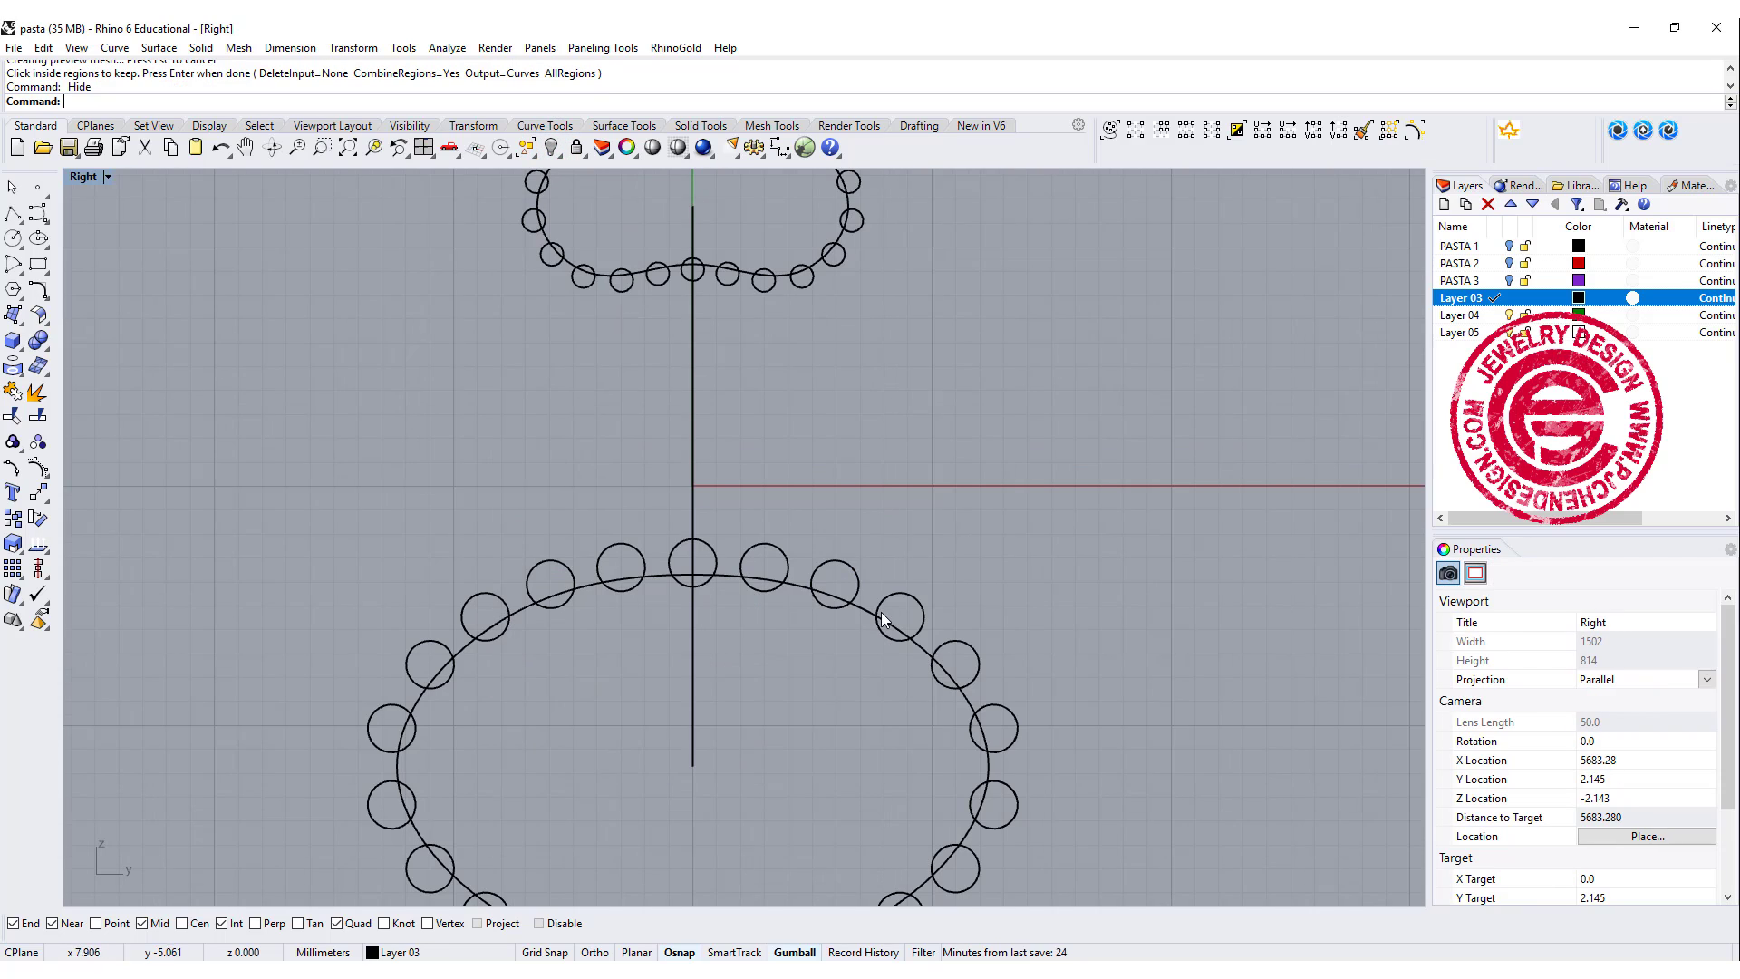
Merge the circles into scalloped outlines on both loops and hide the 22 leftover circles.
click(882, 618)
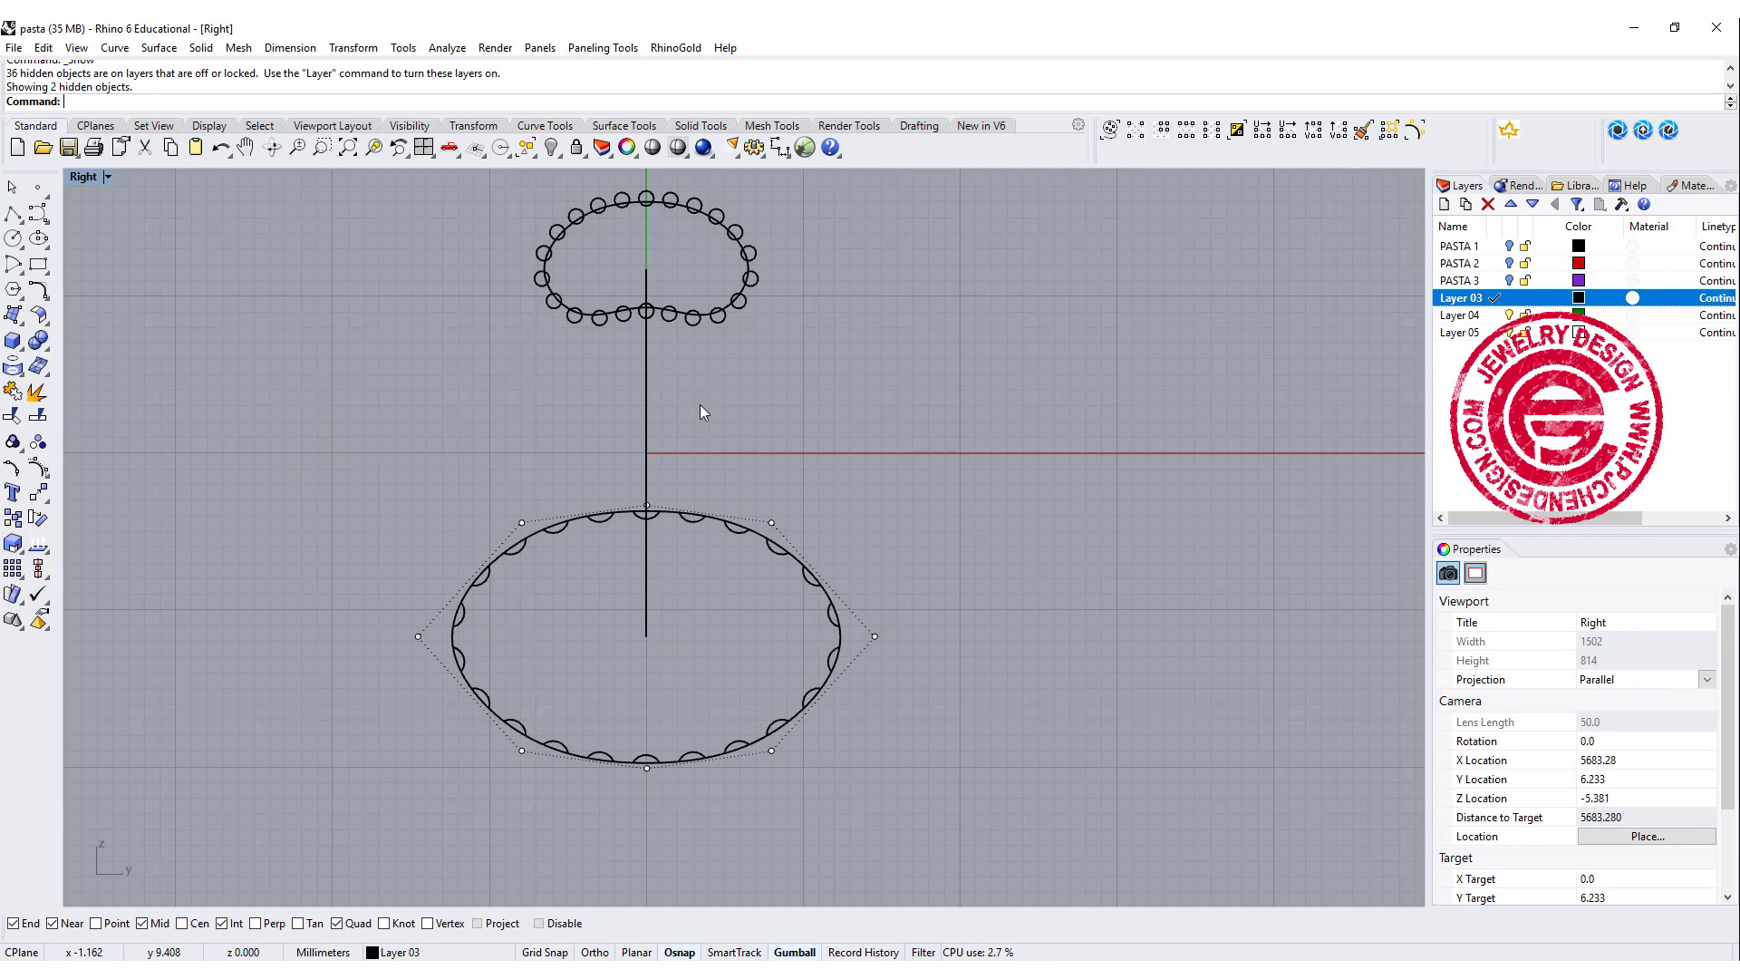
click(766, 552)
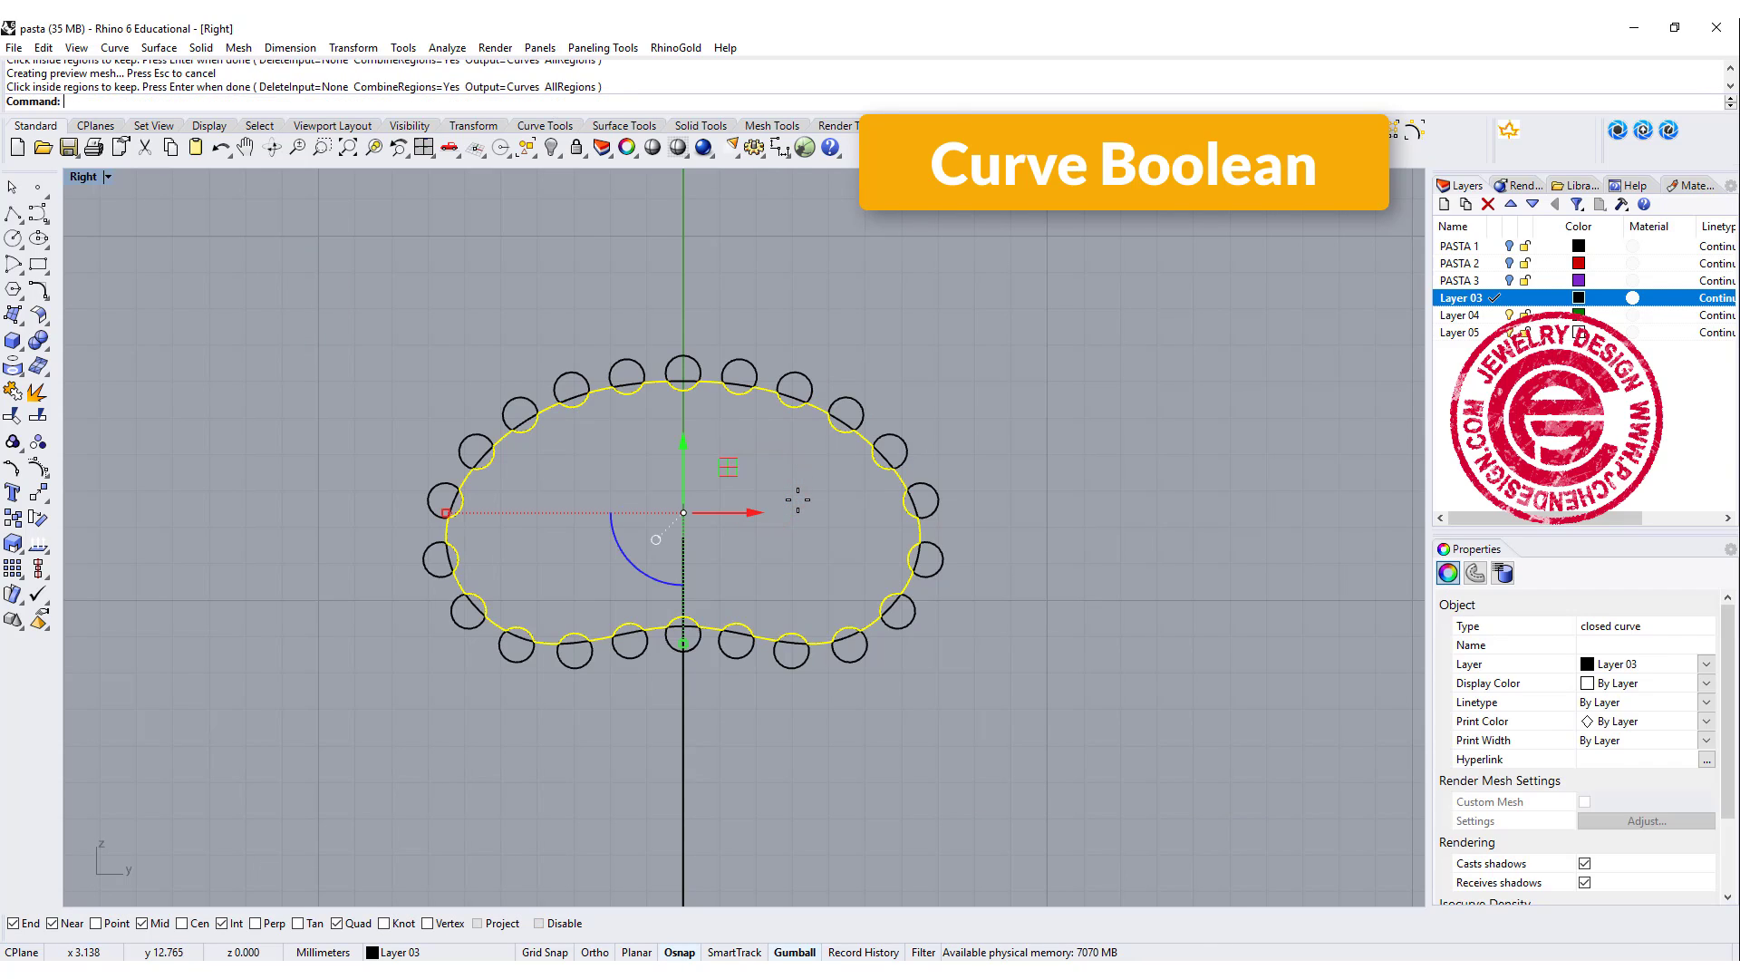
click(544, 402)
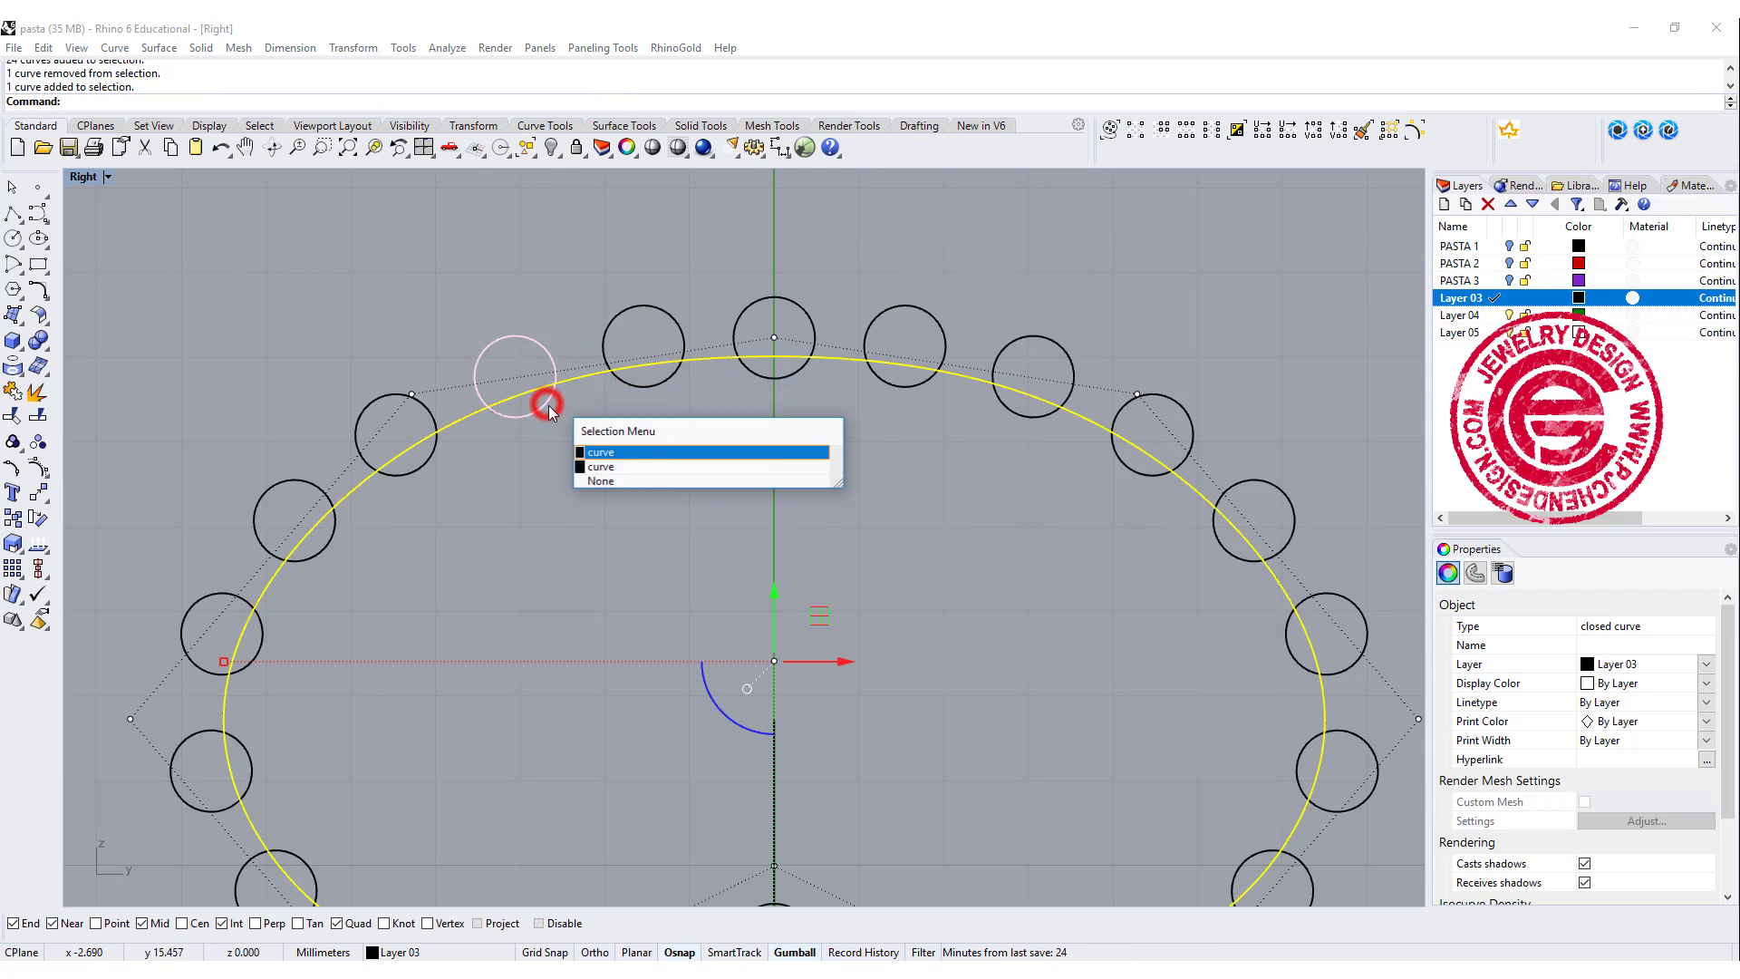
click(599, 451)
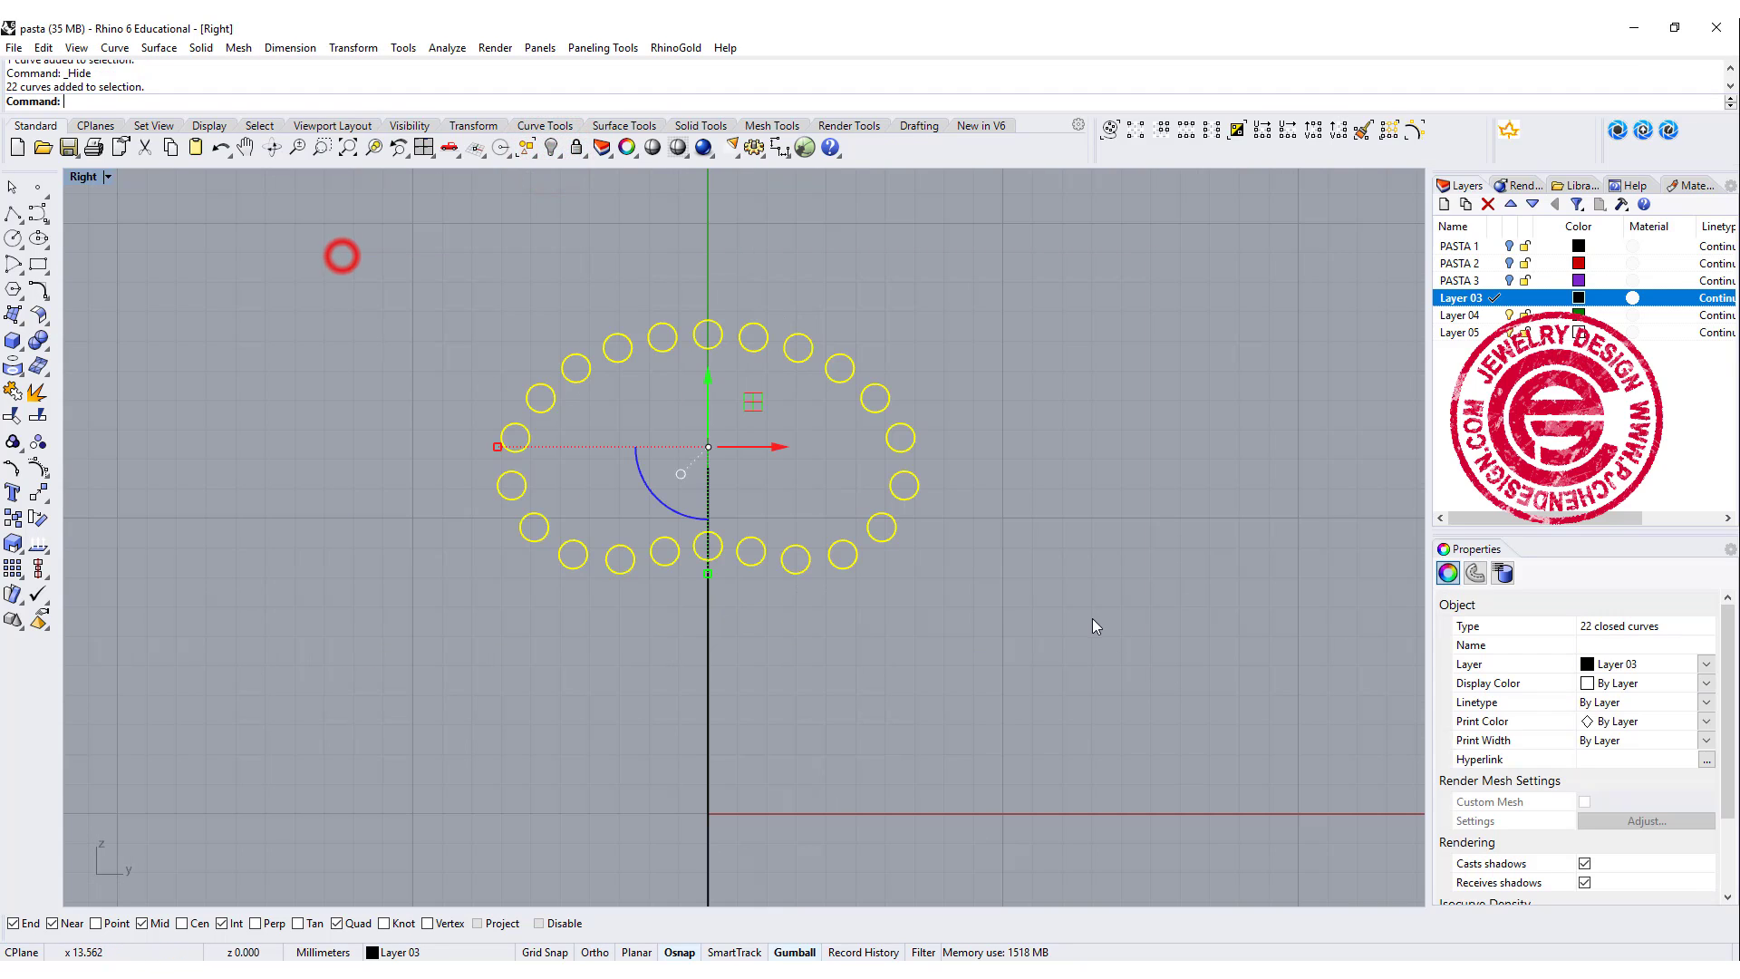
key(Delete)
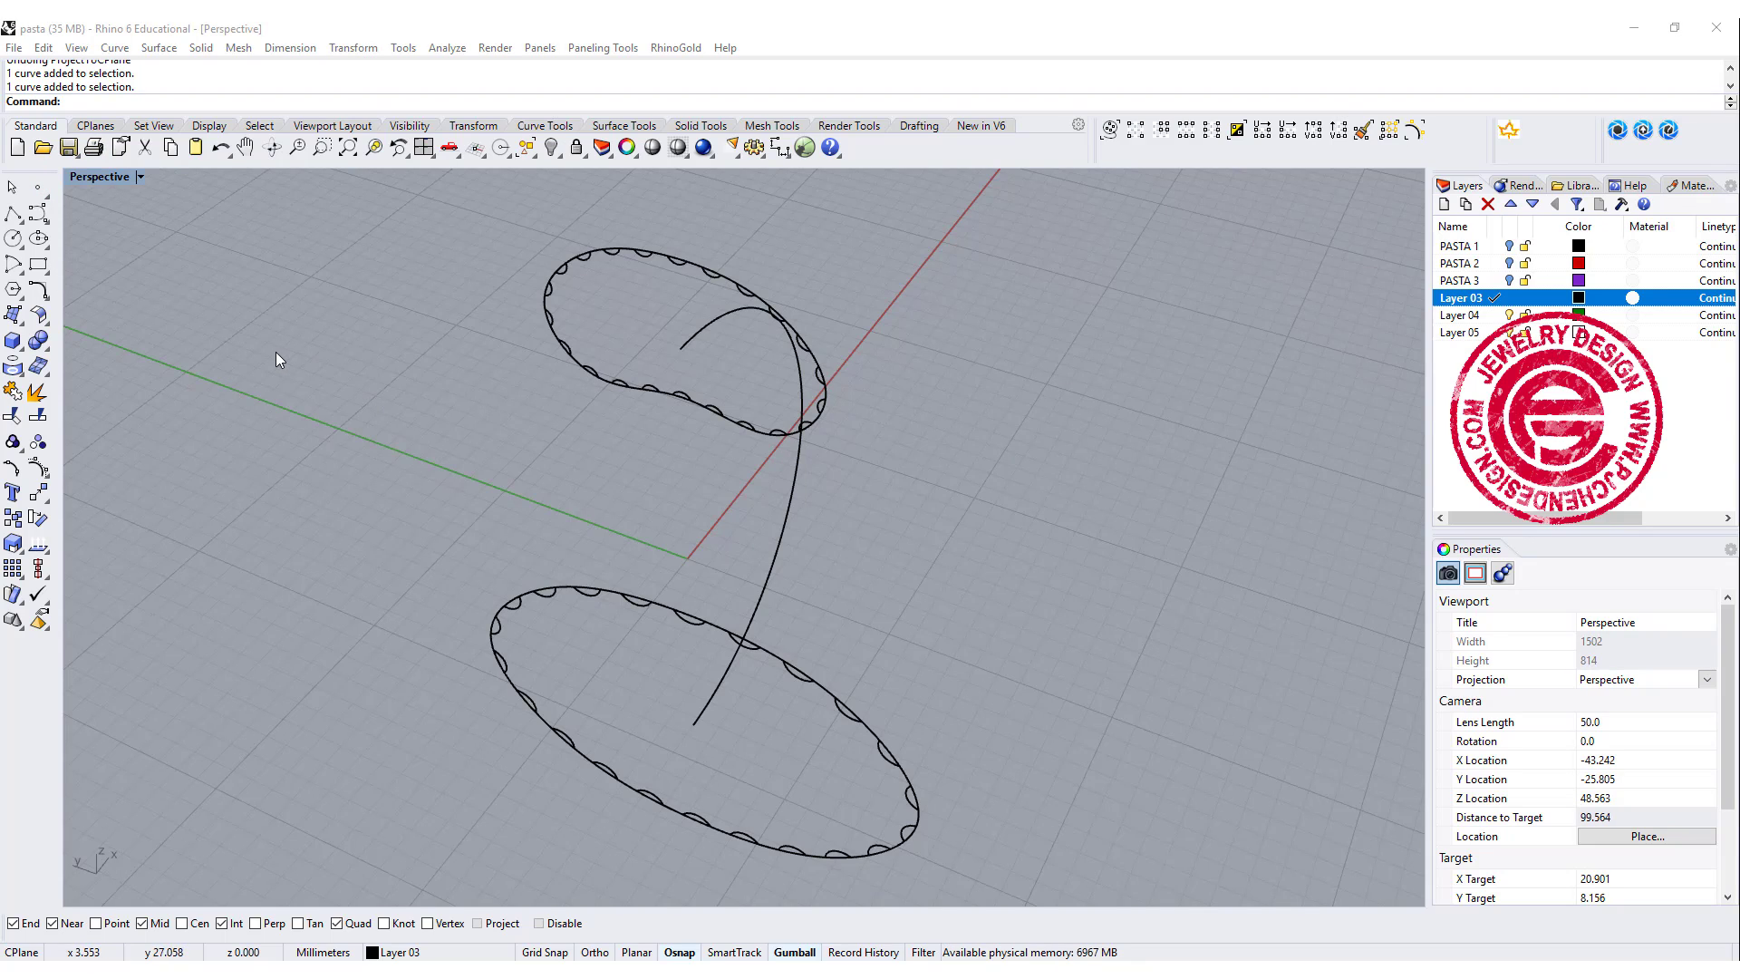
Rebuild the lower ridged profile to 202 points at degree 3.
click(694, 627)
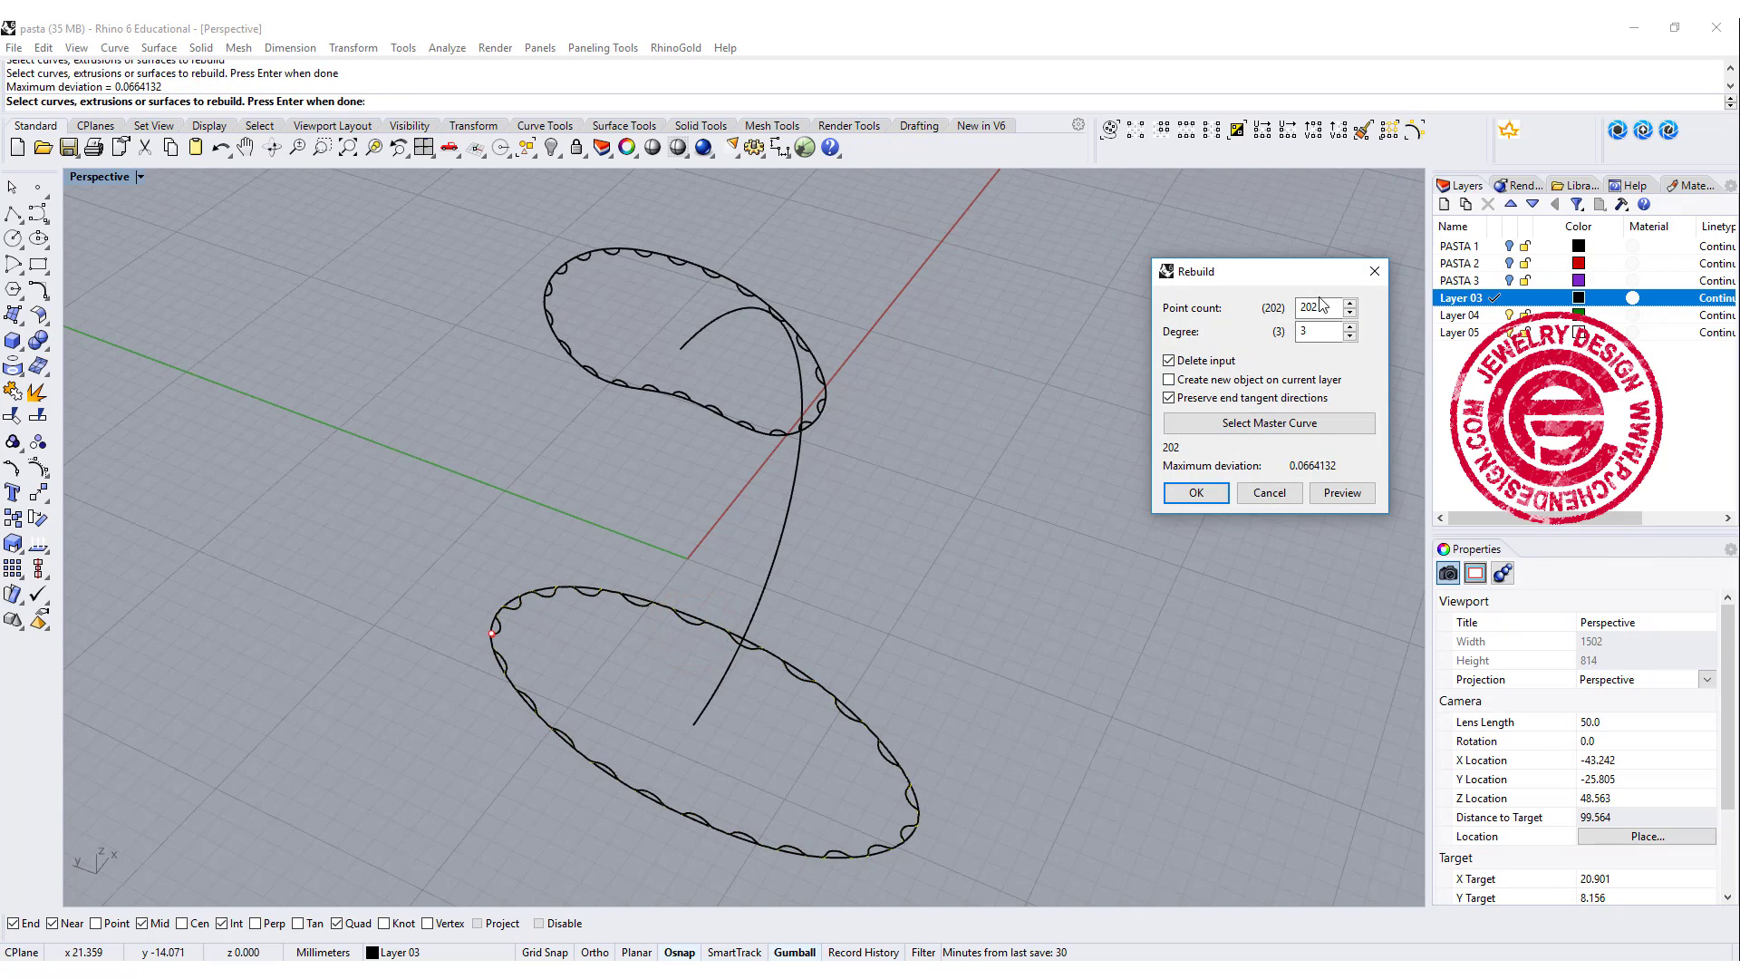
click(1195, 492)
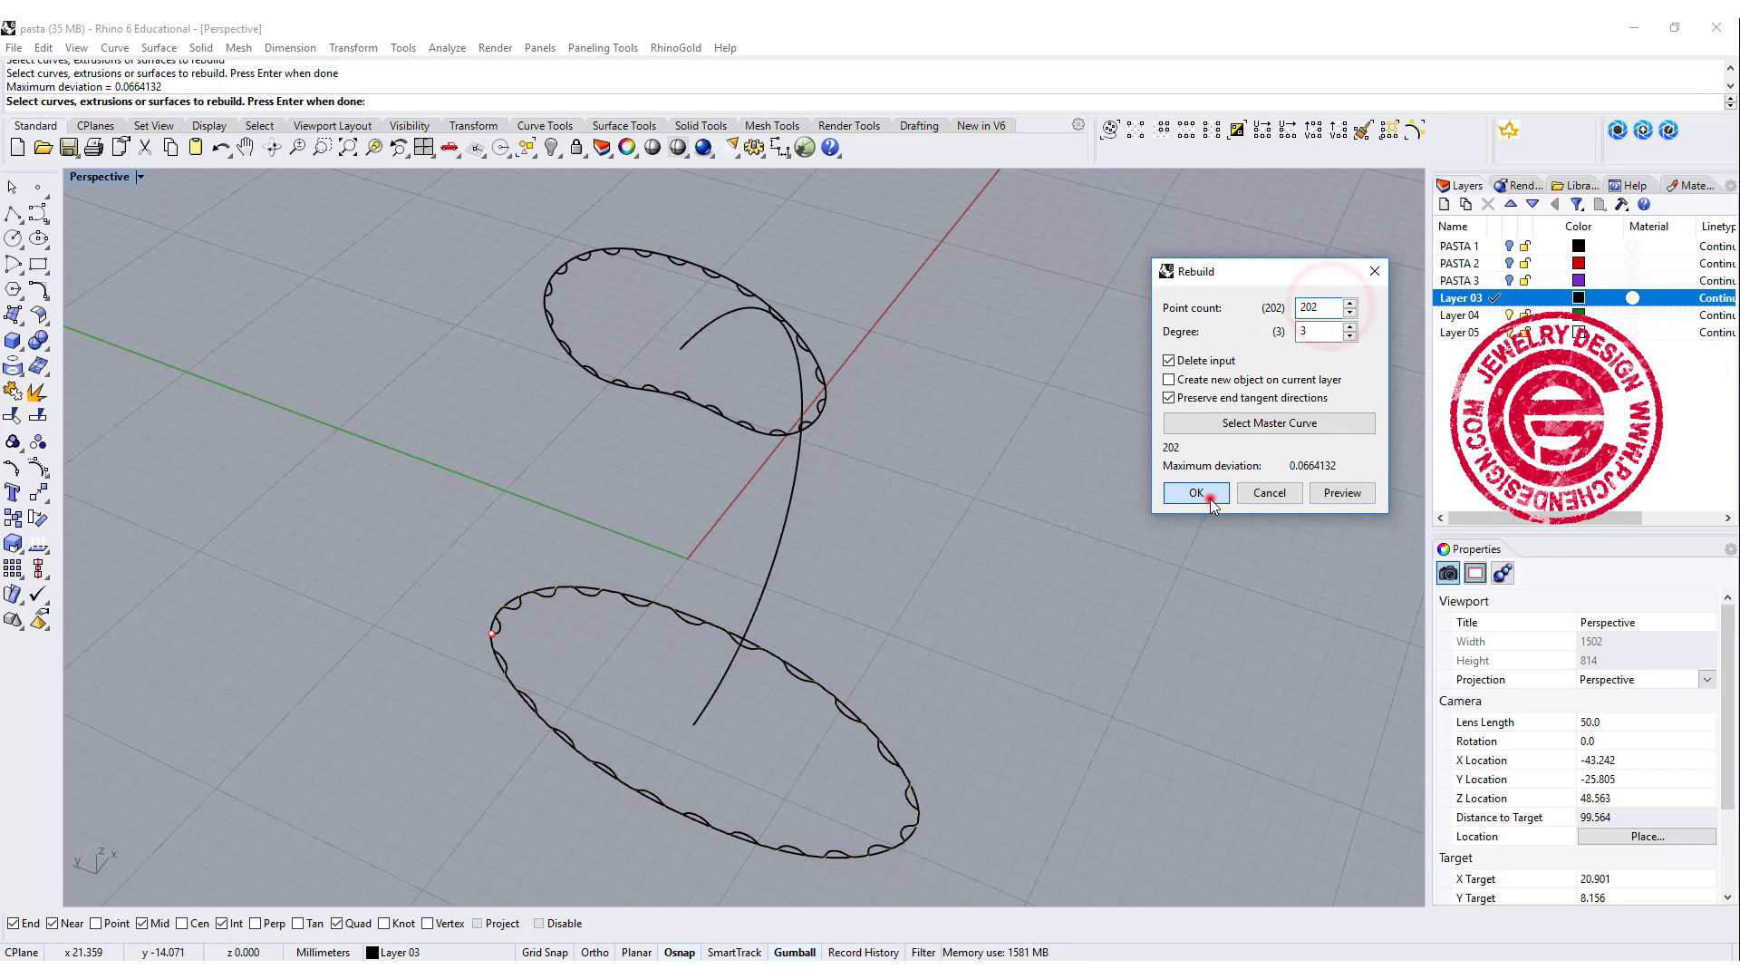
click(1194, 493)
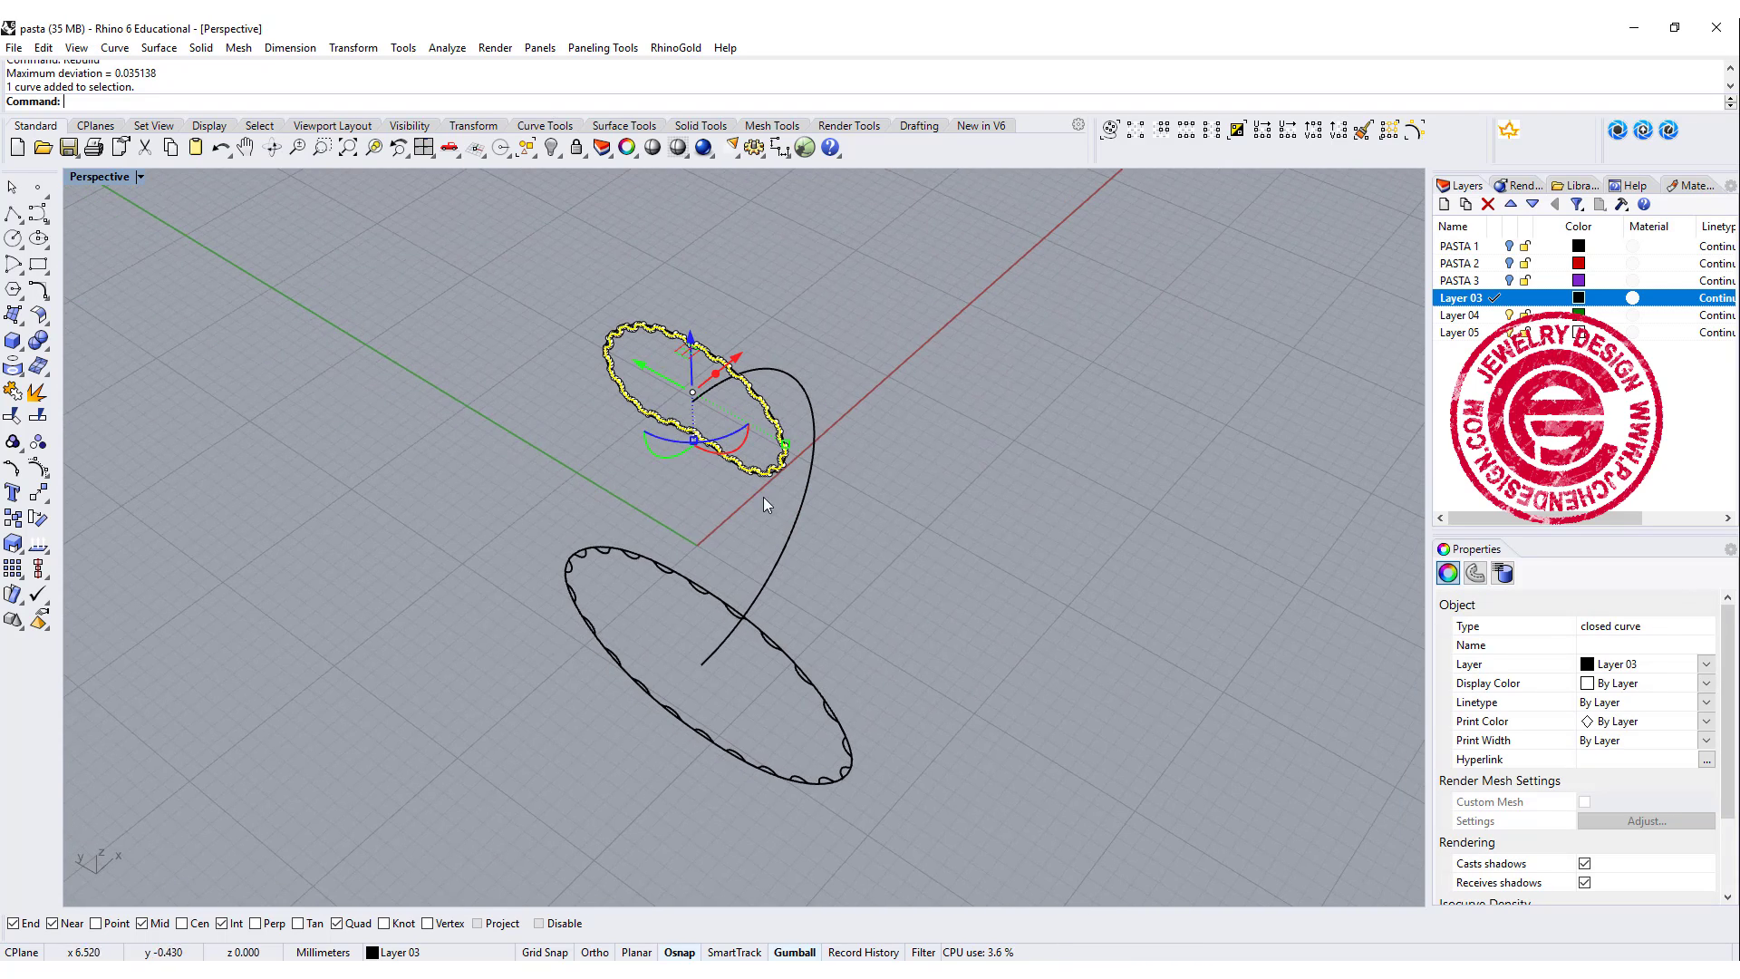
Start Sweep 1 Rail to sweep the ridged profiles along the rail.
click(158, 46)
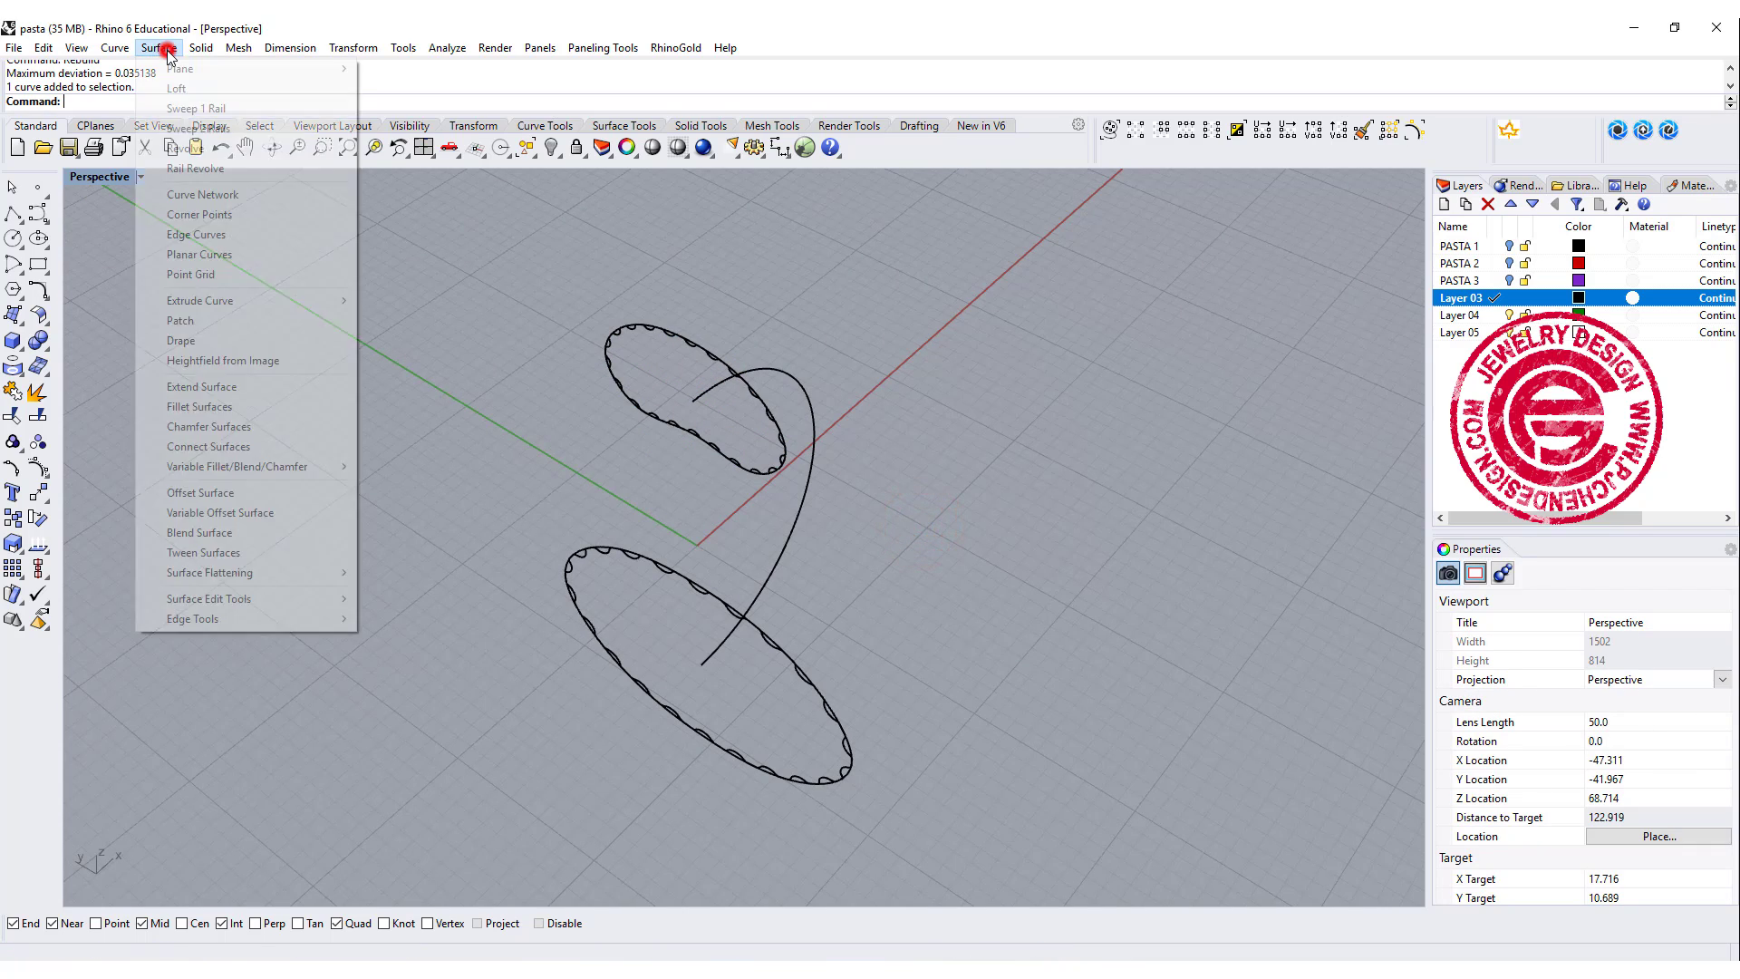
click(197, 108)
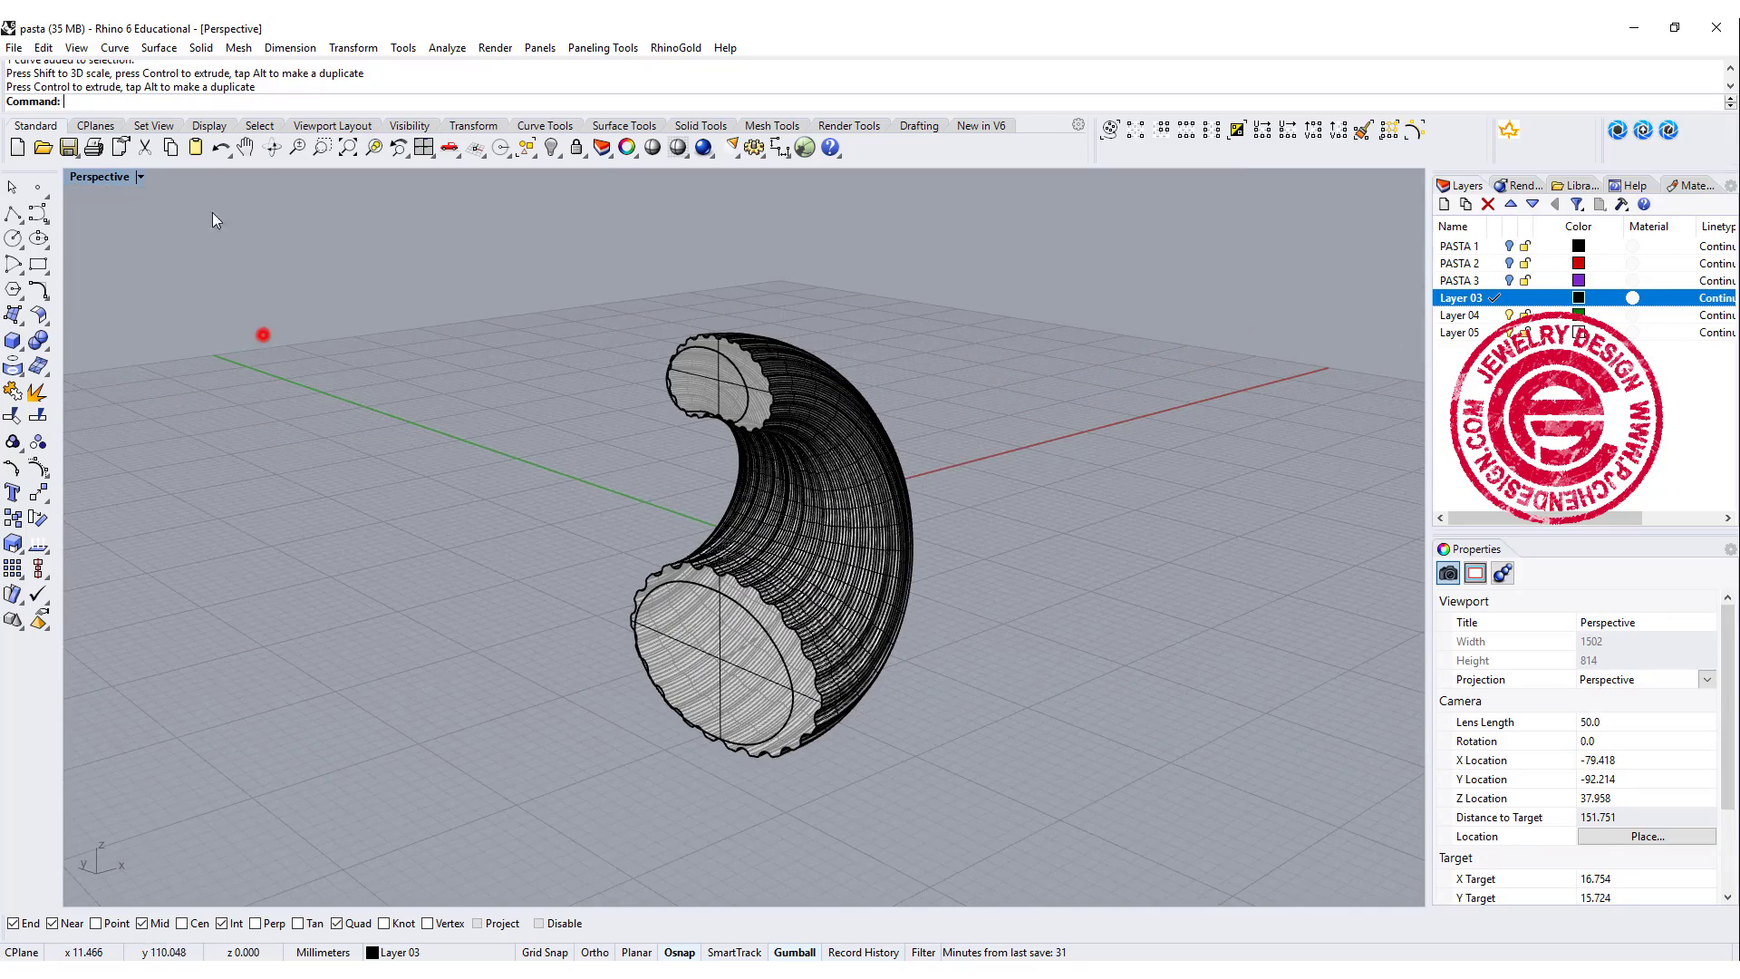
Sweep an inner surface along the rail, align its profile seams, and select the tube's lower end.
click(158, 46)
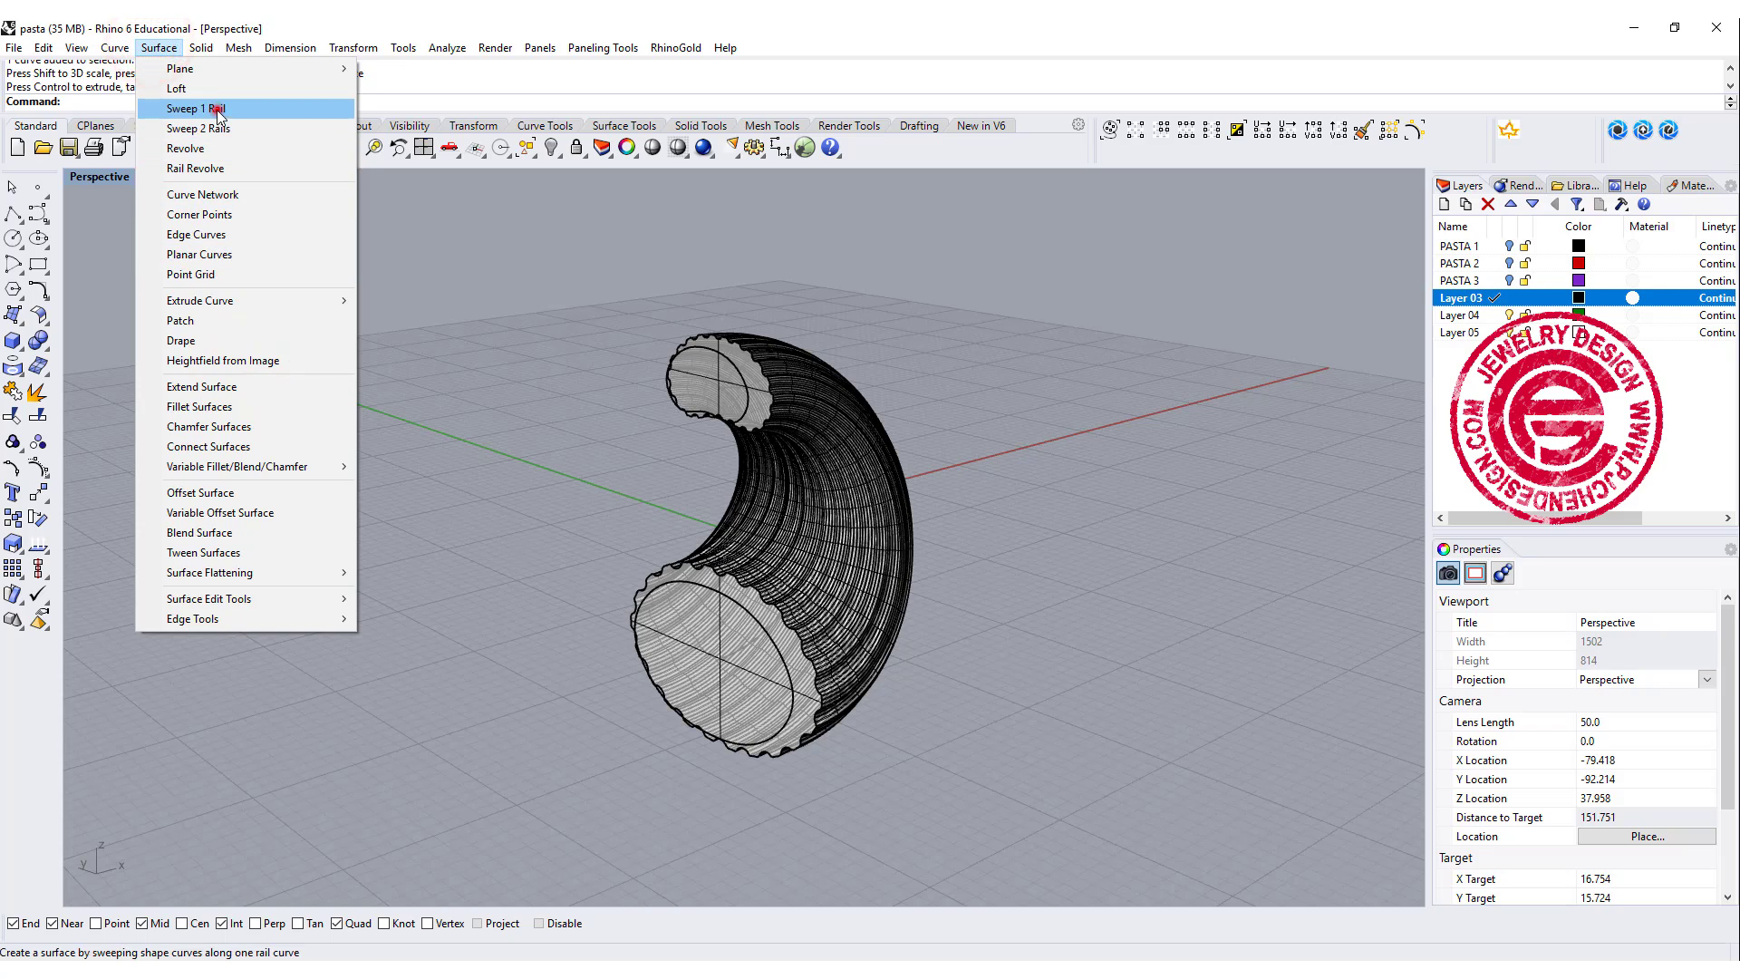
click(195, 108)
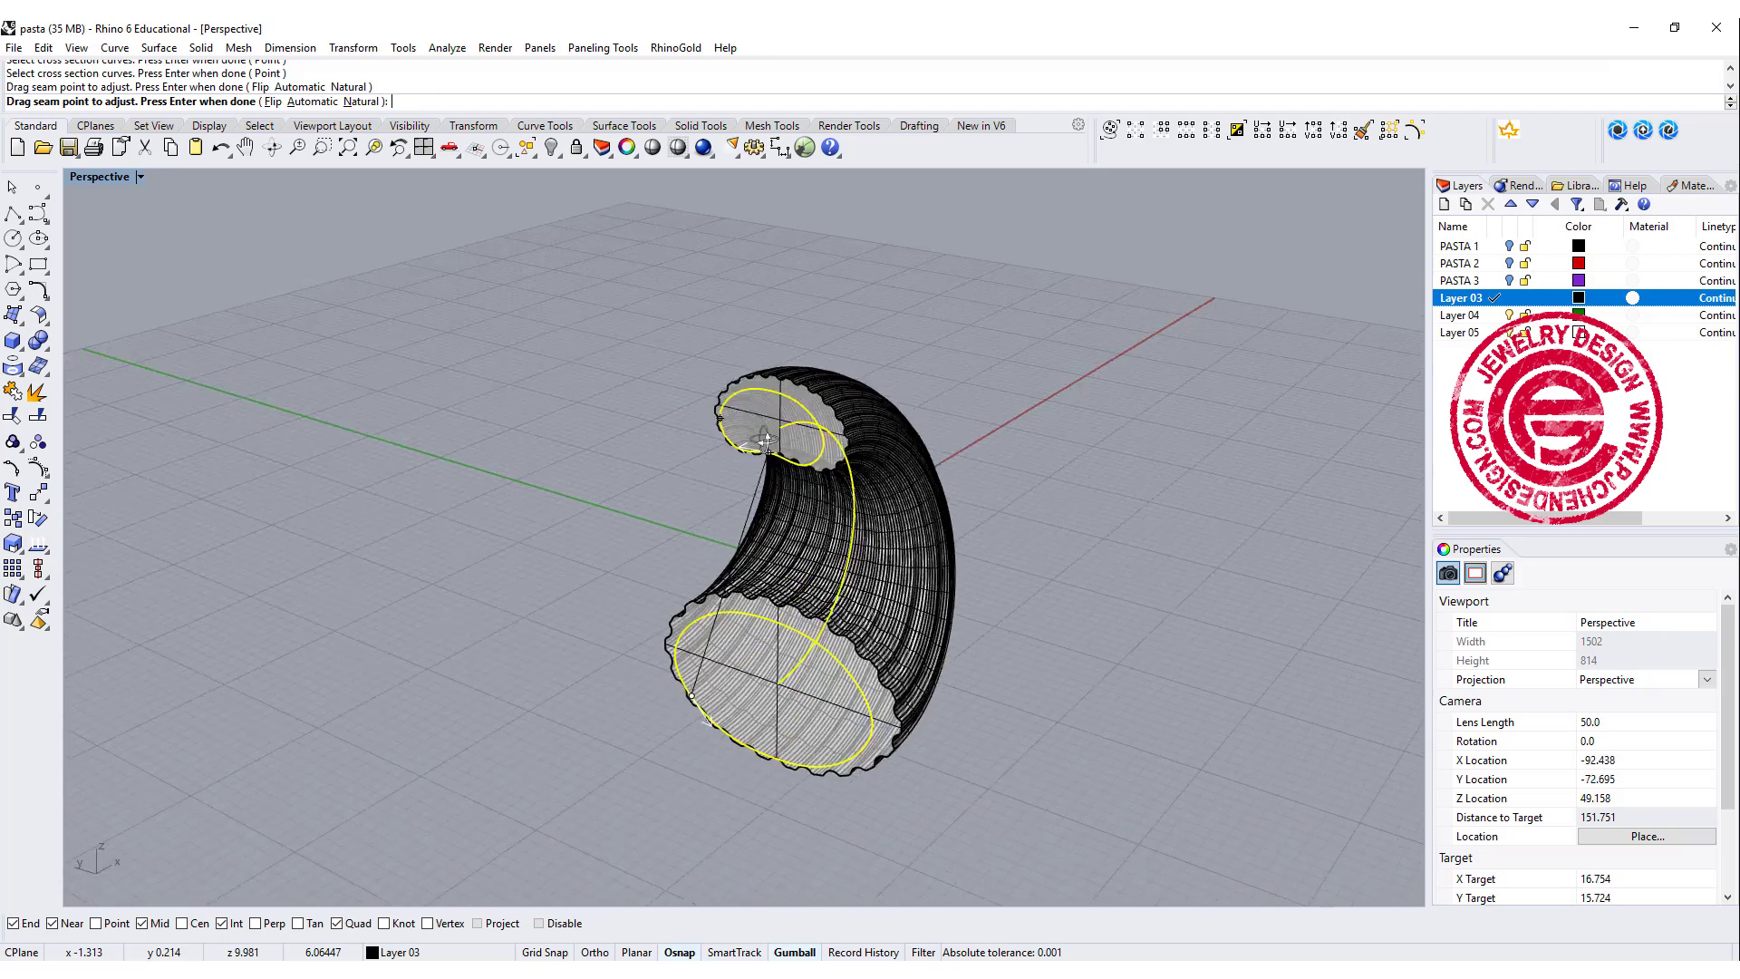
drag(763, 435, 840, 459)
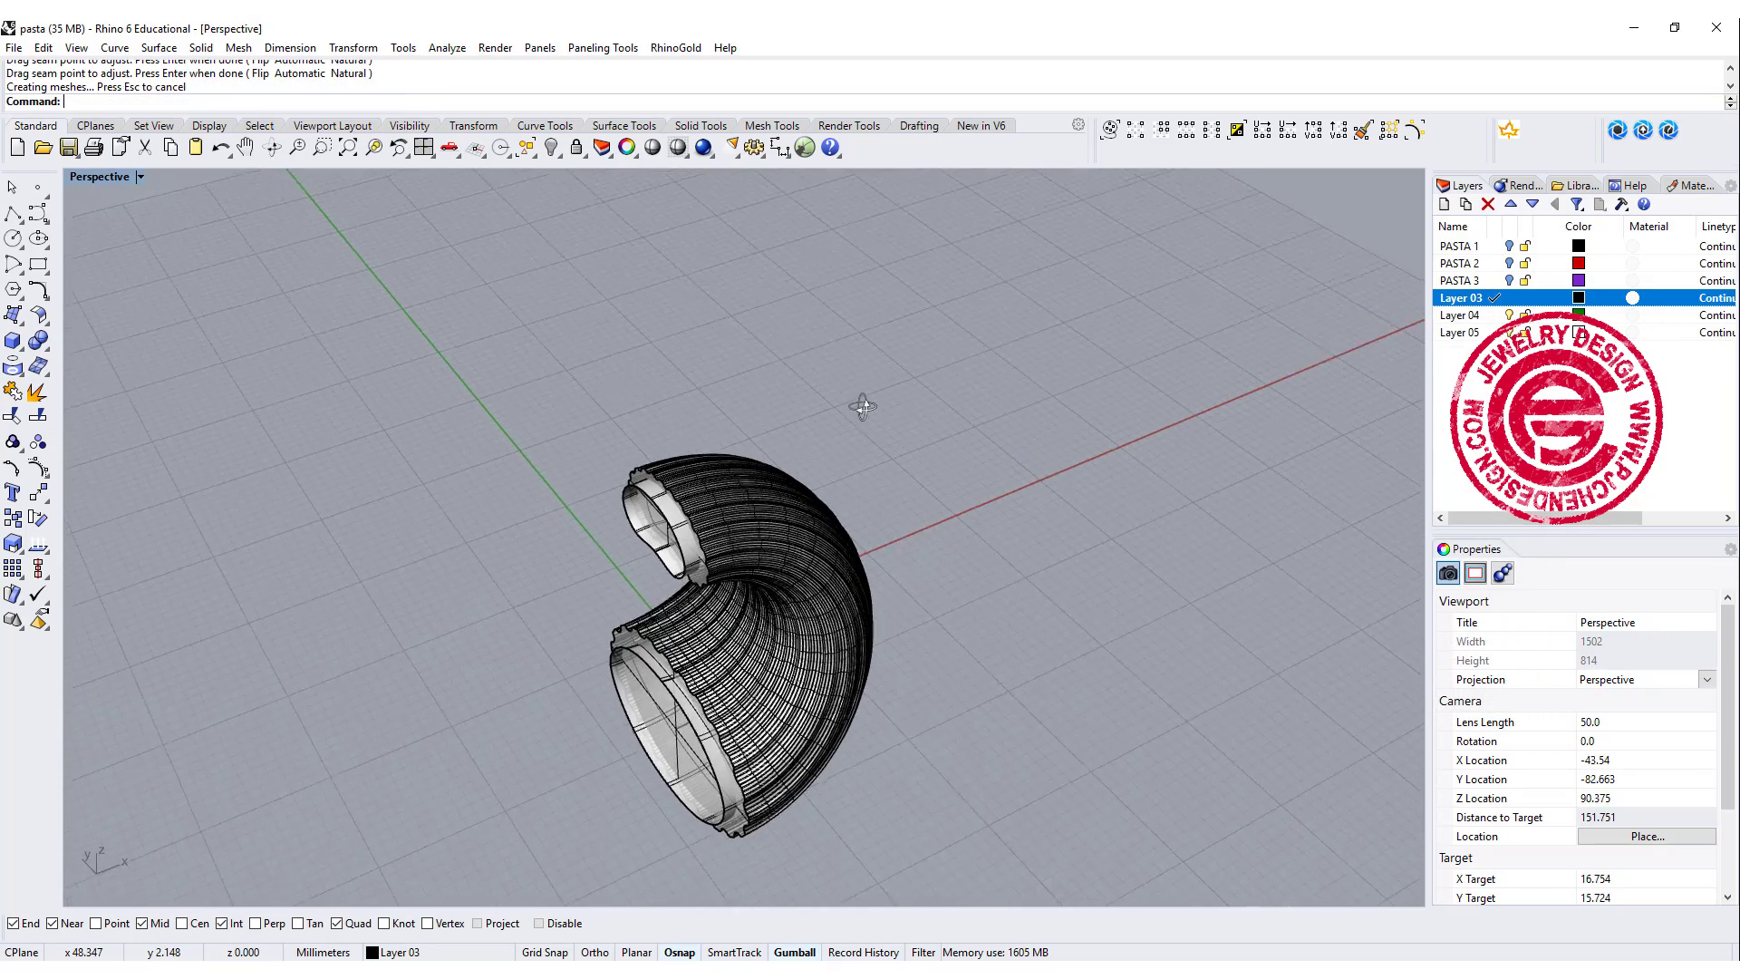
click(622, 703)
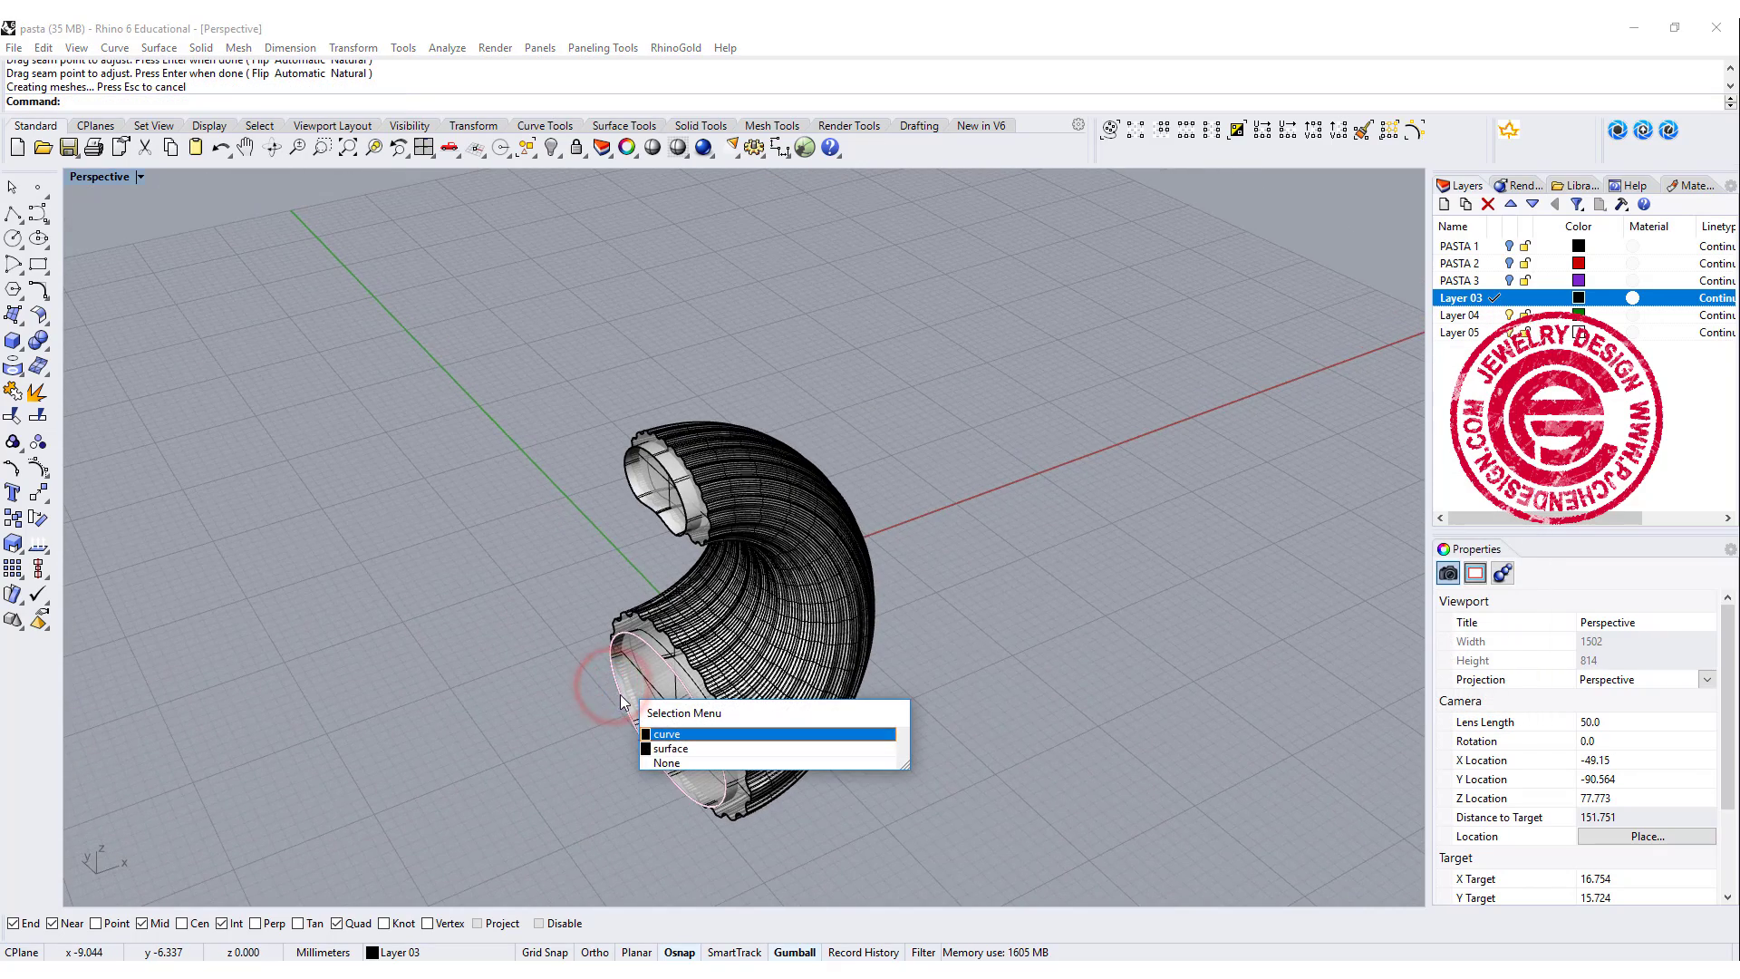
click(671, 747)
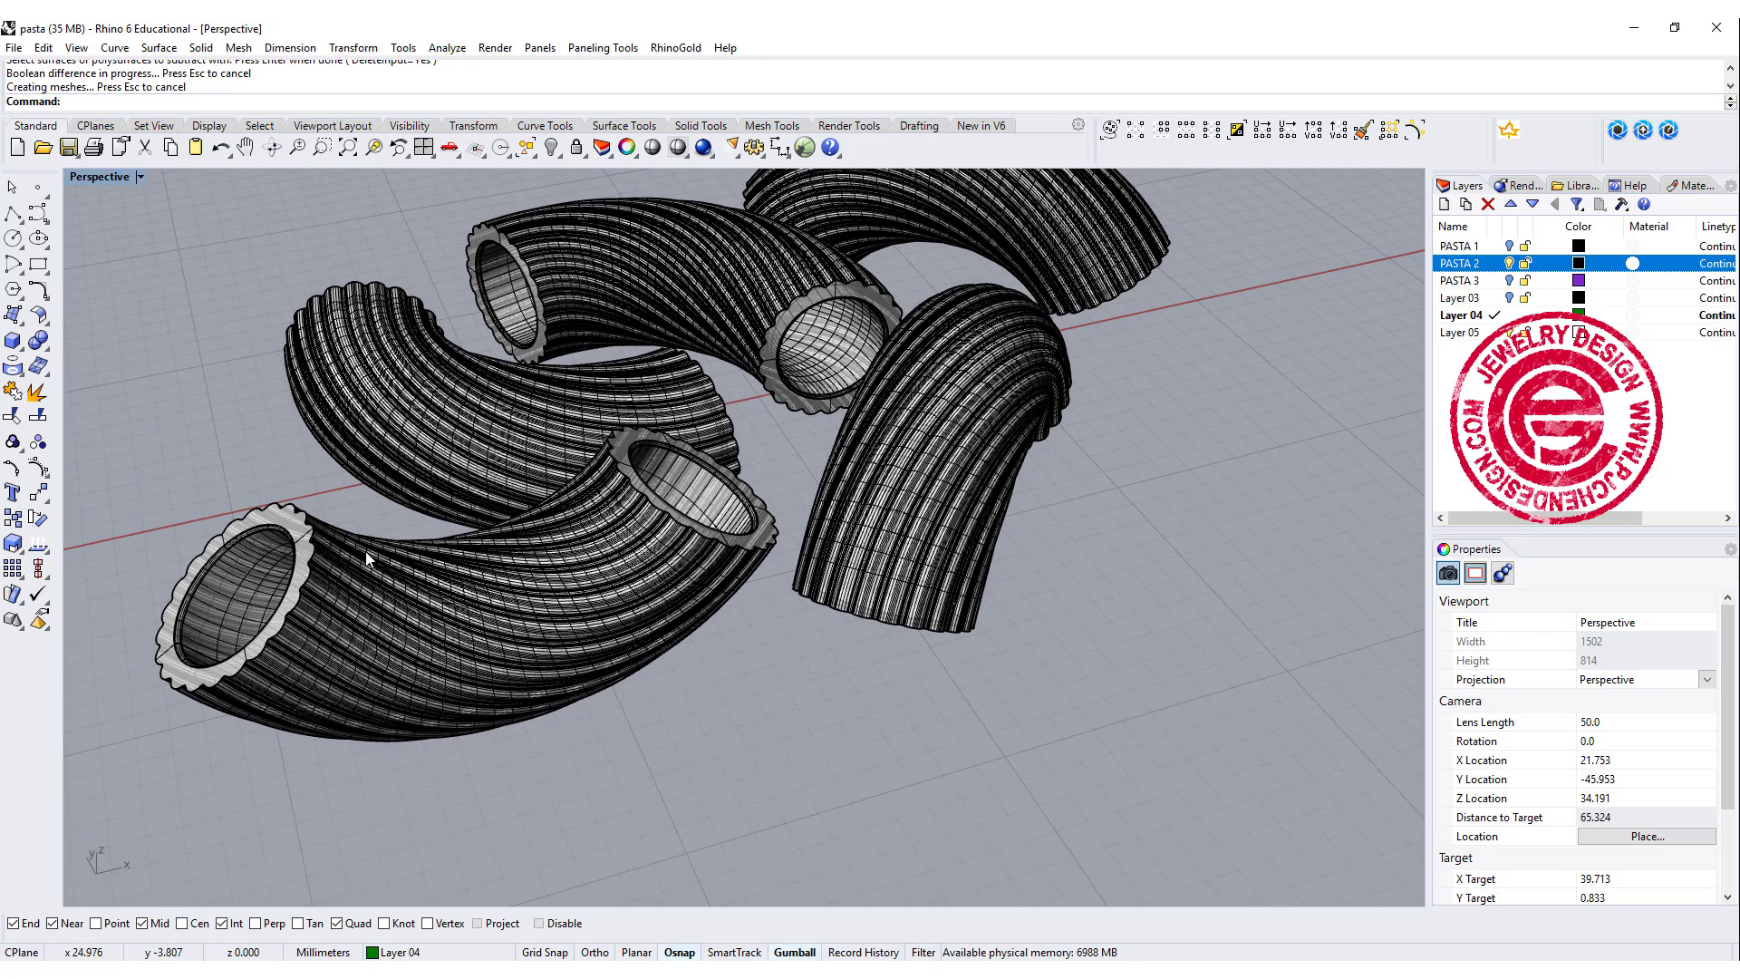
mouse_move(294, 513)
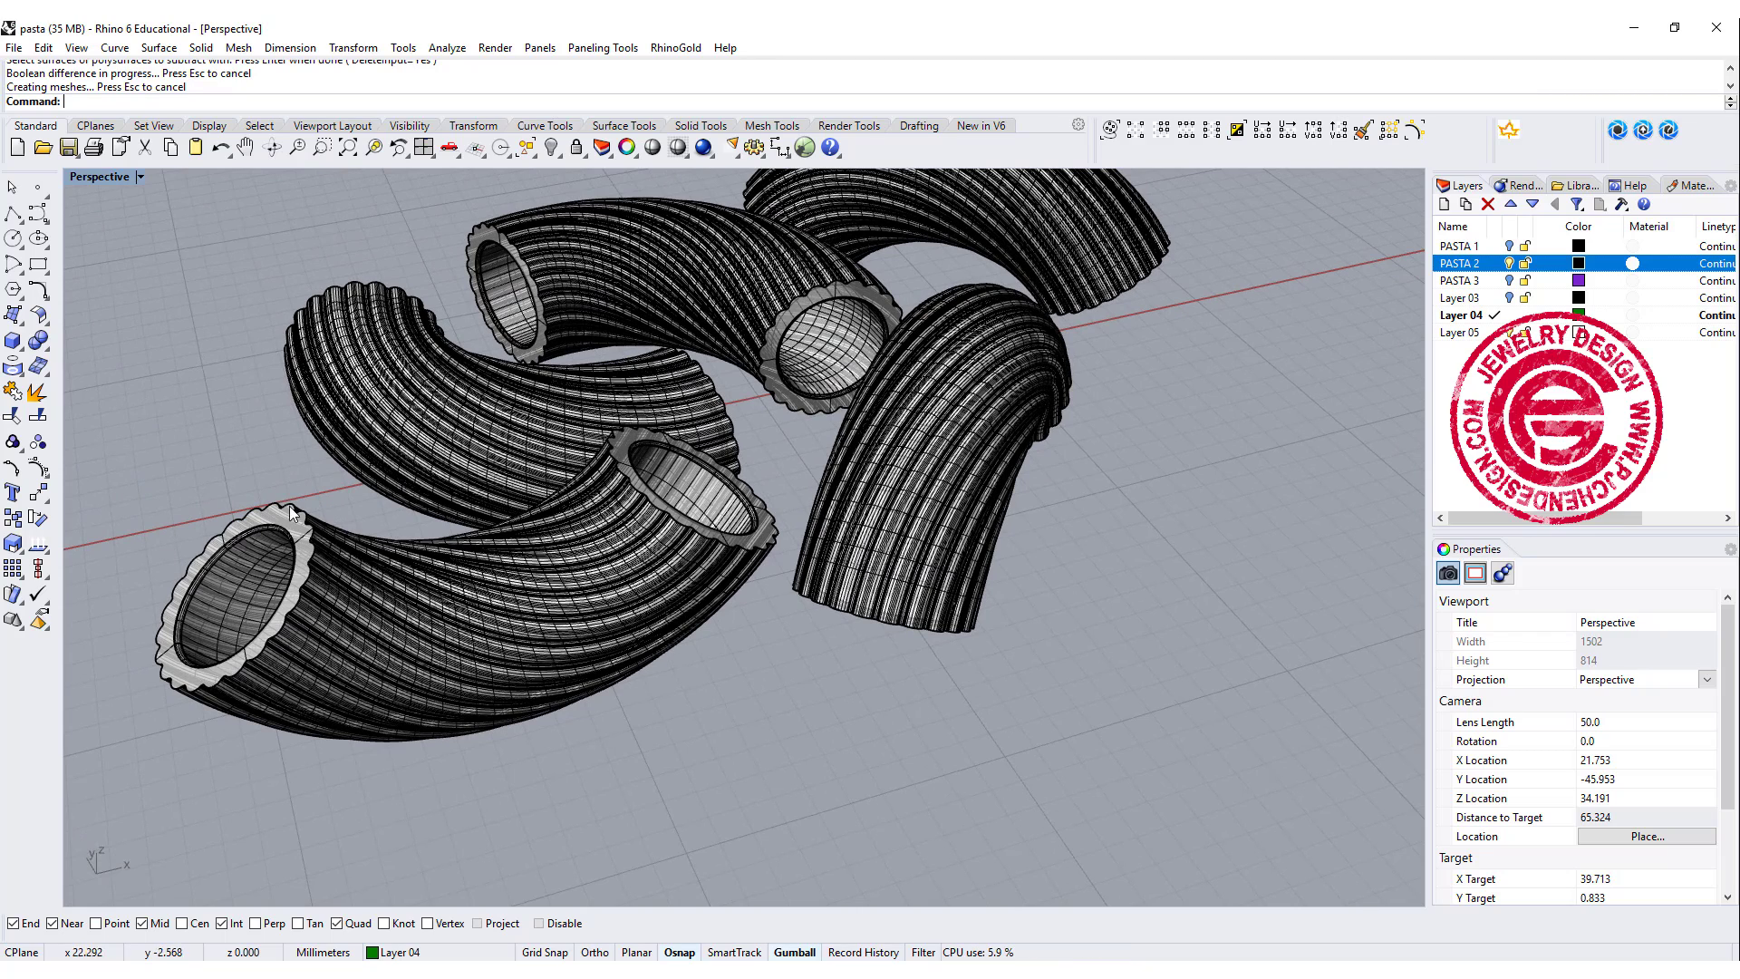
mouse_move(283, 545)
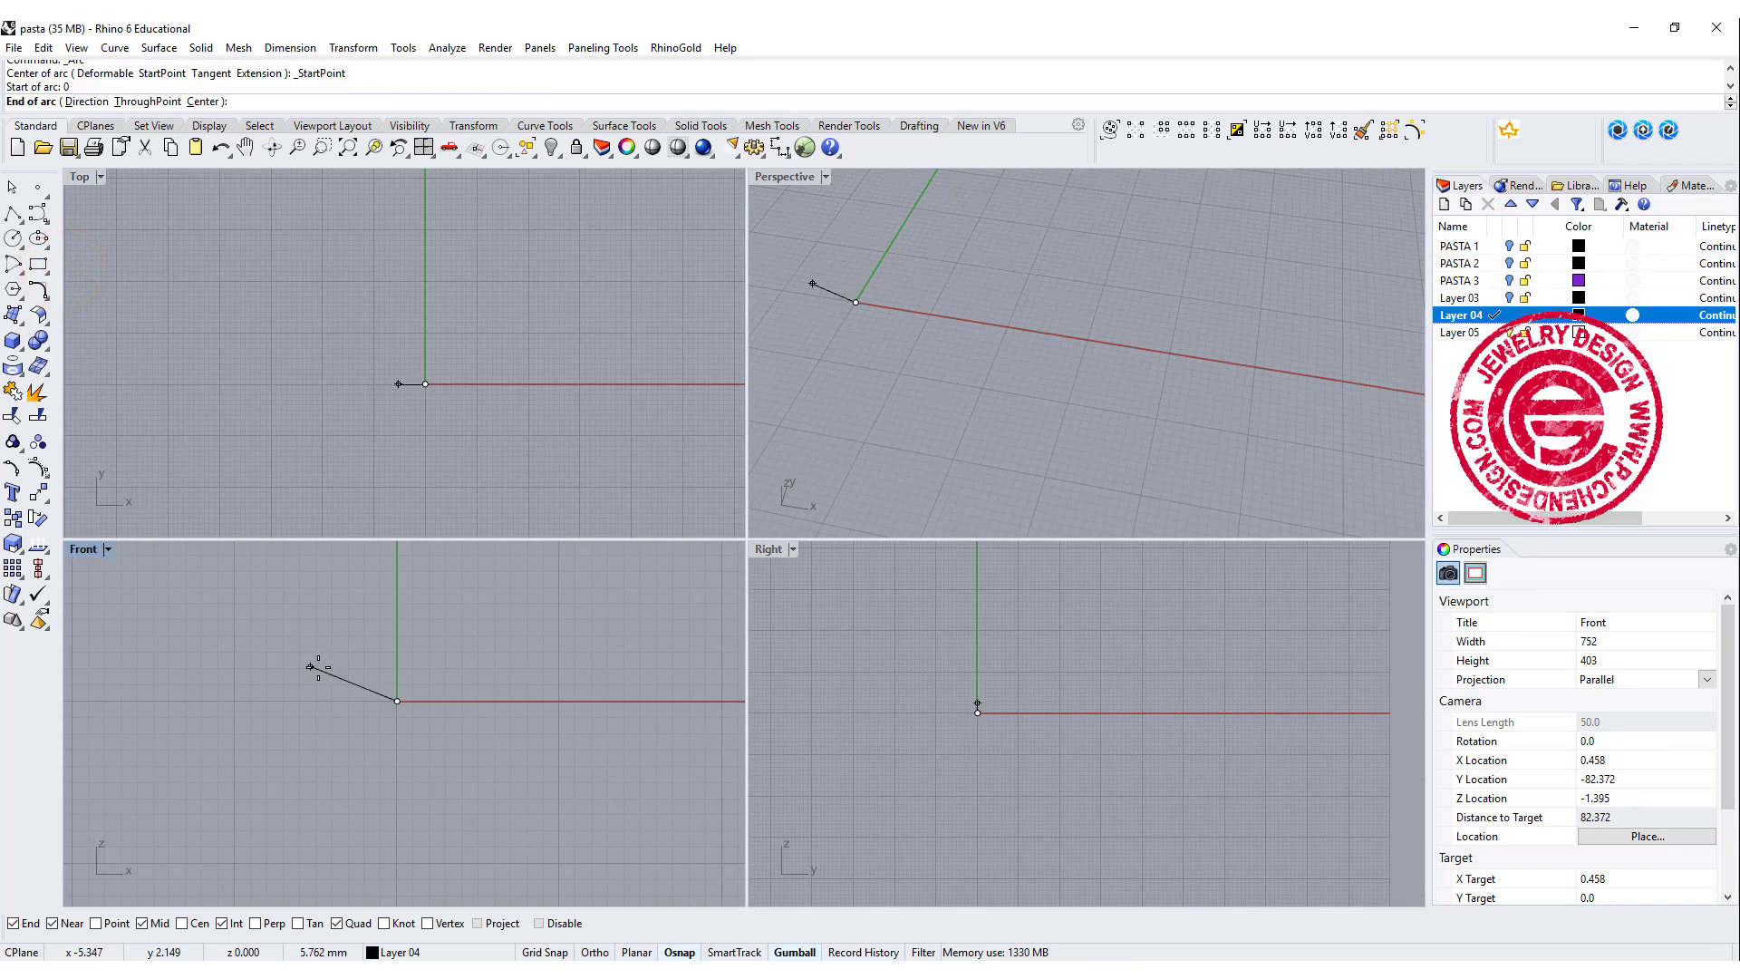
Finish the arch curve, then measure its length with the Length command.
click(619, 703)
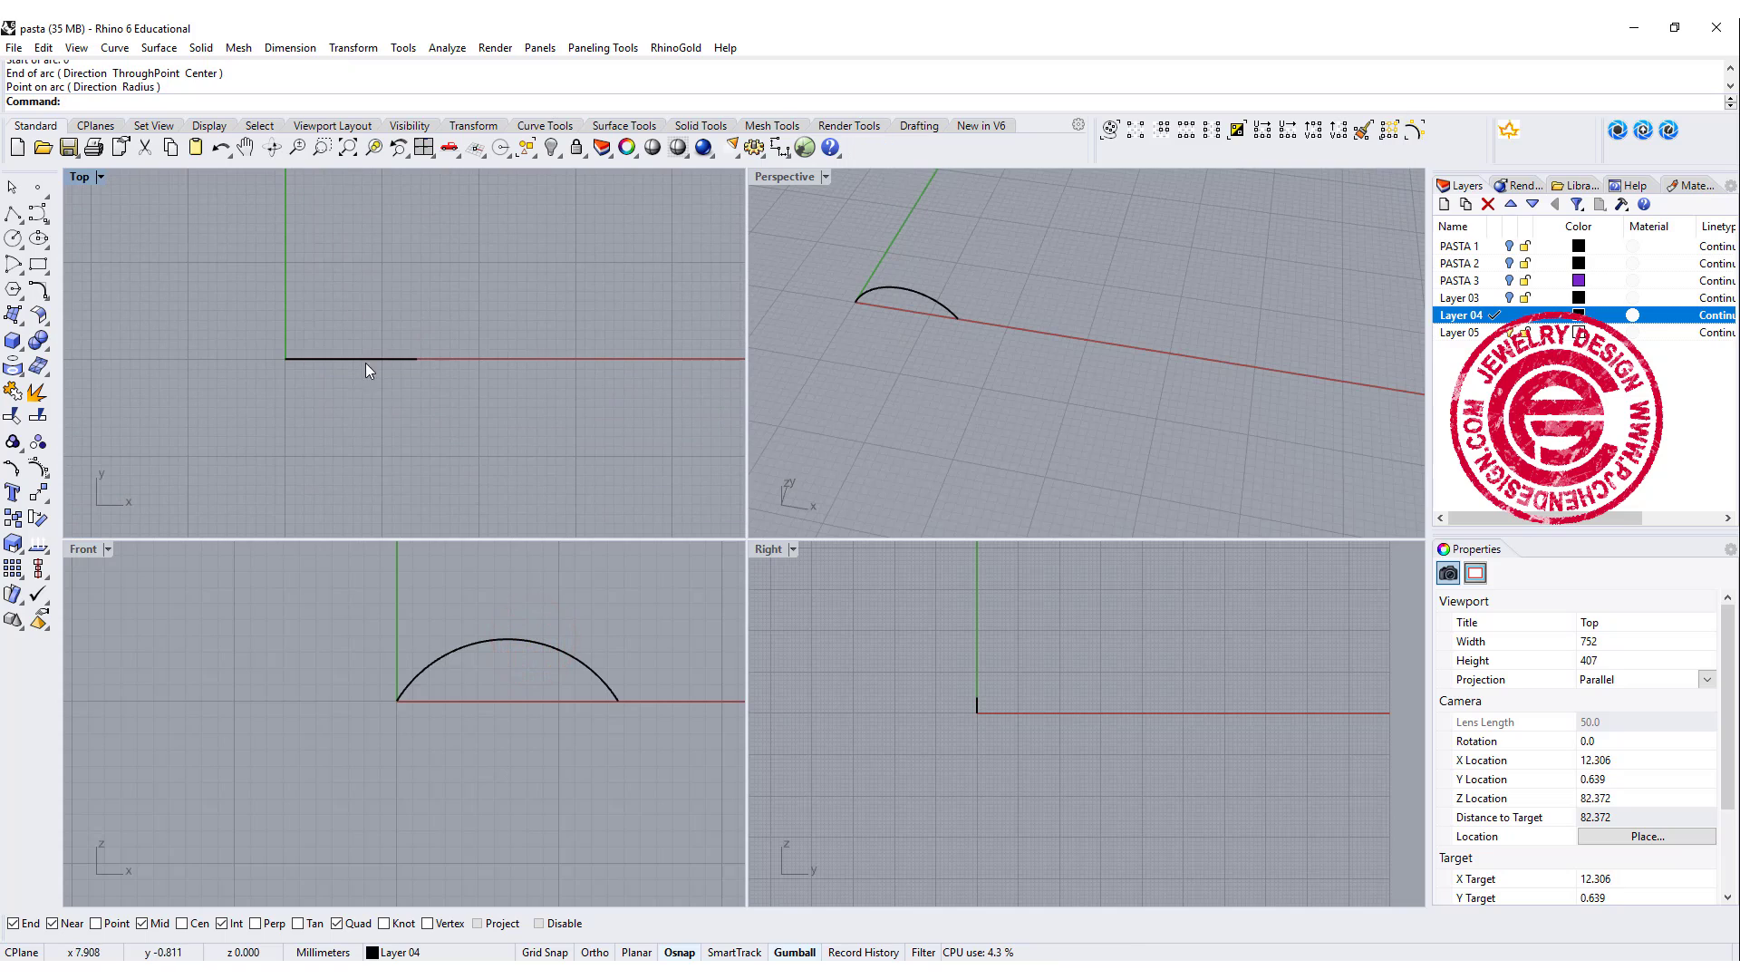
click(350, 357)
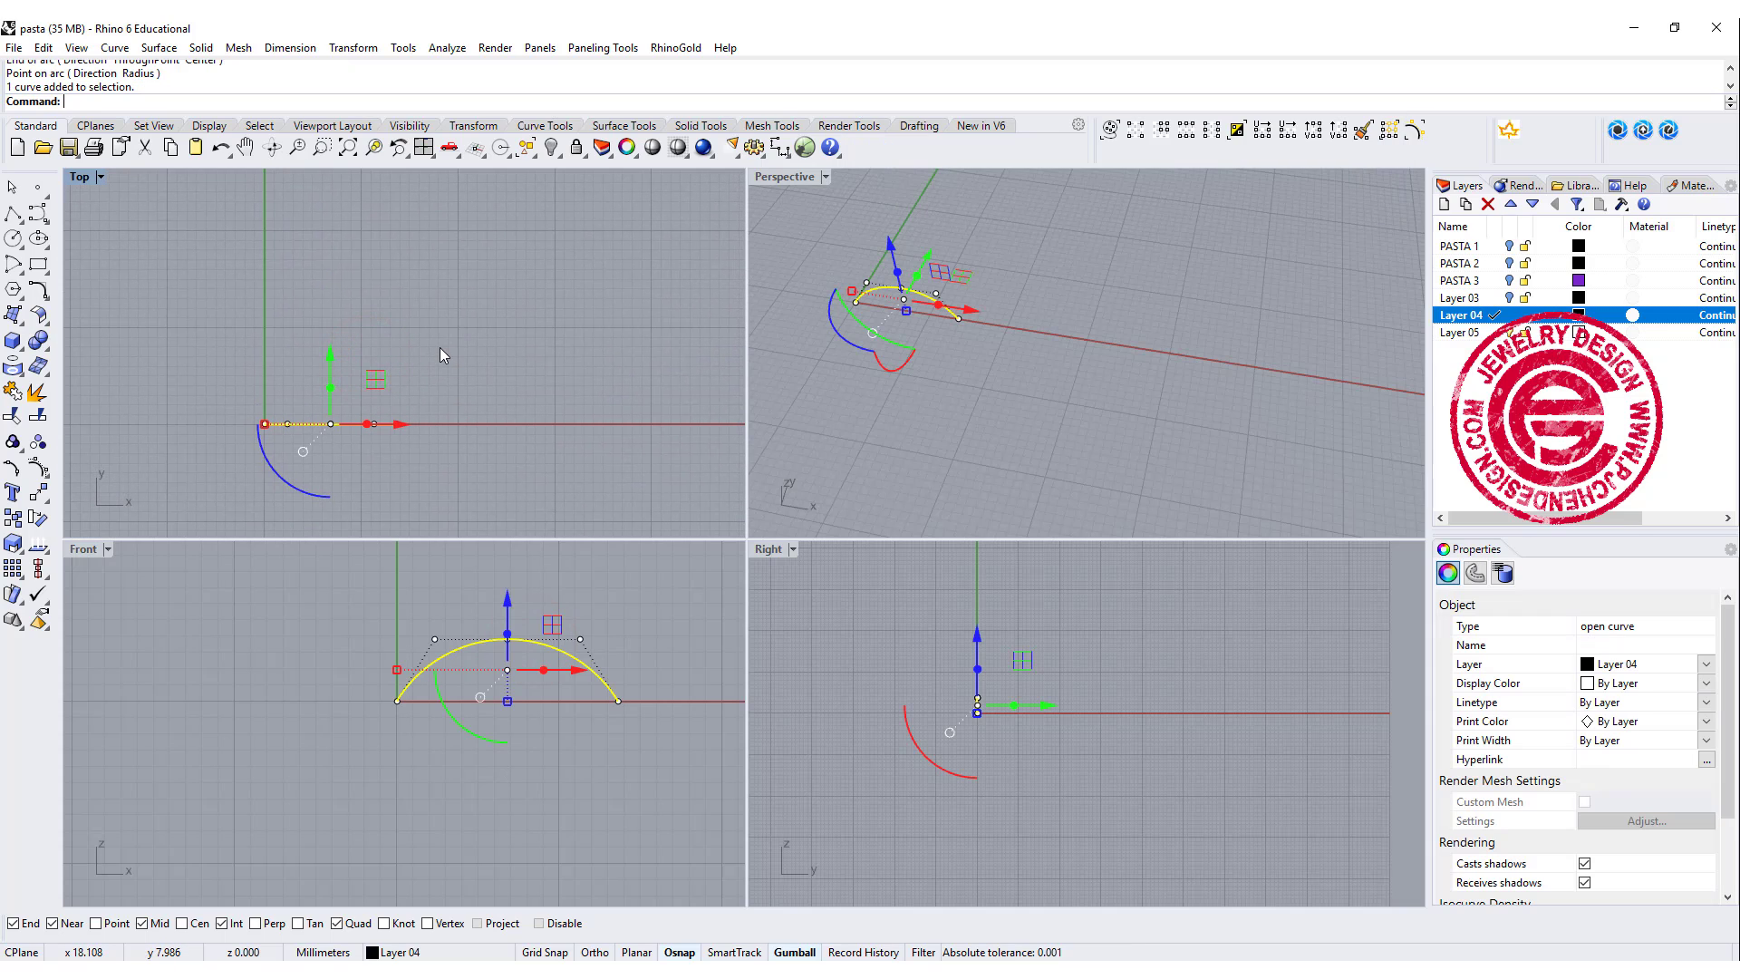
text(Length)
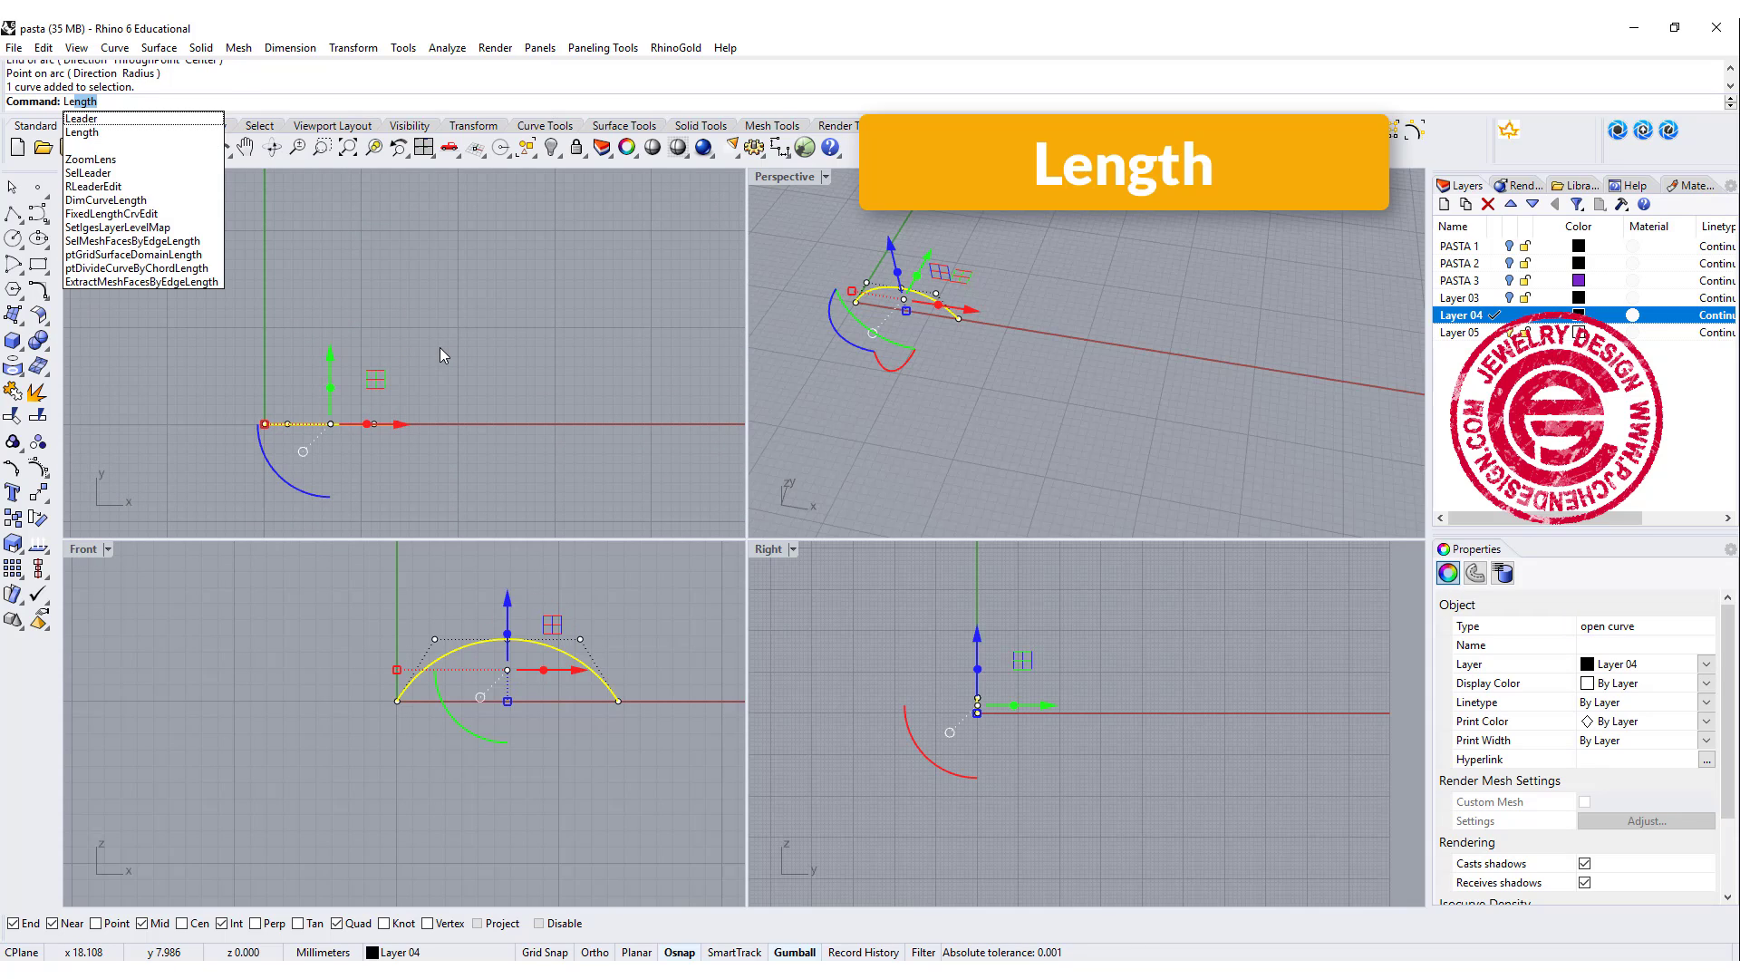
key(enter)
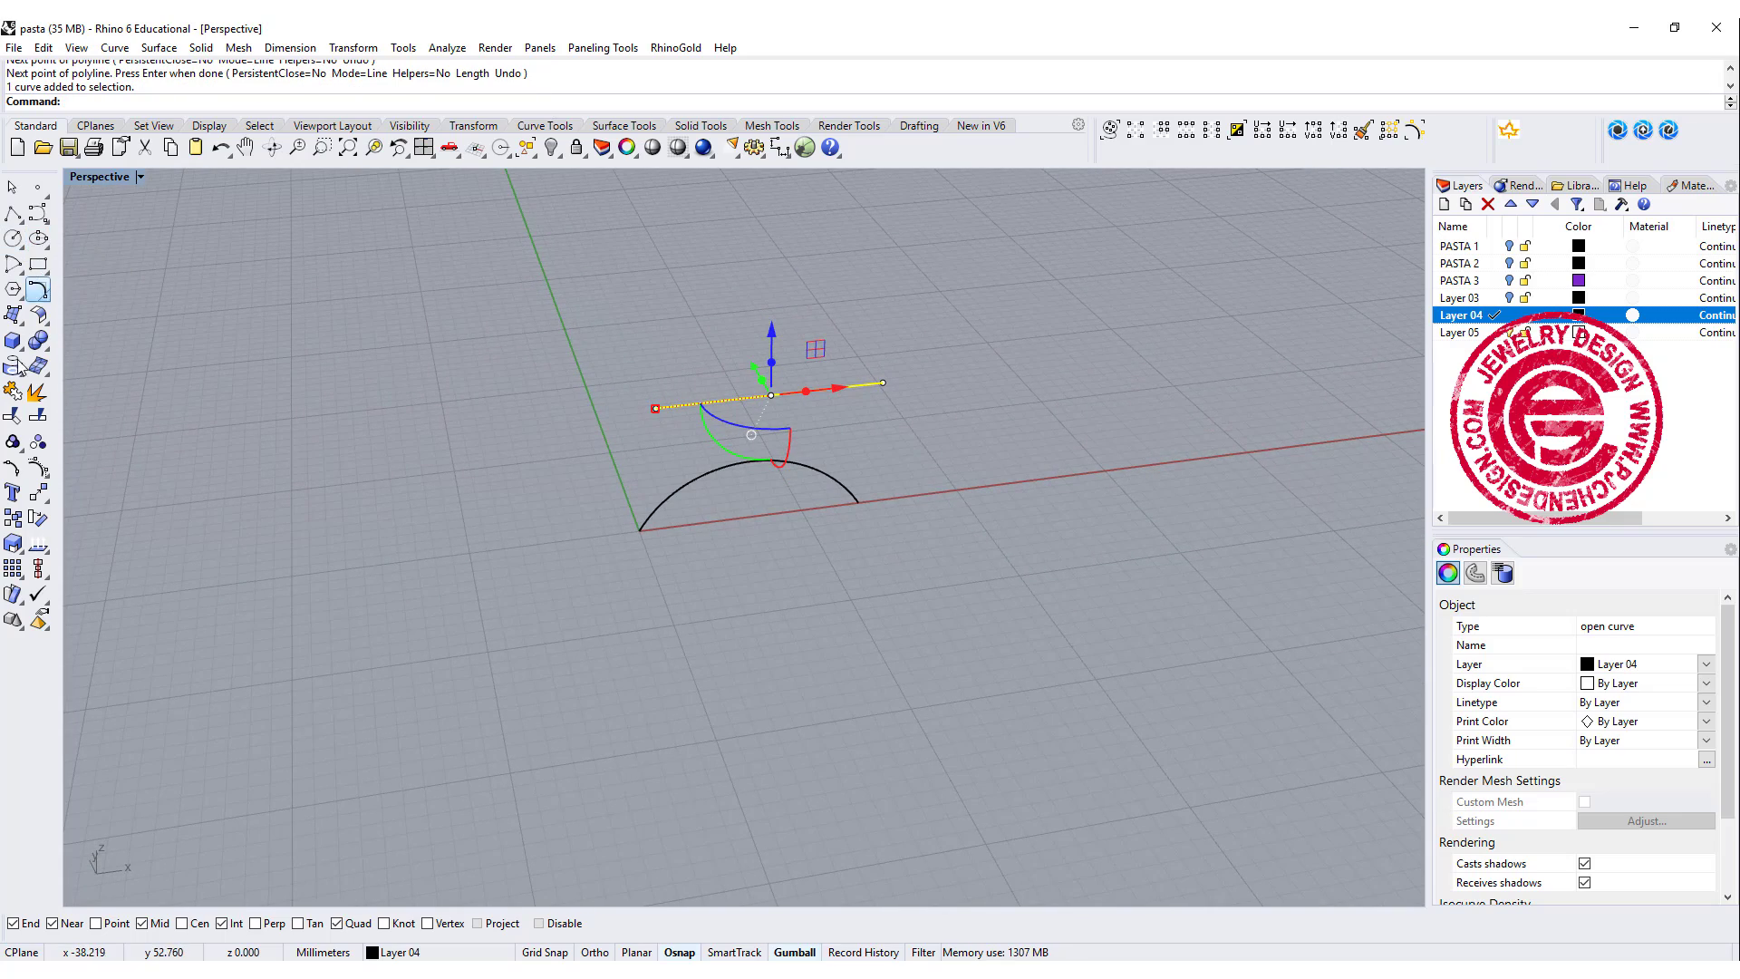
Start a center-radius circle centered on the line's end point.
click(12, 237)
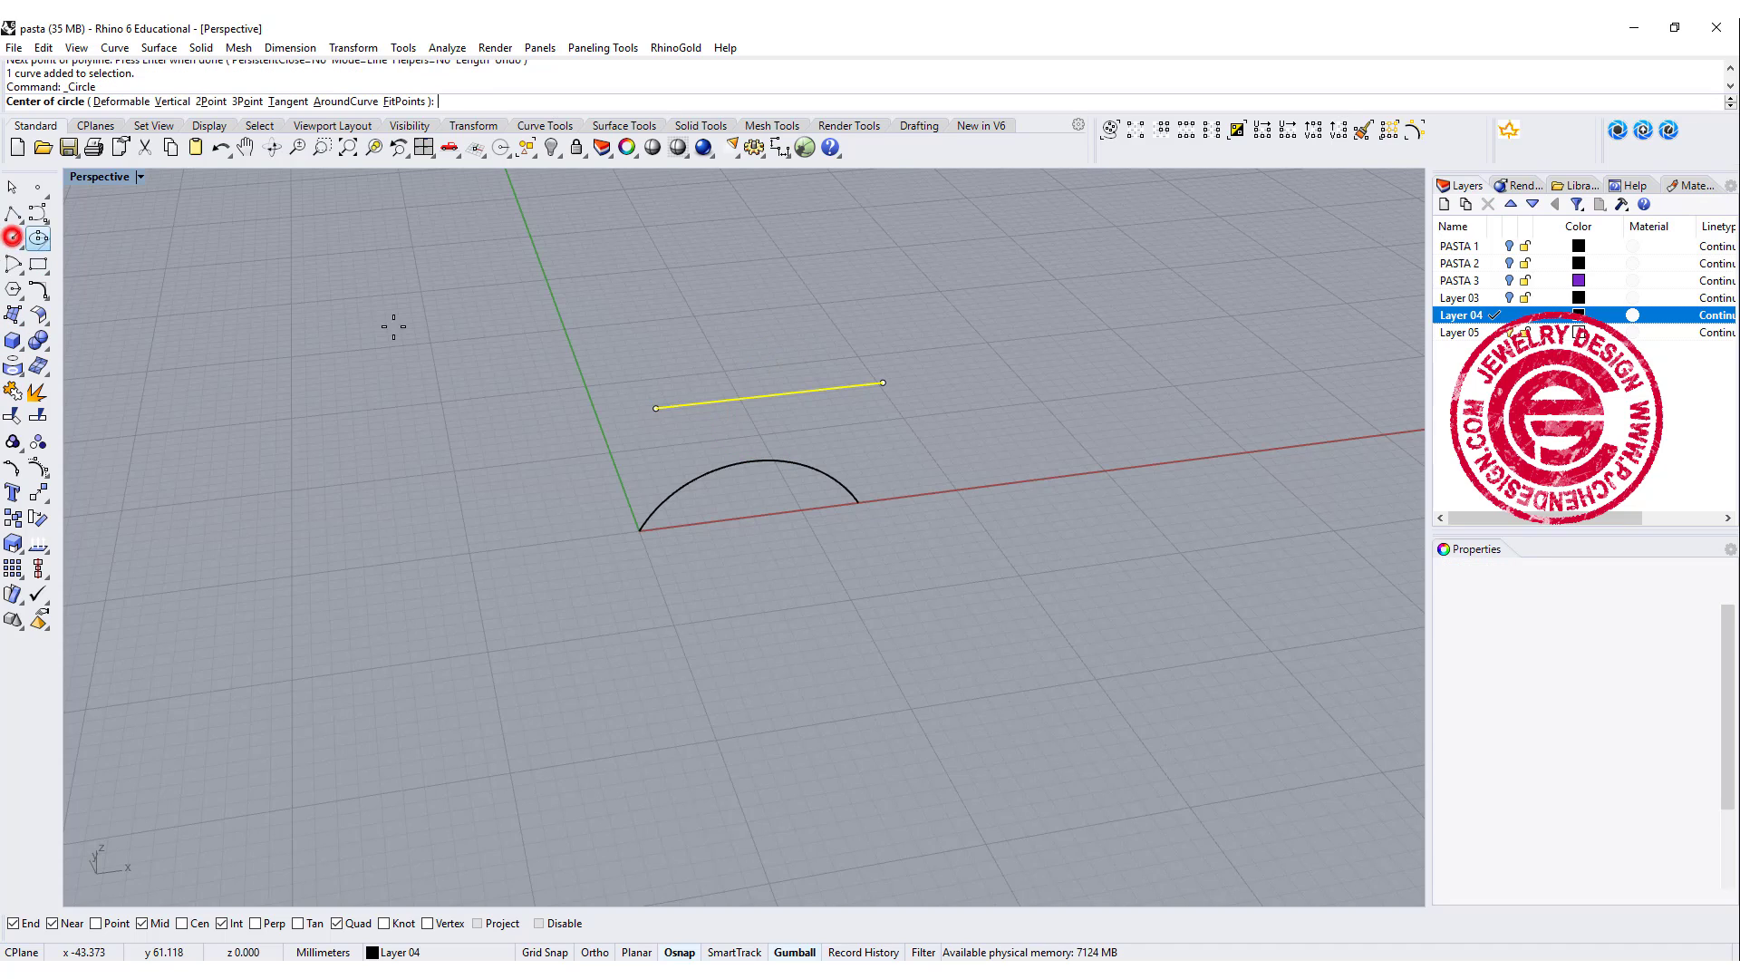
click(654, 408)
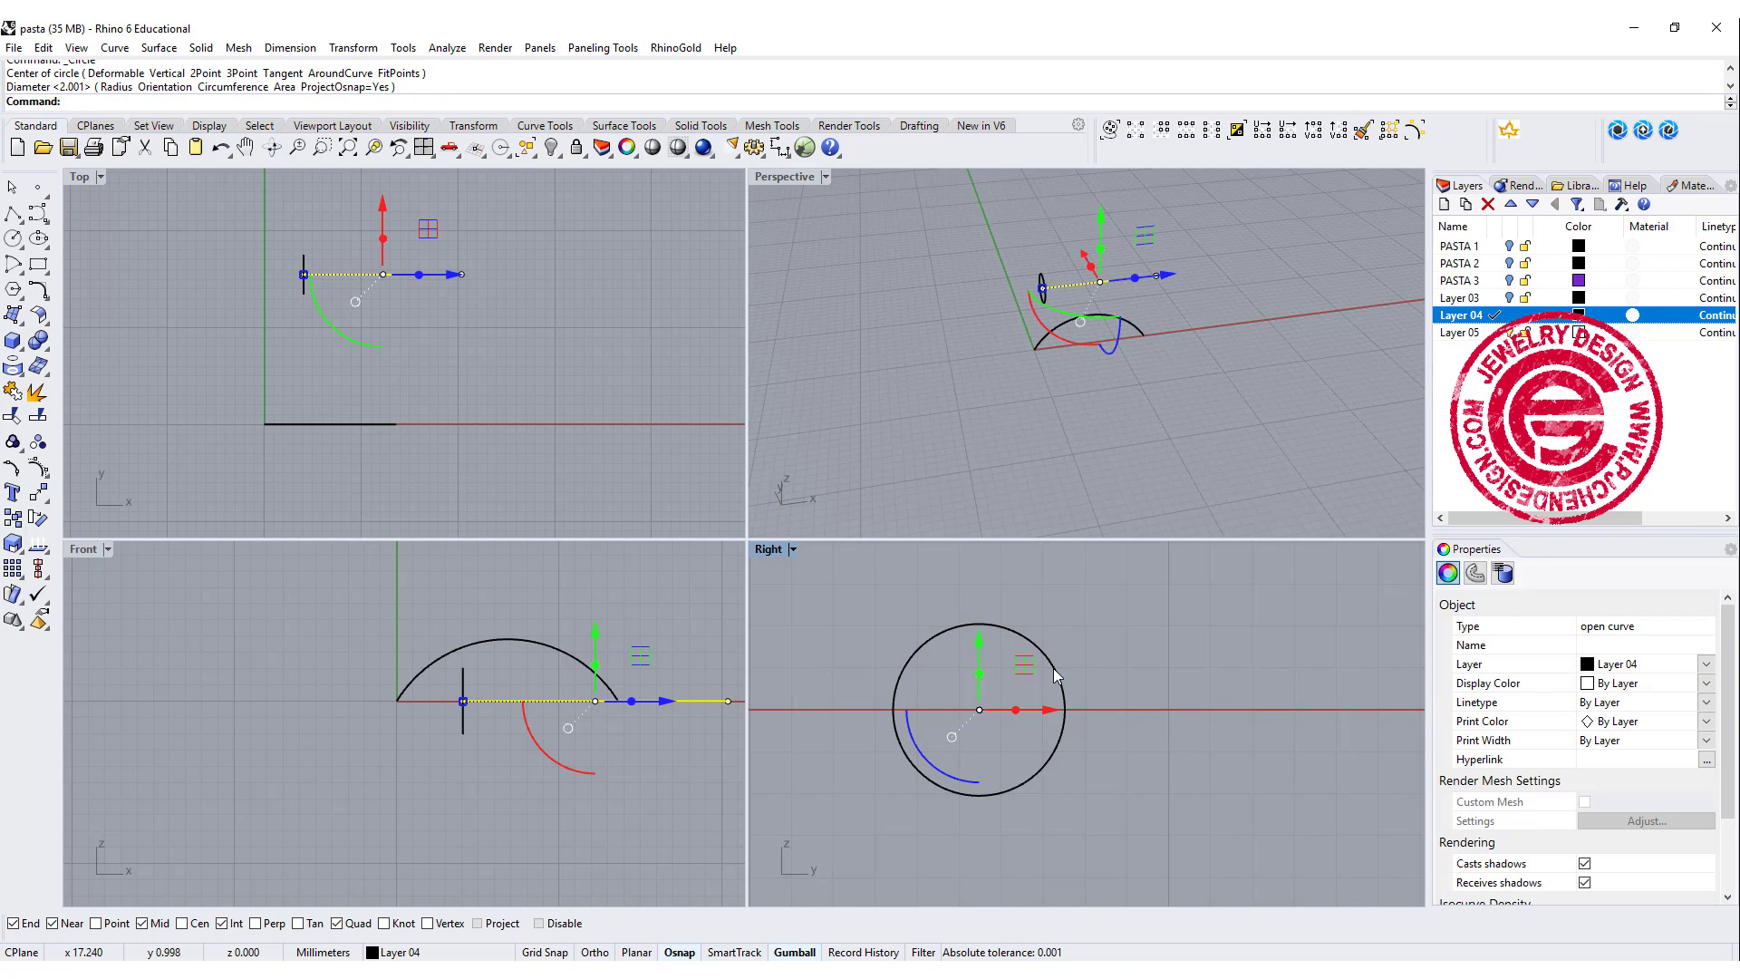
mouse_move(15, 237)
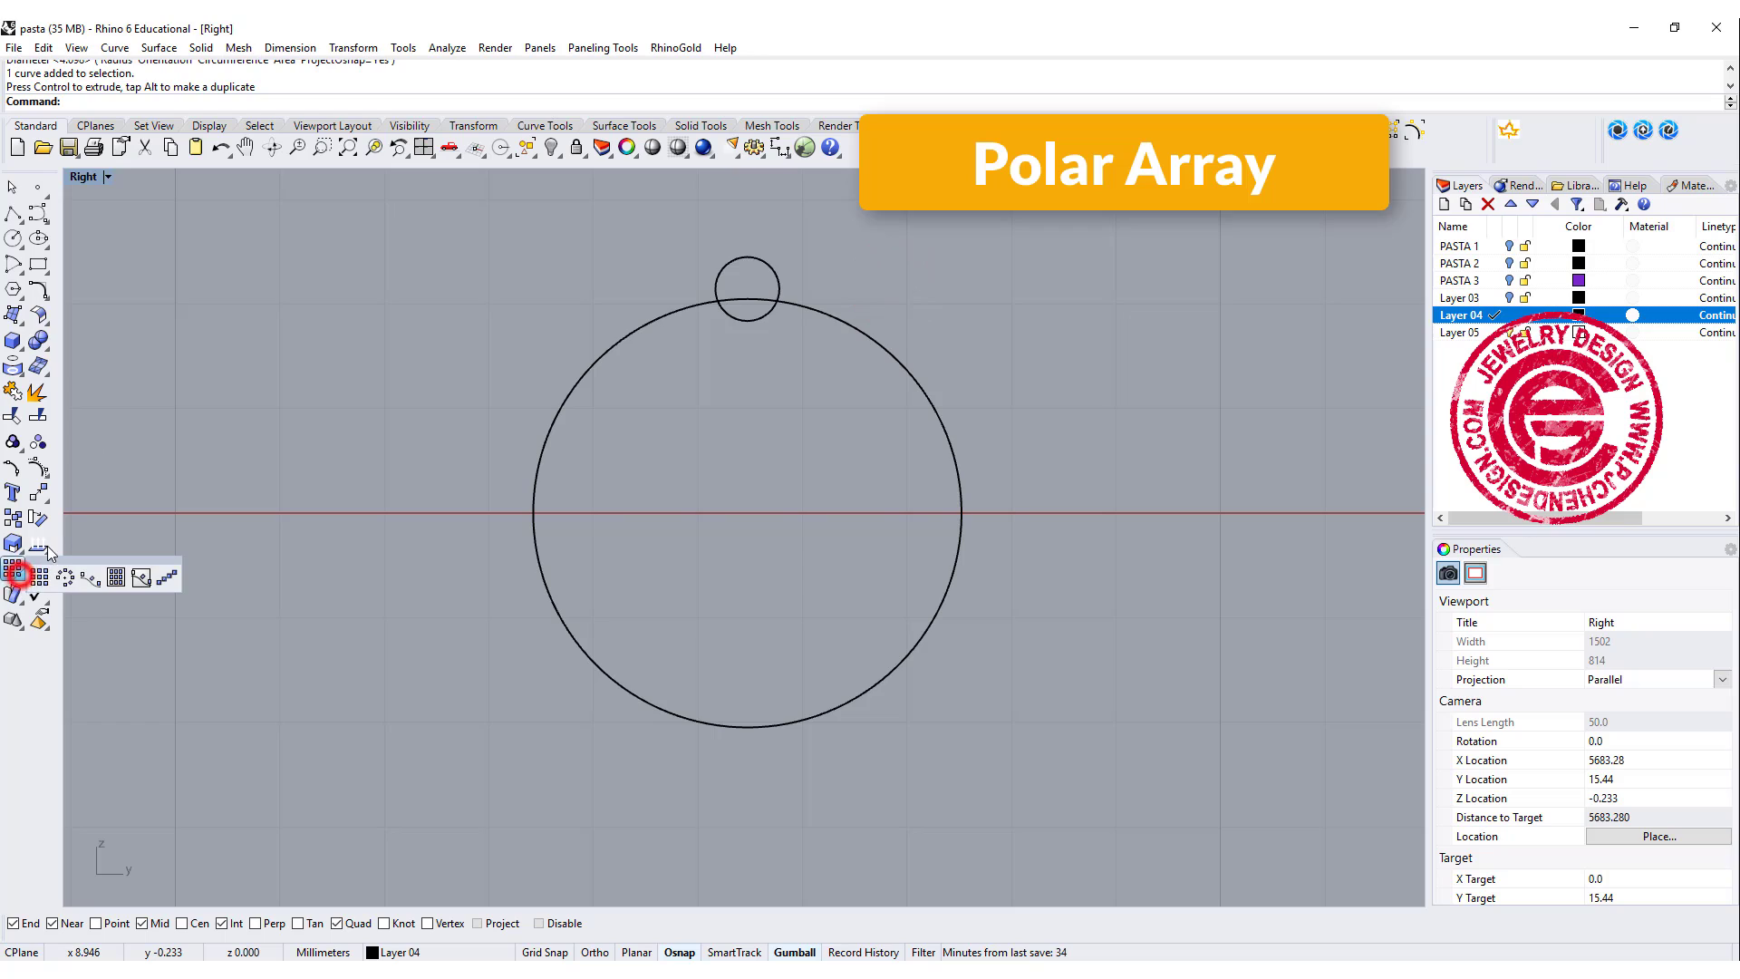
Polar-array the small circle around the big circle's center, correcting the count from 18 to 15.
click(14, 575)
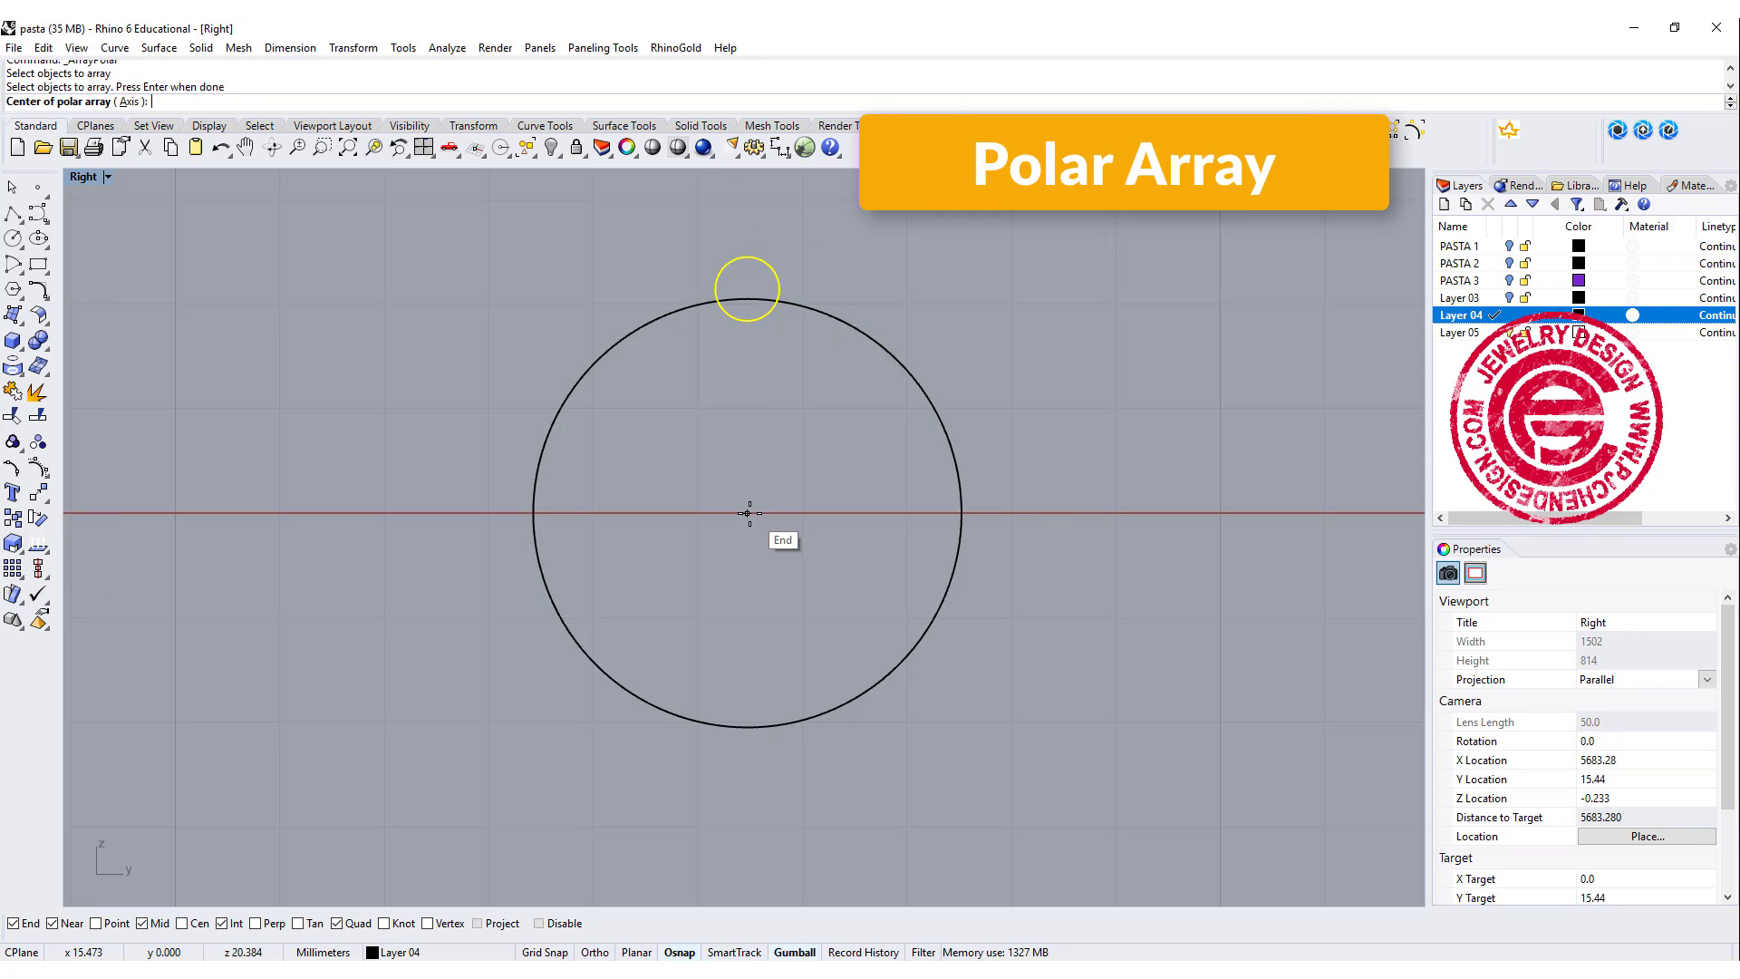
click(747, 513)
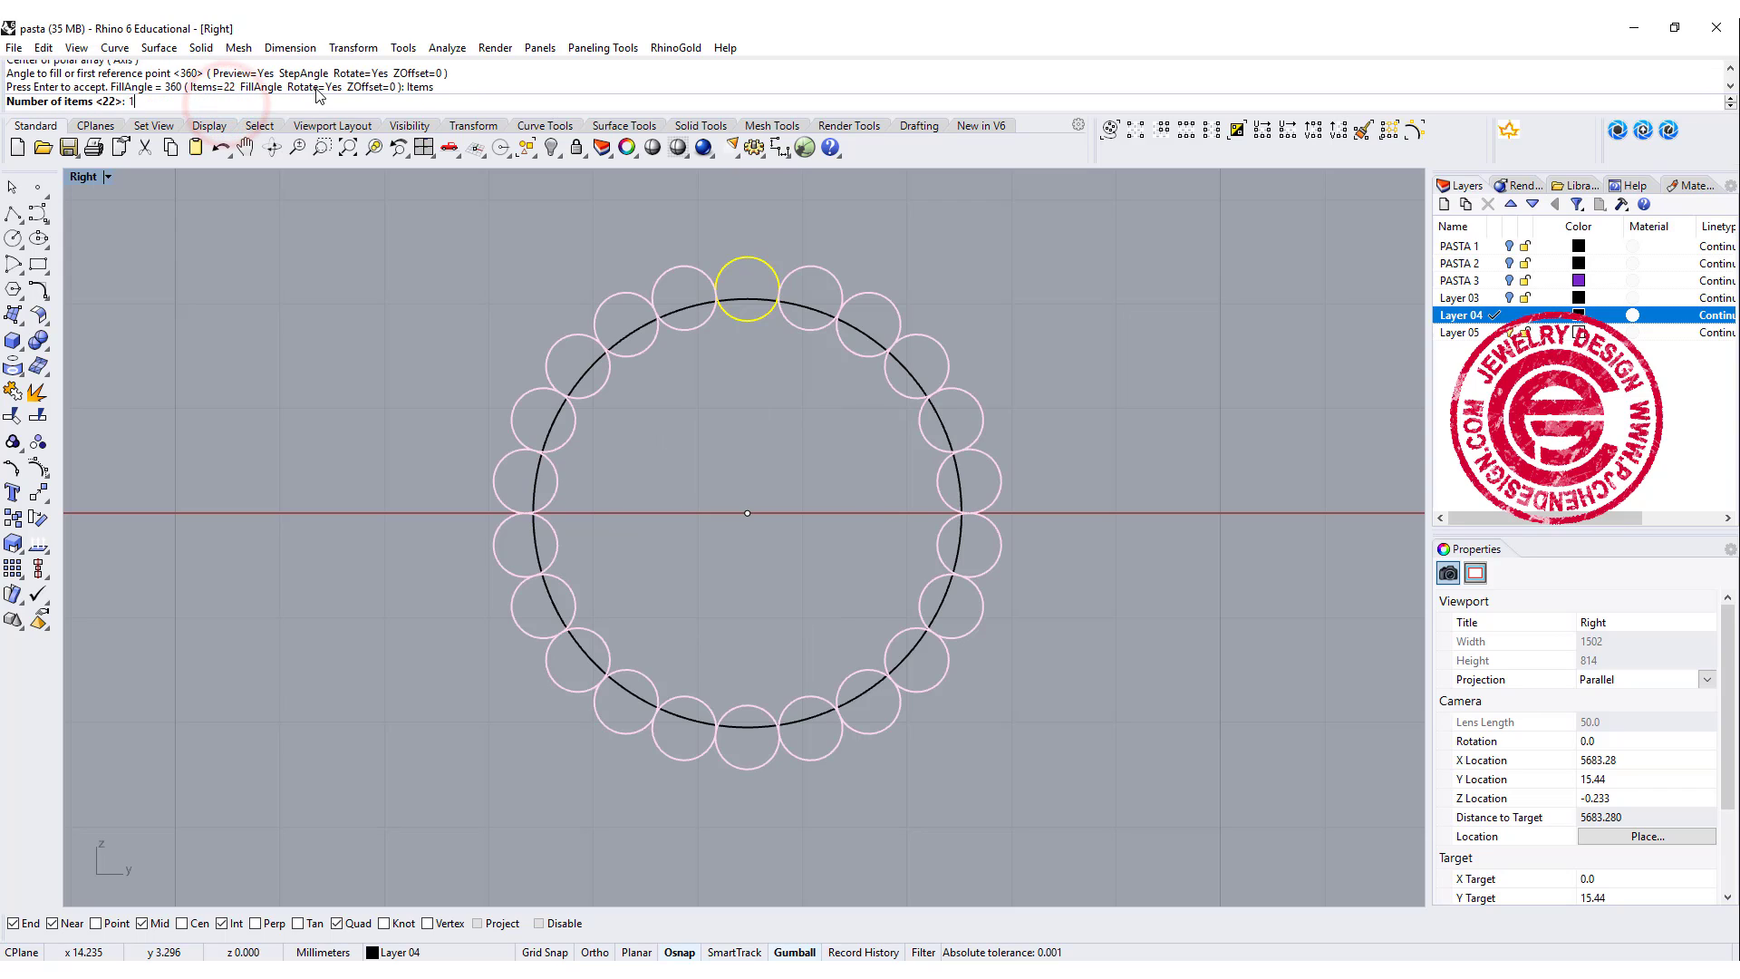
text(18)
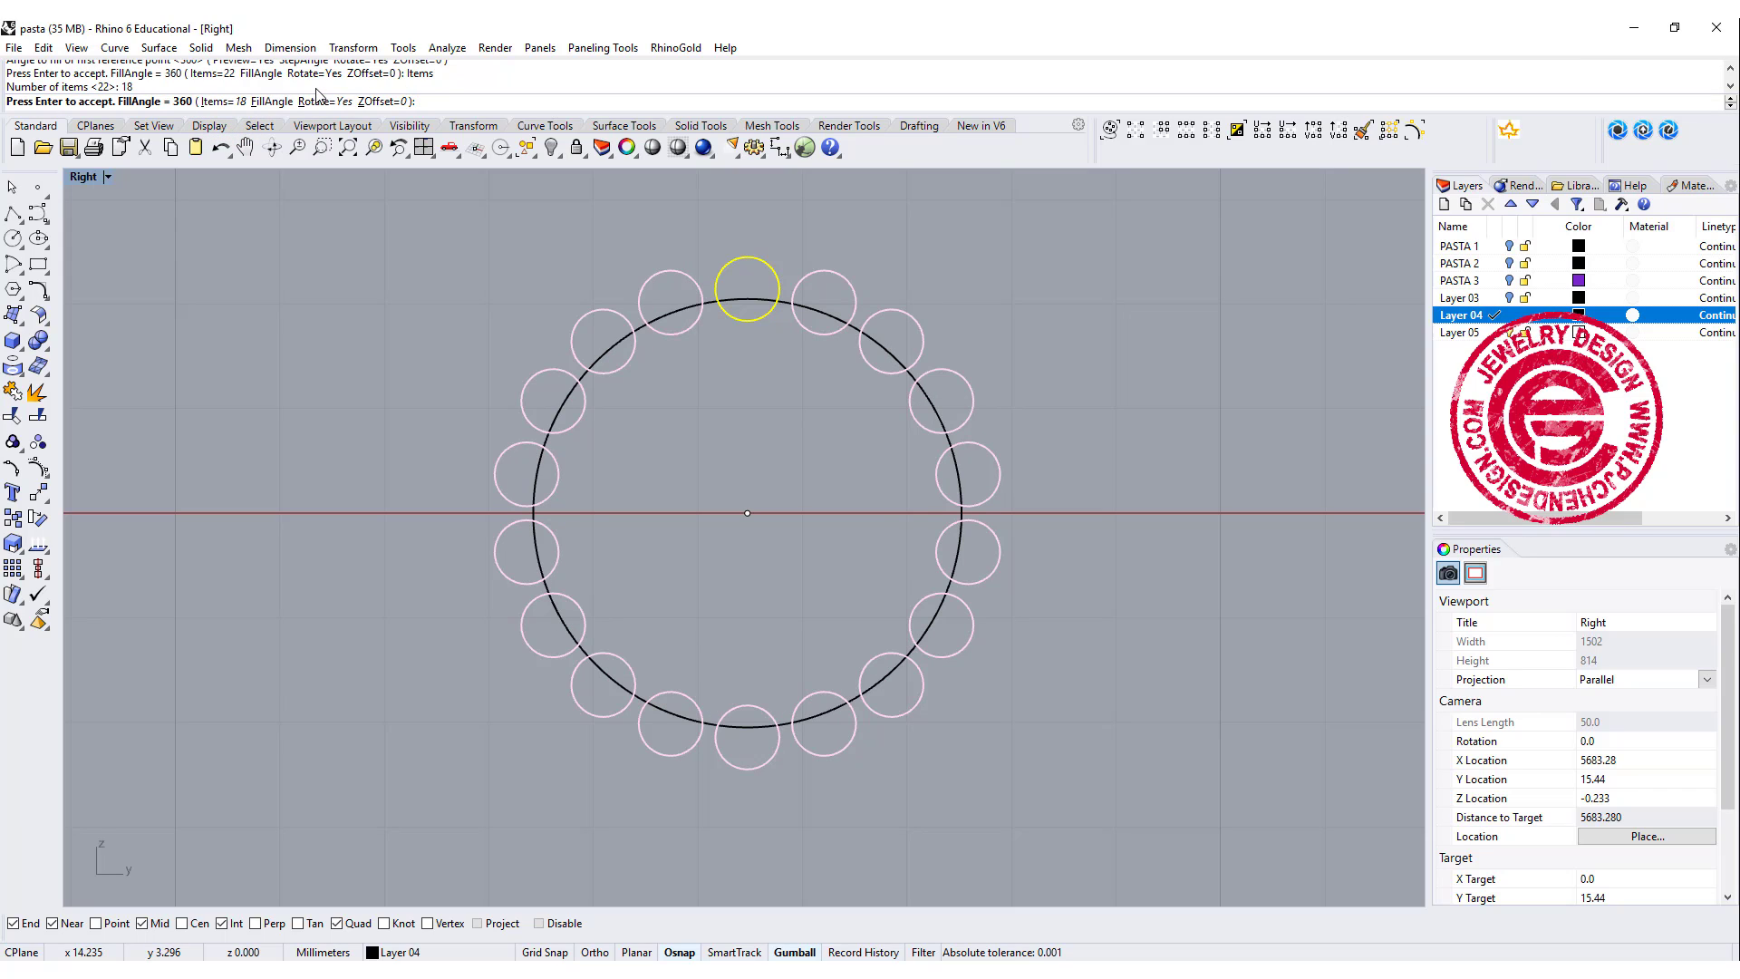
mouse_move(782, 306)
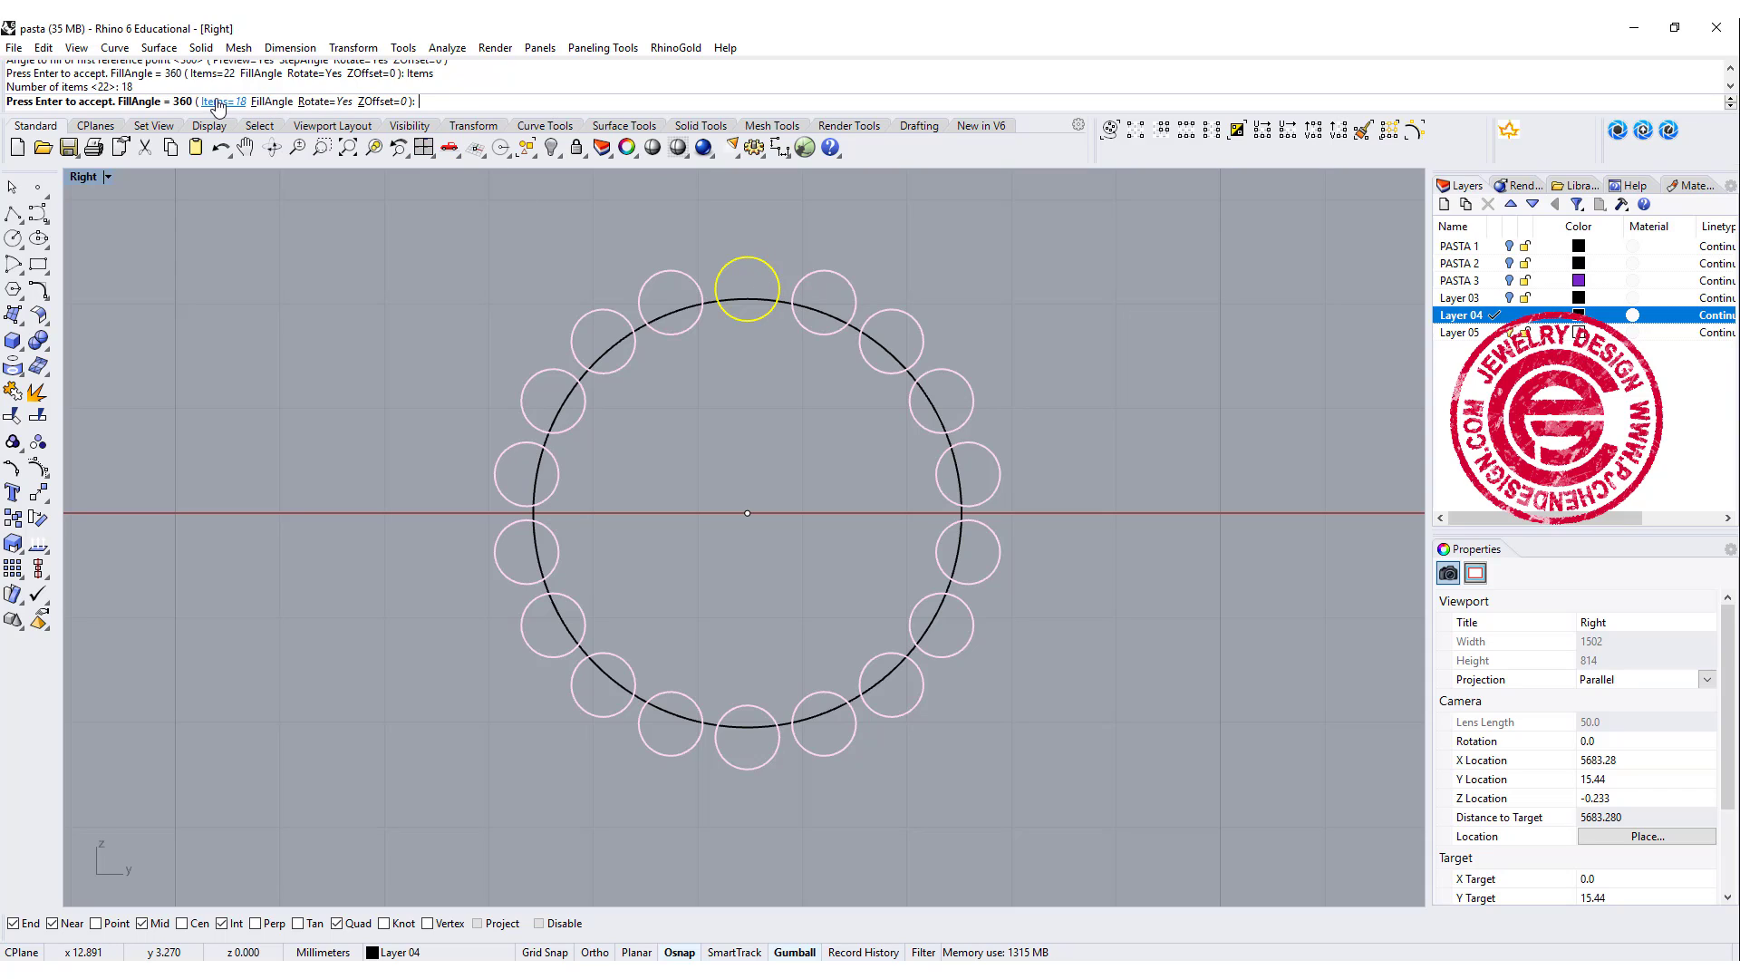
text(15)
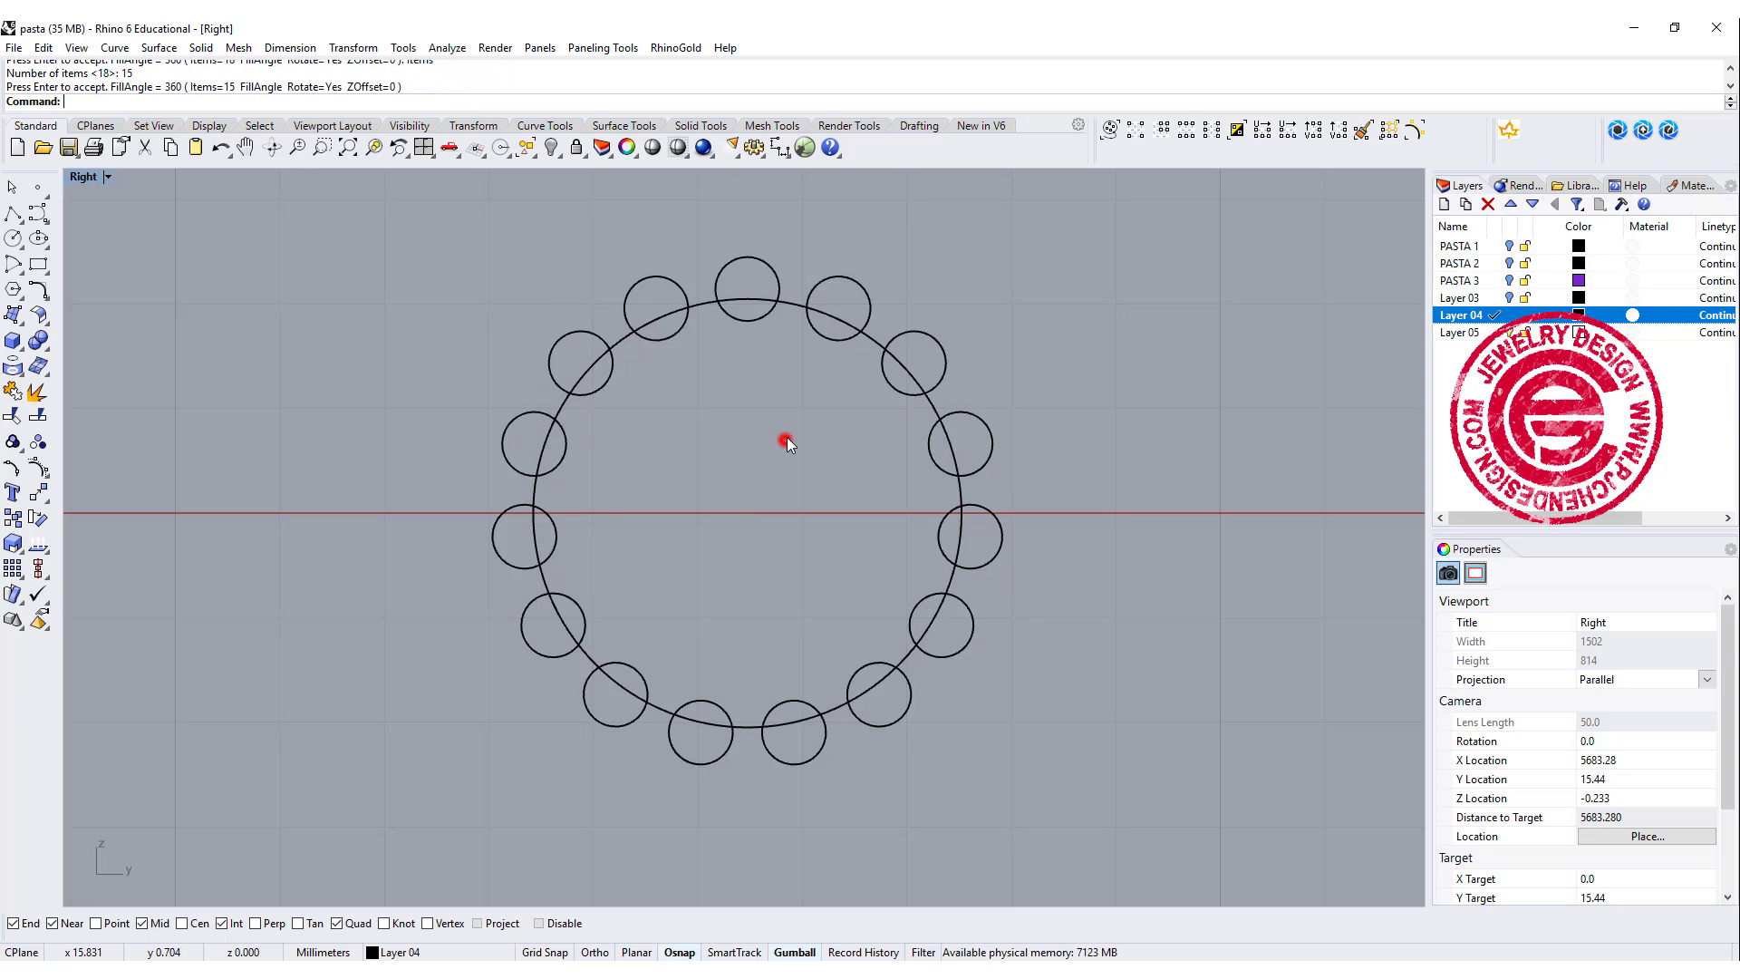
mouse_move(915, 686)
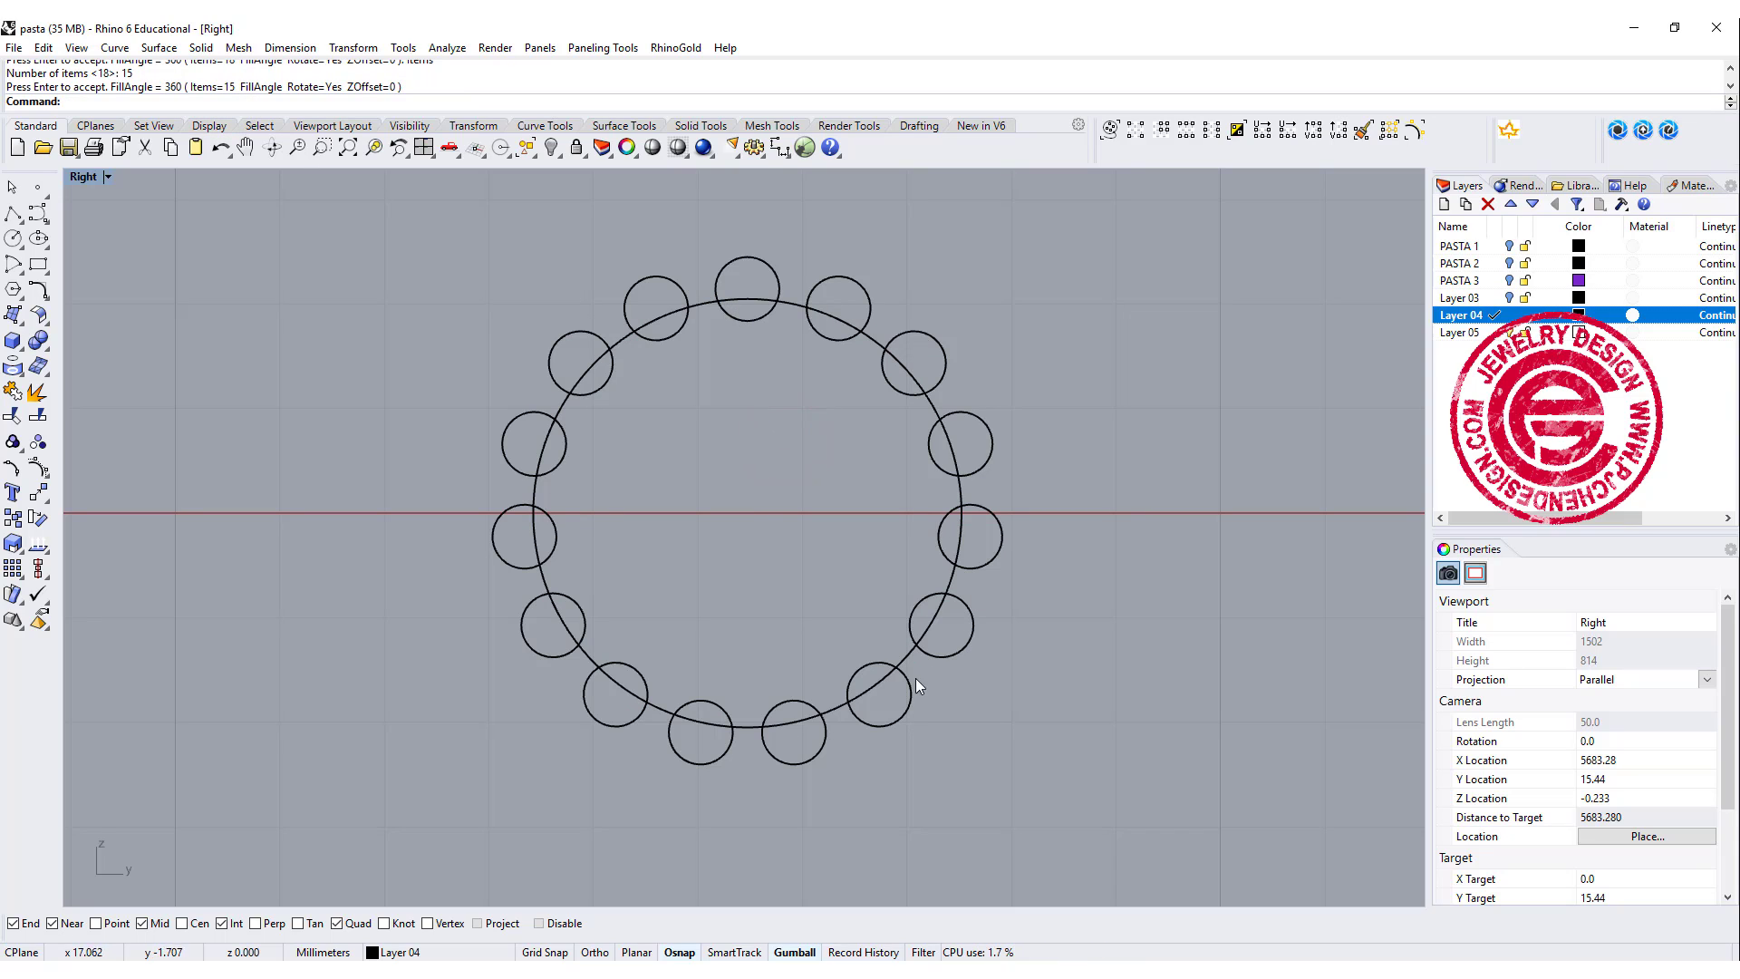
mouse_move(533, 353)
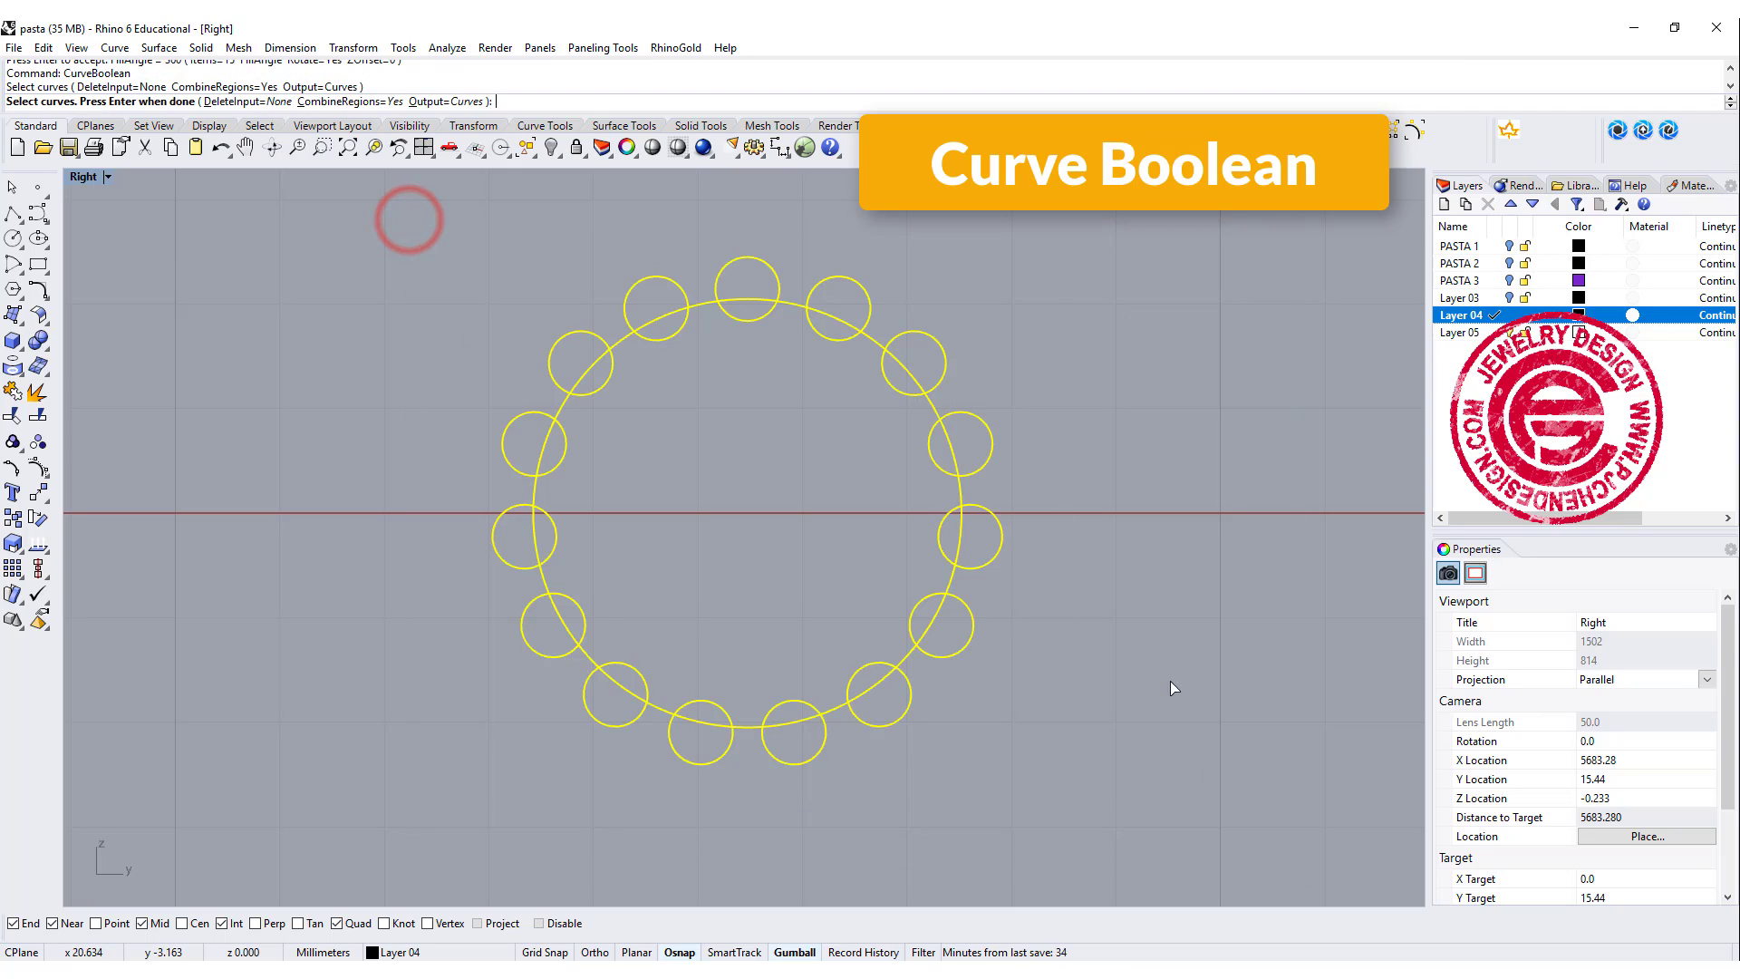
Combine the circles with CurveBoolean, keep the ridged outline region, and select it.
click(759, 435)
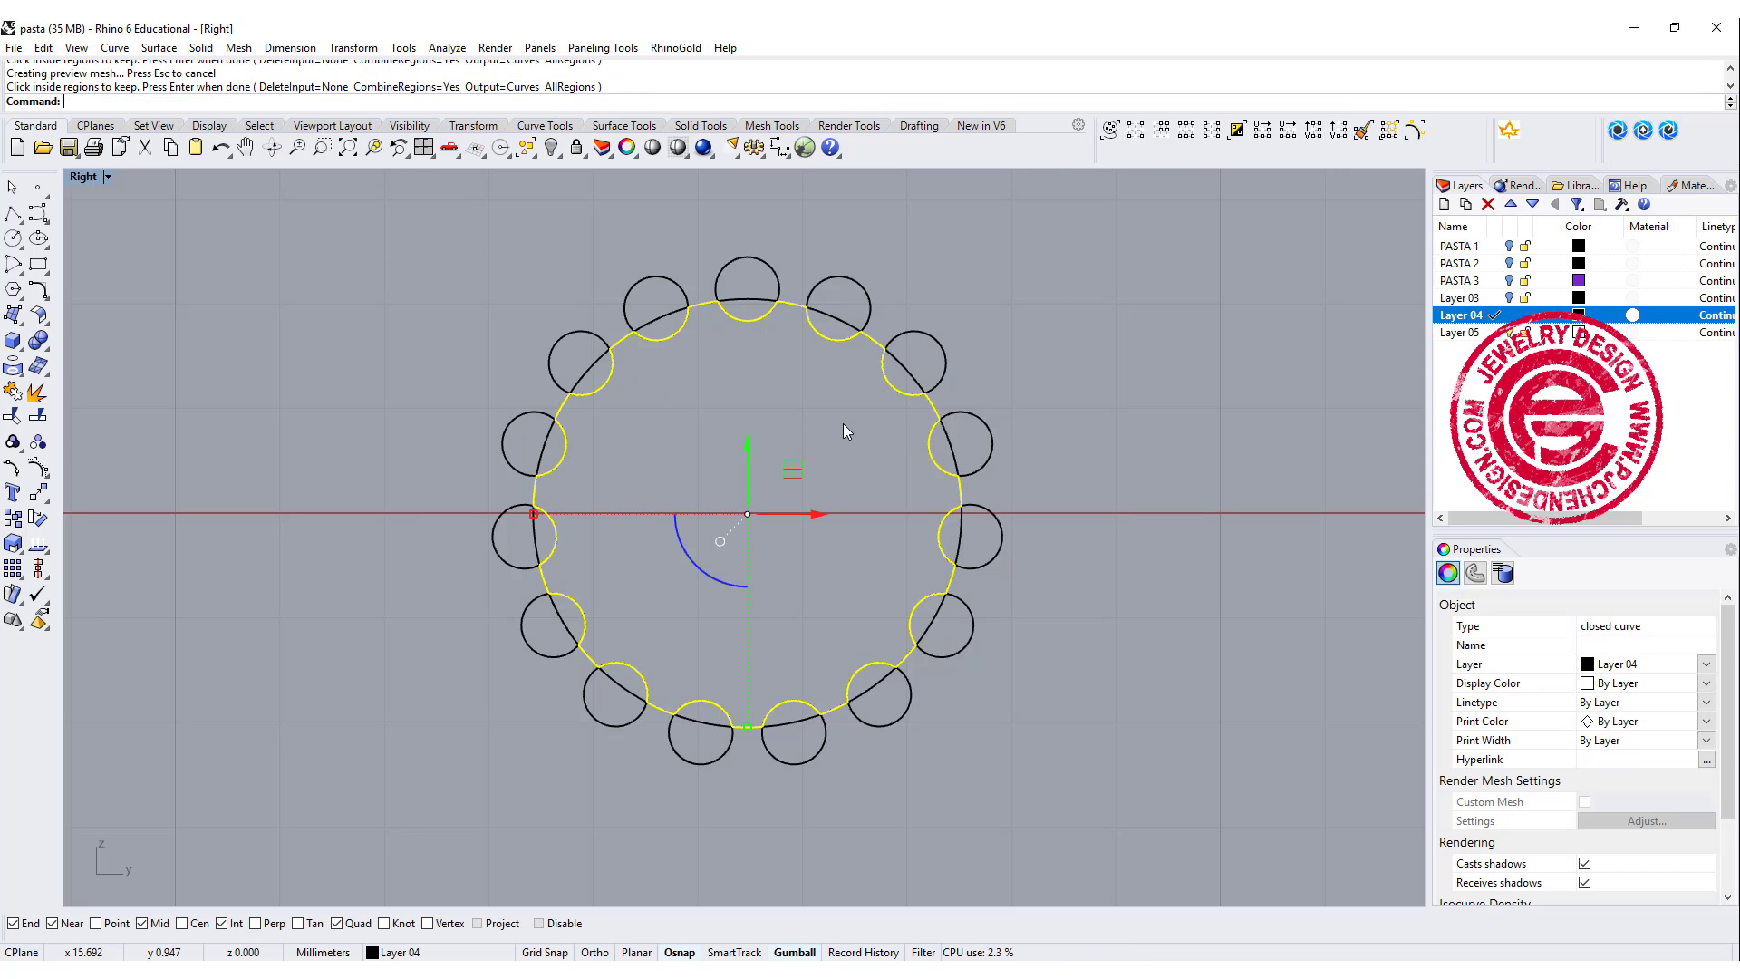
click(555, 147)
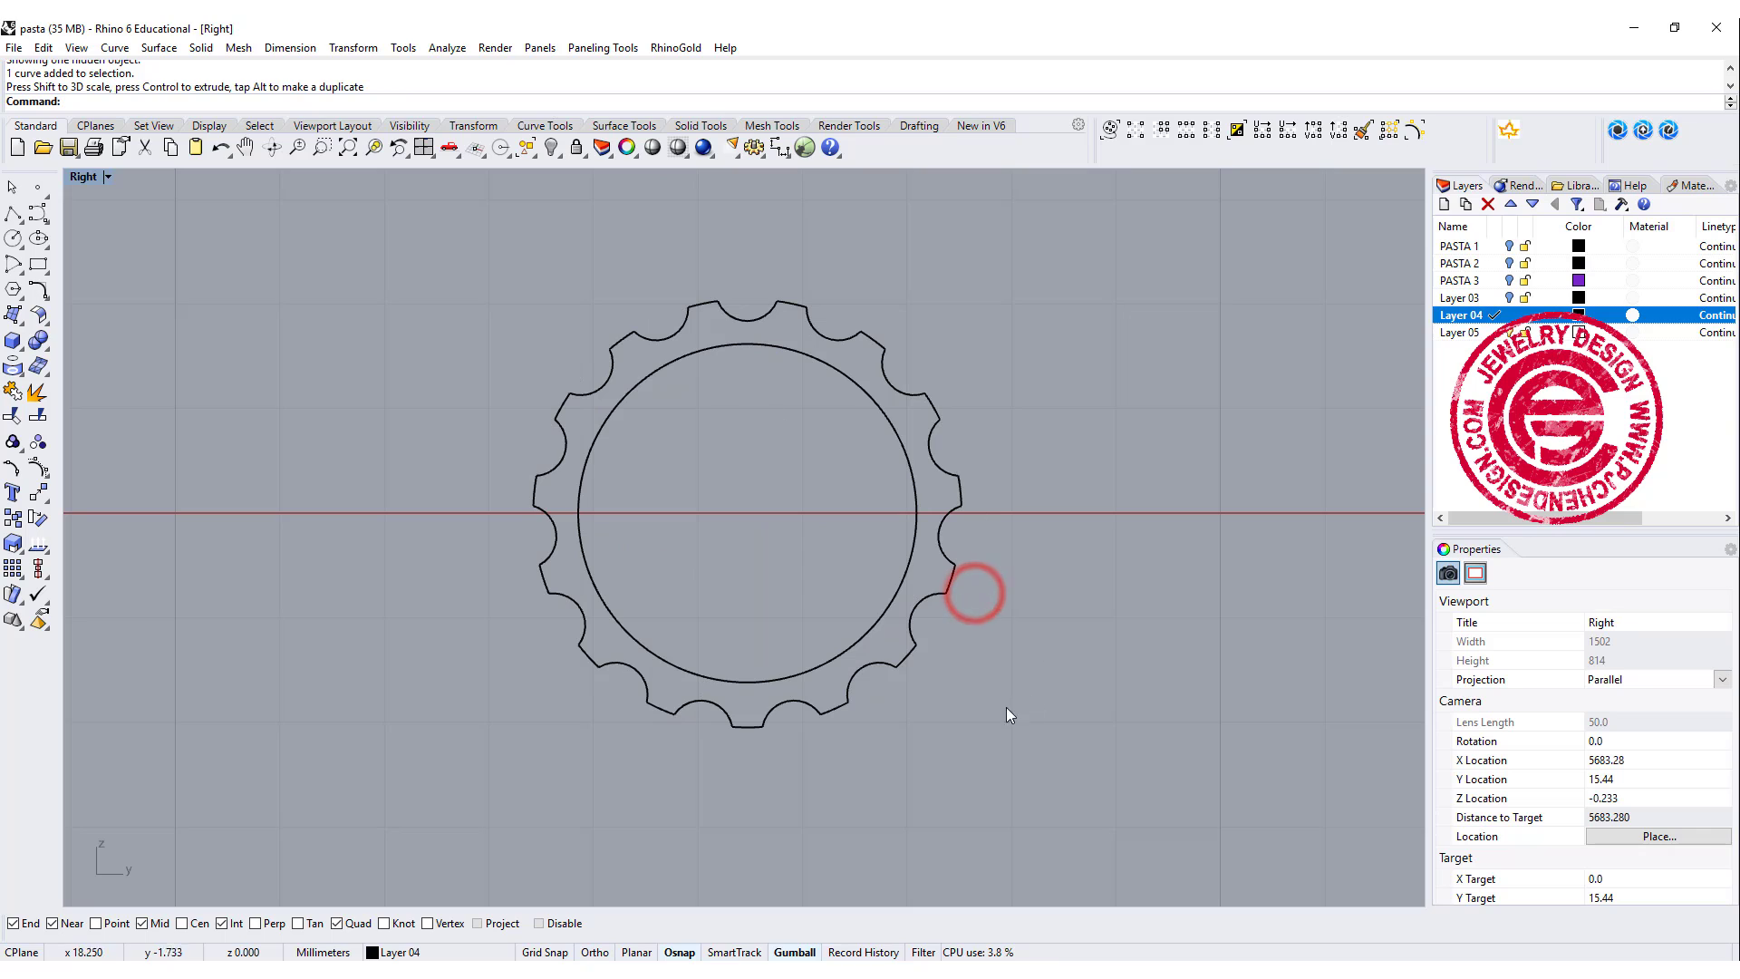
click(970, 592)
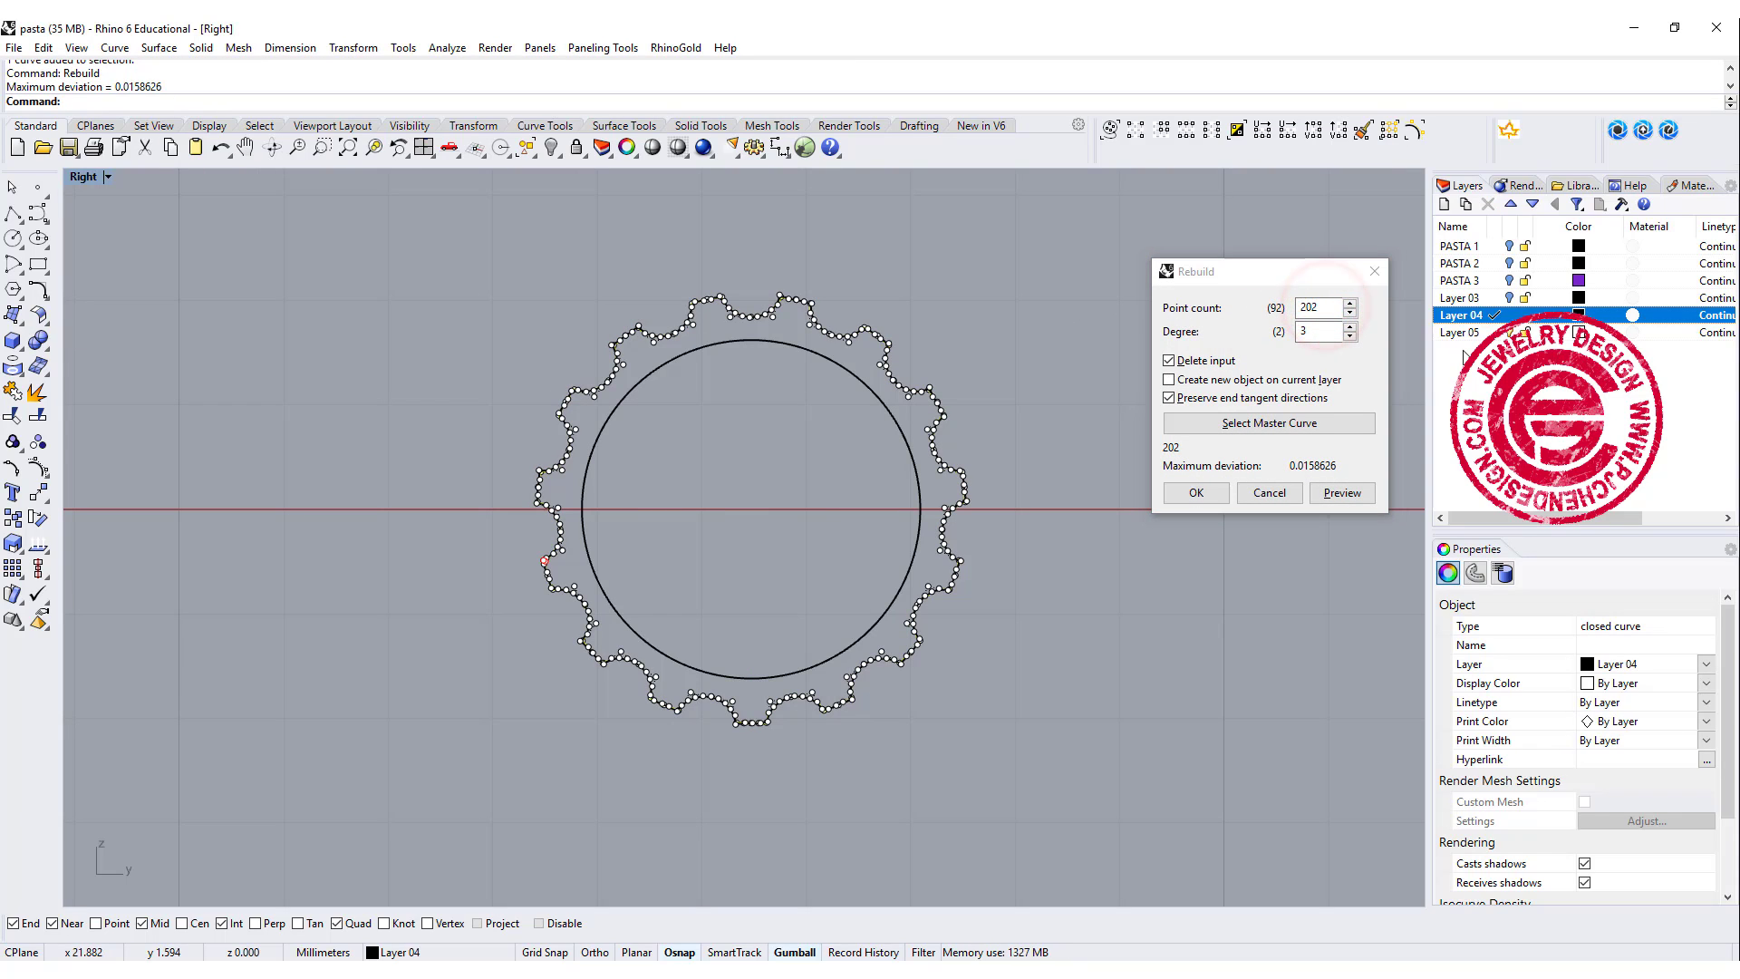
Rebuild the ridged outline, previewing 92 points, then applying 85 points.
text(92)
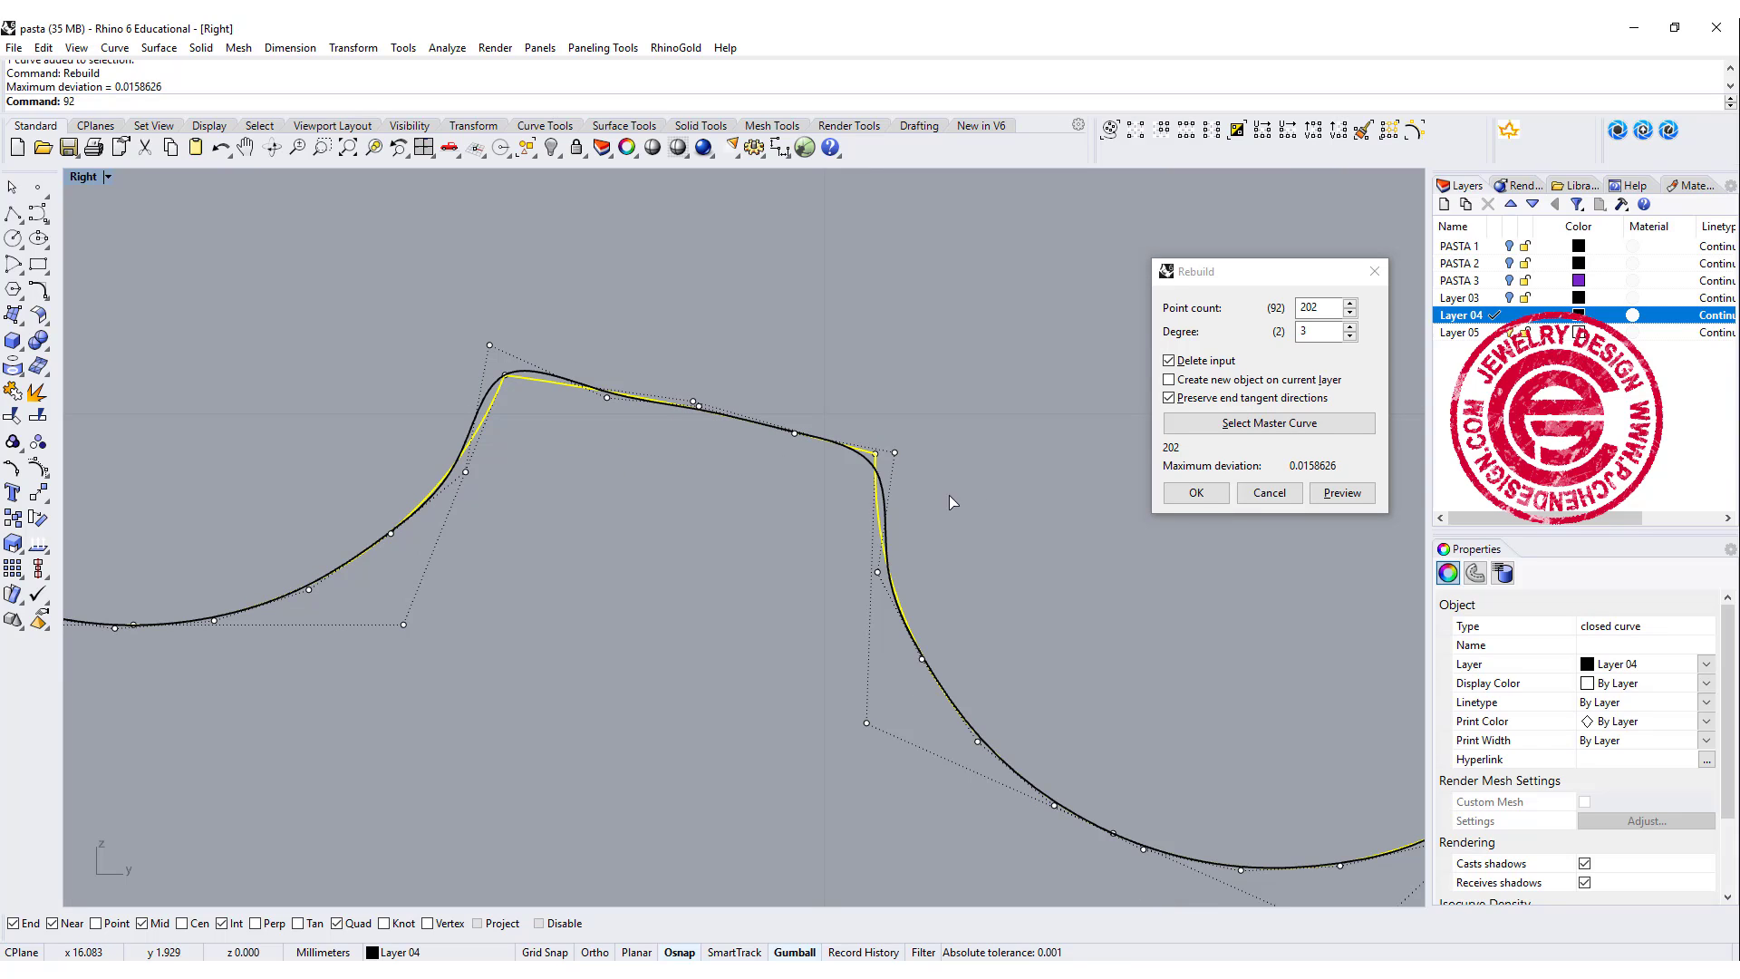
click(1195, 491)
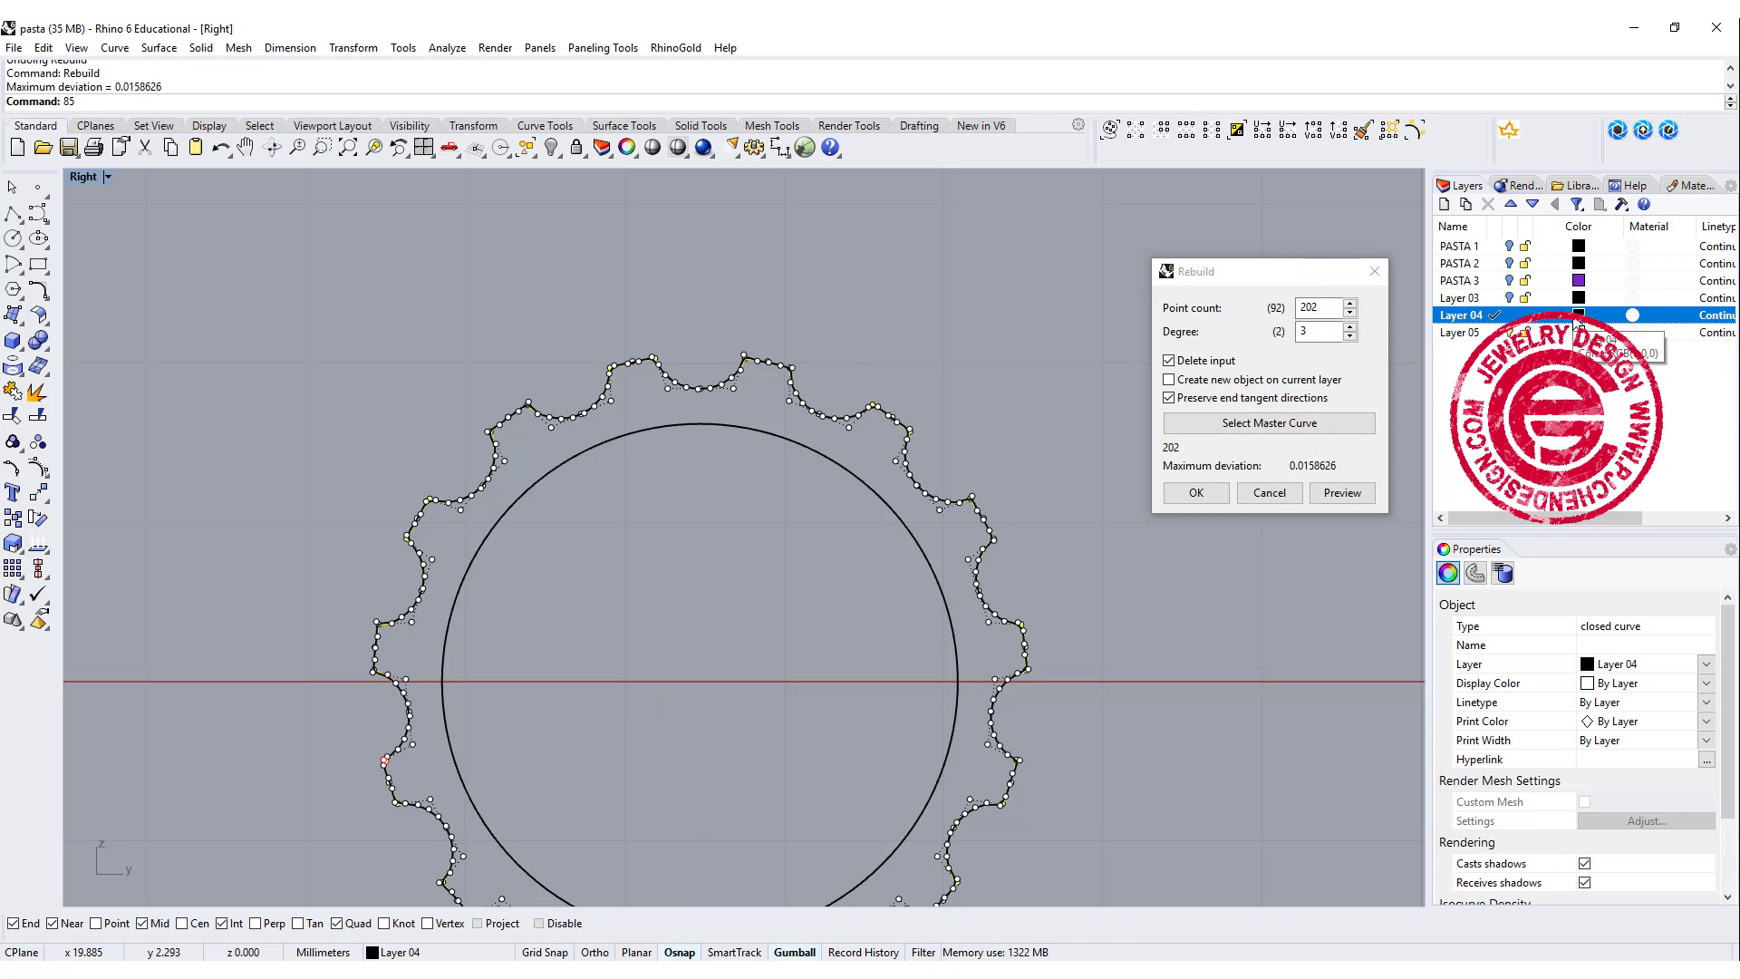
triple_click(1319, 307)
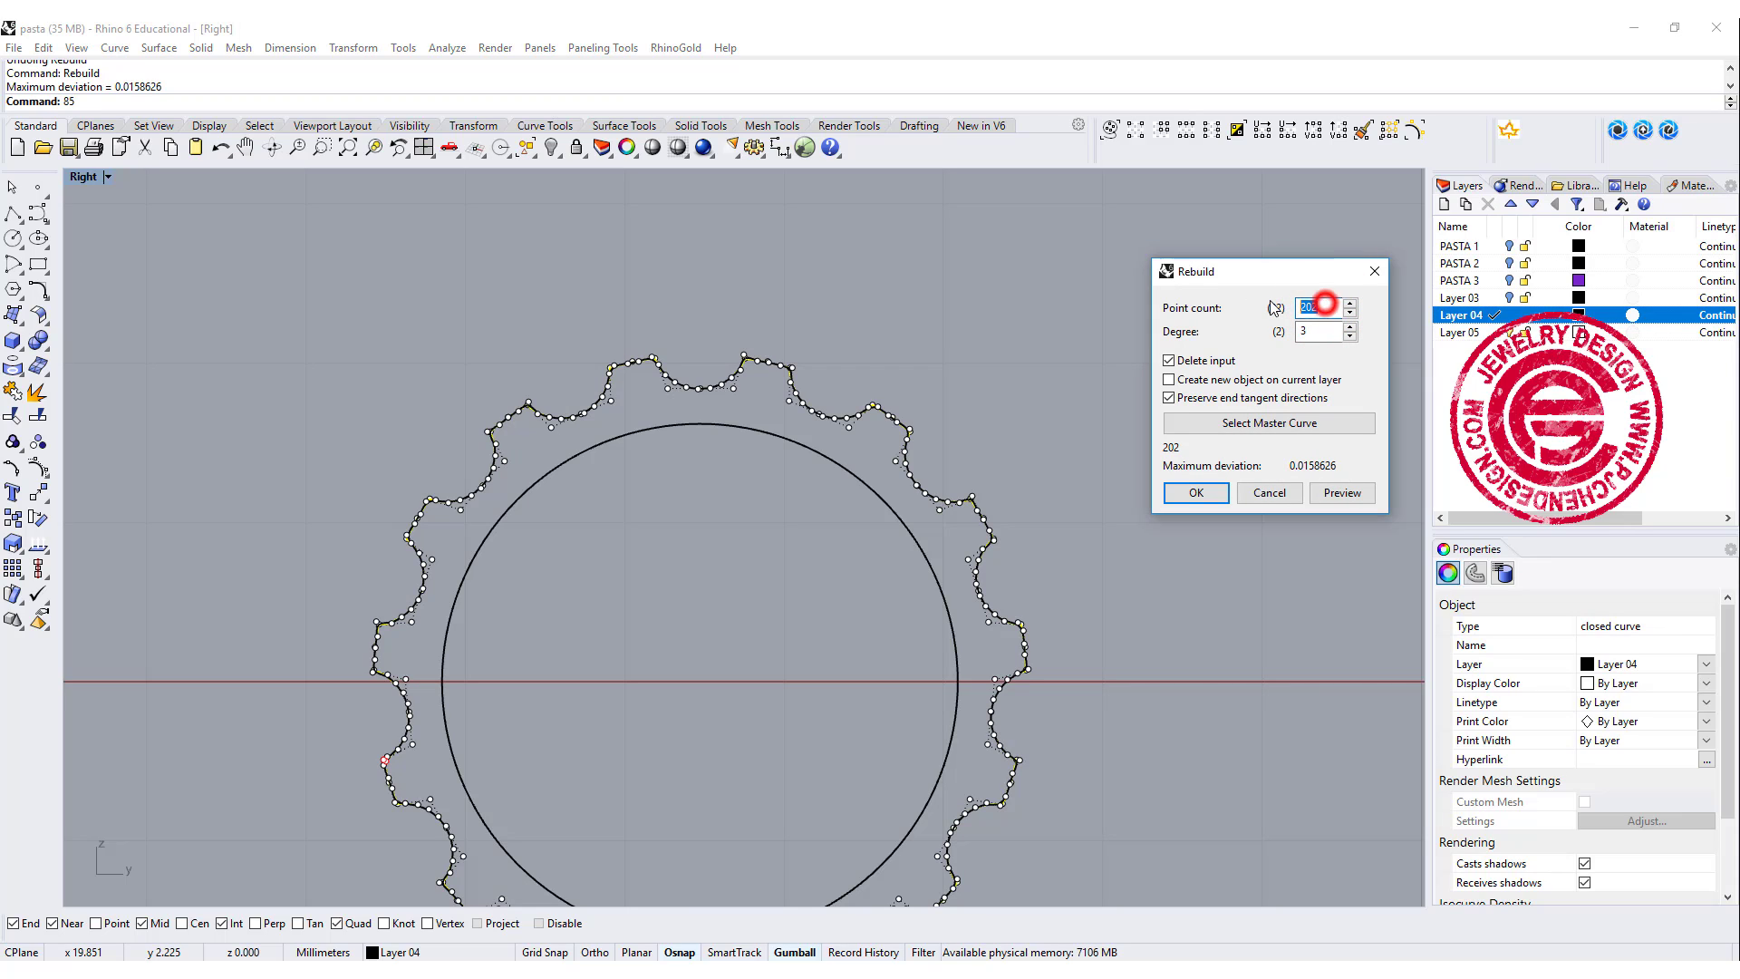
text(85)
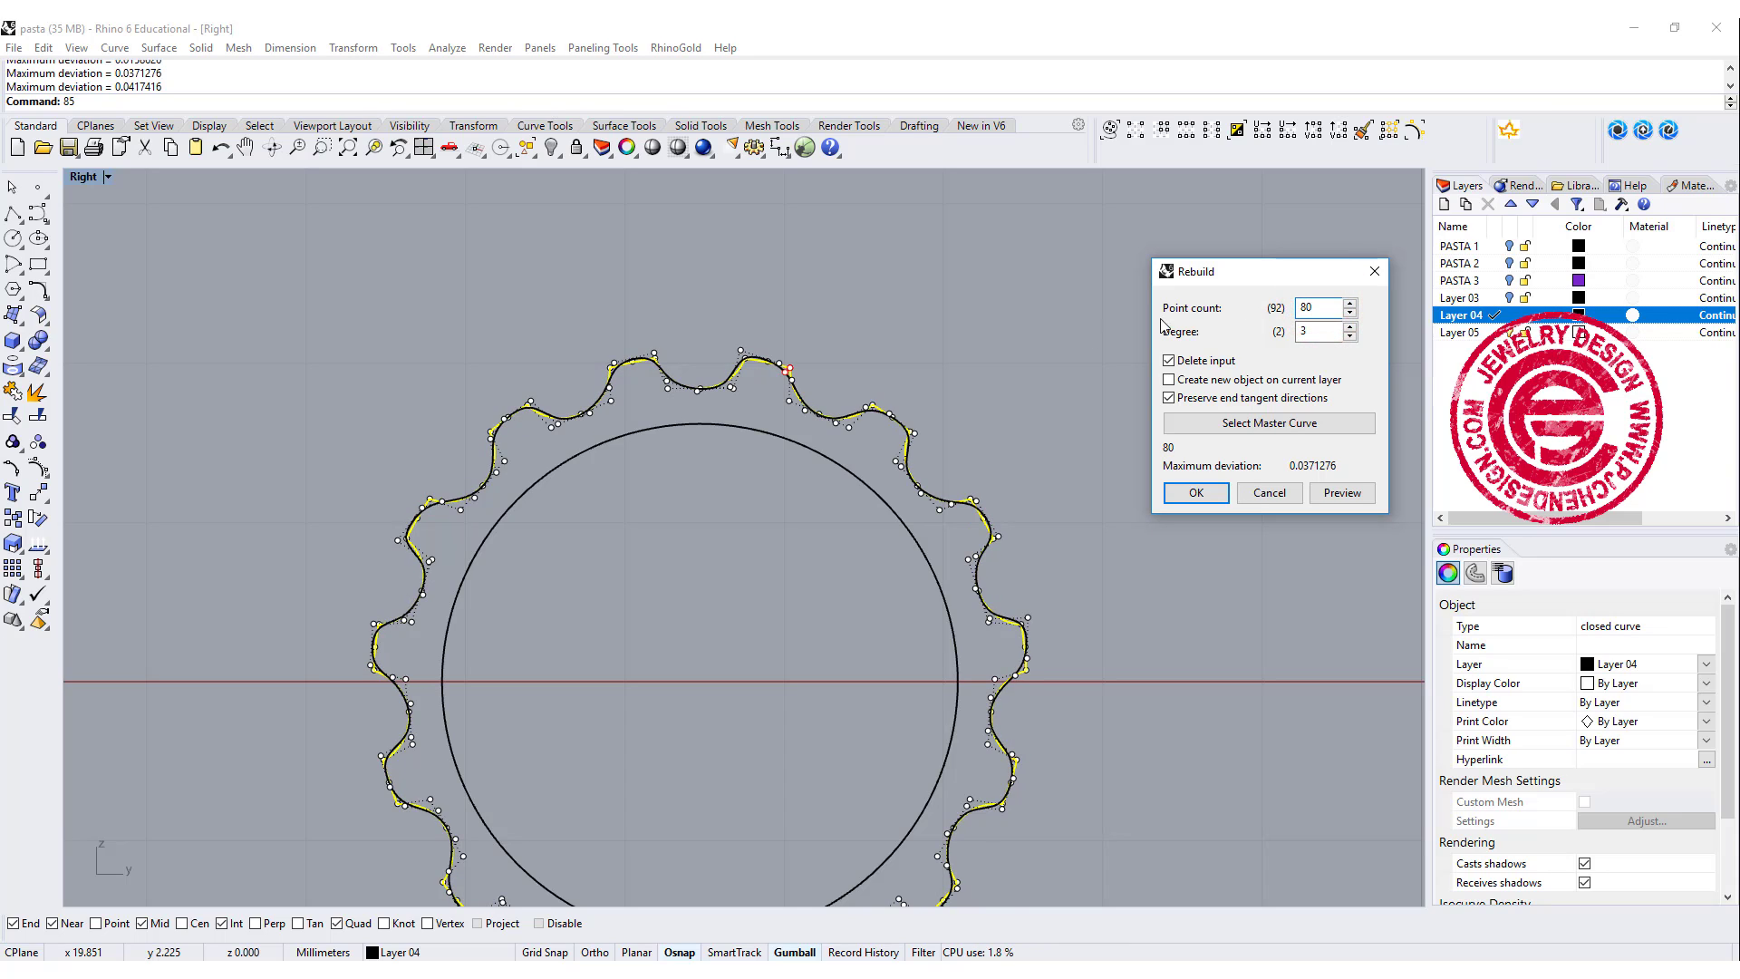
scroll(up, 3)
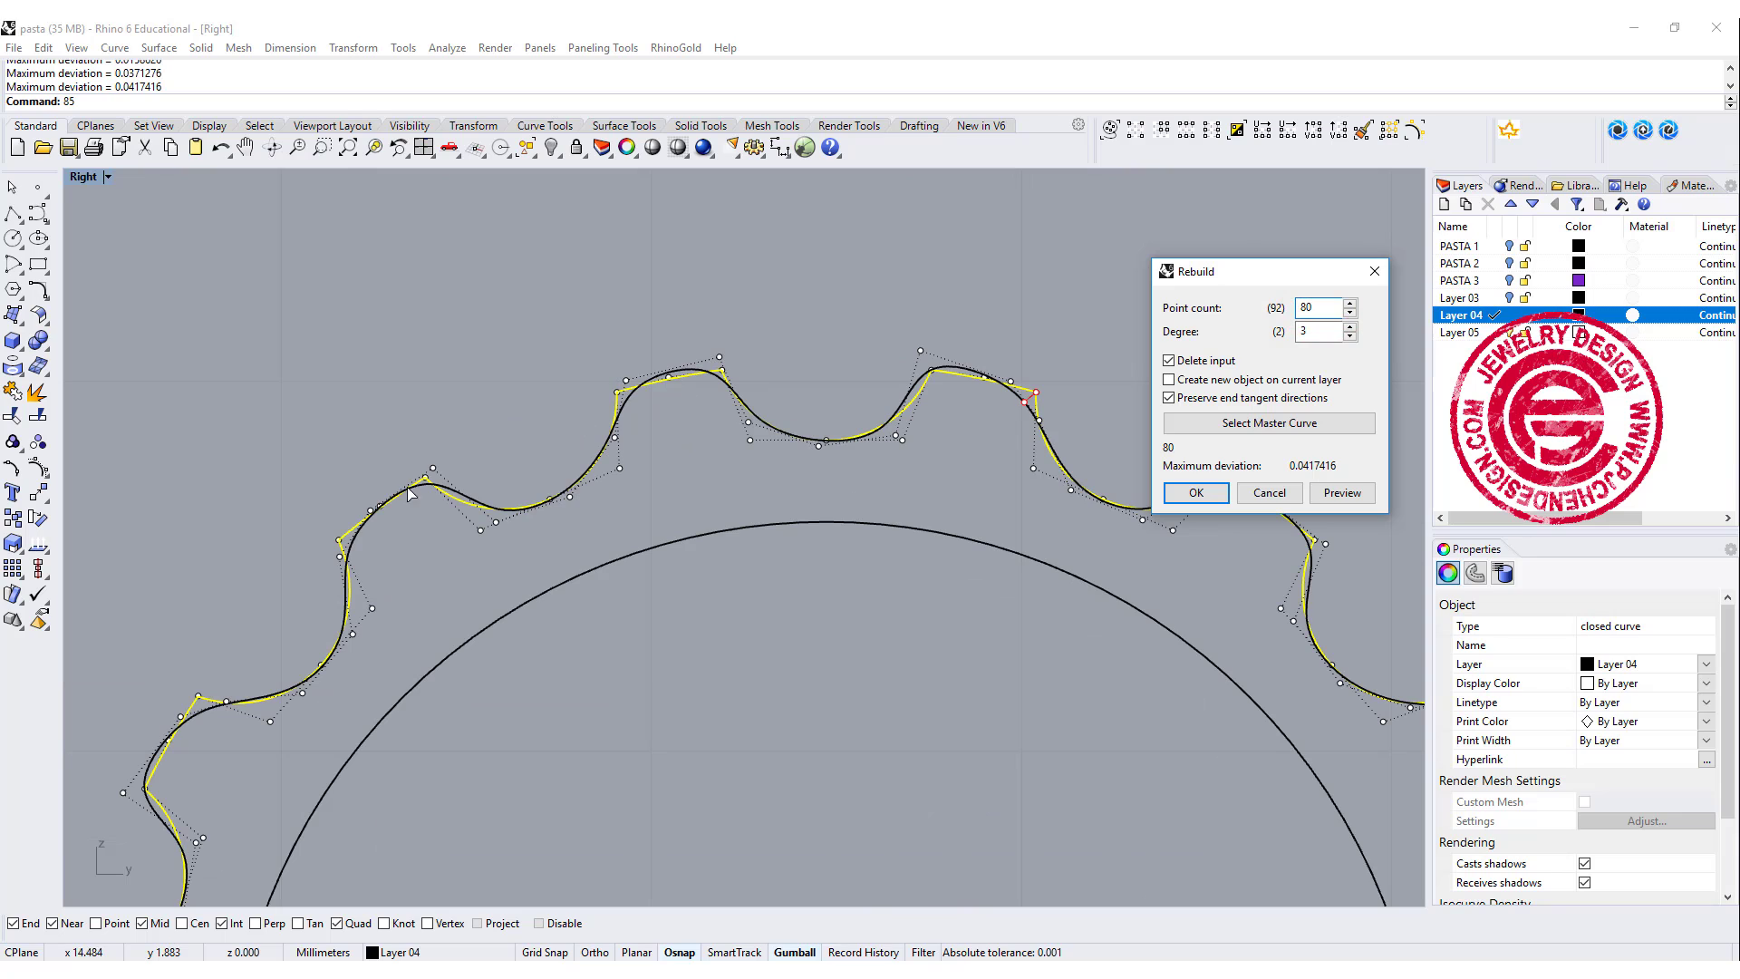
click(1196, 492)
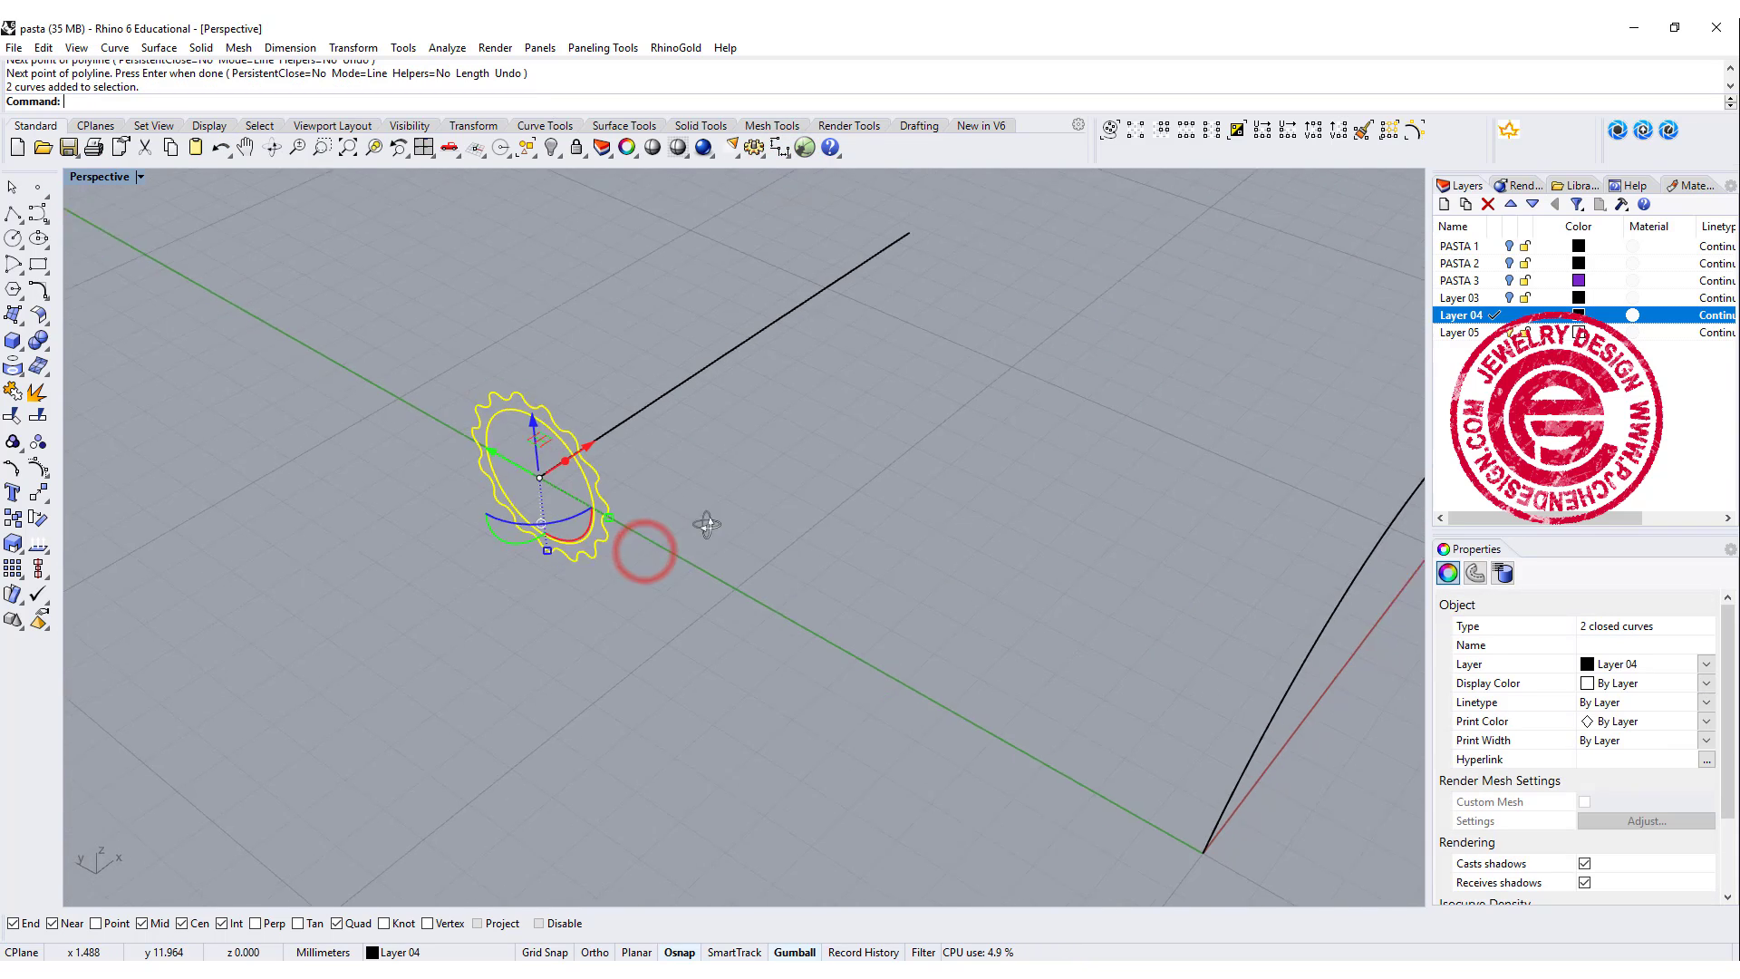
Select both closed curves and start a planar curve extrusion.
click(201, 46)
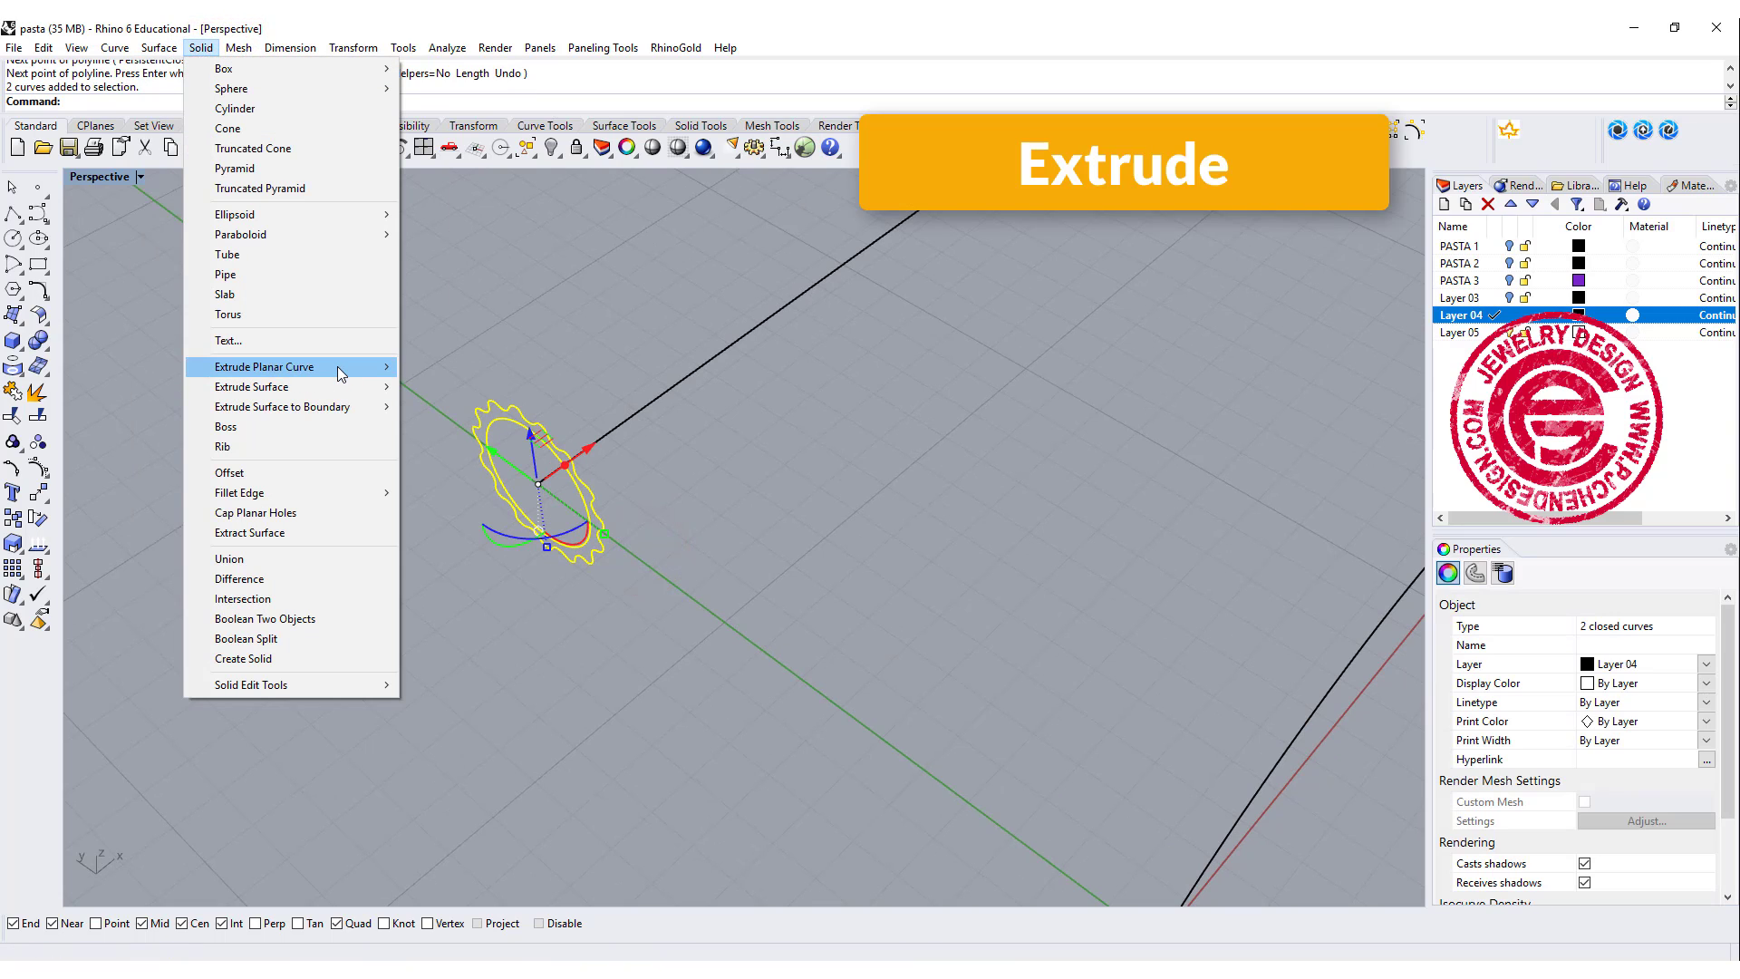
click(263, 366)
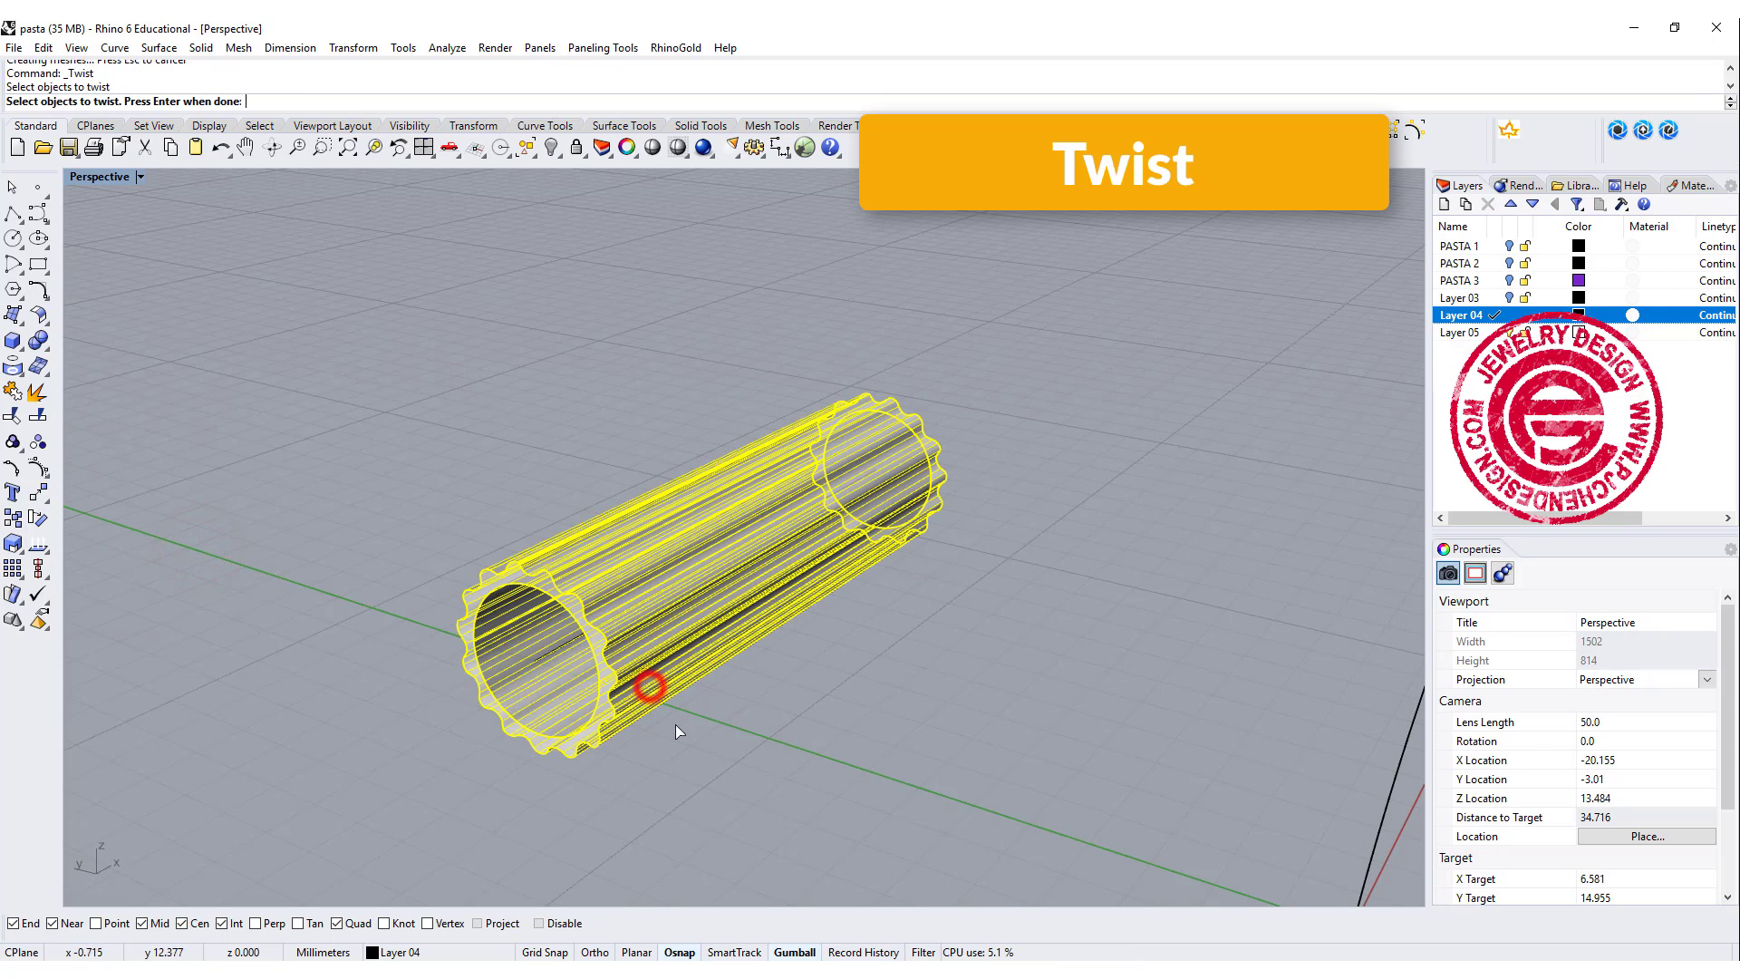
Set the twist axis from the tube's near end to its far end.
click(532, 657)
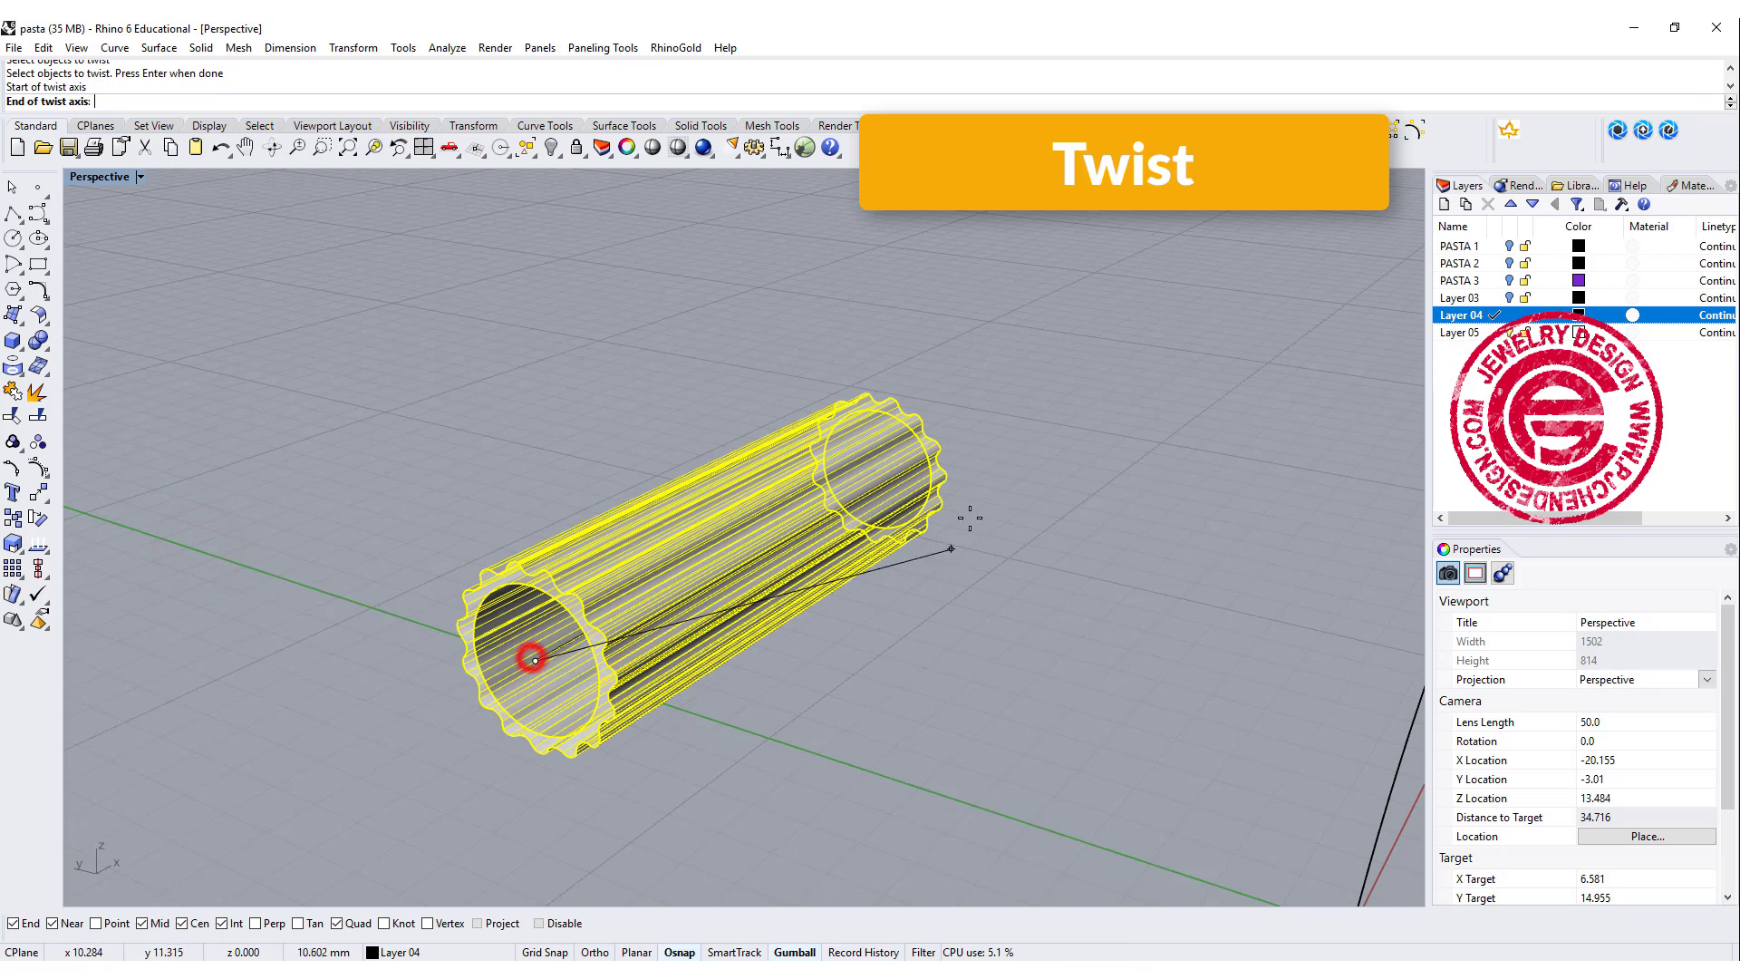
click(879, 464)
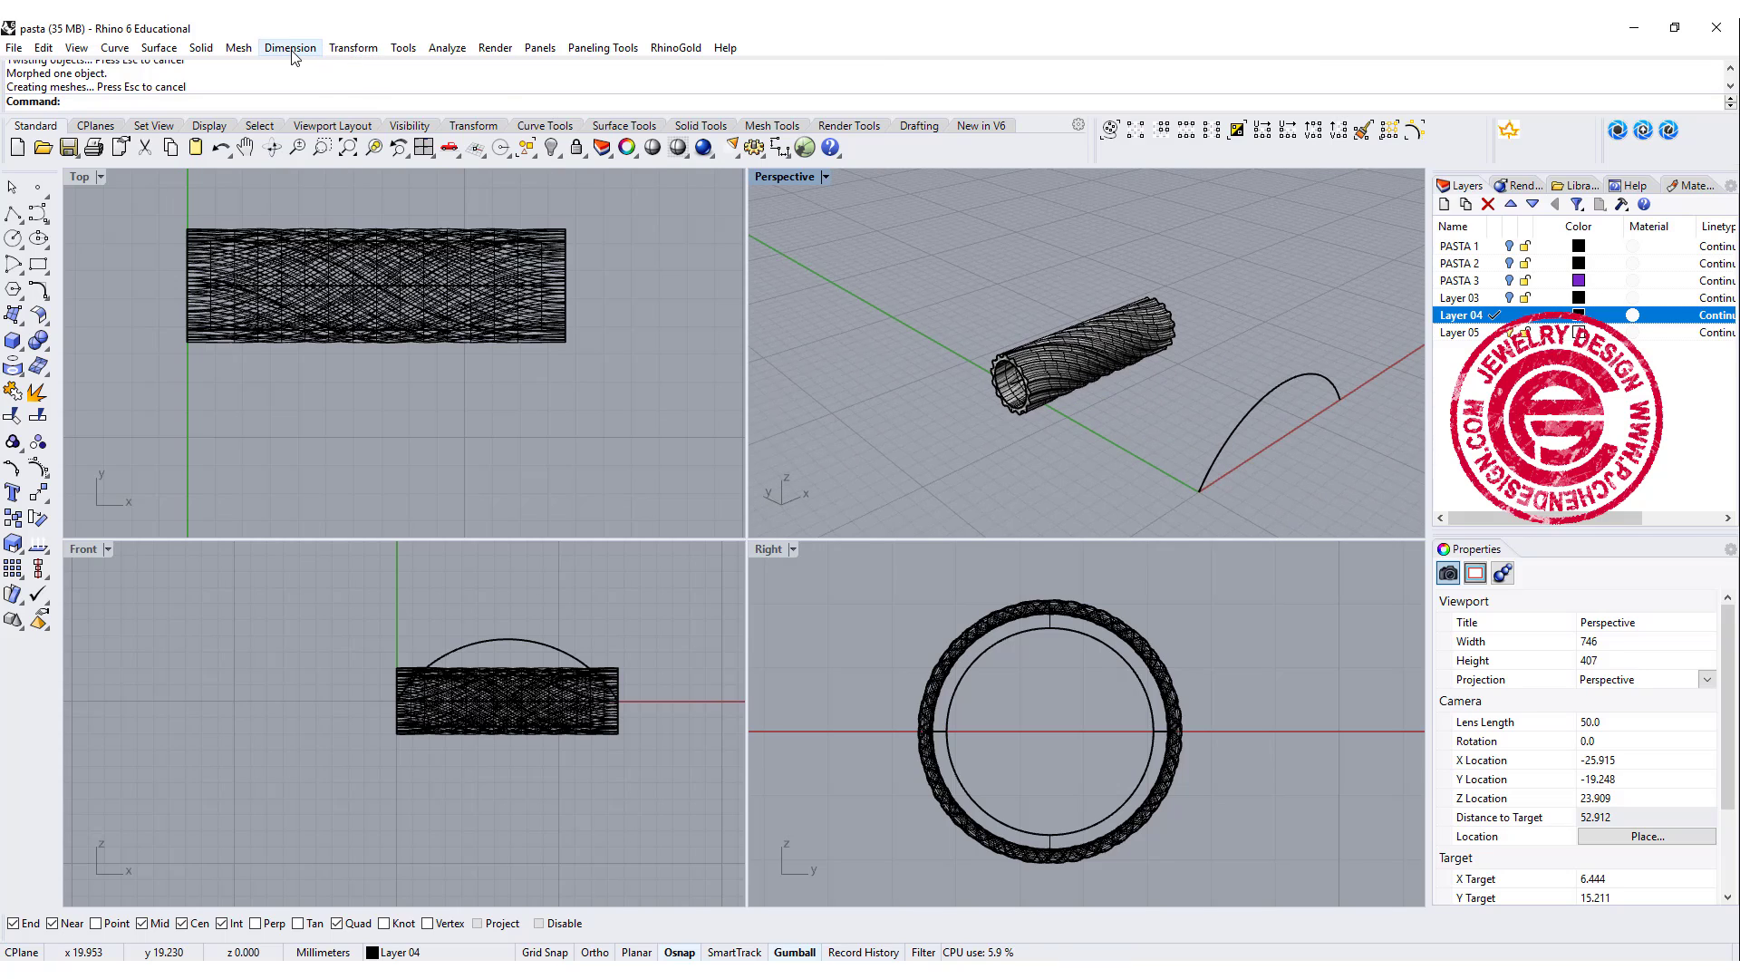
Run Flow along Curve from the Transform menu on the tube.
click(351, 46)
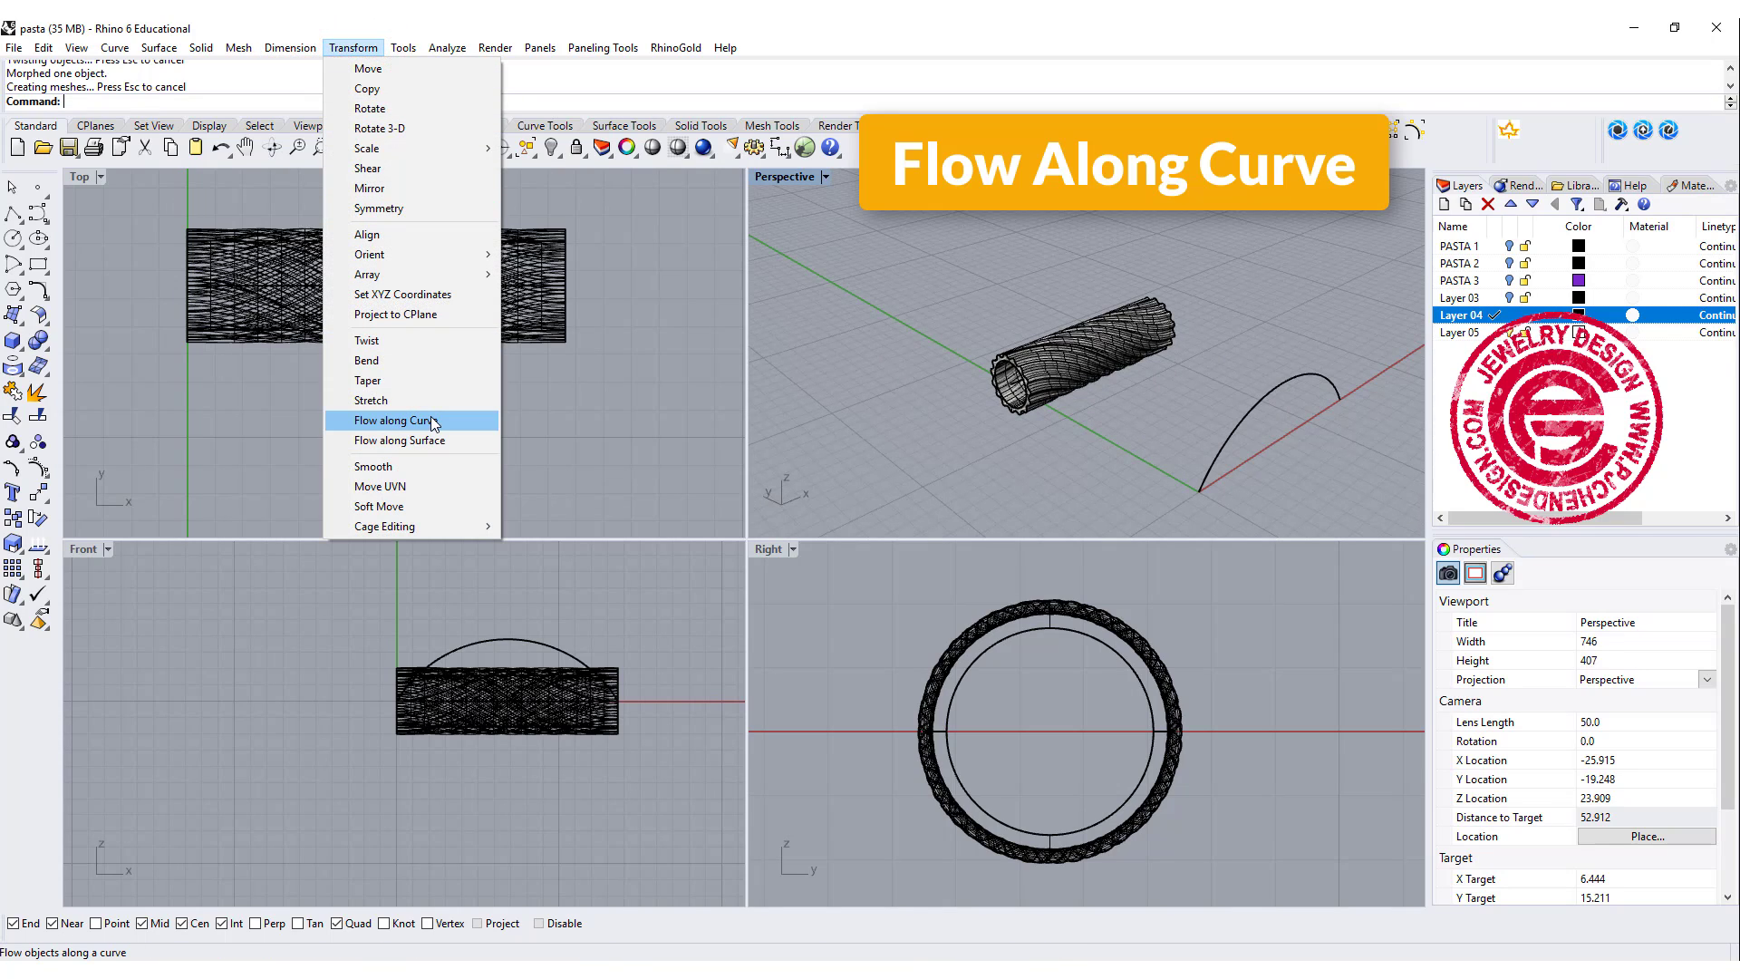
click(400, 420)
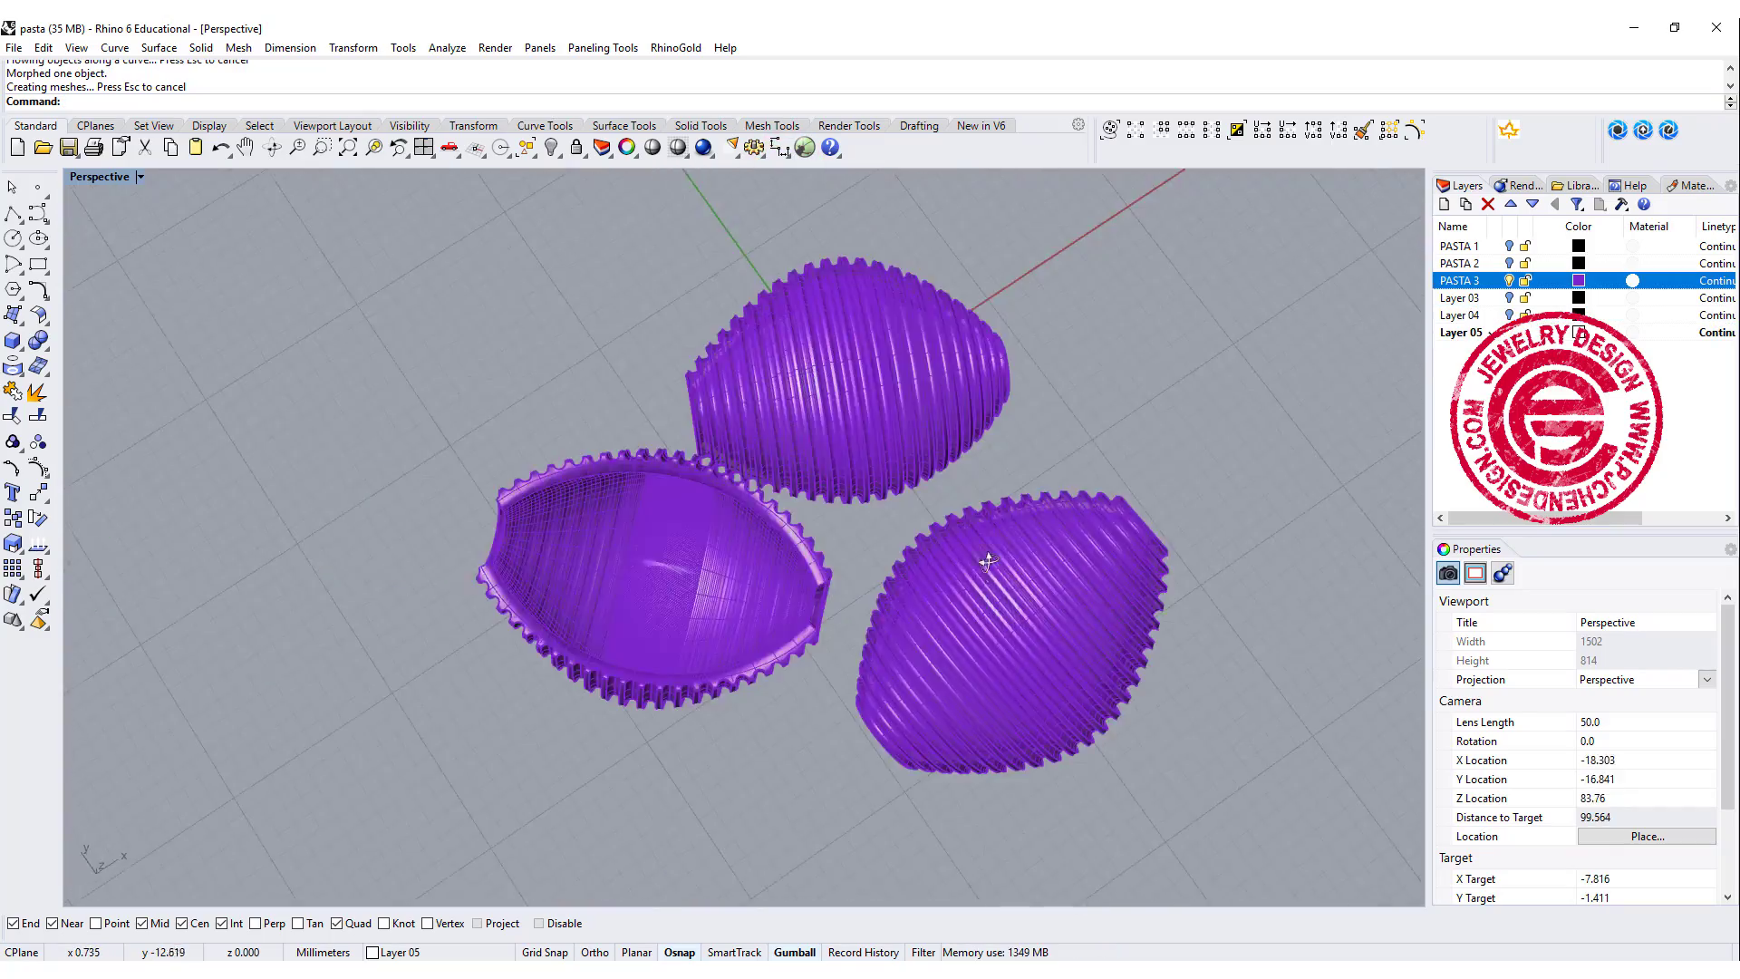
Orbit the Perspective view around the purple shells.
drag(987, 560, 899, 538)
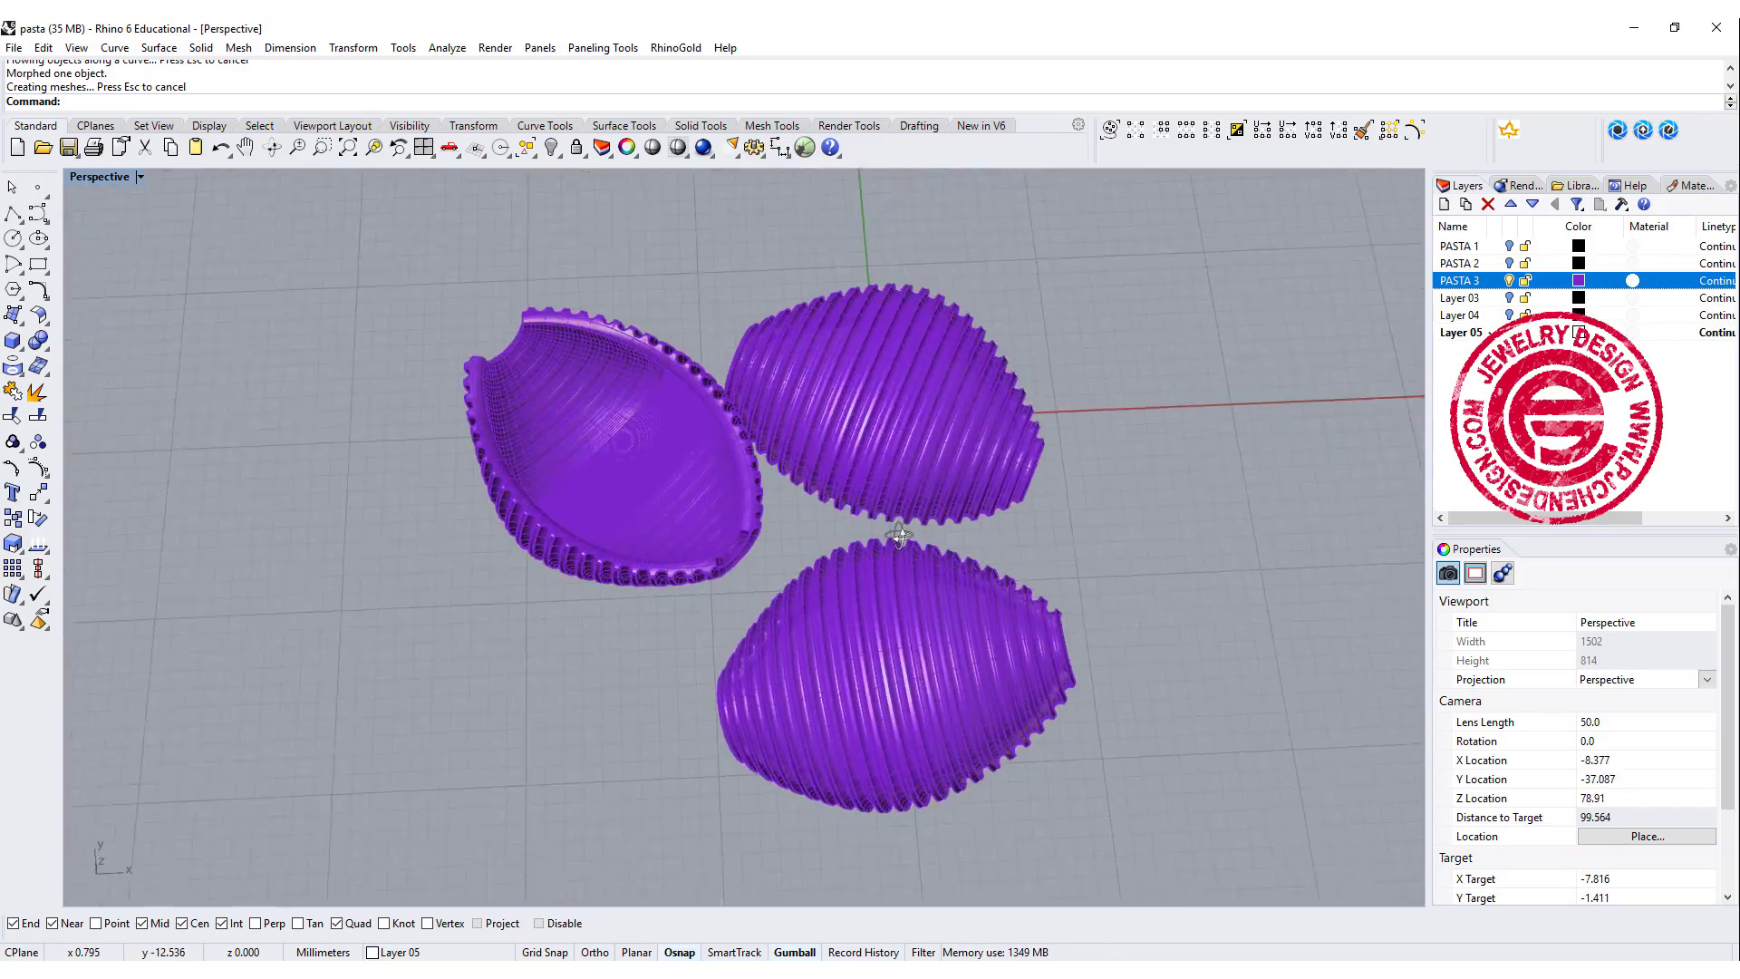
drag(899, 535, 1004, 494)
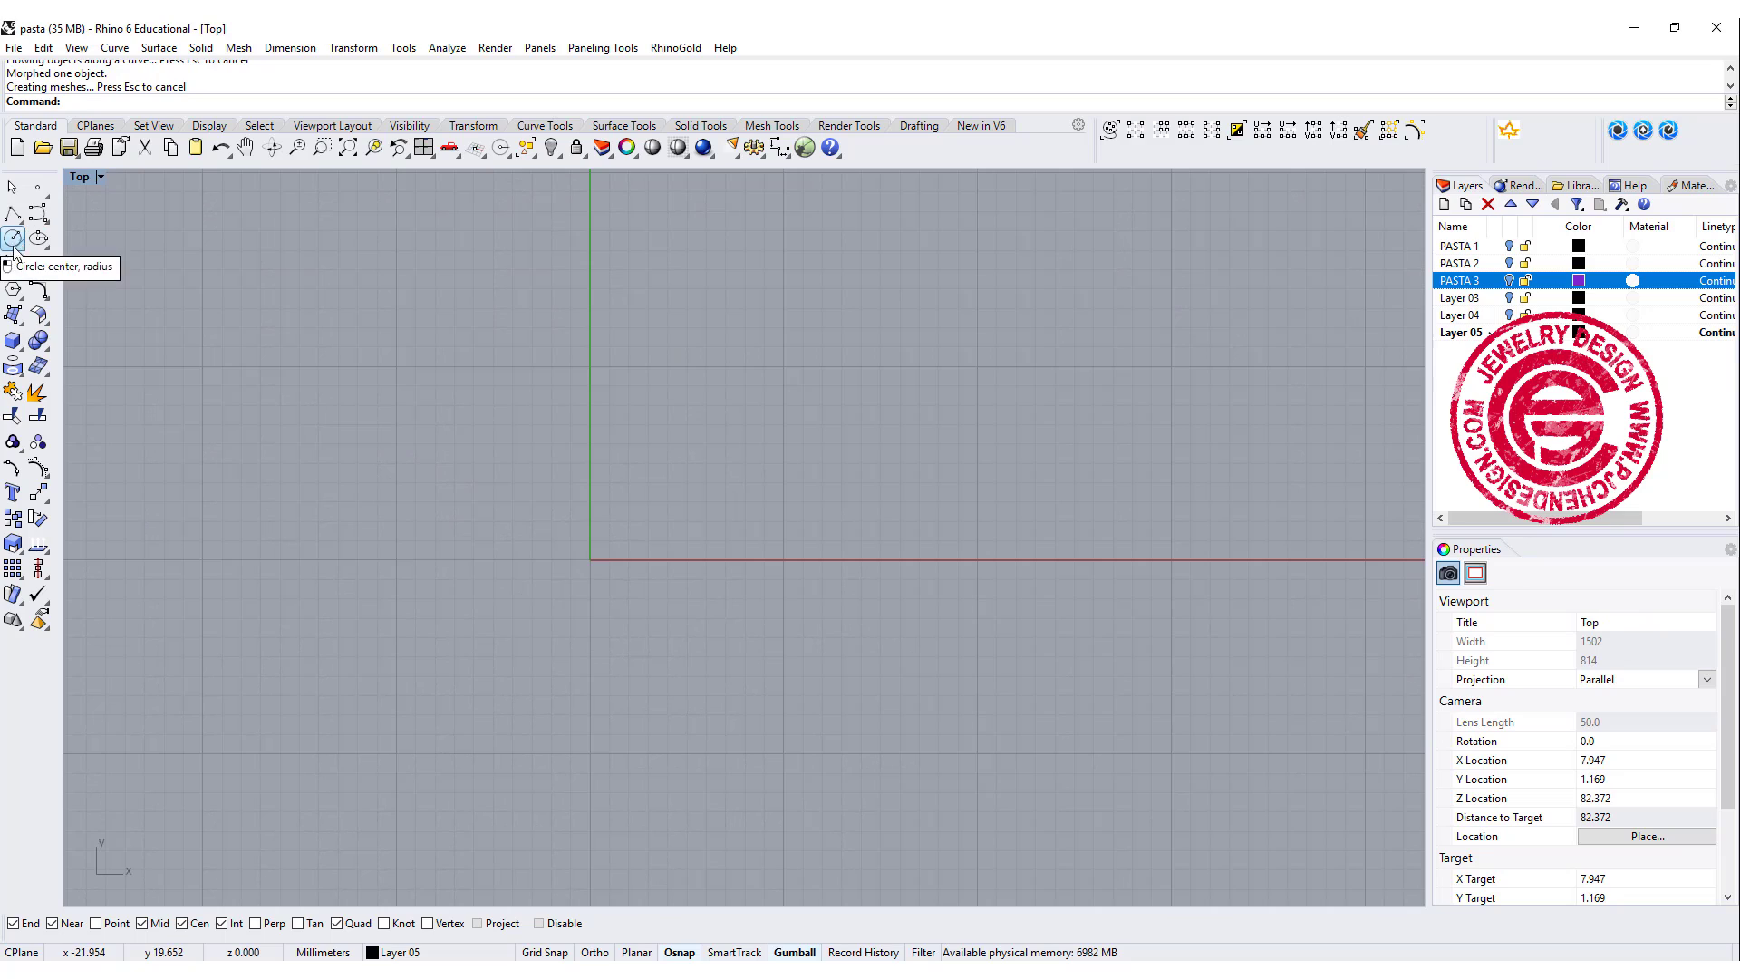
Draw an arc across the origin in Top view from start, end and height points.
click(14, 265)
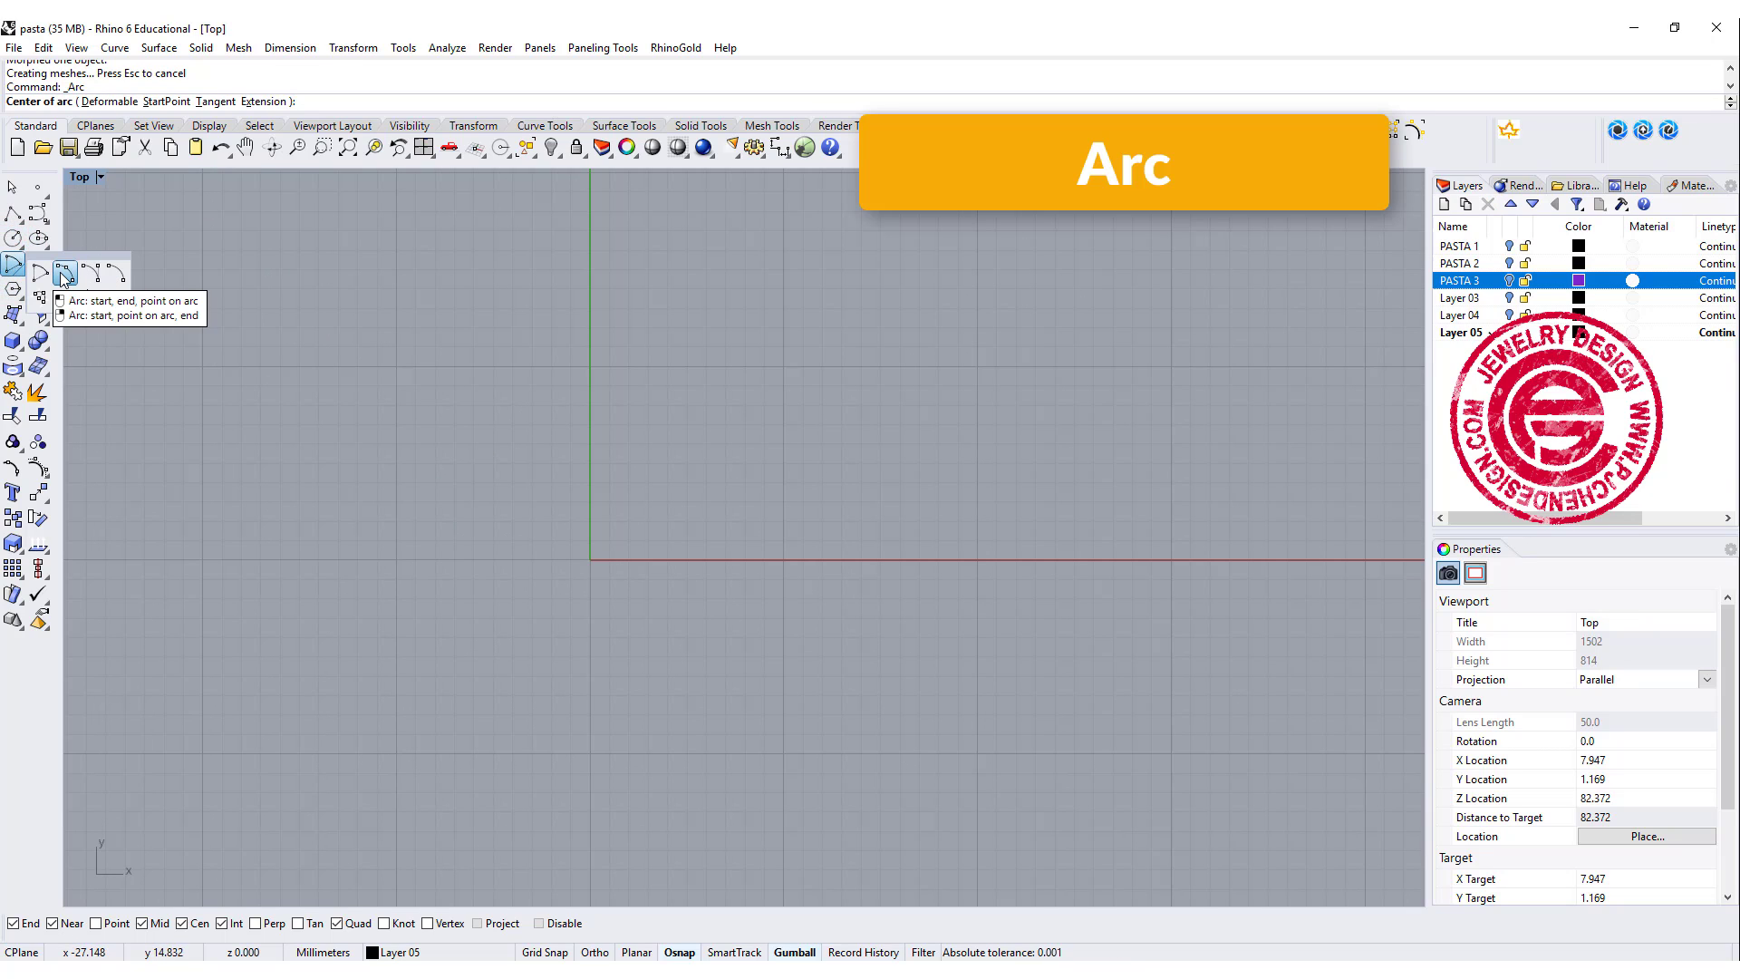
click(63, 272)
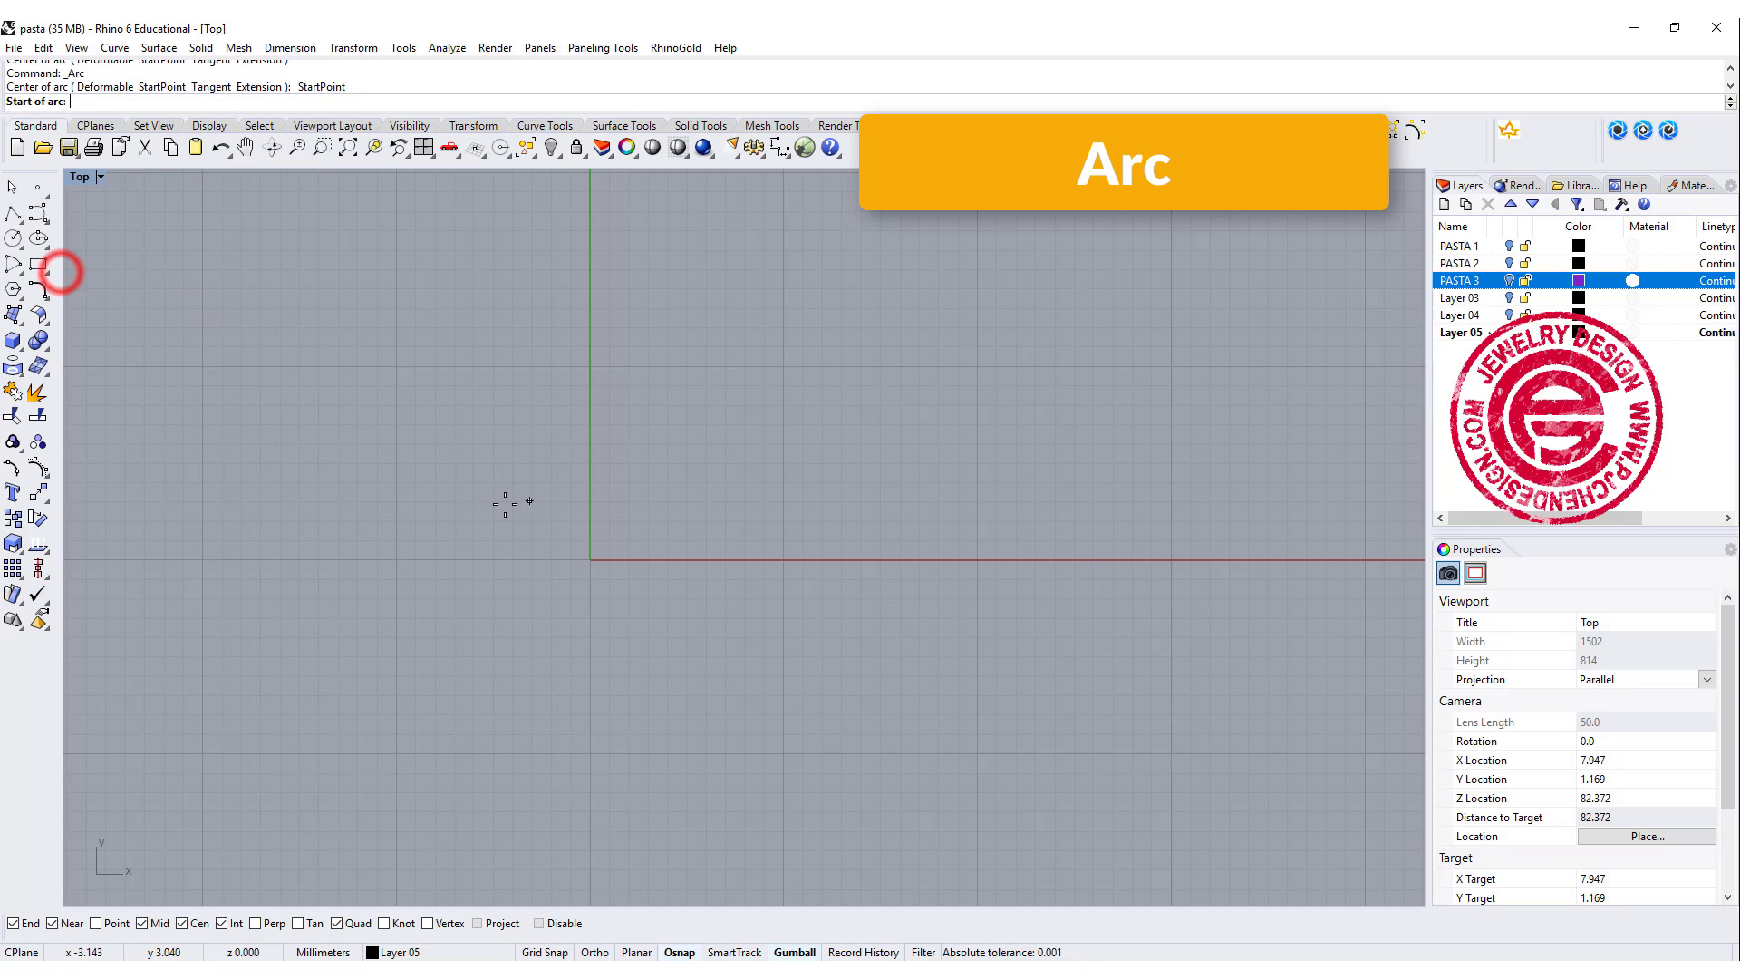
click(426, 525)
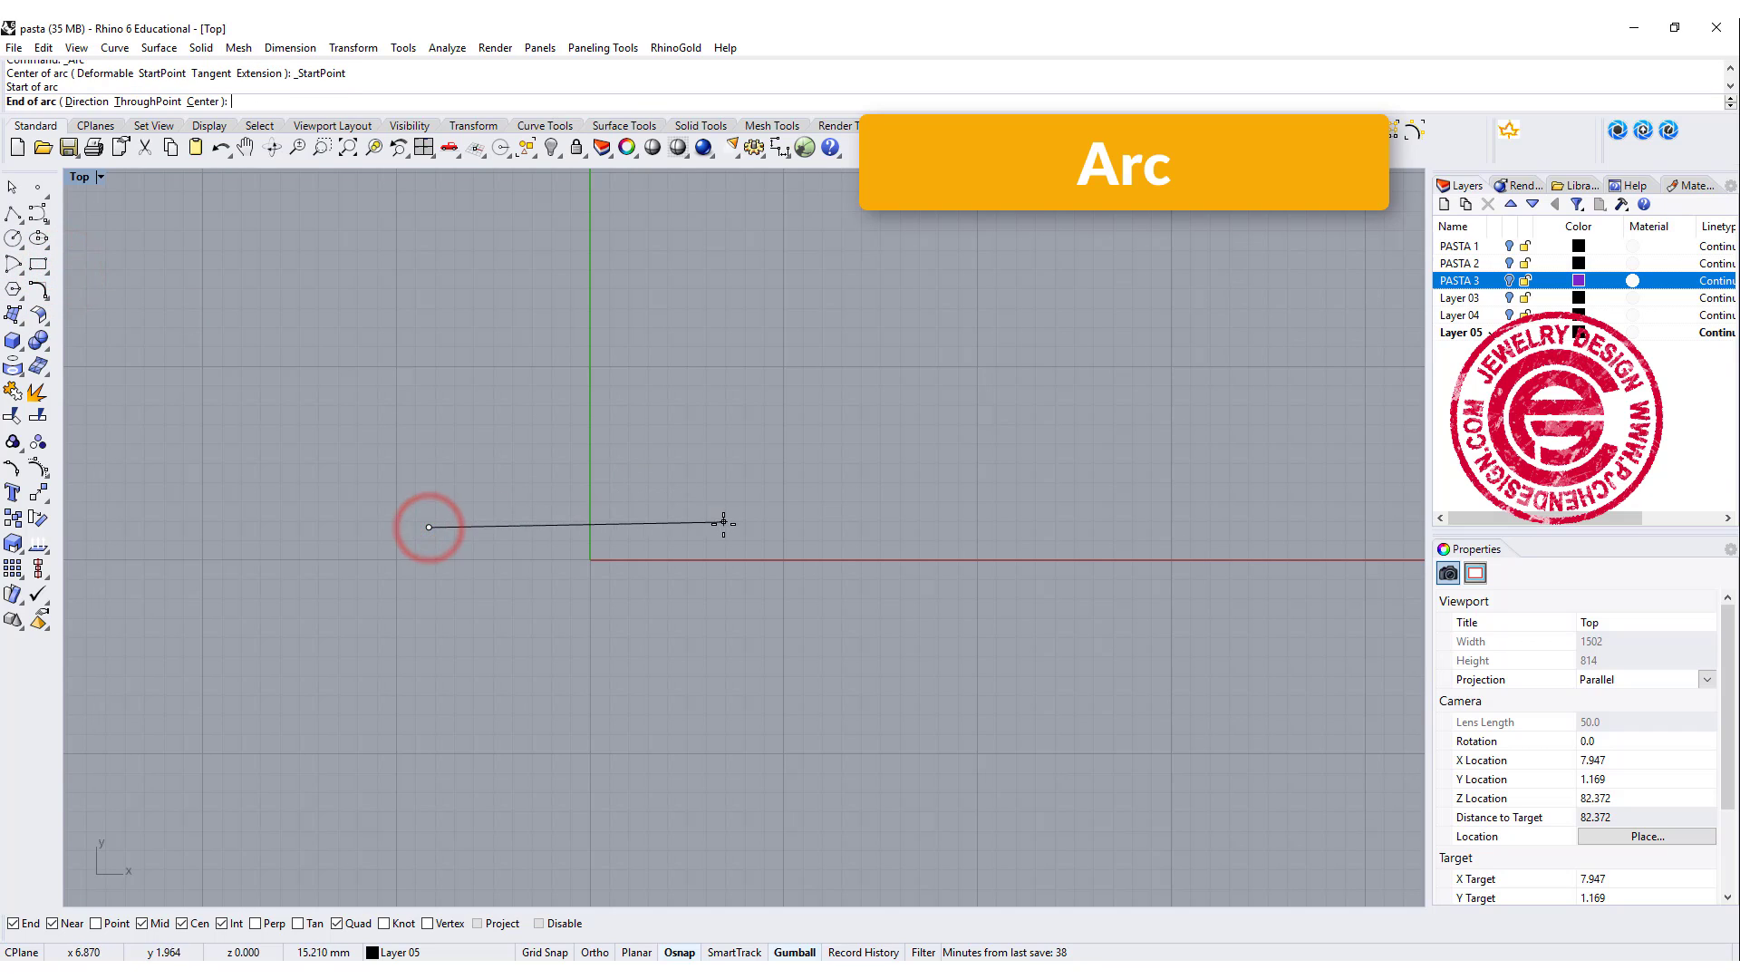
click(641, 456)
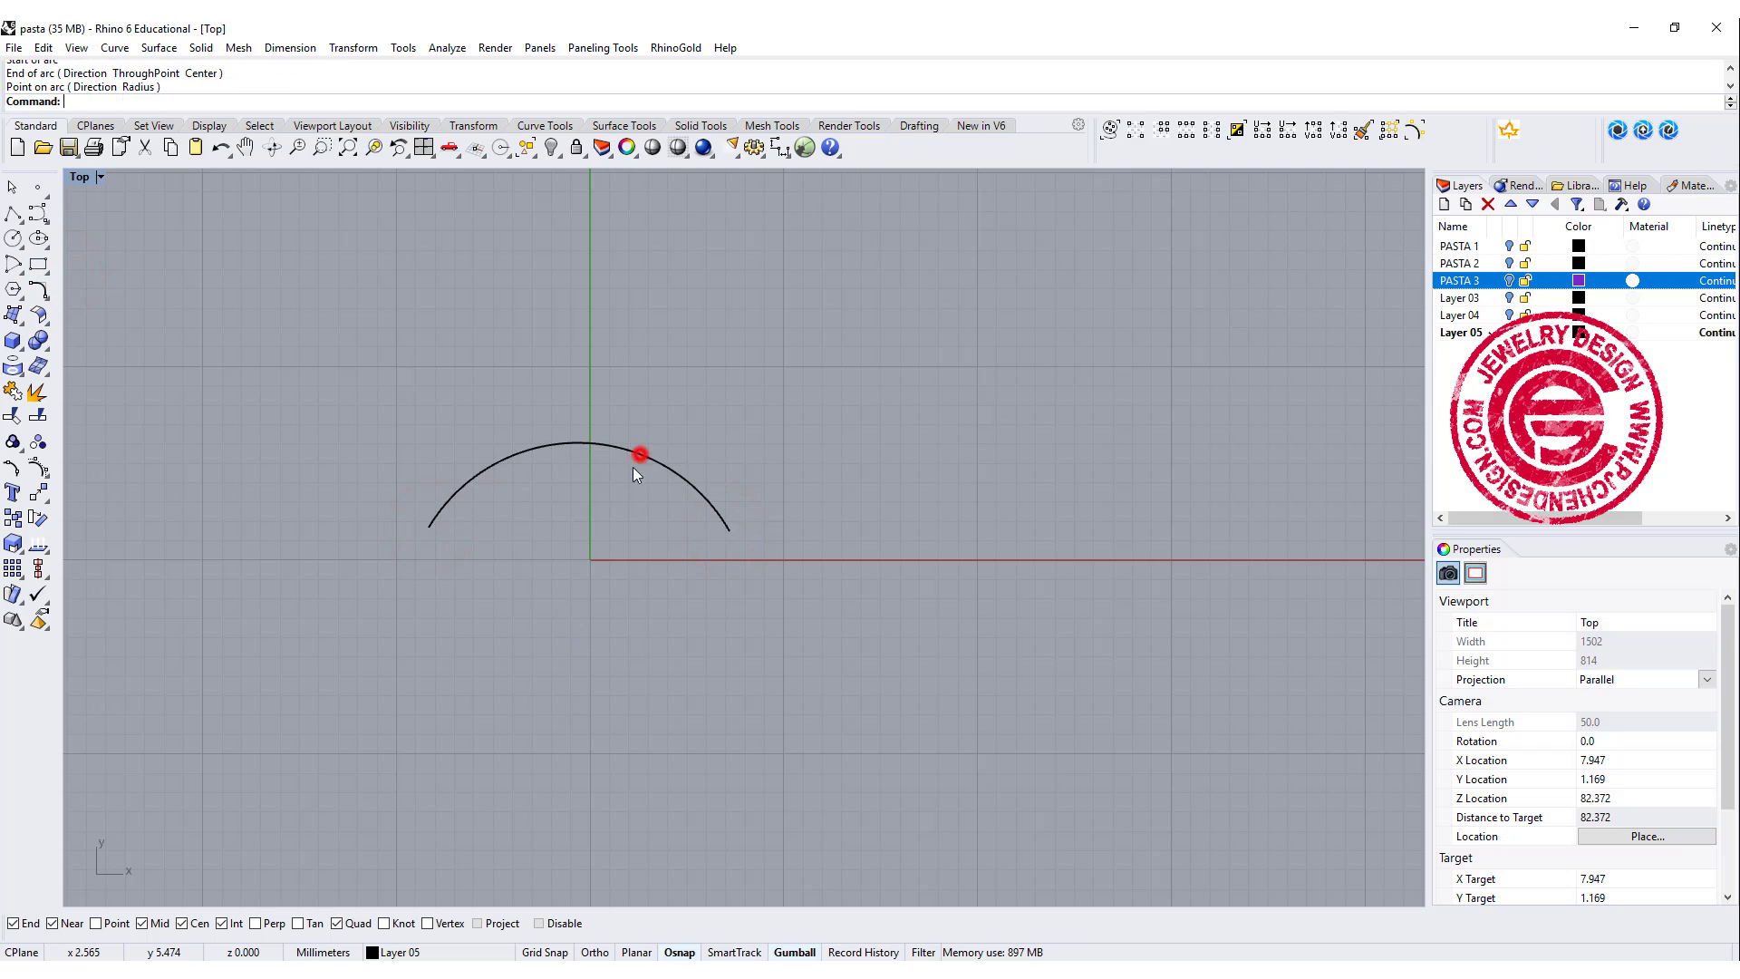
click(430, 573)
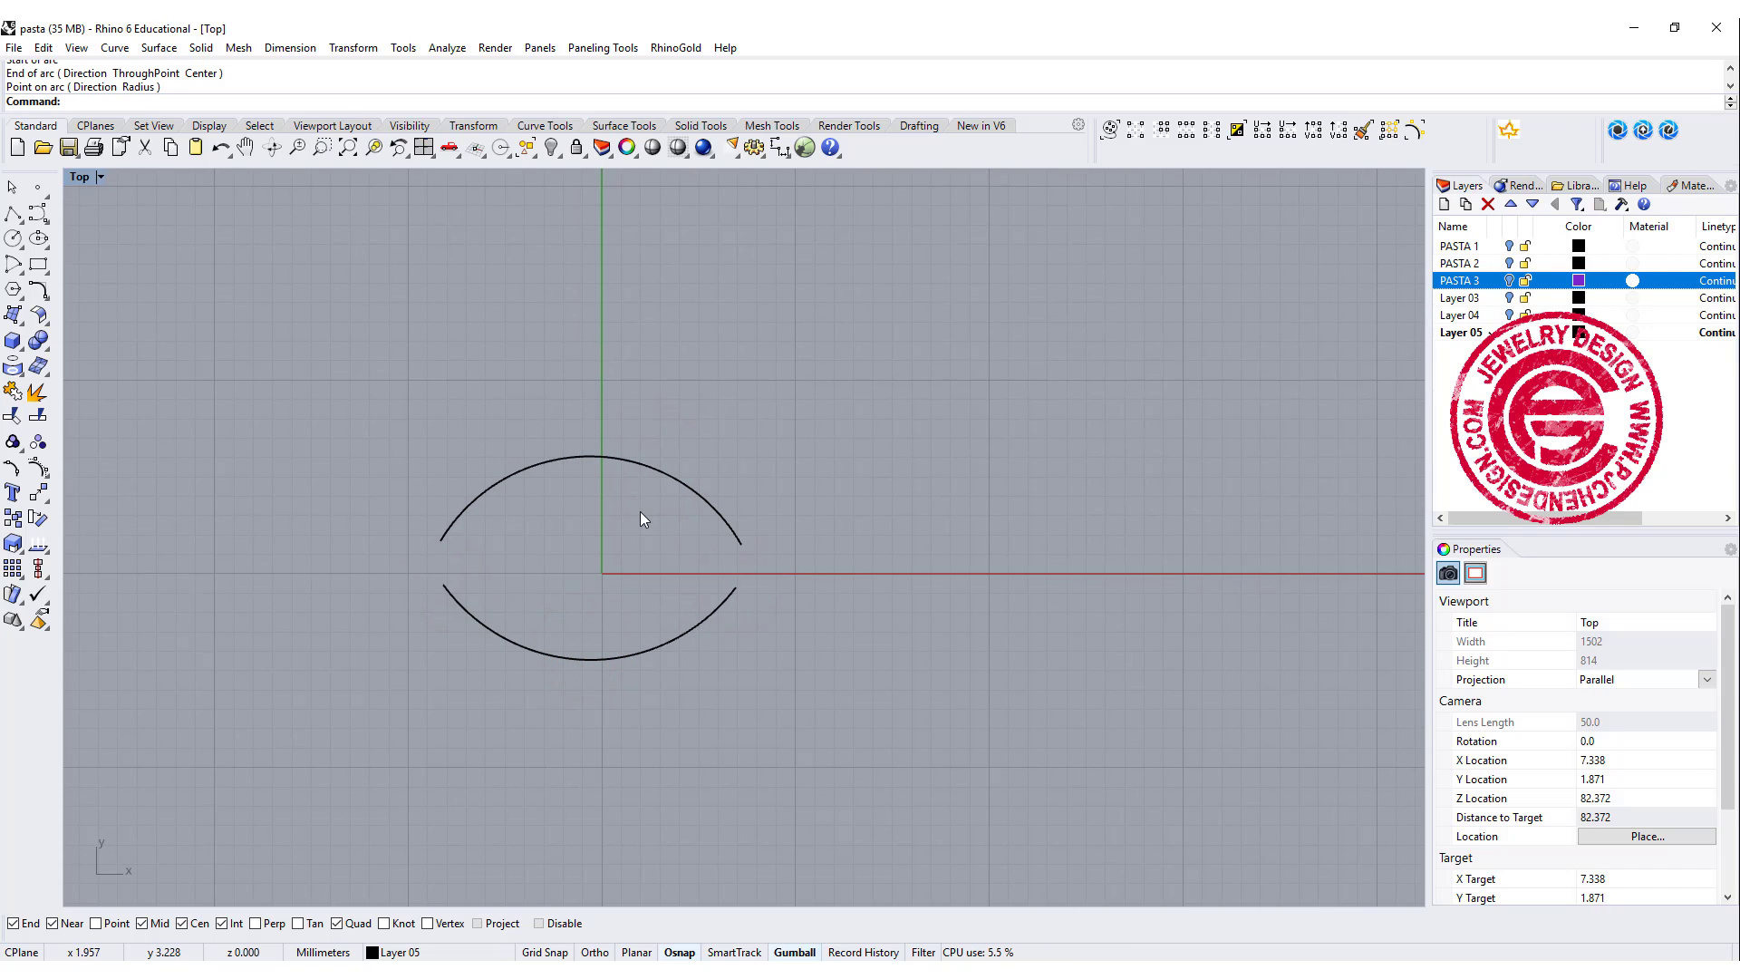
Maximize the Perspective view and begin a start-direction cross-section arc.
click(80, 178)
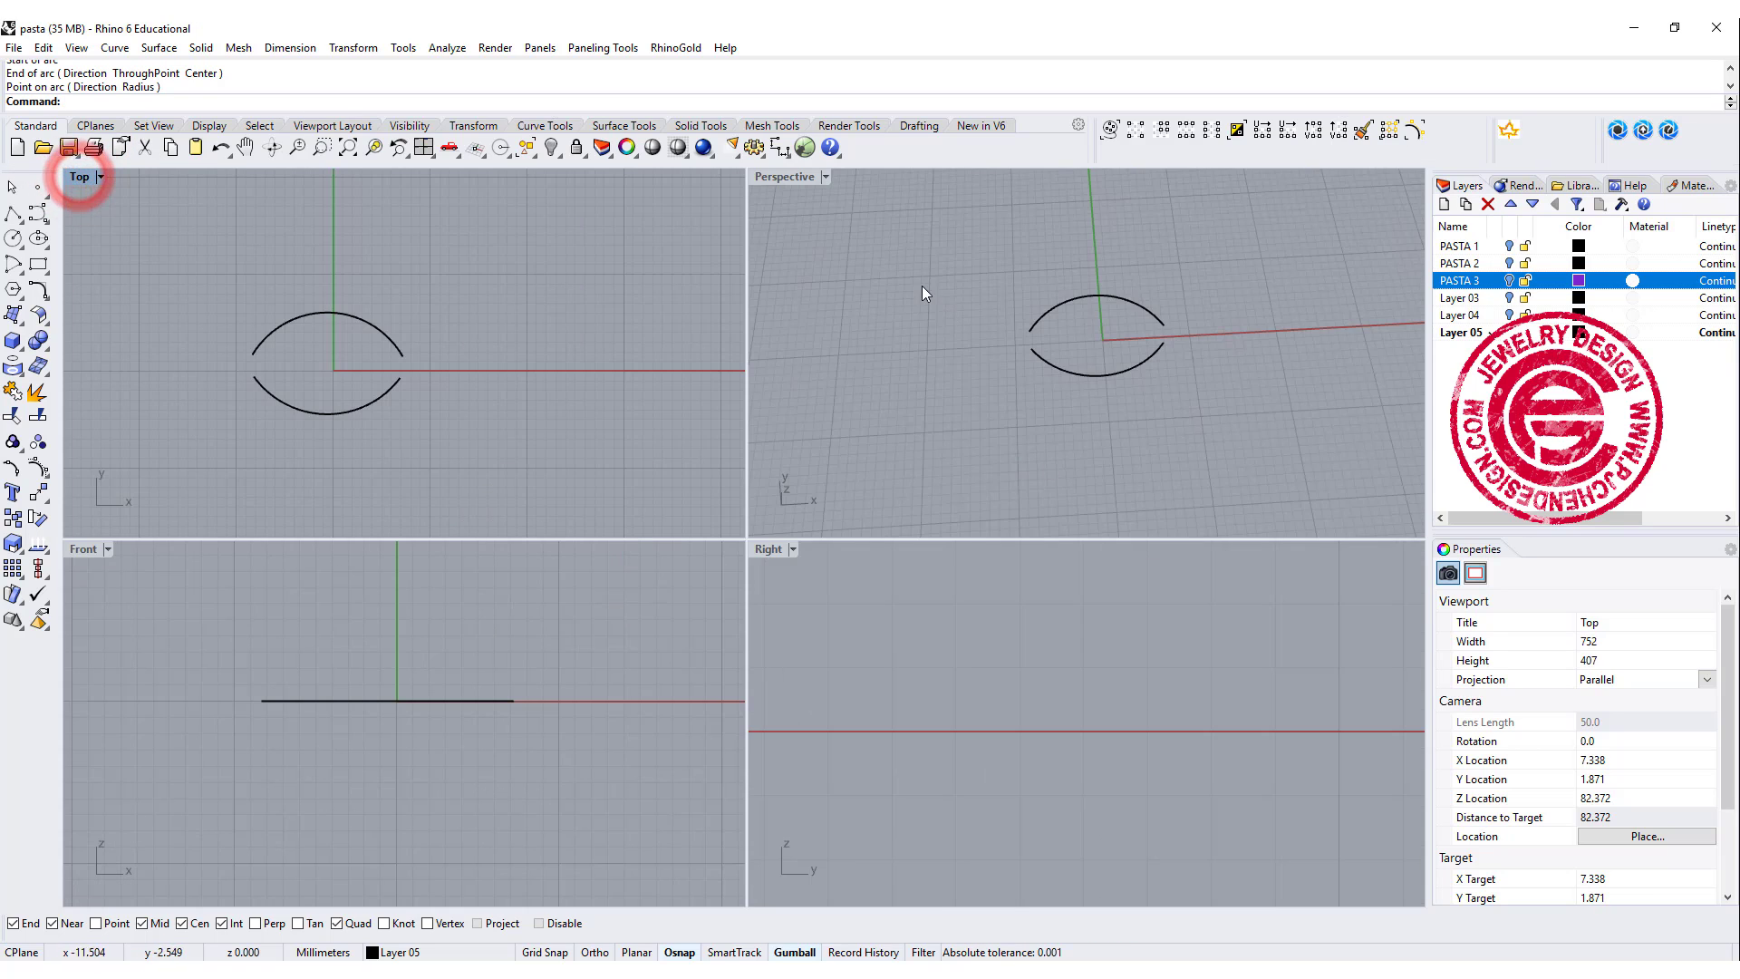
double_click(783, 177)
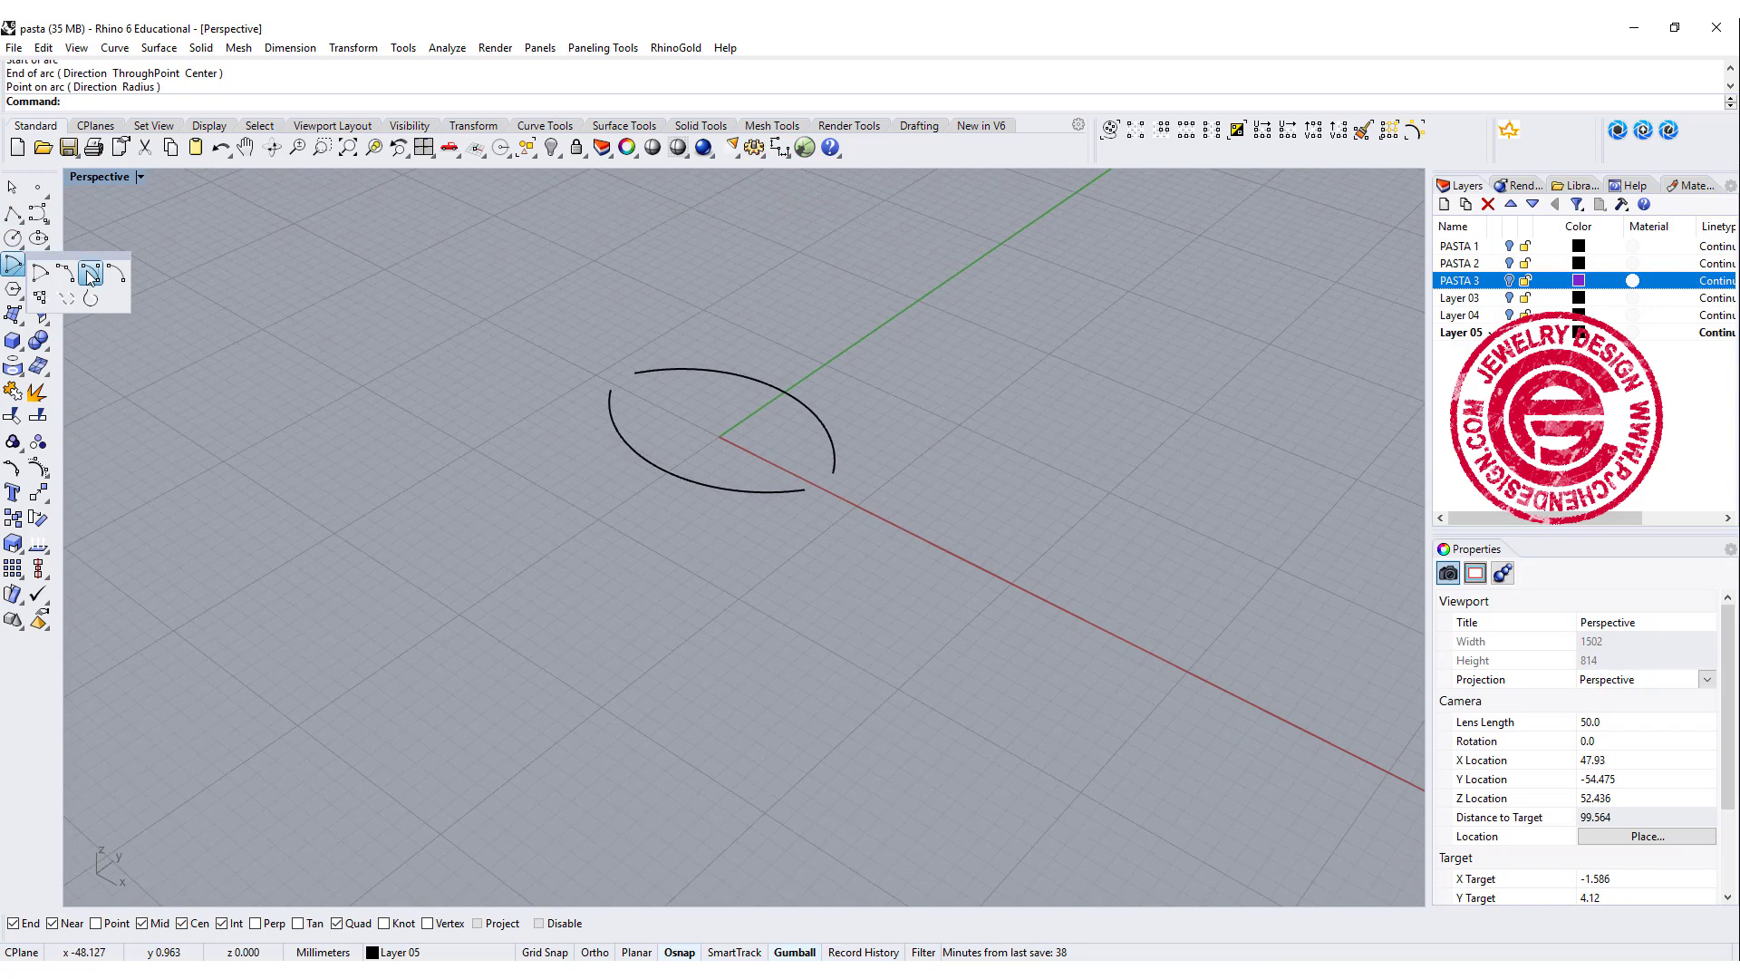
mouse_move(93, 271)
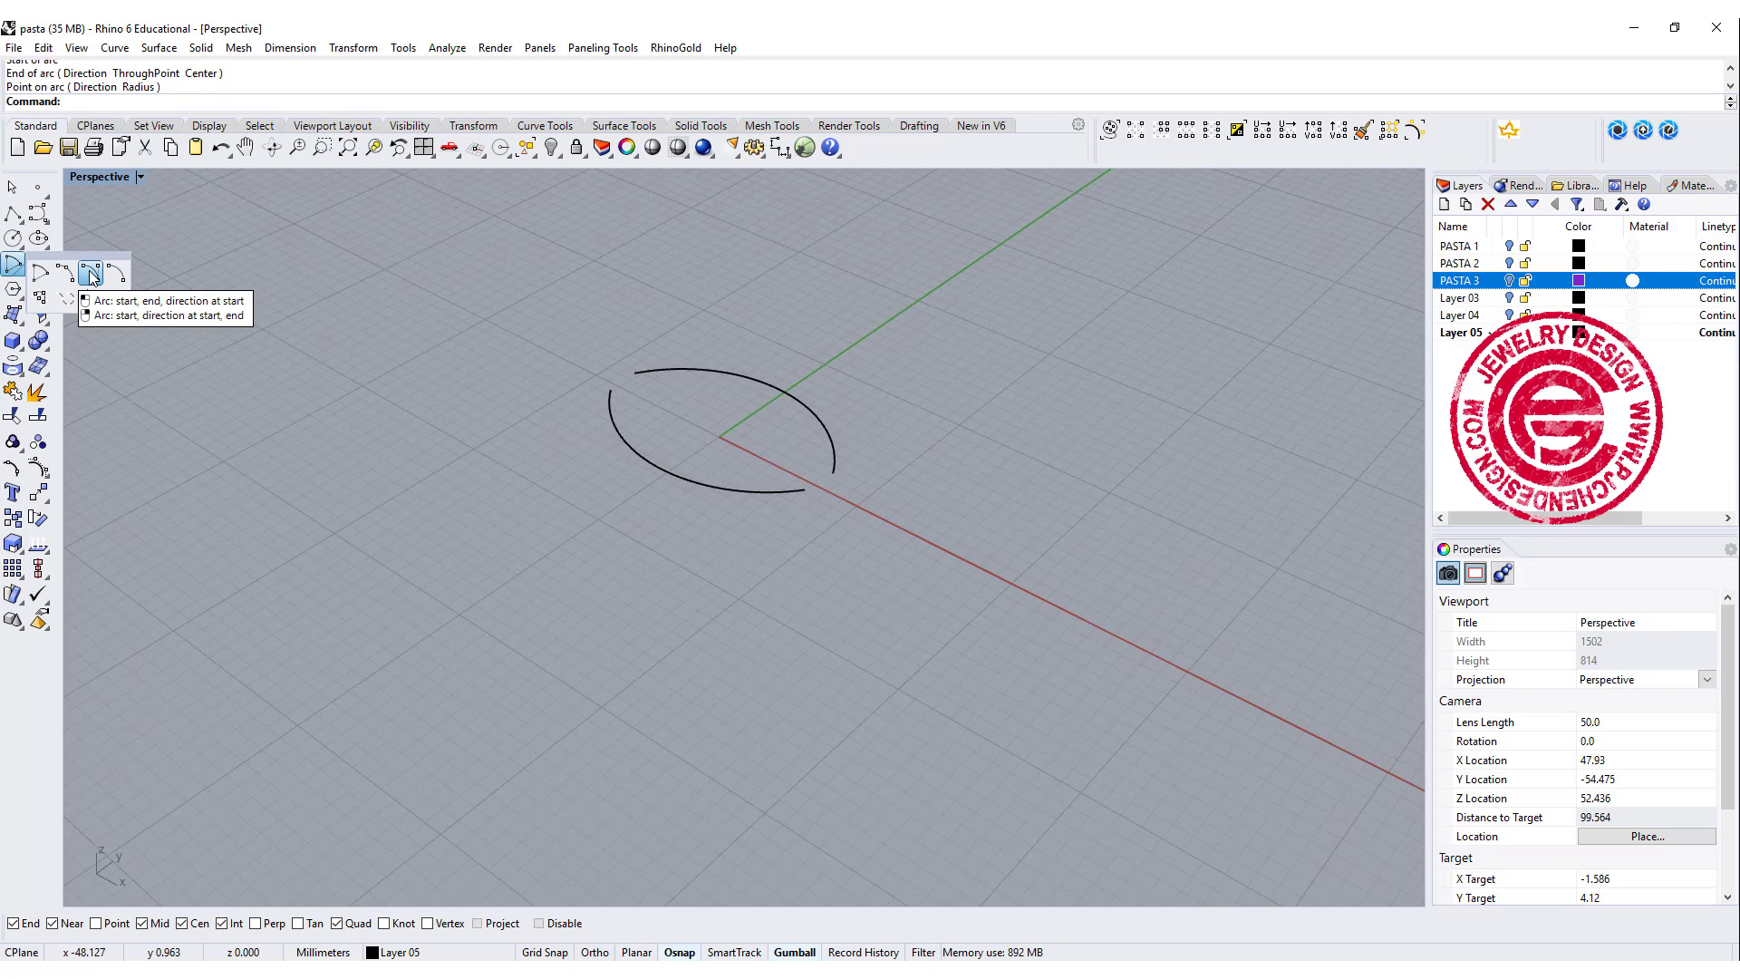
click(89, 266)
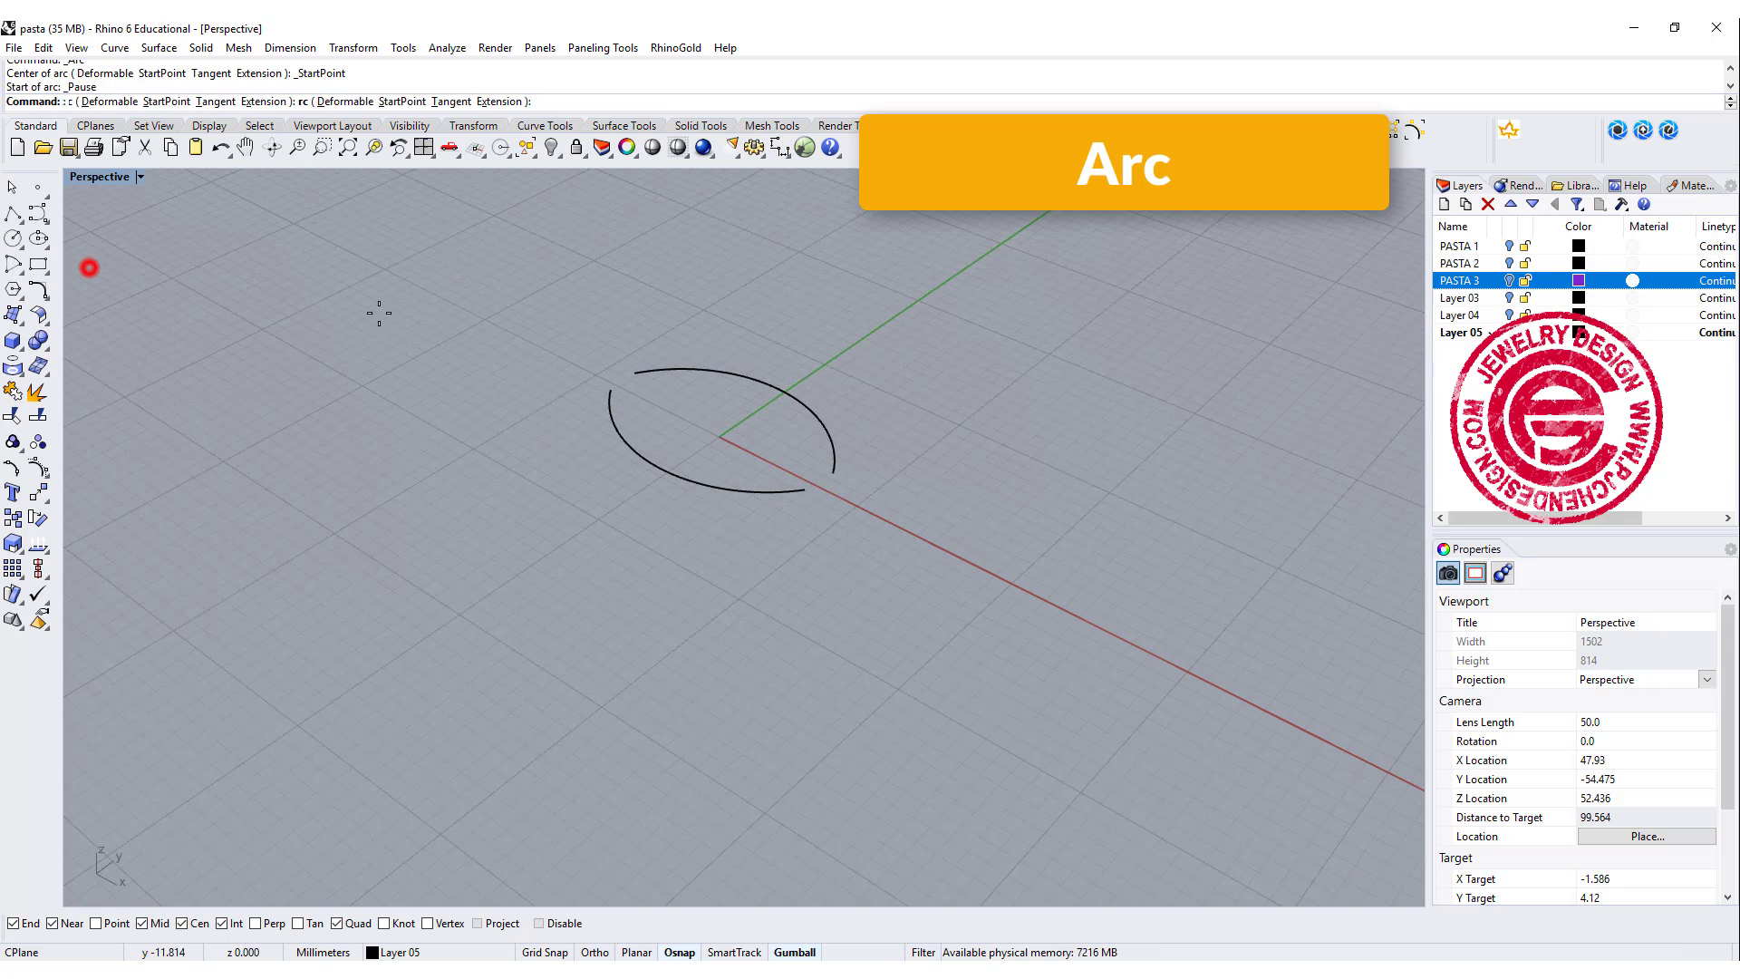
click(835, 469)
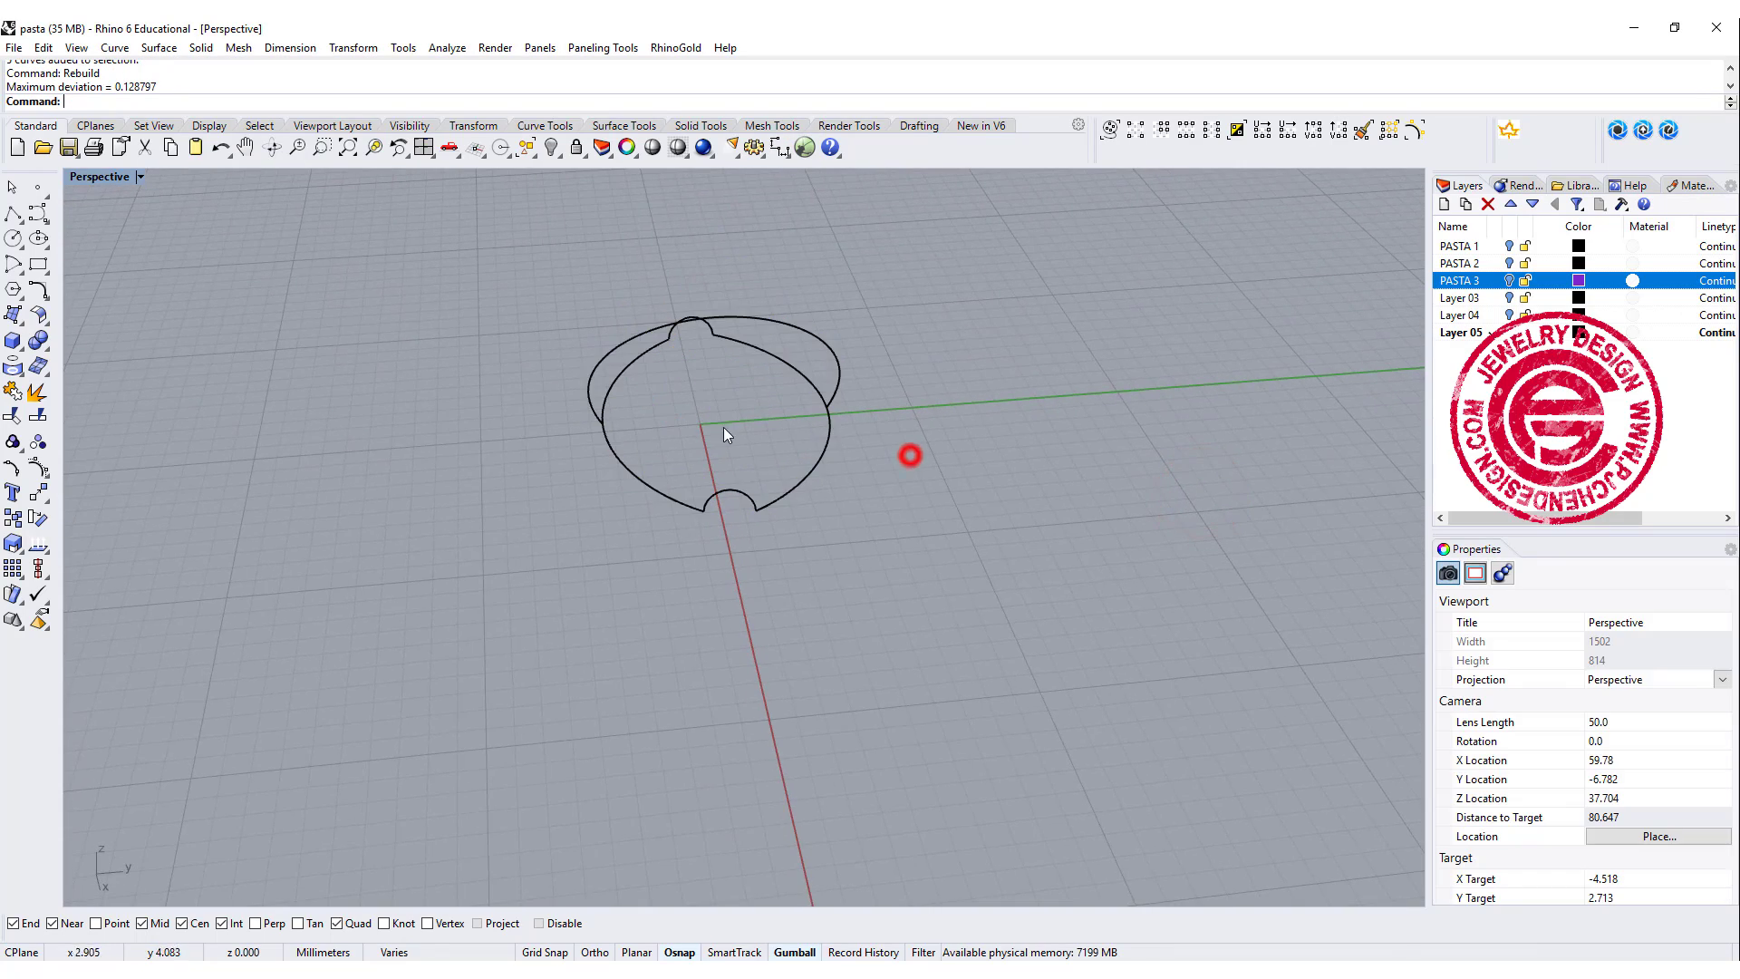
click(159, 48)
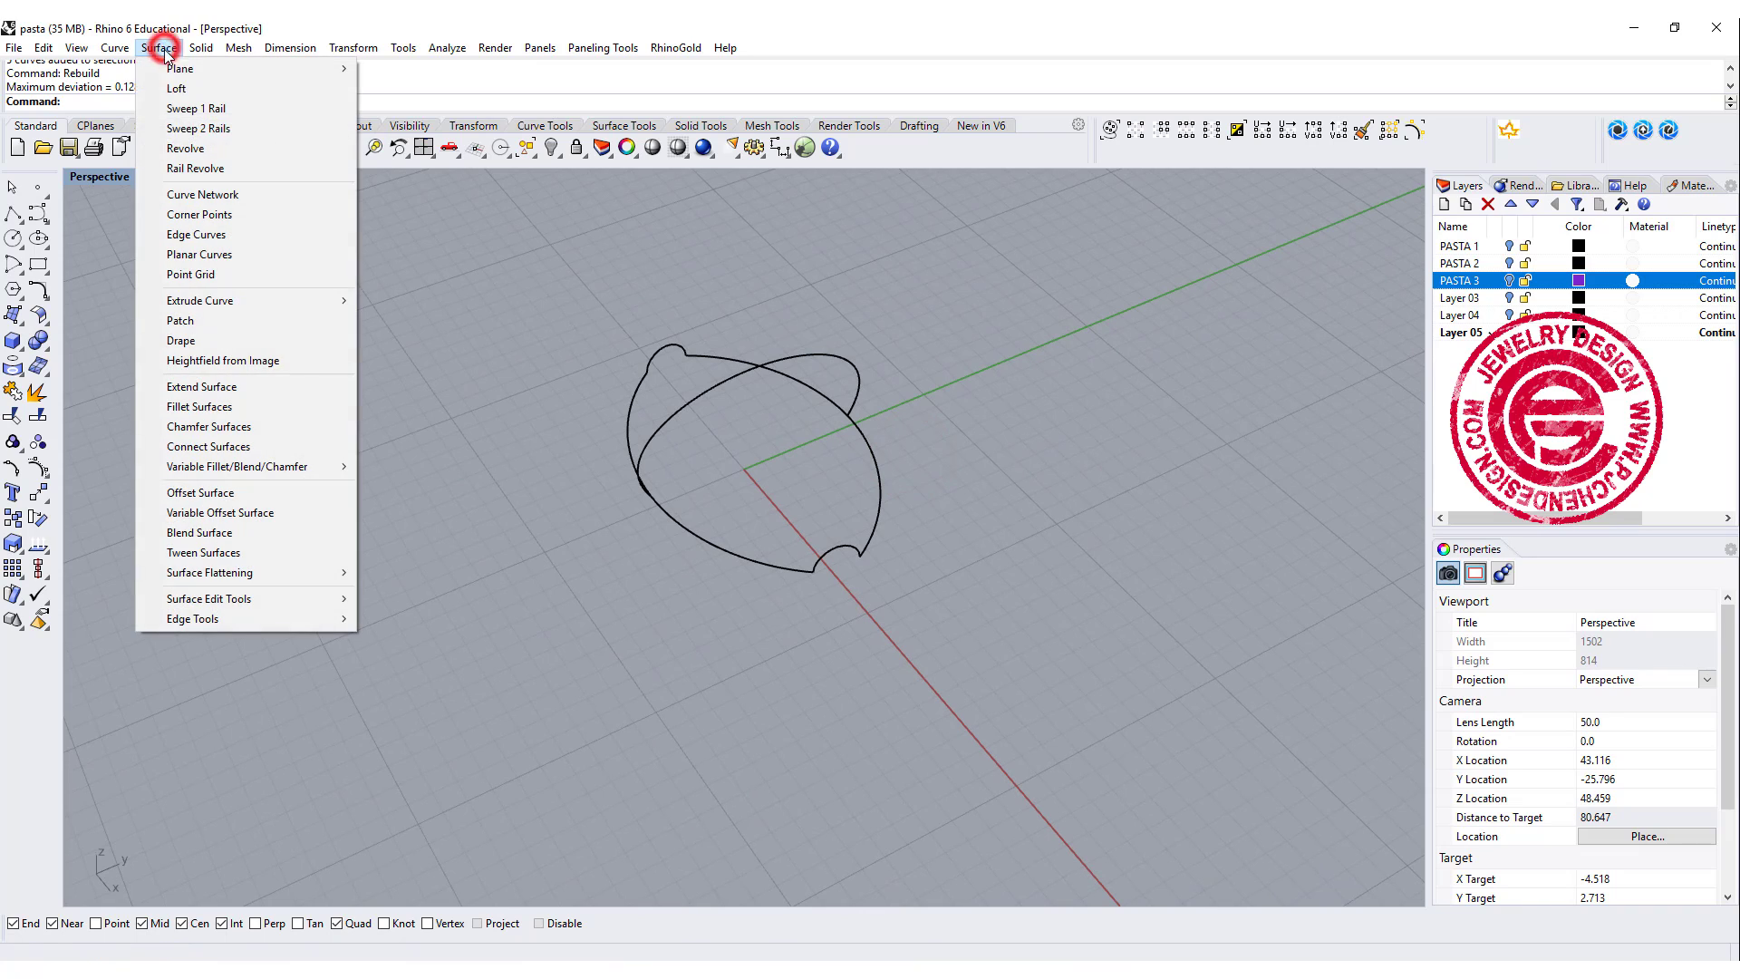
Sweep the arcs into a domed shell along two rails, then offset it outward by 1.
click(199, 127)
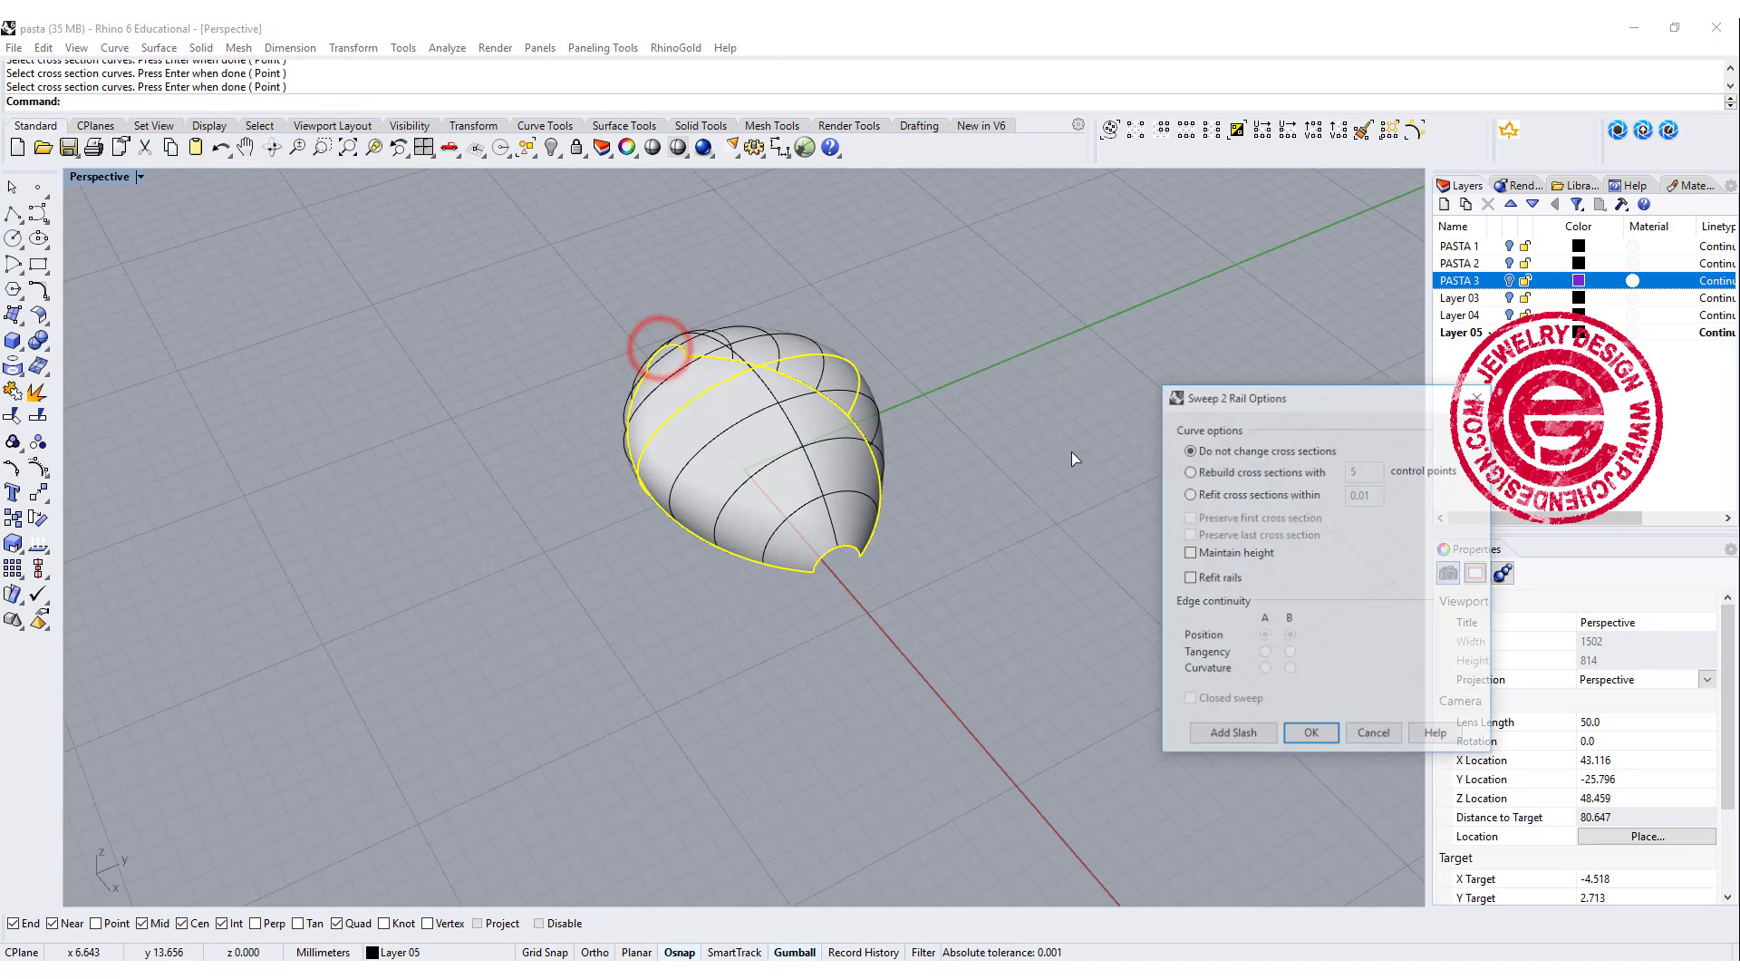
click(1310, 732)
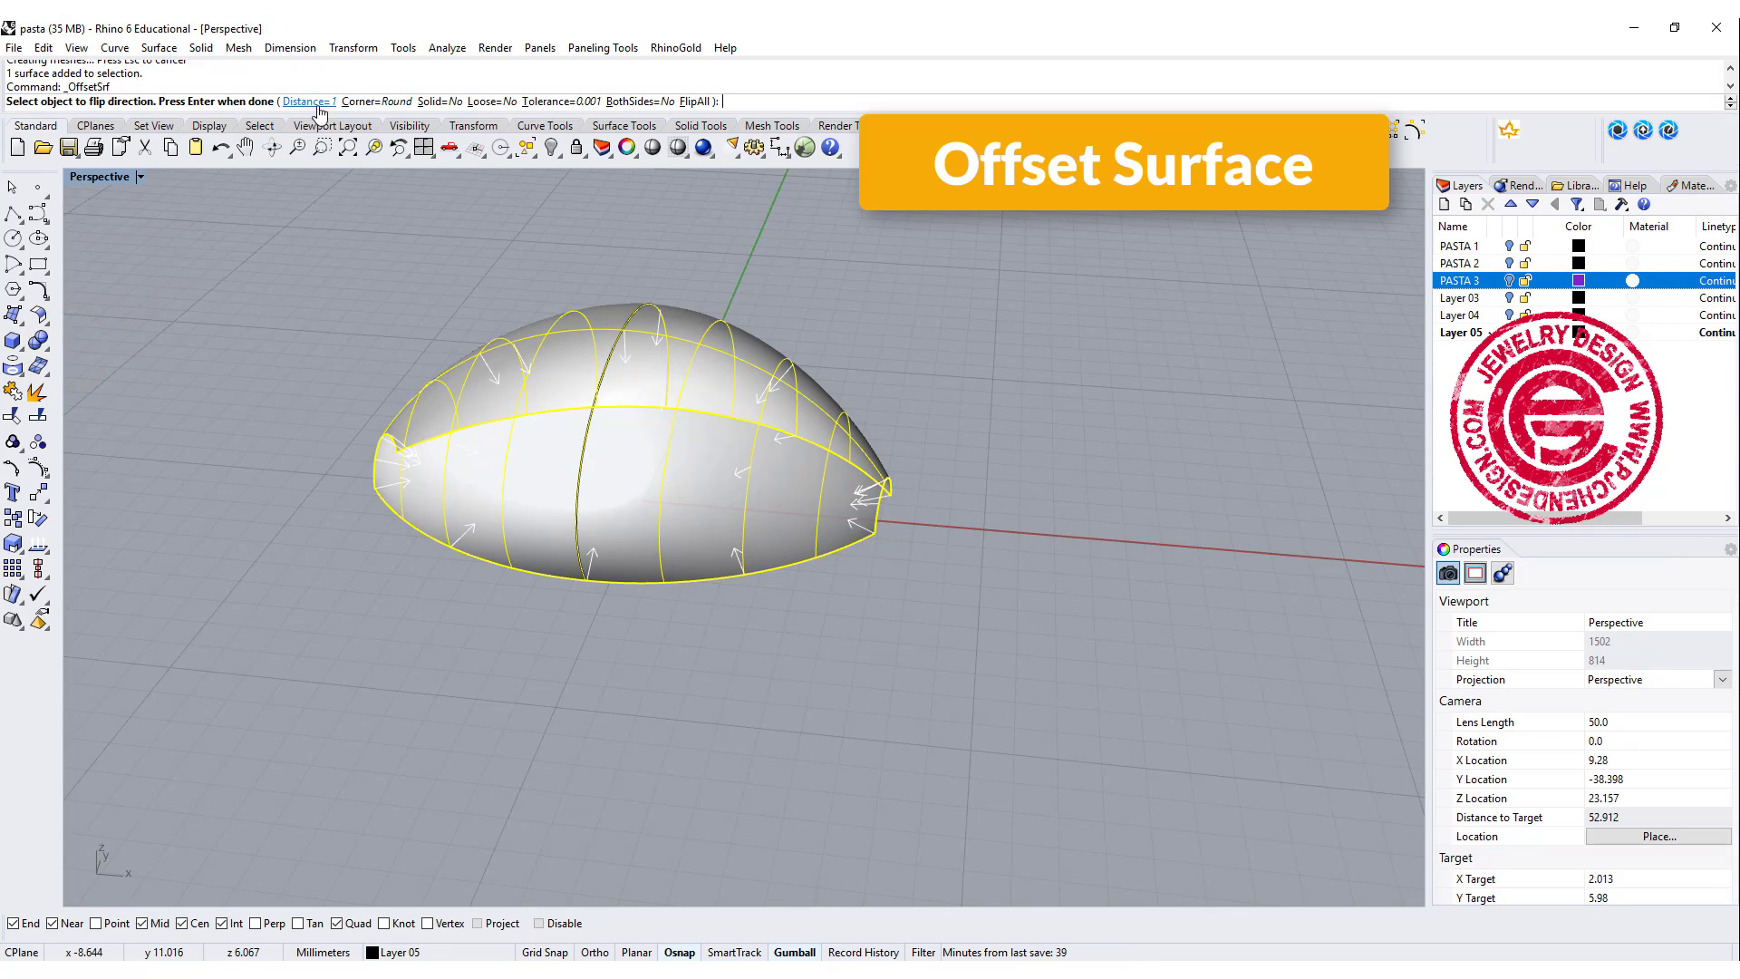
click(697, 101)
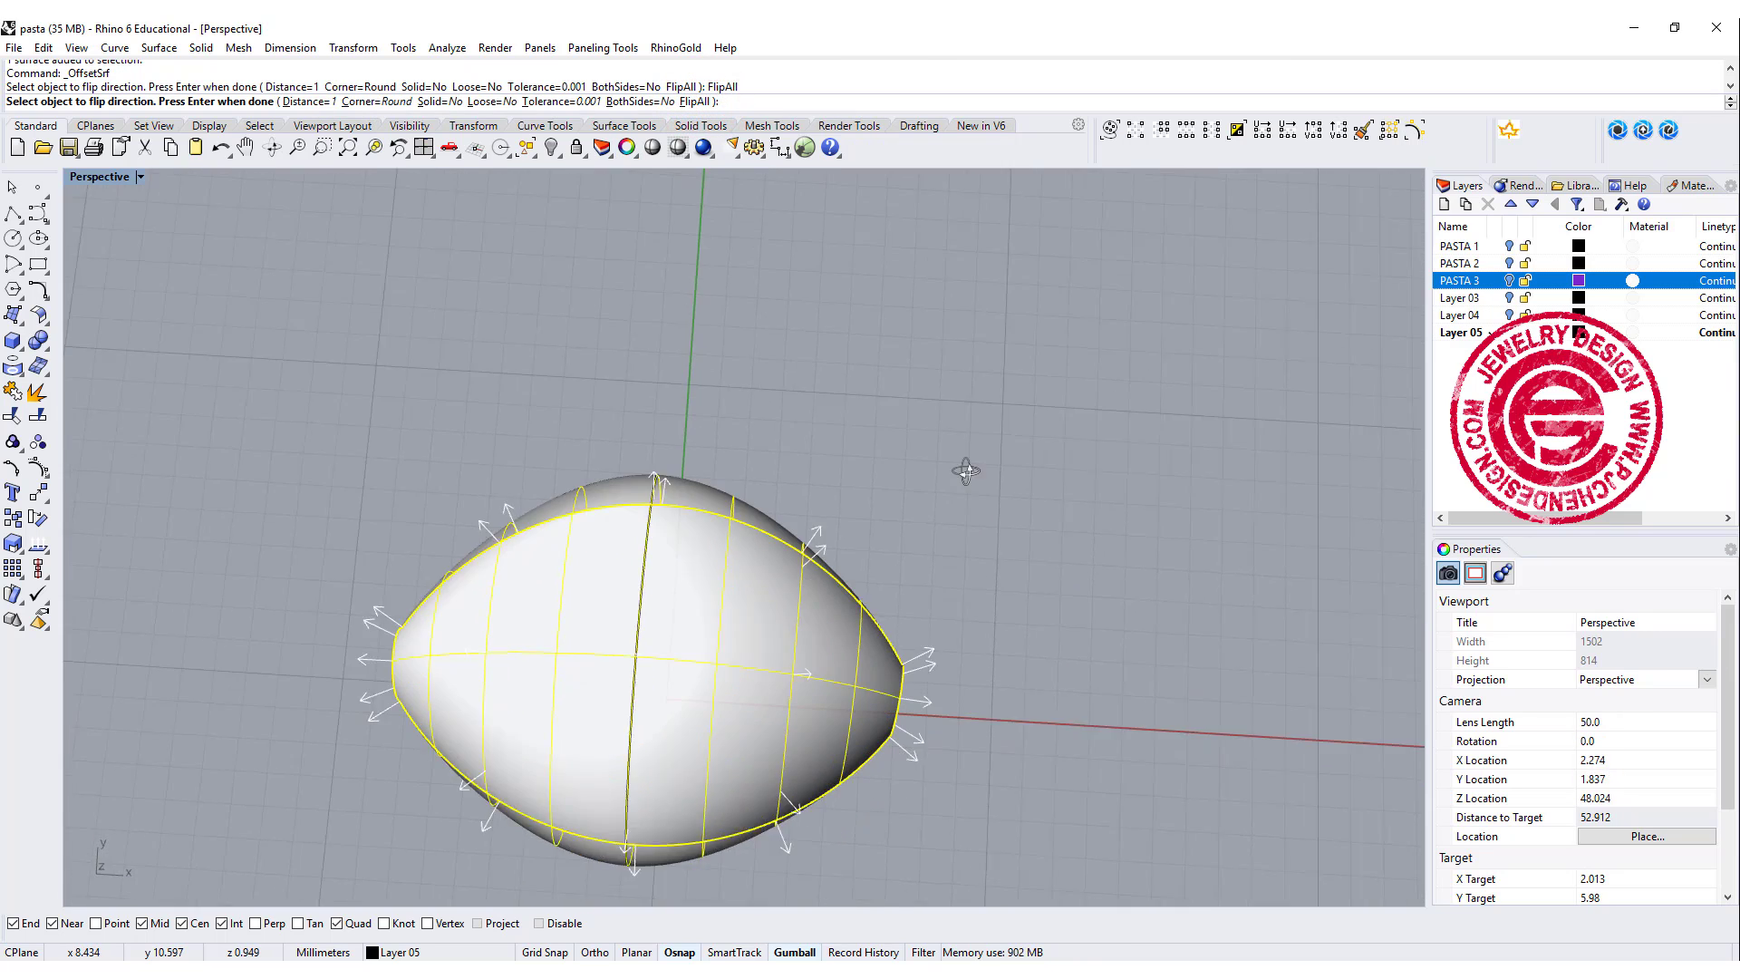
drag(965, 470, 965, 381)
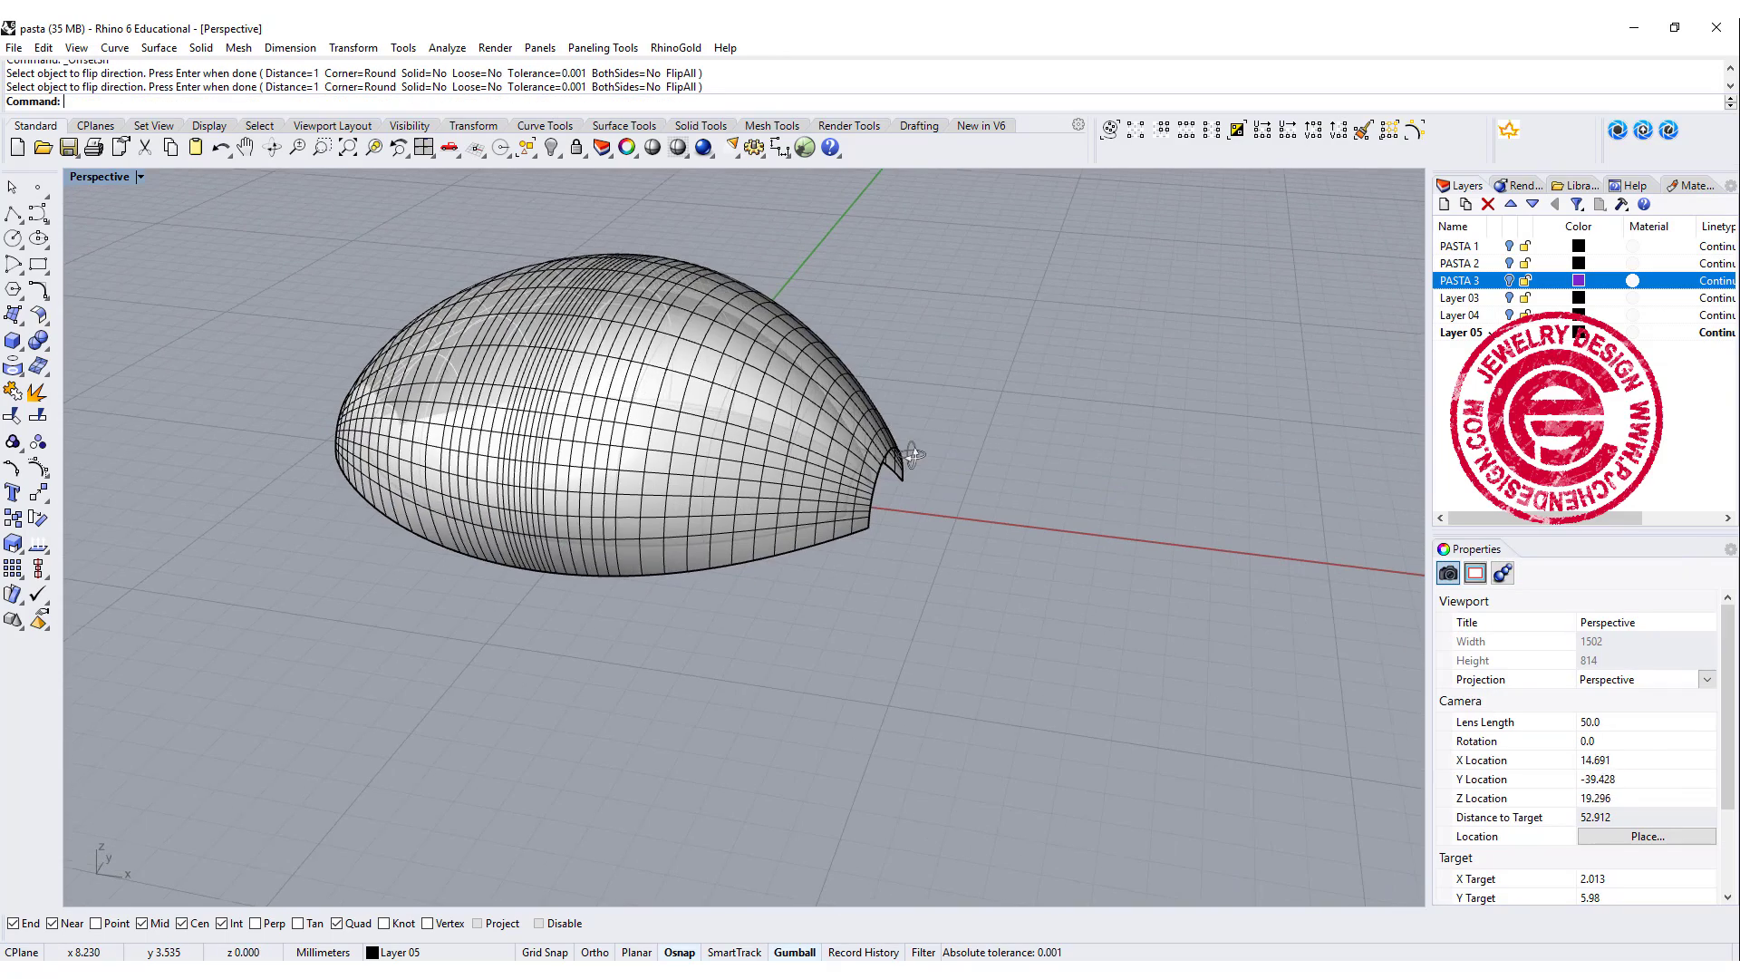
click(907, 455)
text(Rebuild)
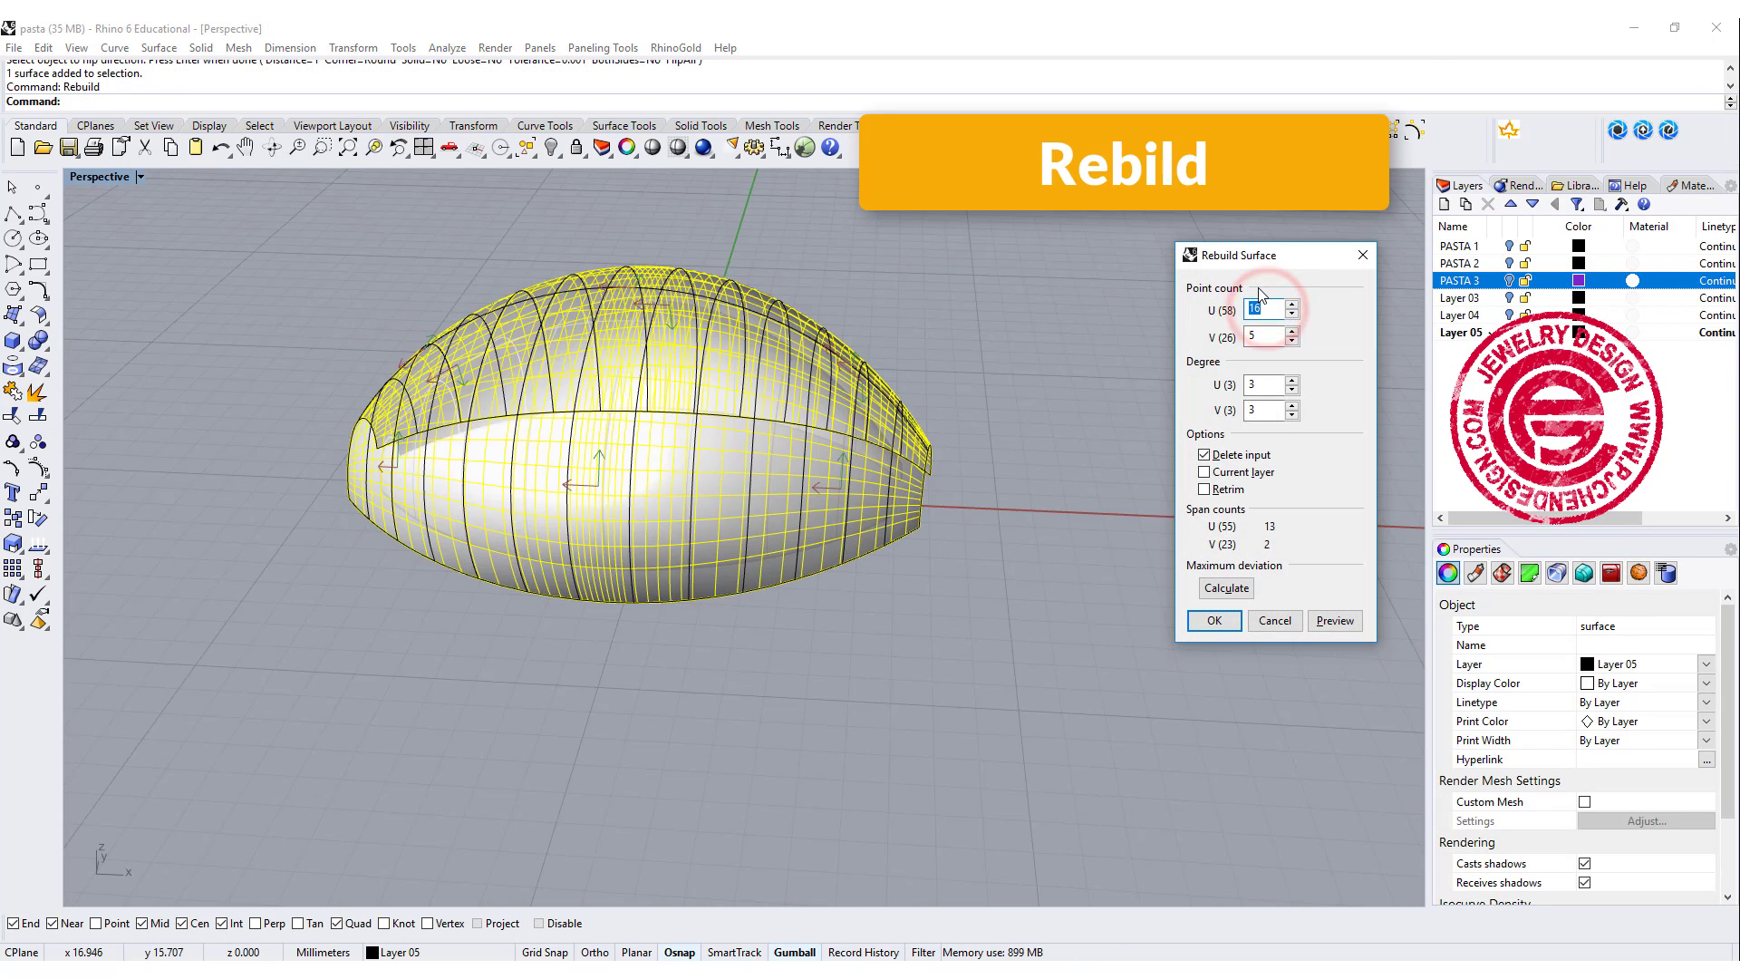
Rebuild the offset shell surface with a U point count of 20.
text(20)
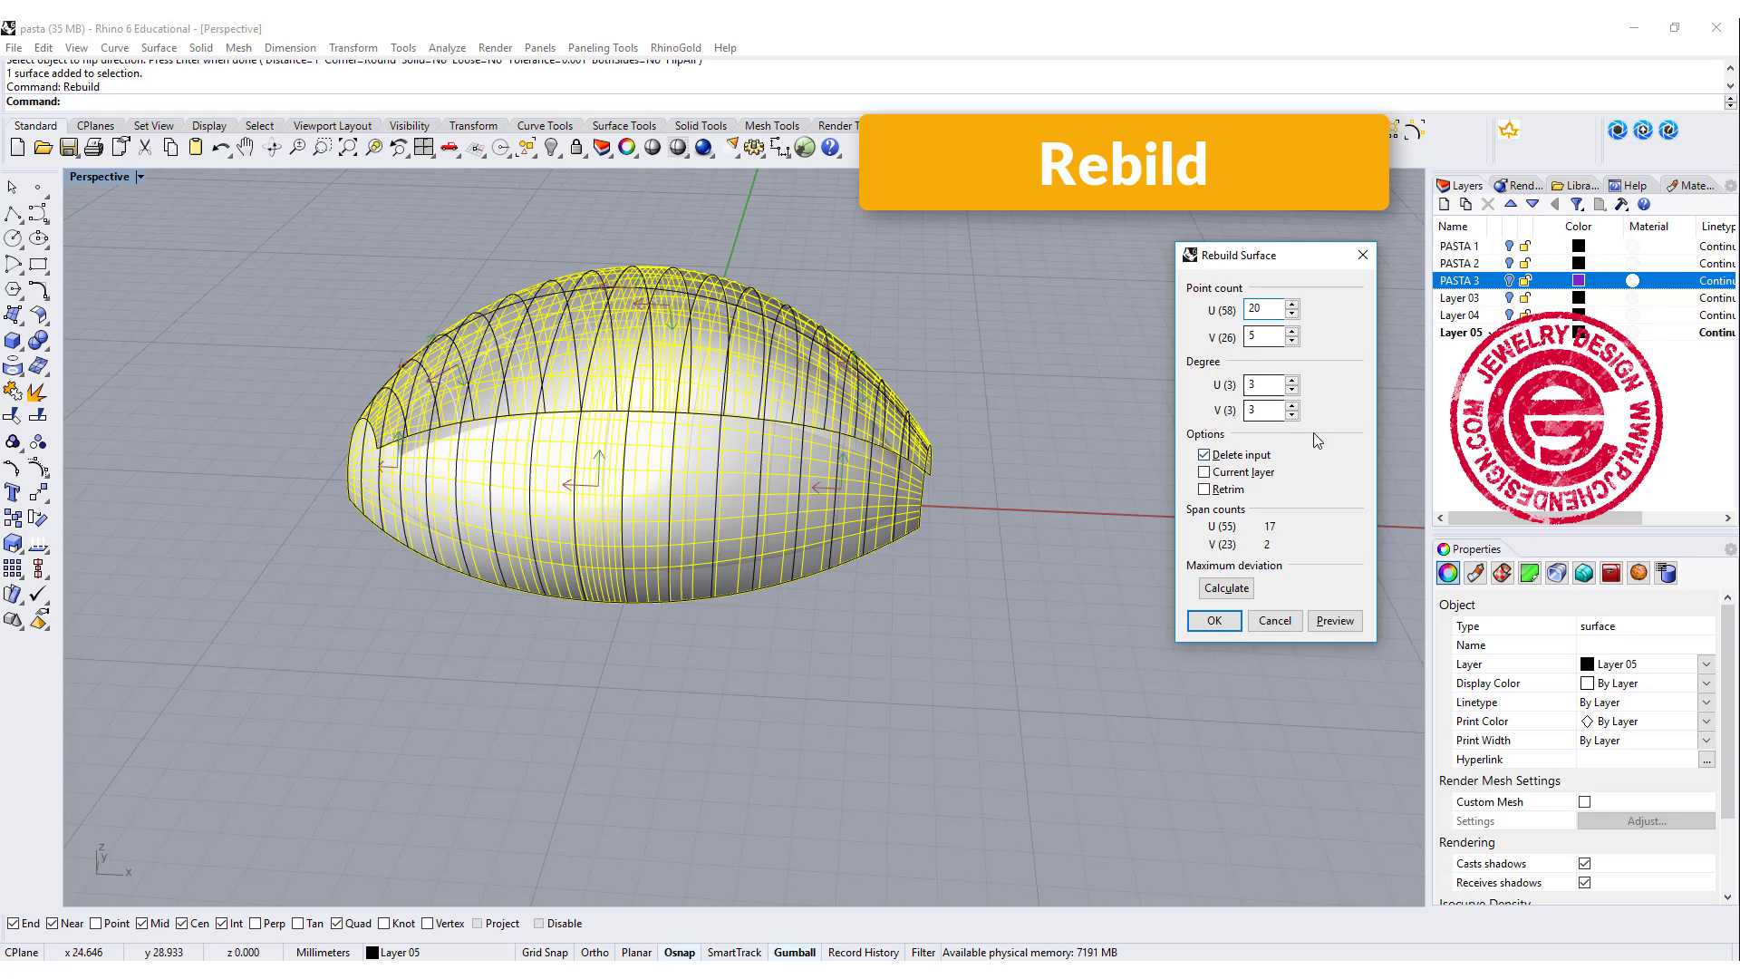
click(1211, 620)
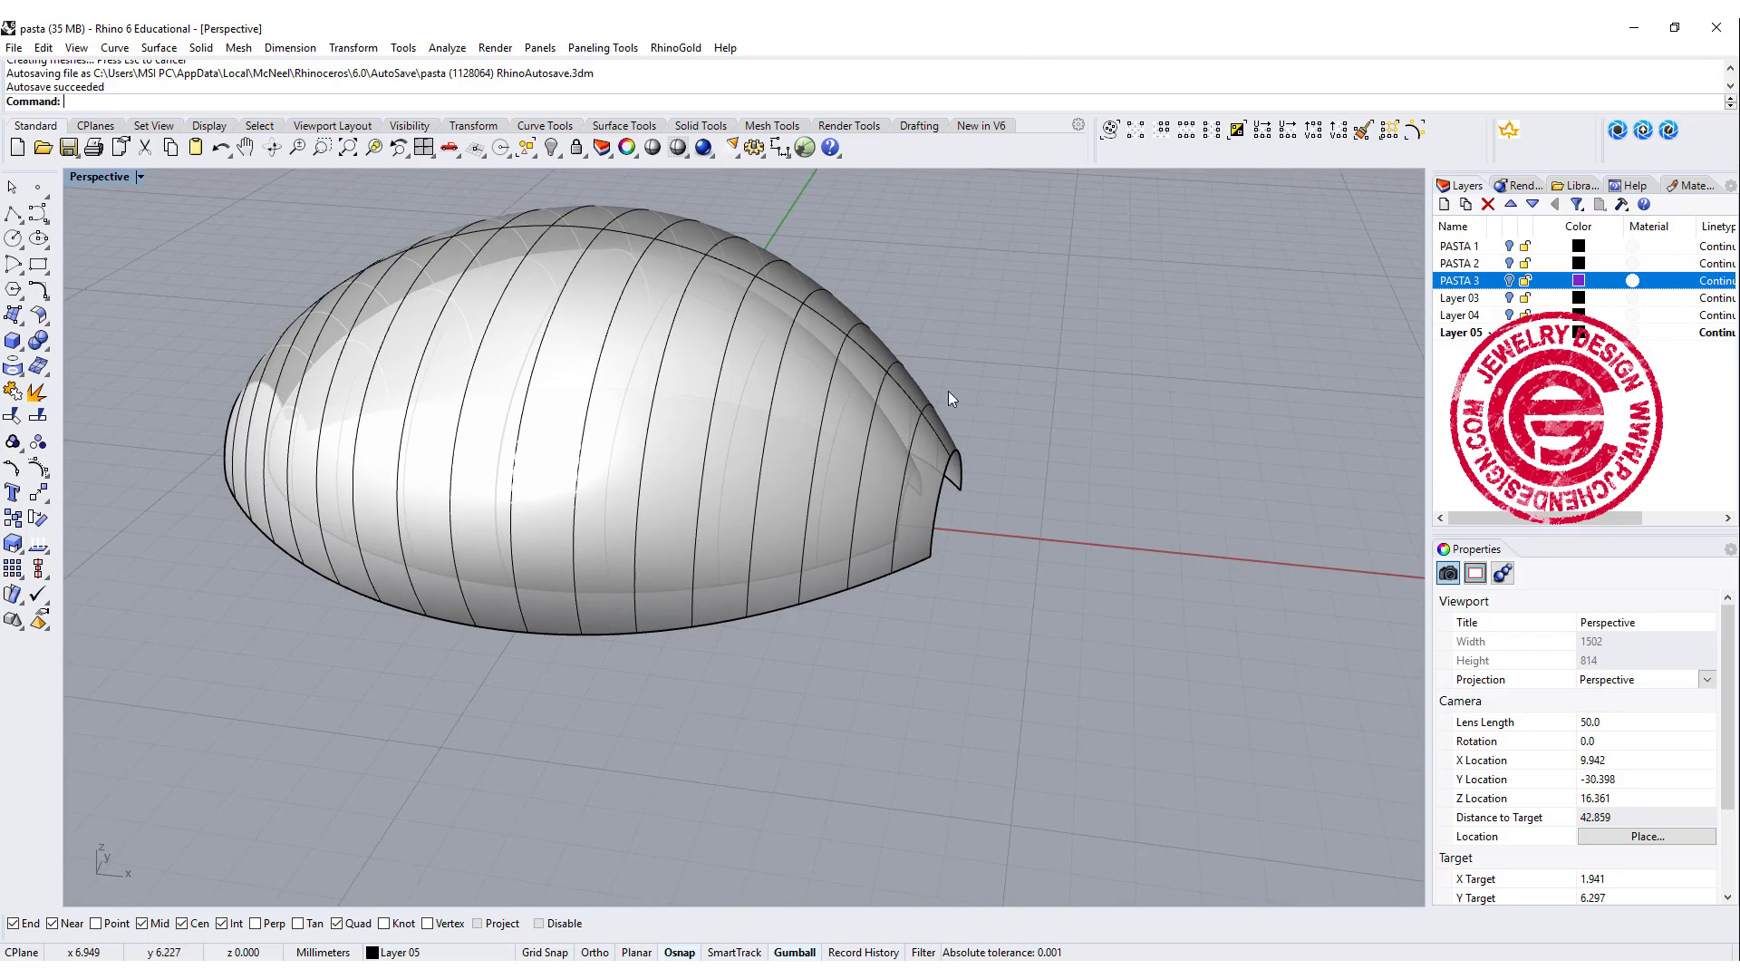
mouse_move(540, 454)
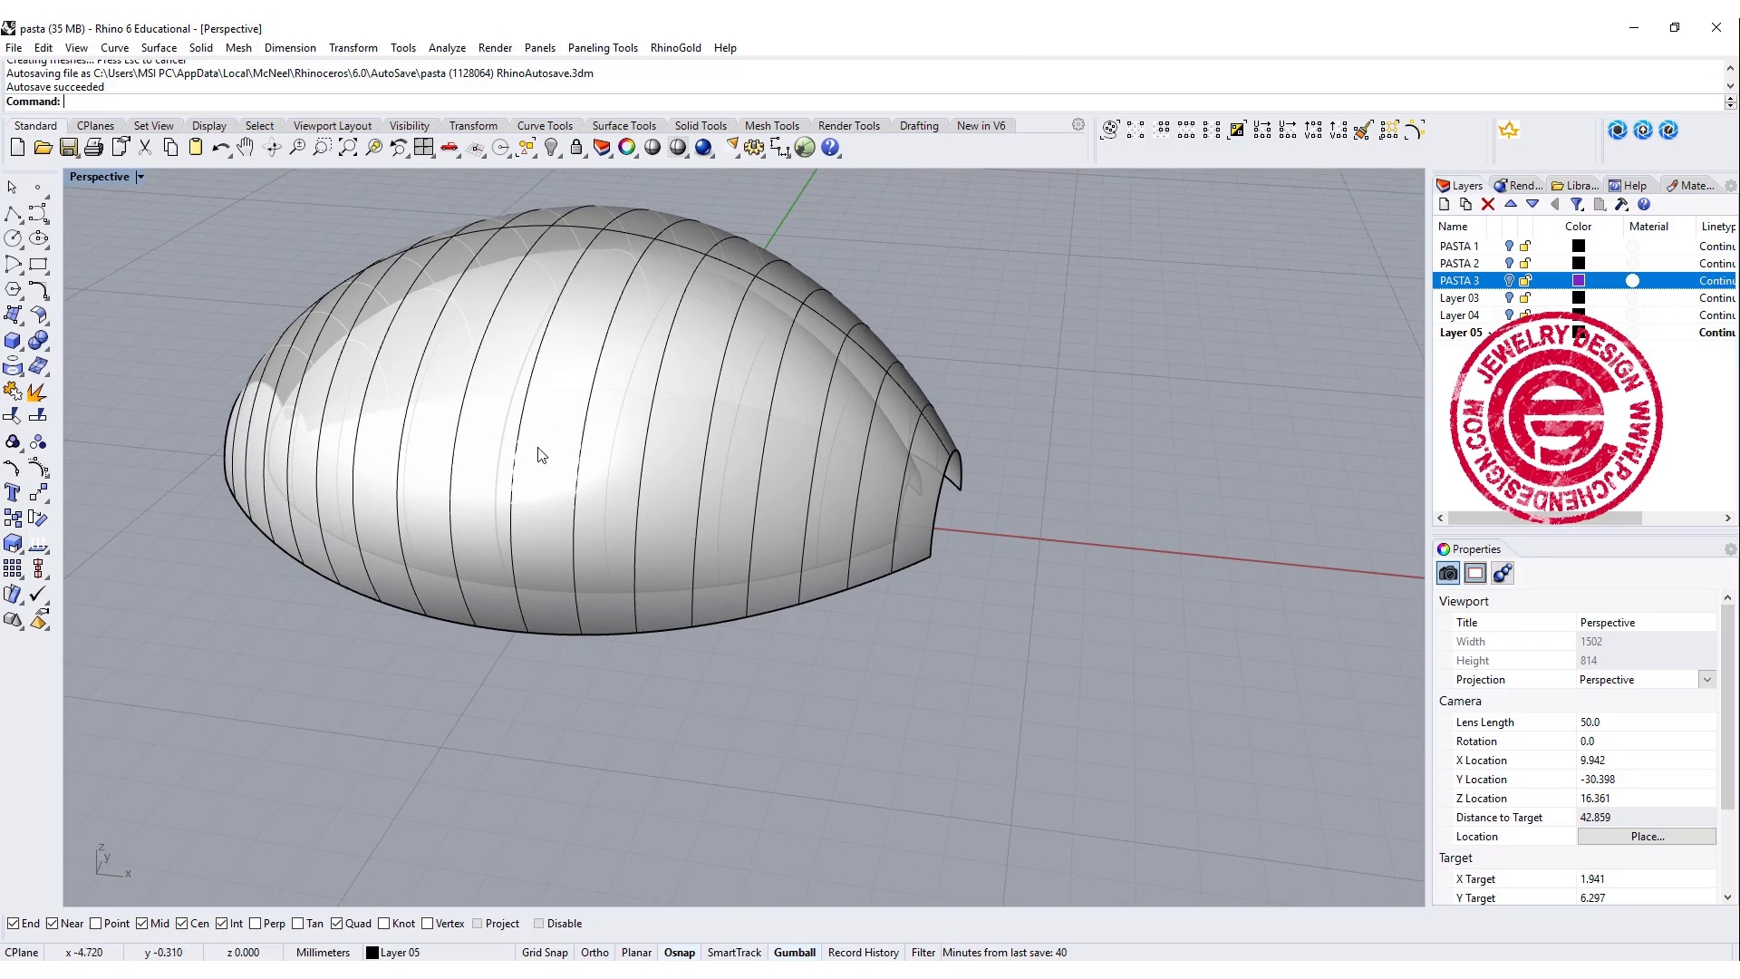
drag(539, 455, 796, 392)
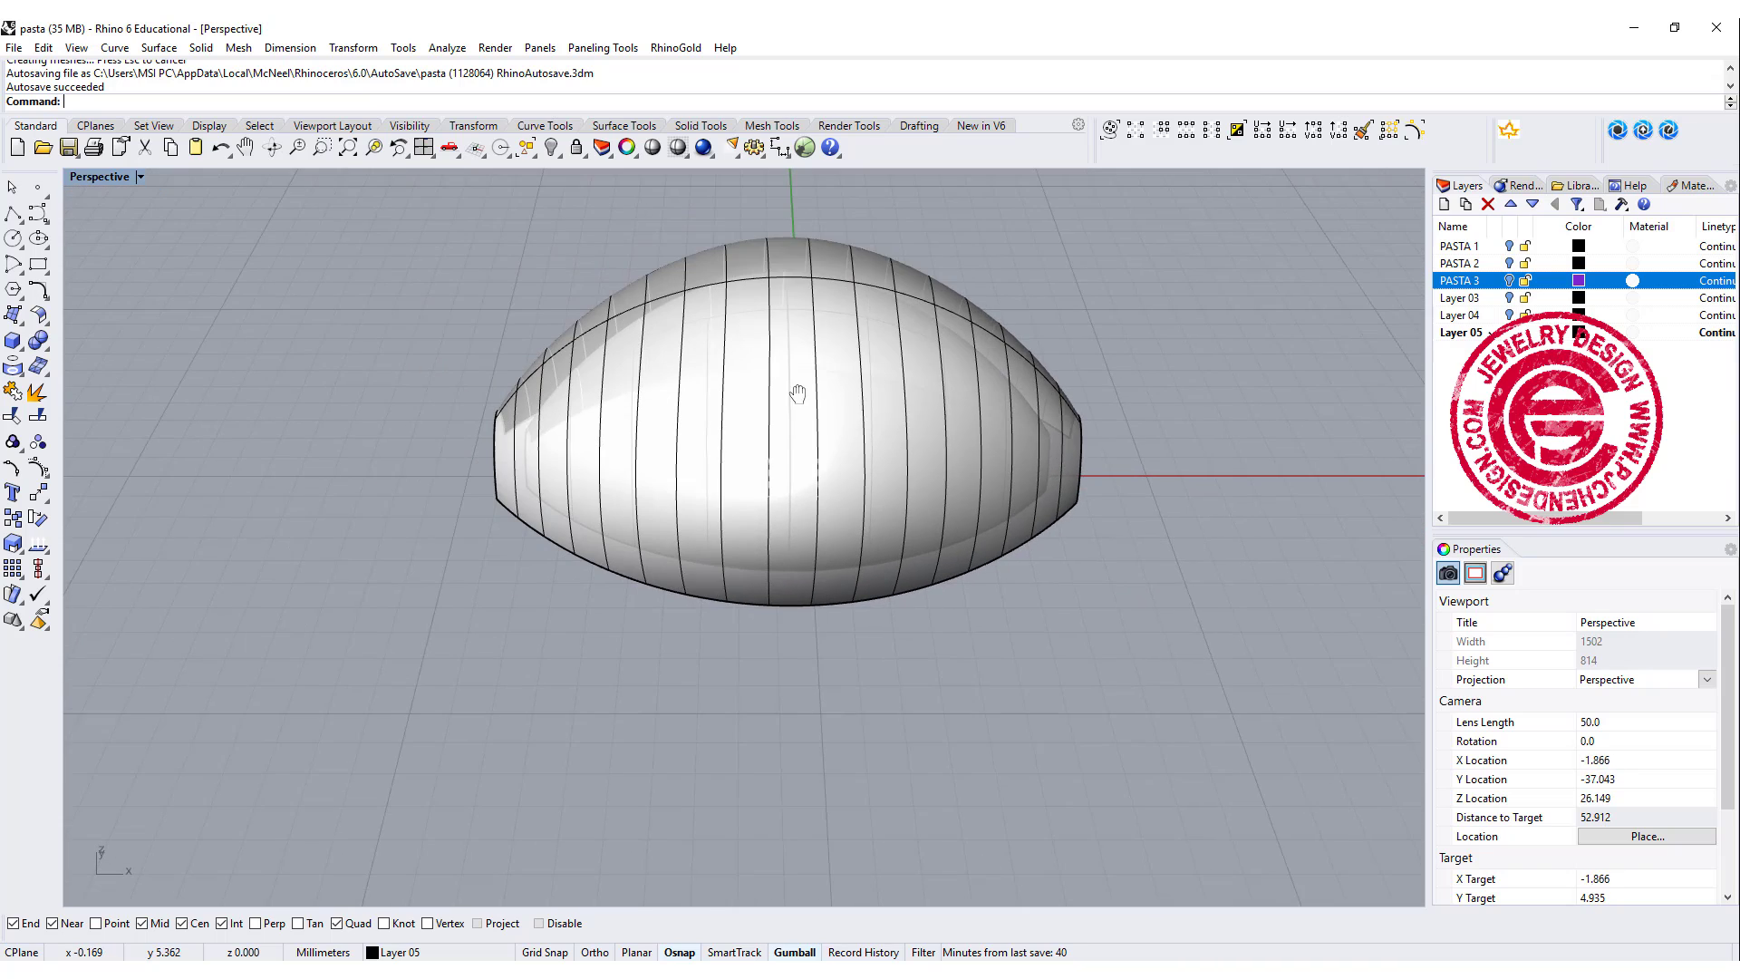
Extract the shell surface's wireframe into rib curves, then hide the surface.
click(159, 48)
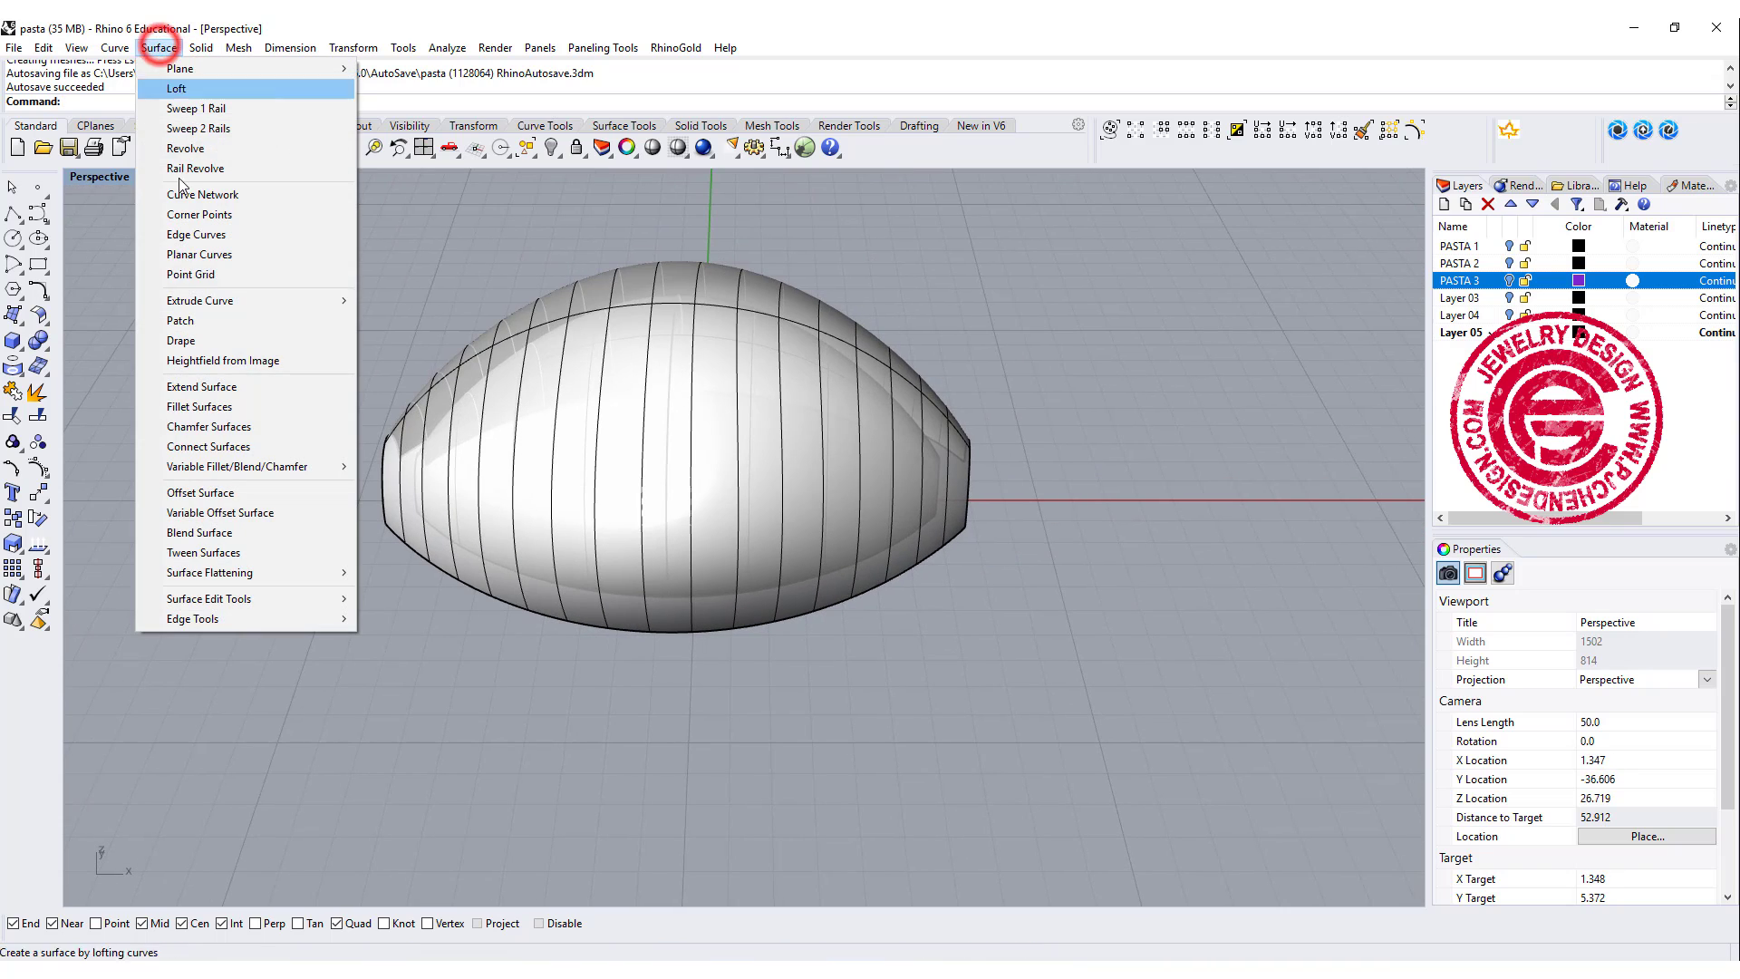
click(114, 48)
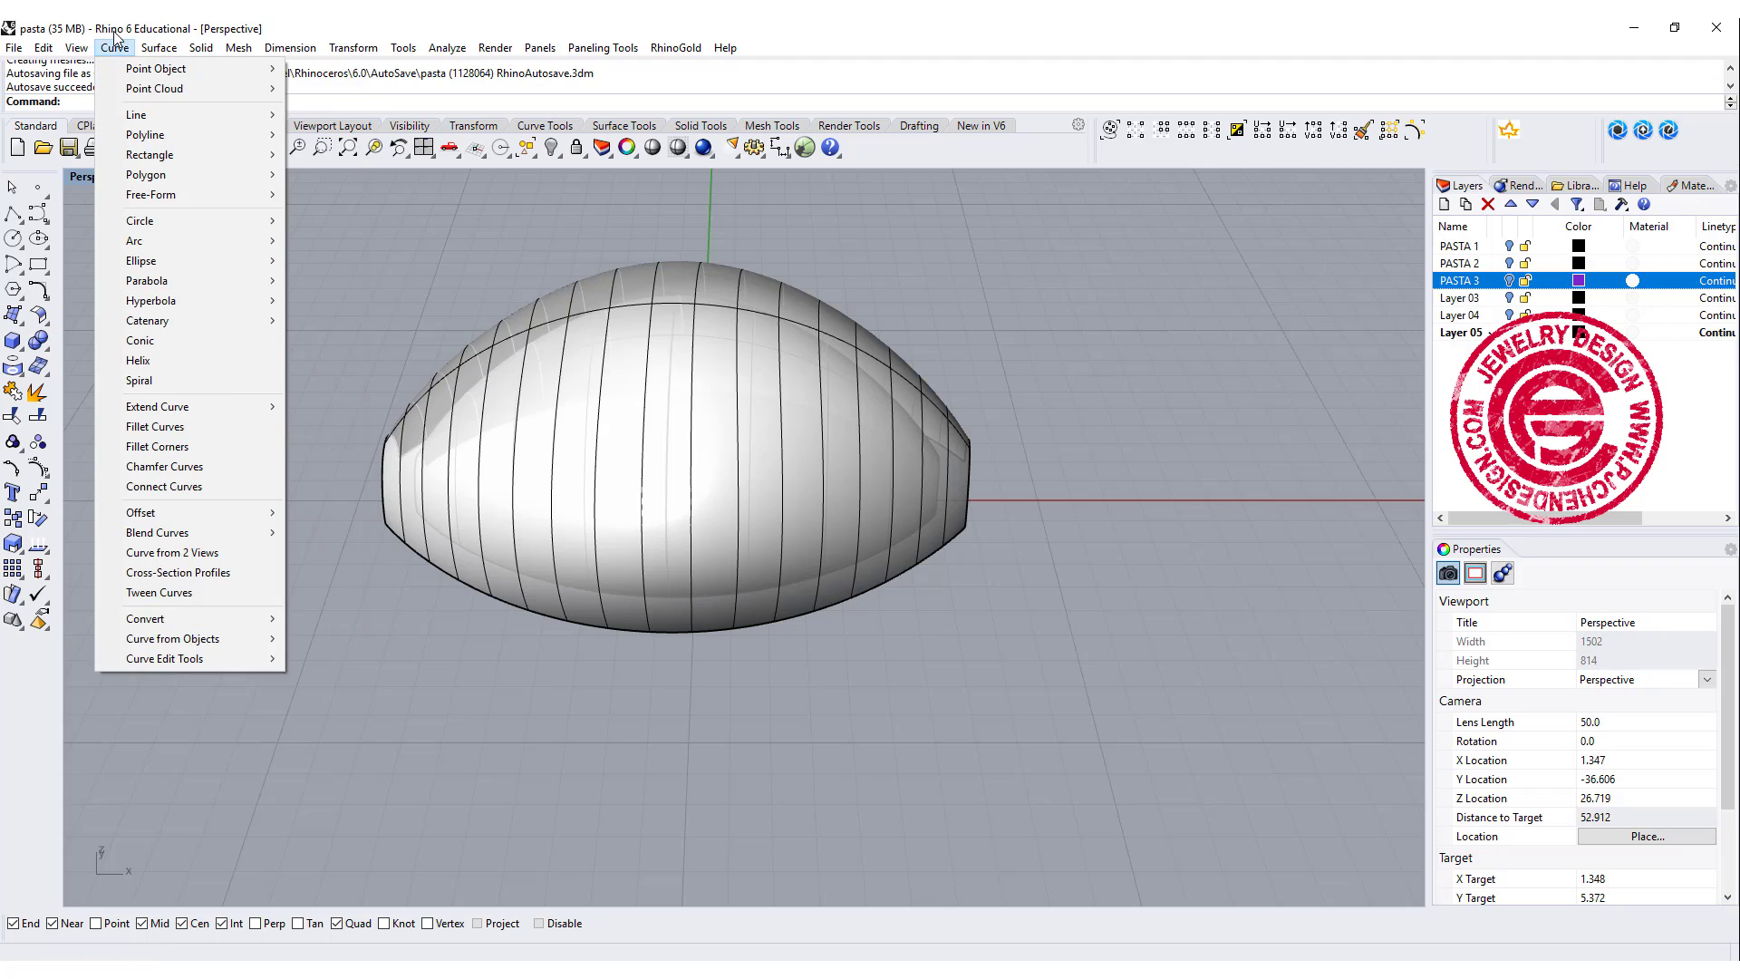
mouse_move(172, 638)
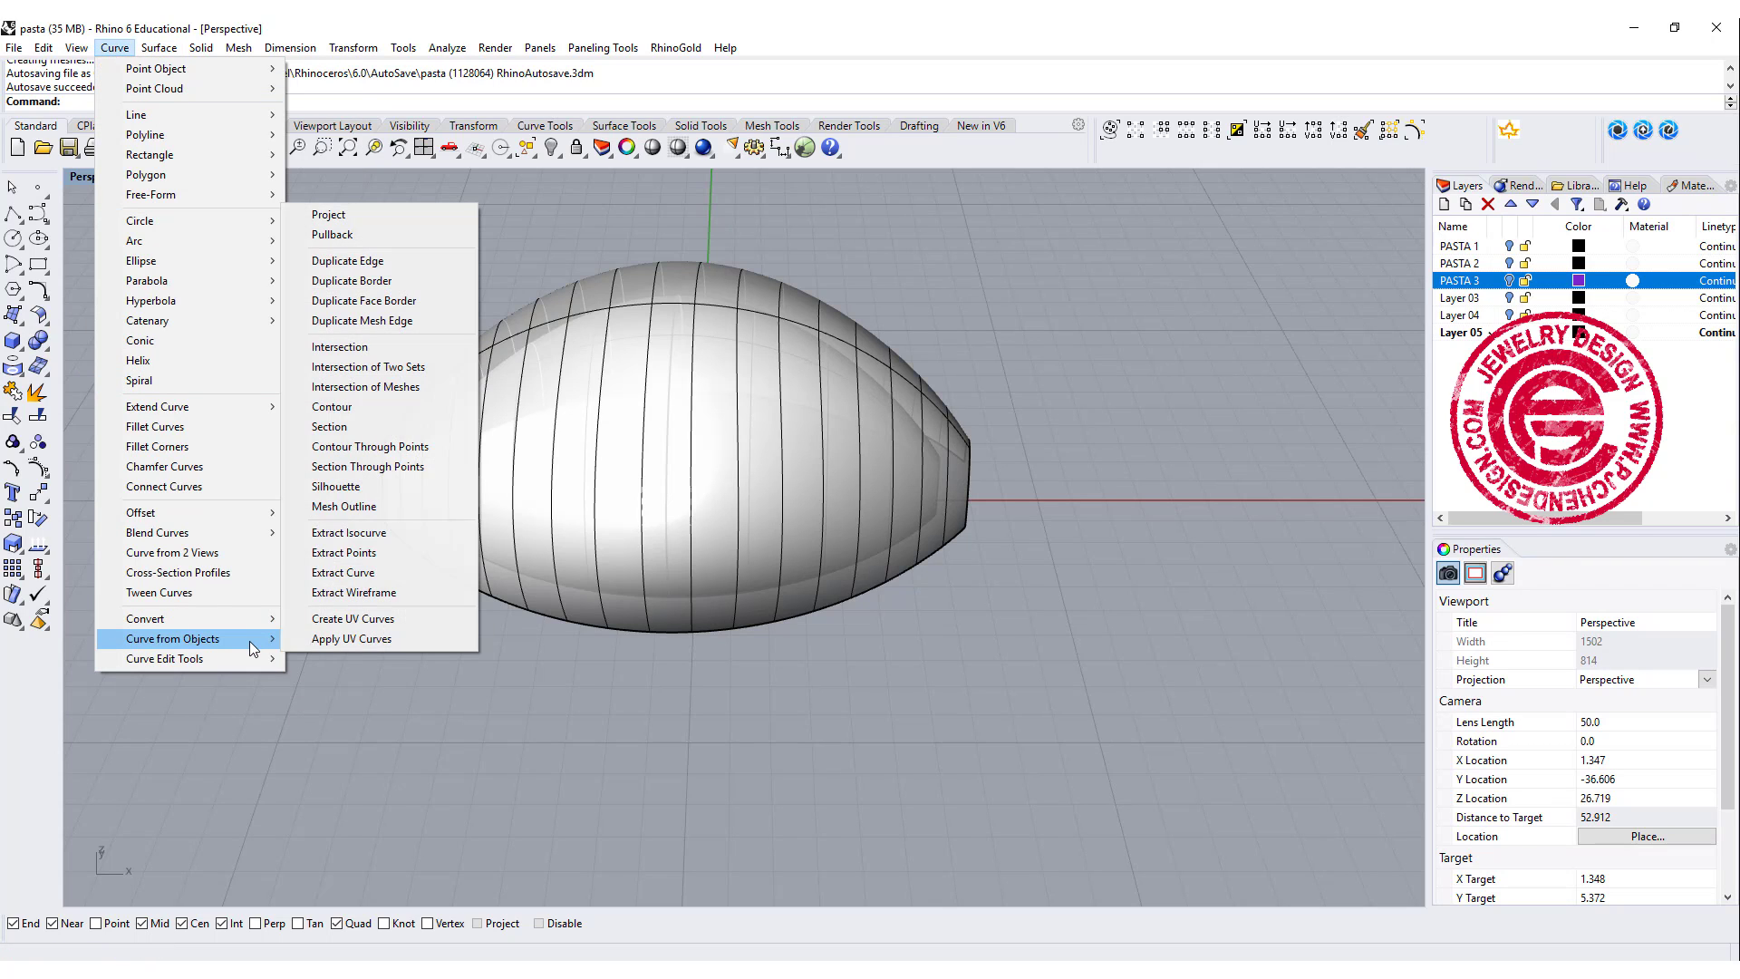
mouse_move(353, 592)
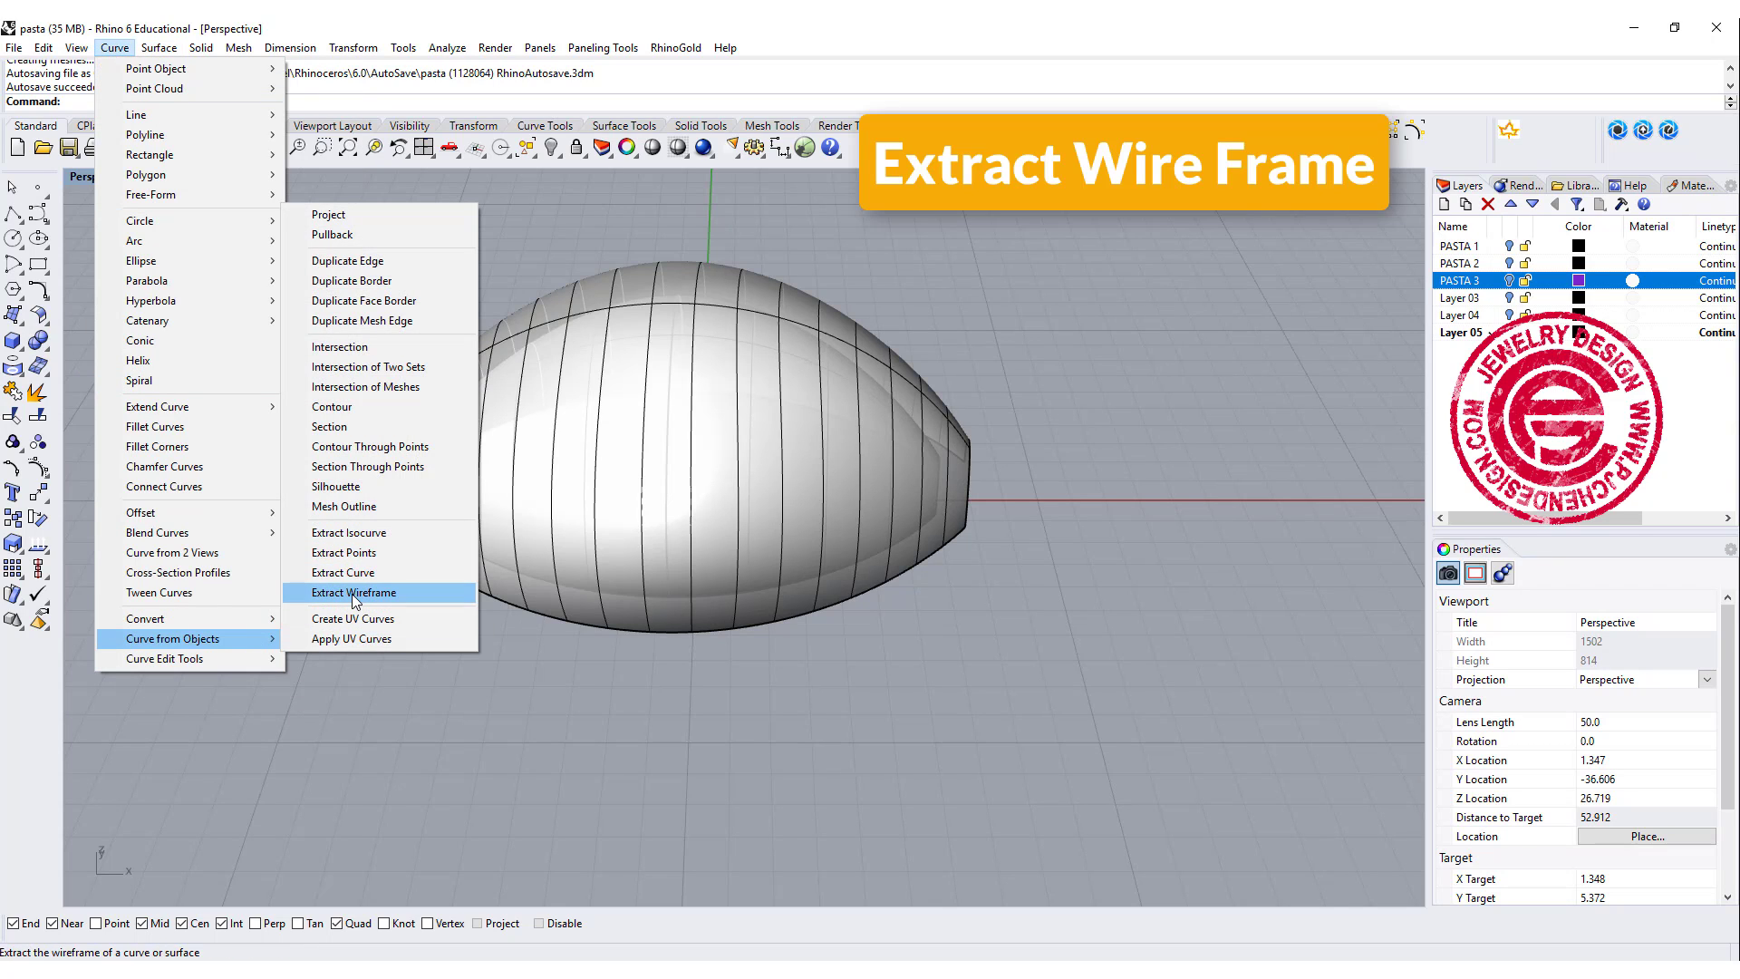
click(353, 592)
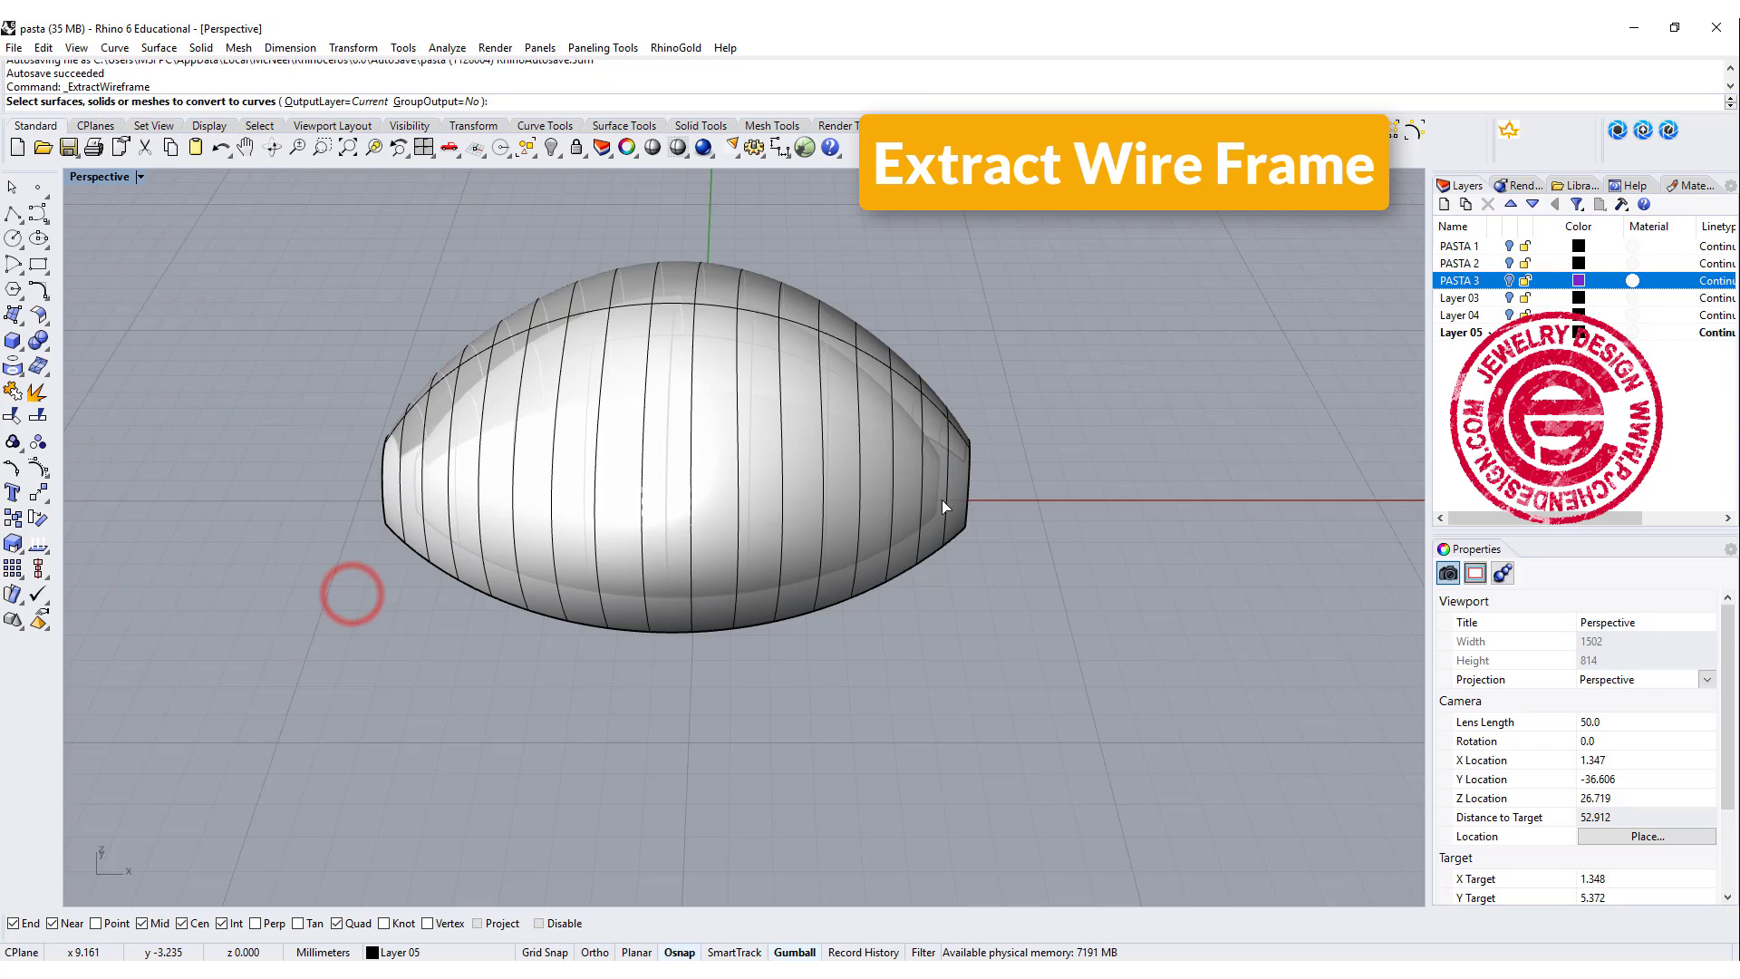
click(943, 506)
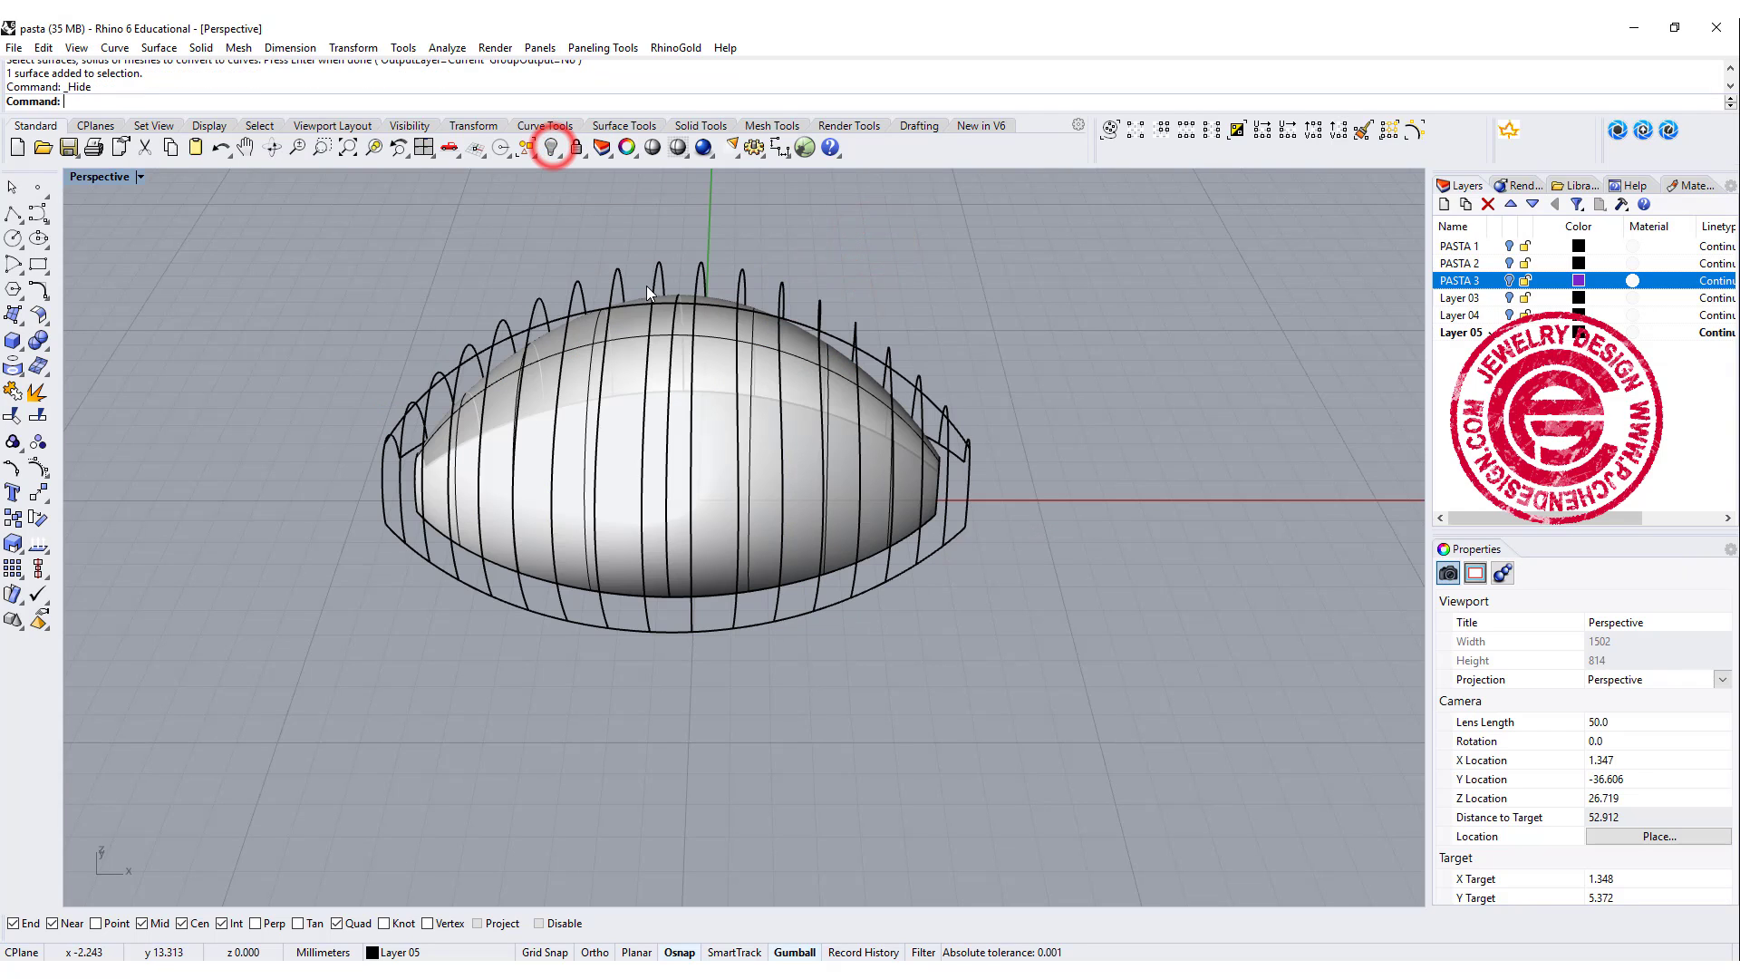
click(552, 147)
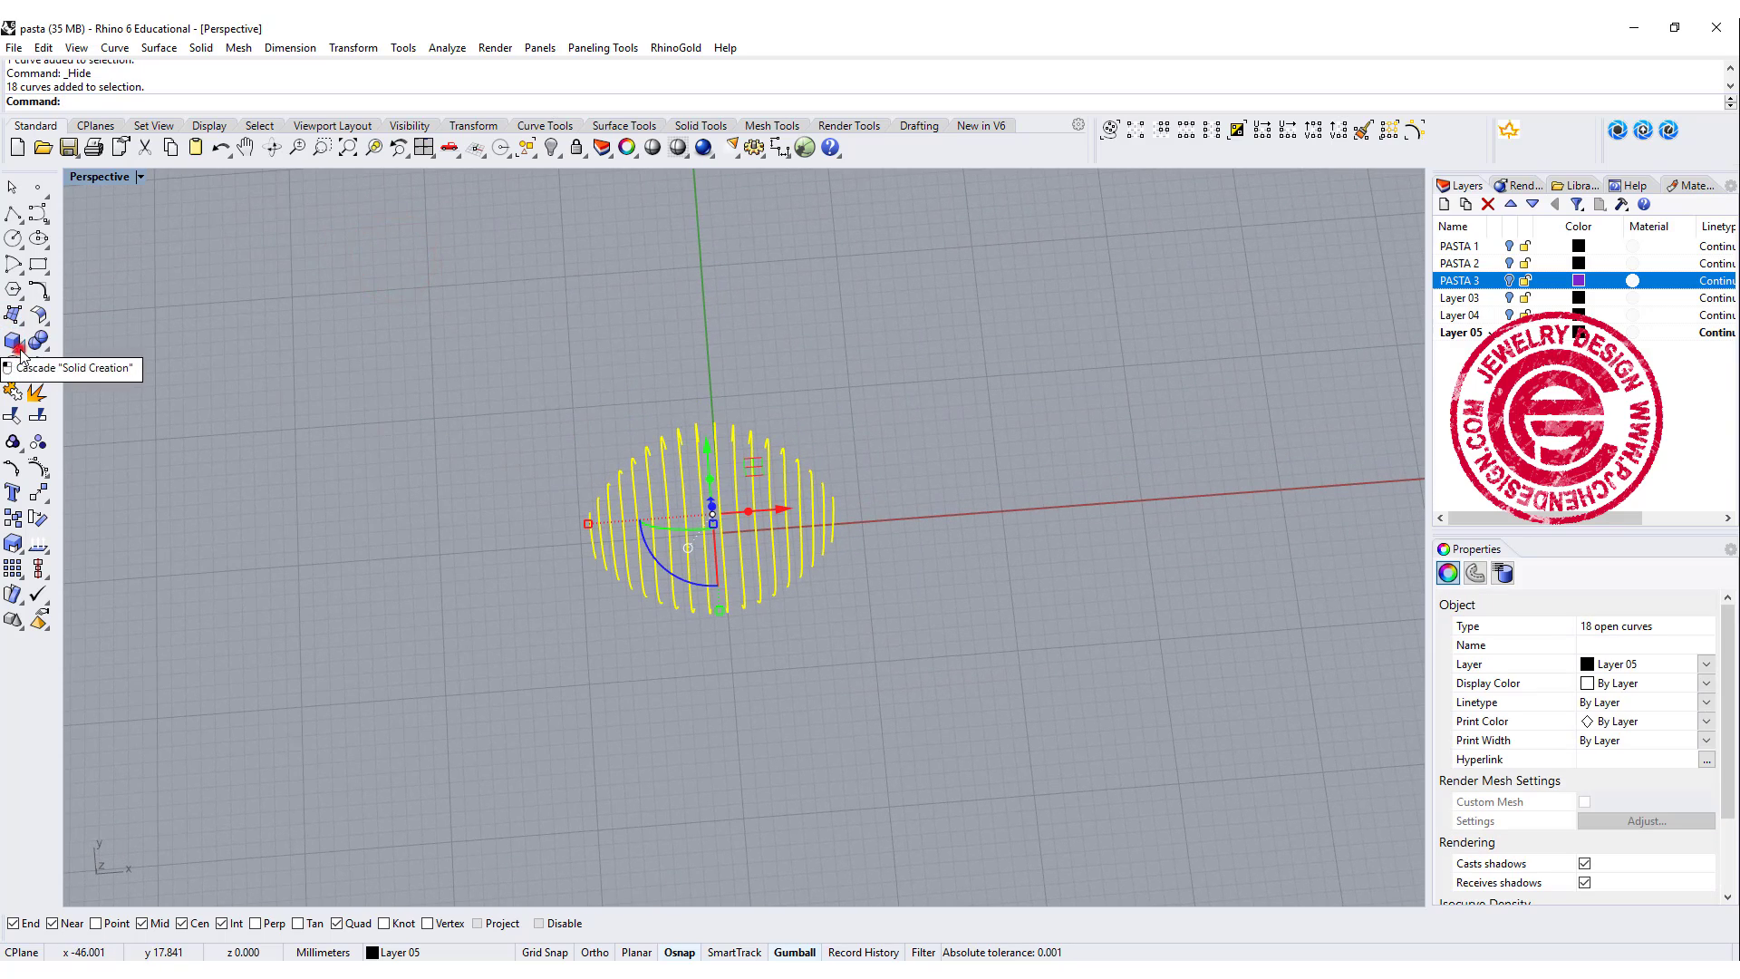
Begin turning the 18 rib curves into pipes.
click(14, 342)
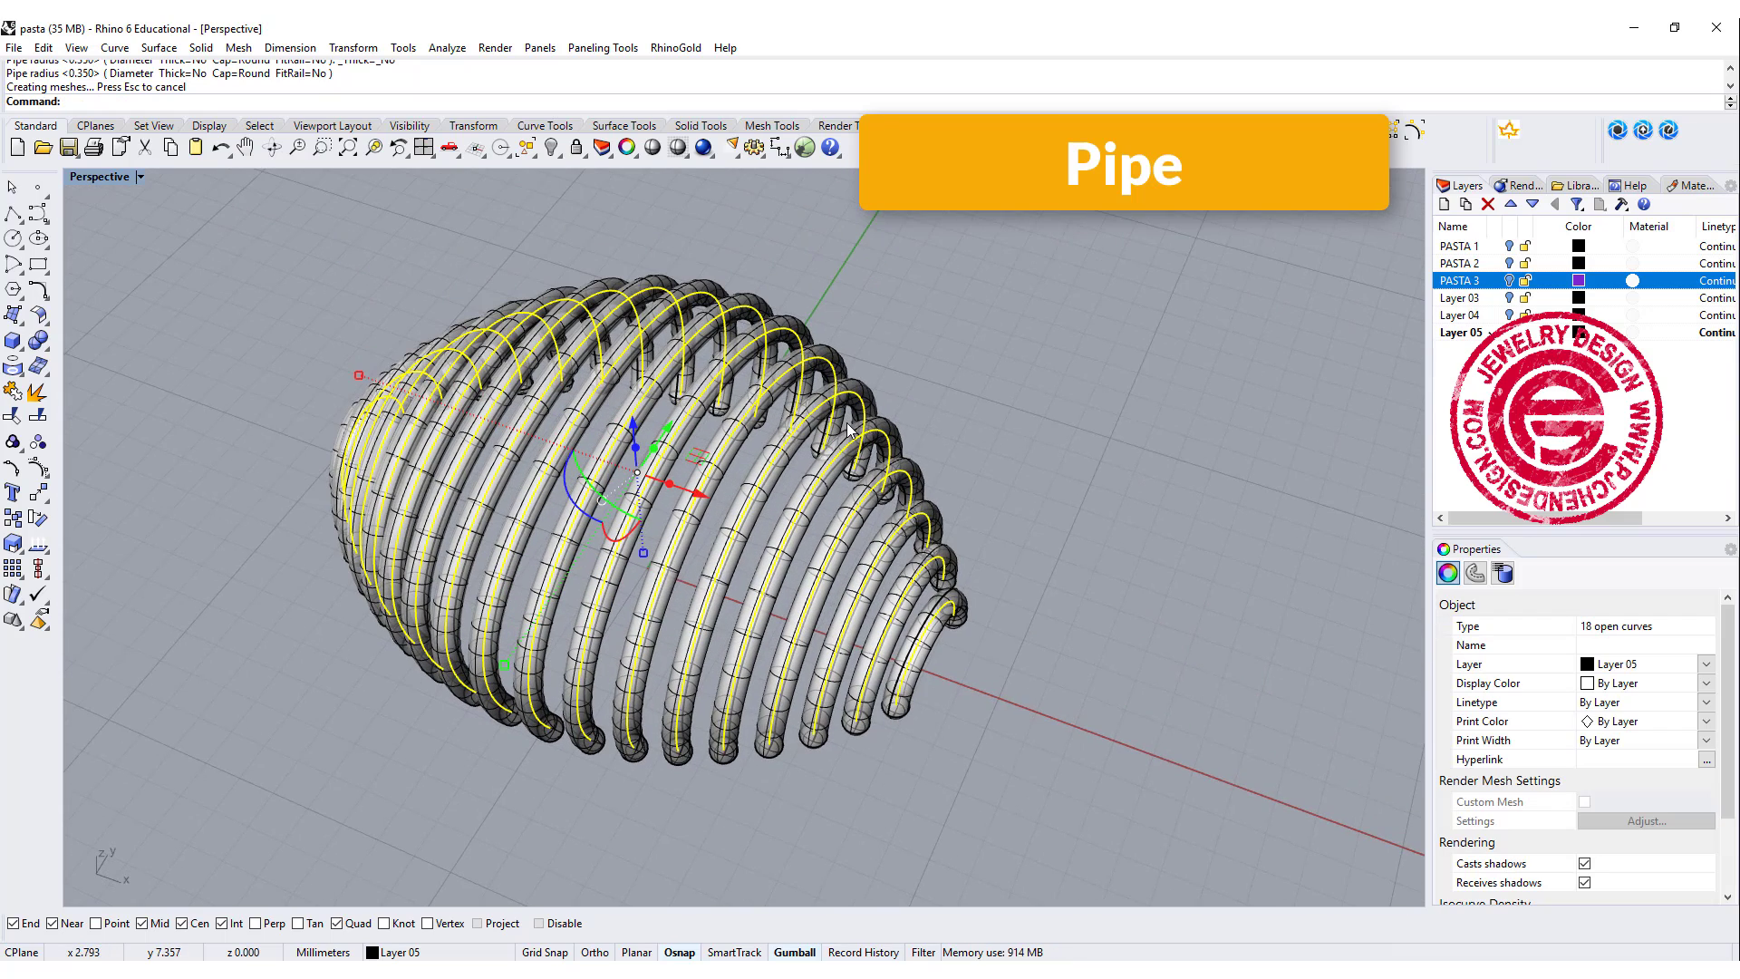
mouse_move(860, 421)
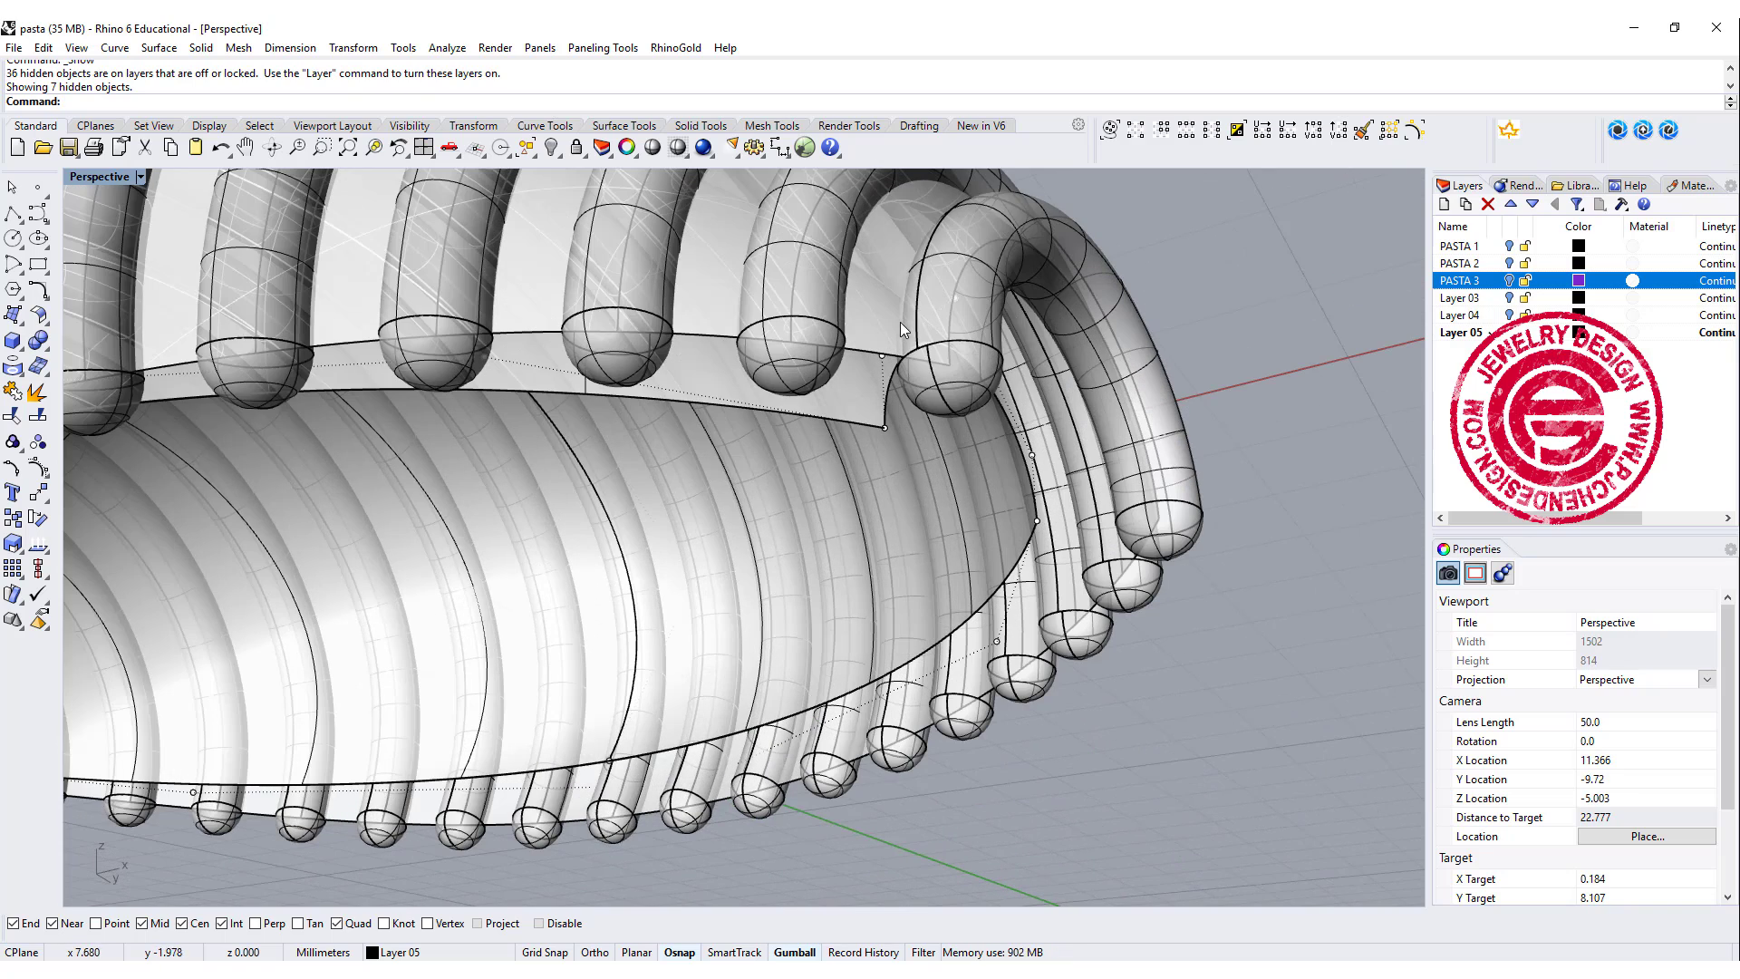
Blend the inner shell's upper rim edge toward the tube, easing the blend profile.
click(854, 419)
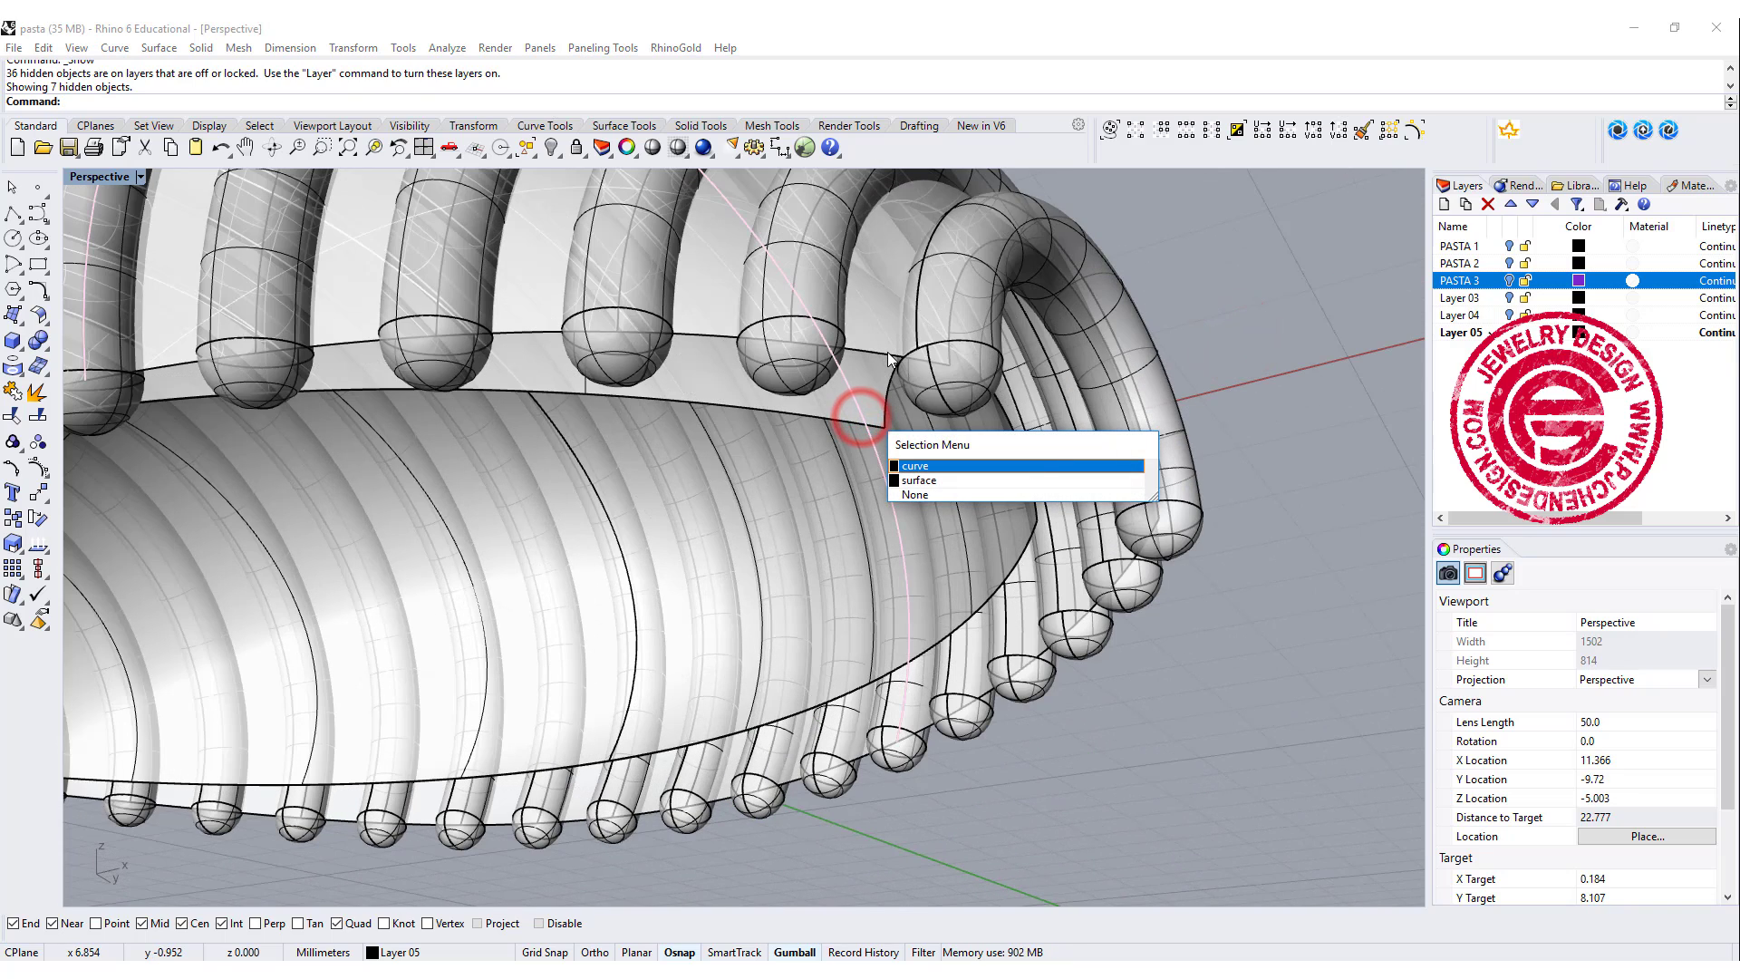
click(917, 494)
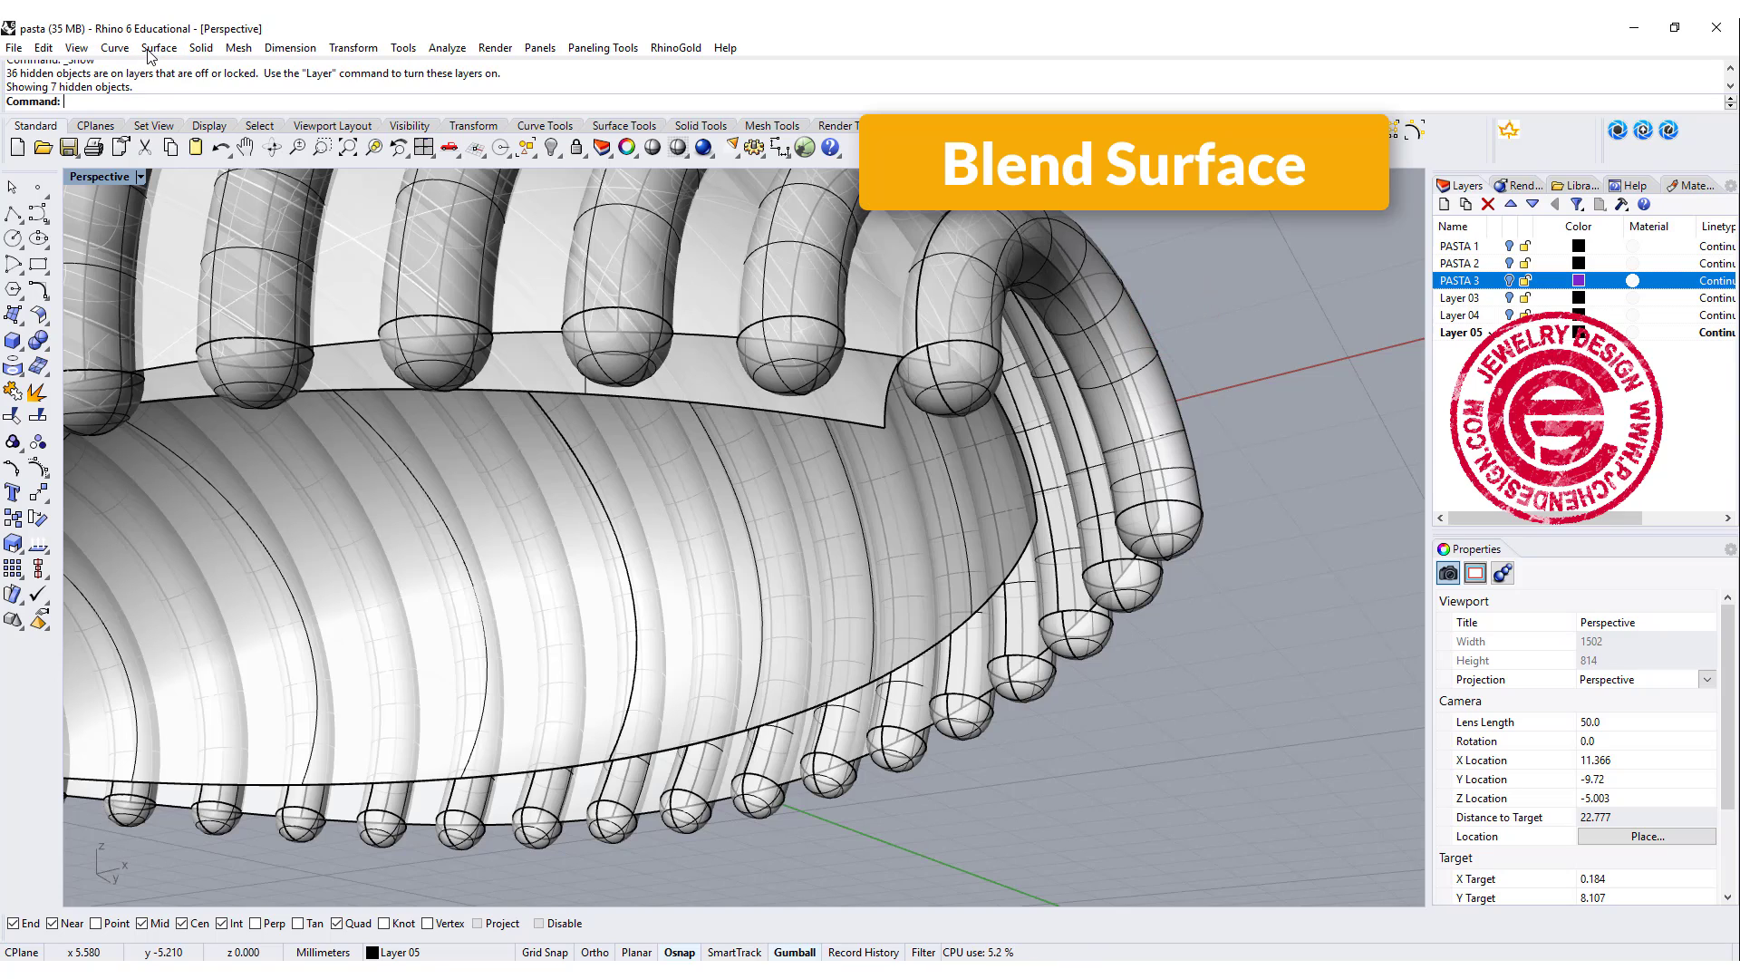
click(14, 341)
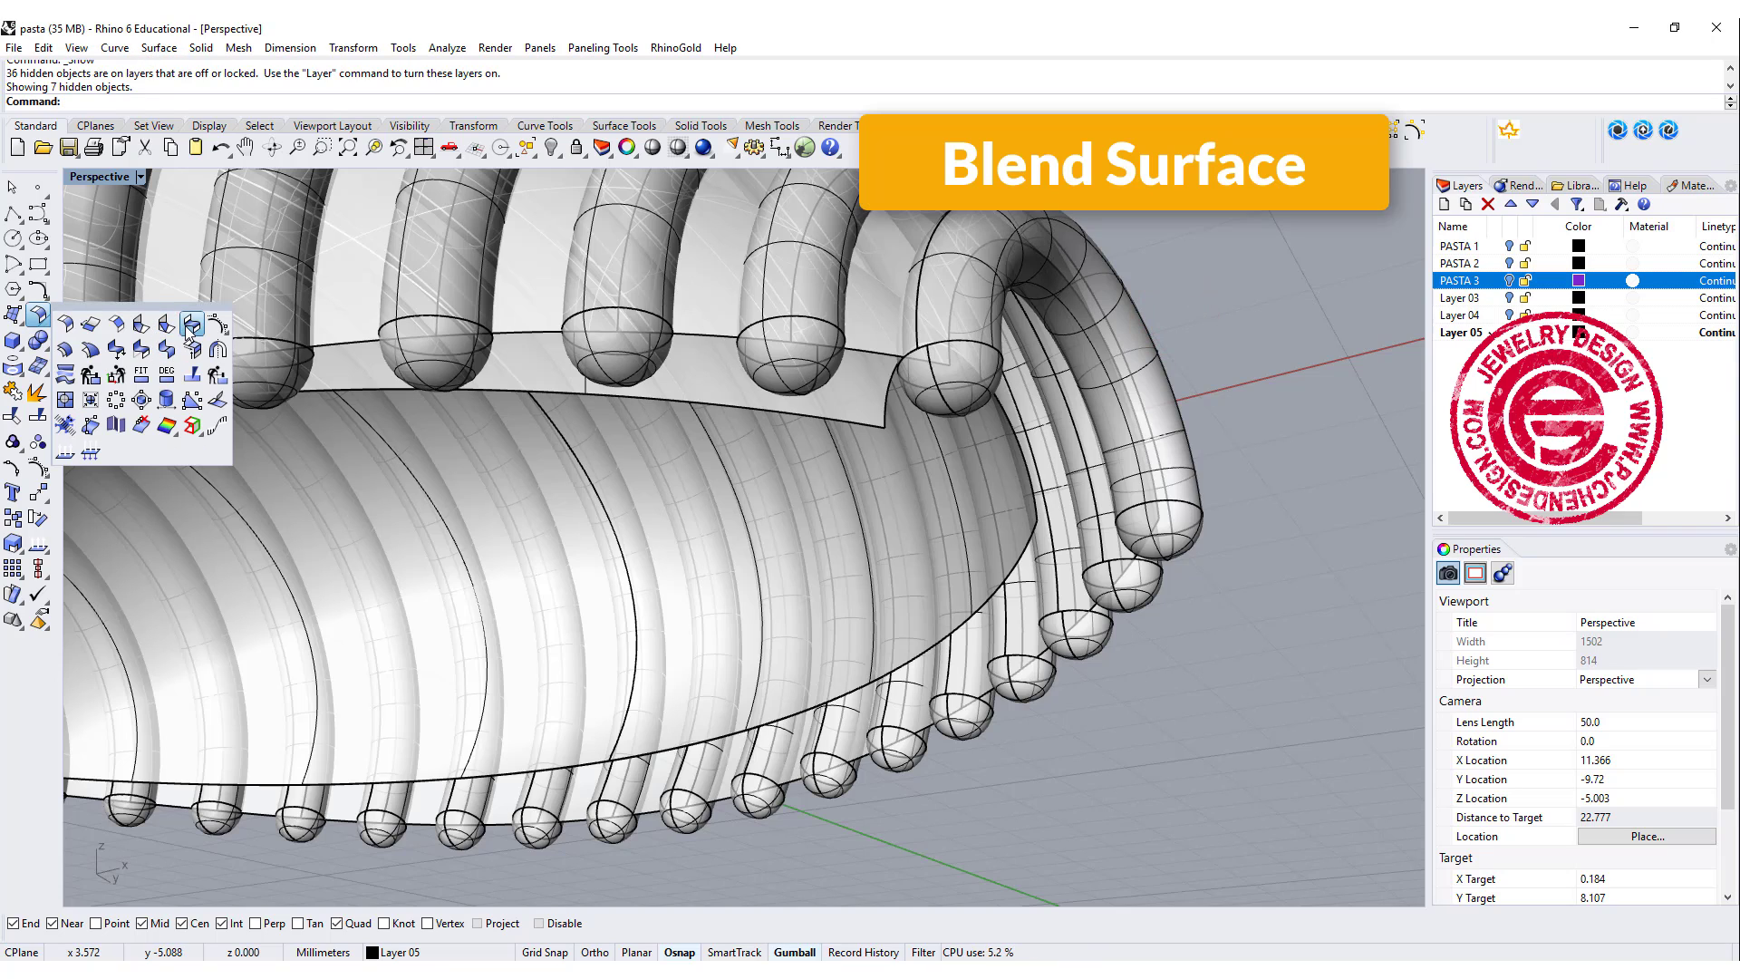
click(878, 347)
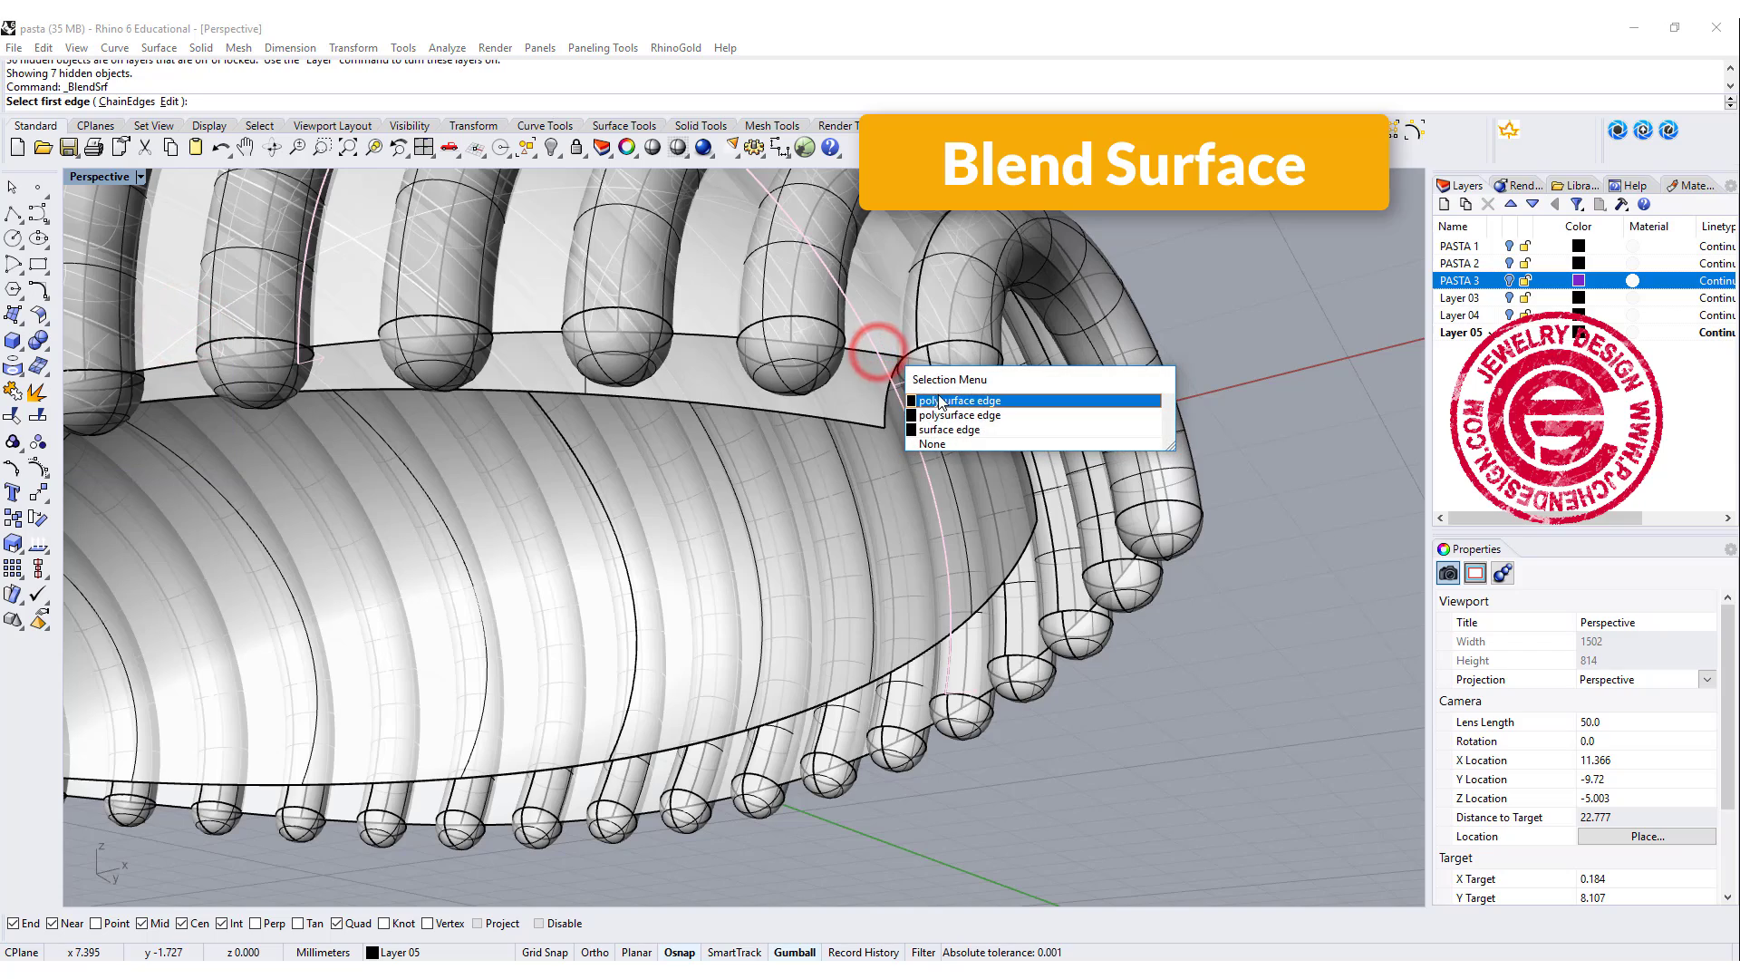
click(957, 400)
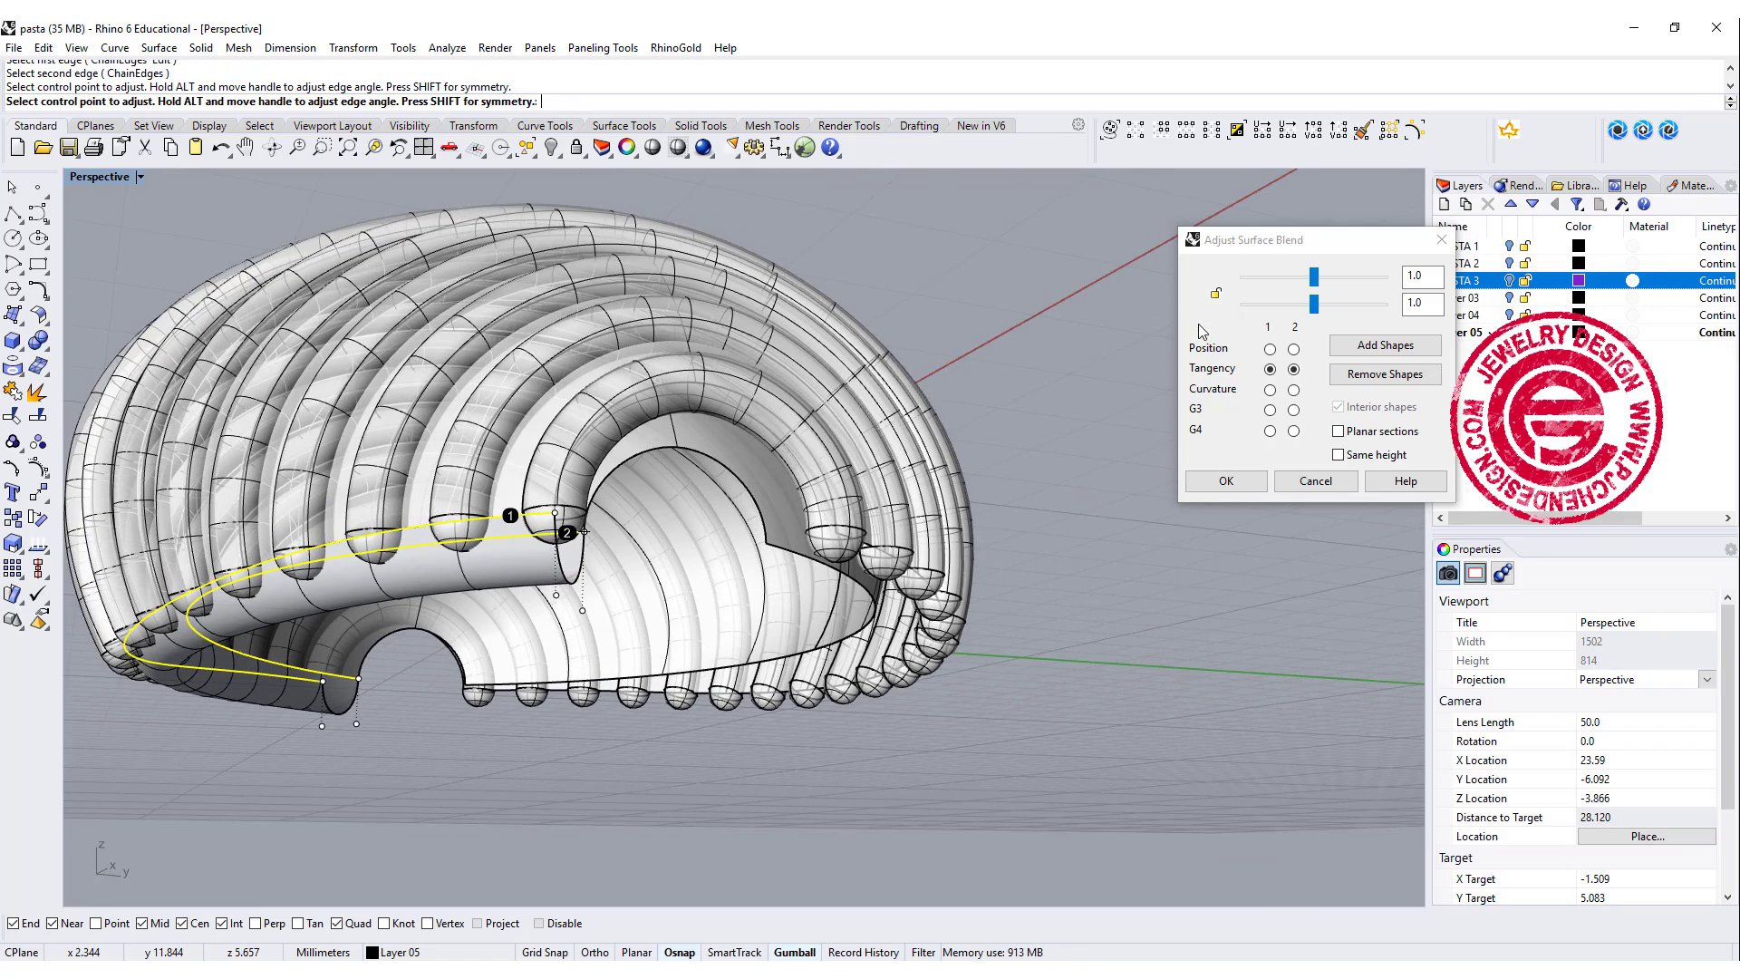
drag(1315, 276, 1282, 276)
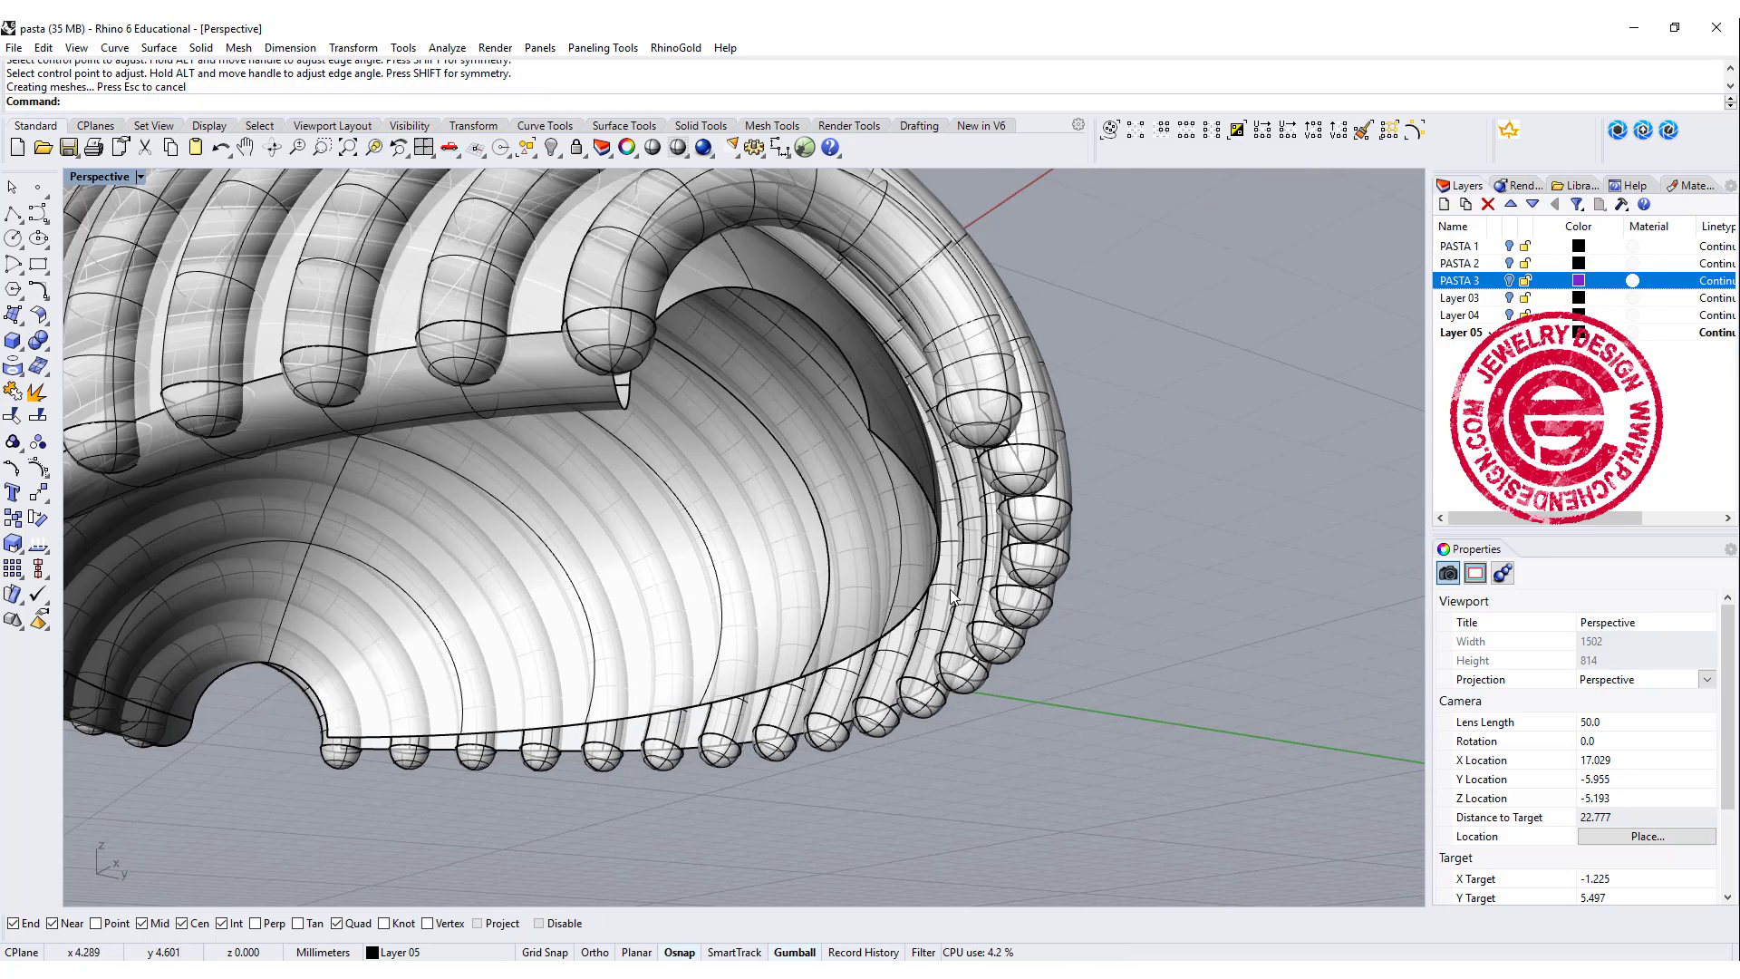
Blend the inner shell rim to the tube end with tangency reduced to 0.559.
click(908, 612)
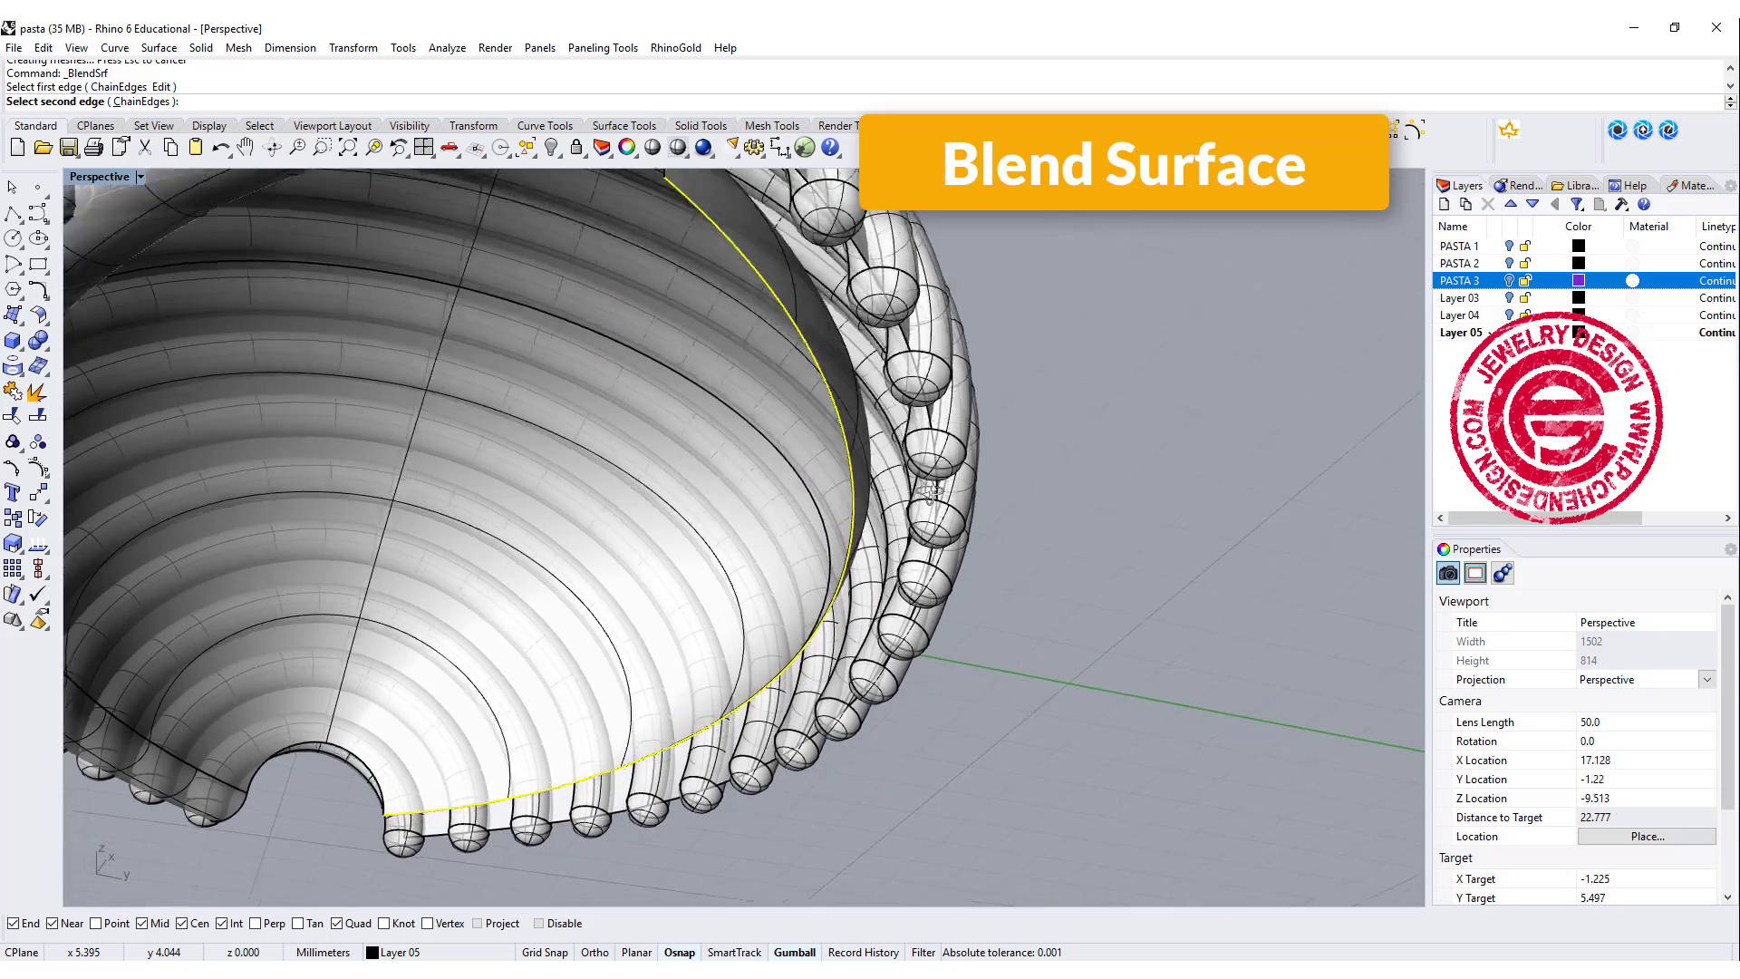
click(926, 494)
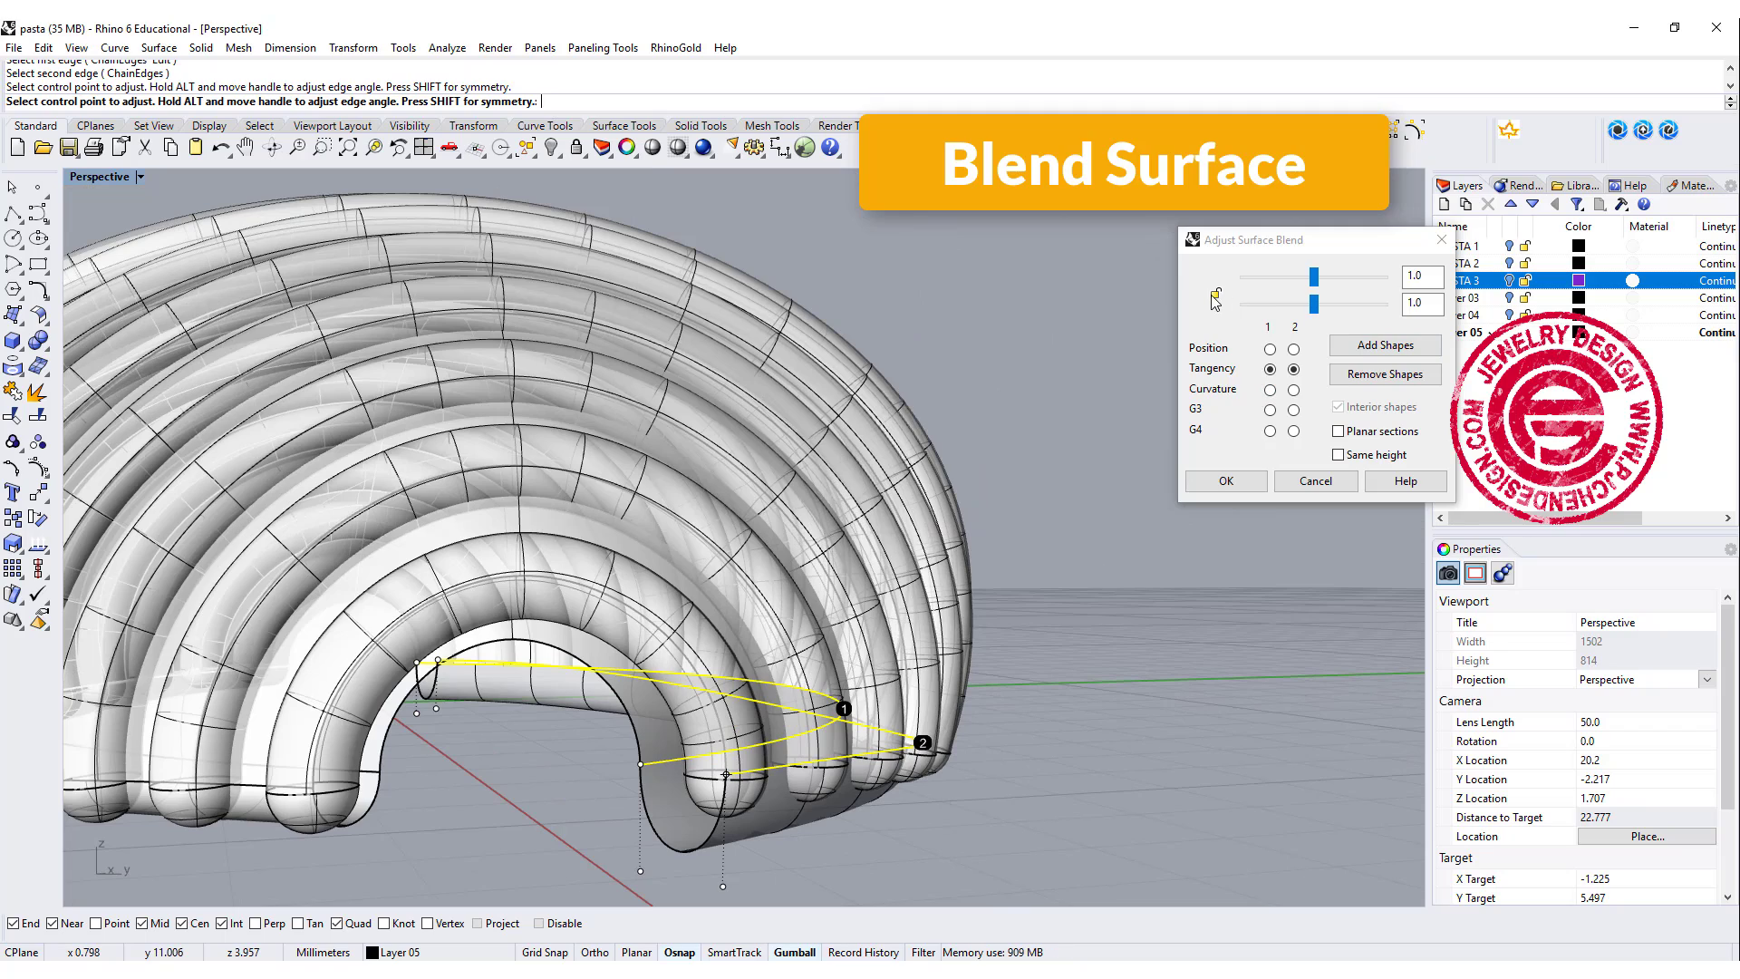
drag(1315, 276, 1282, 277)
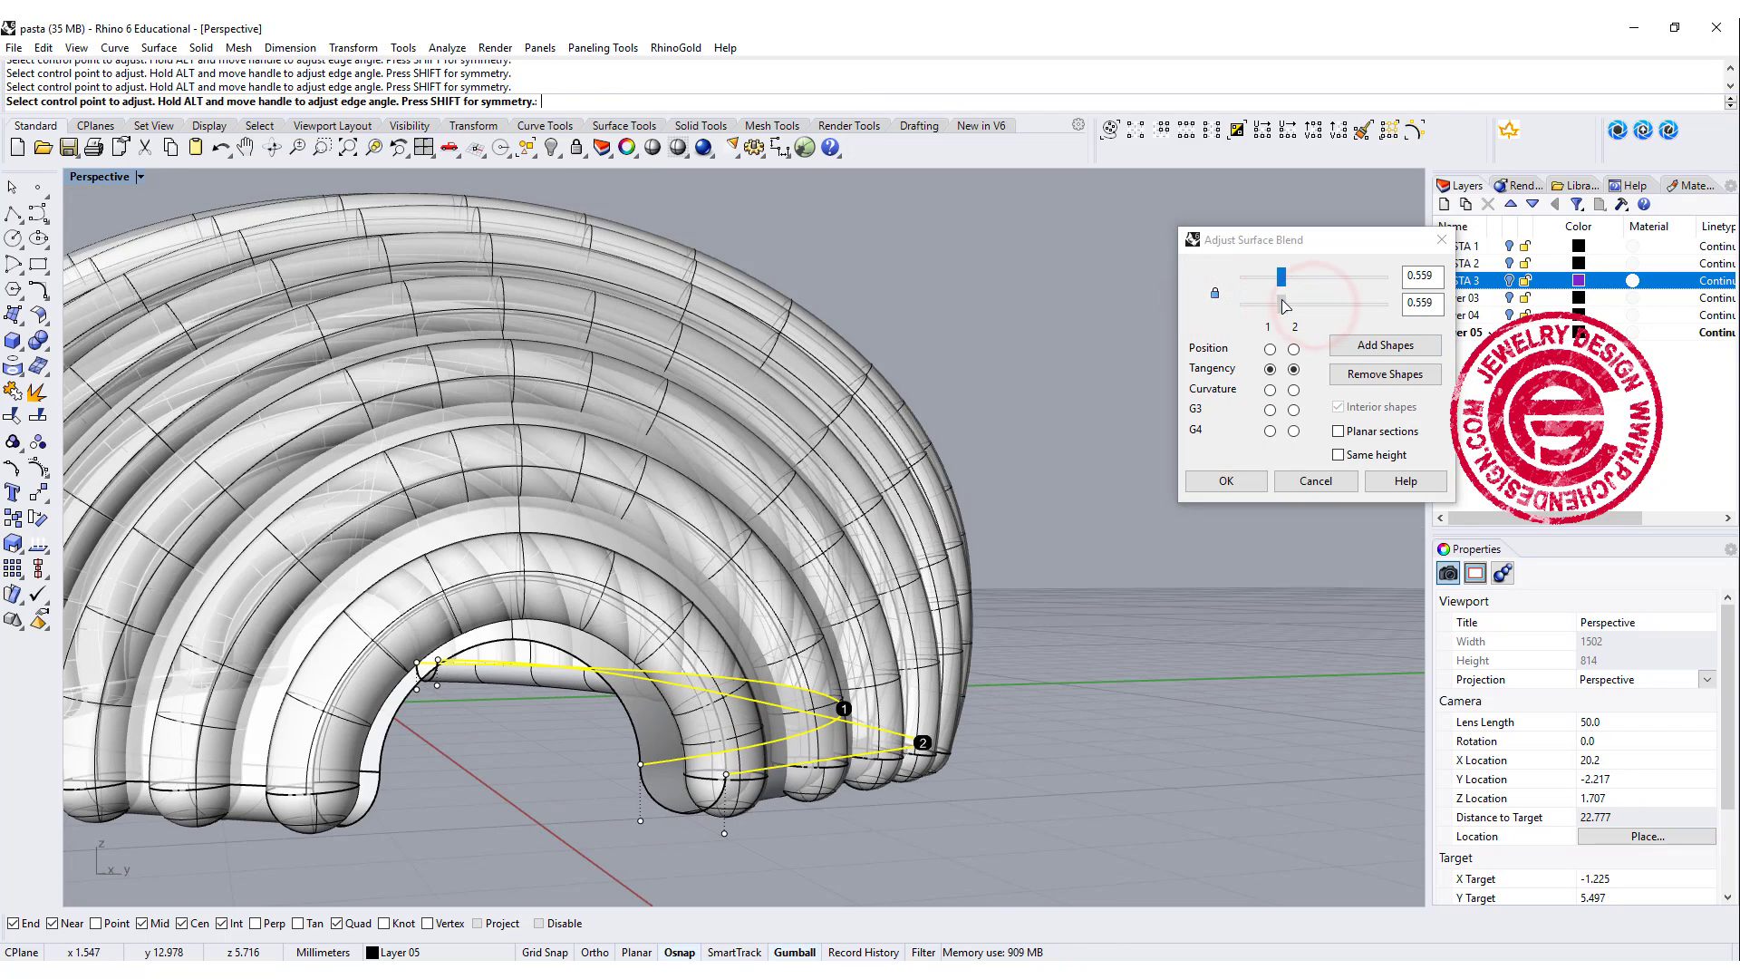
click(1224, 480)
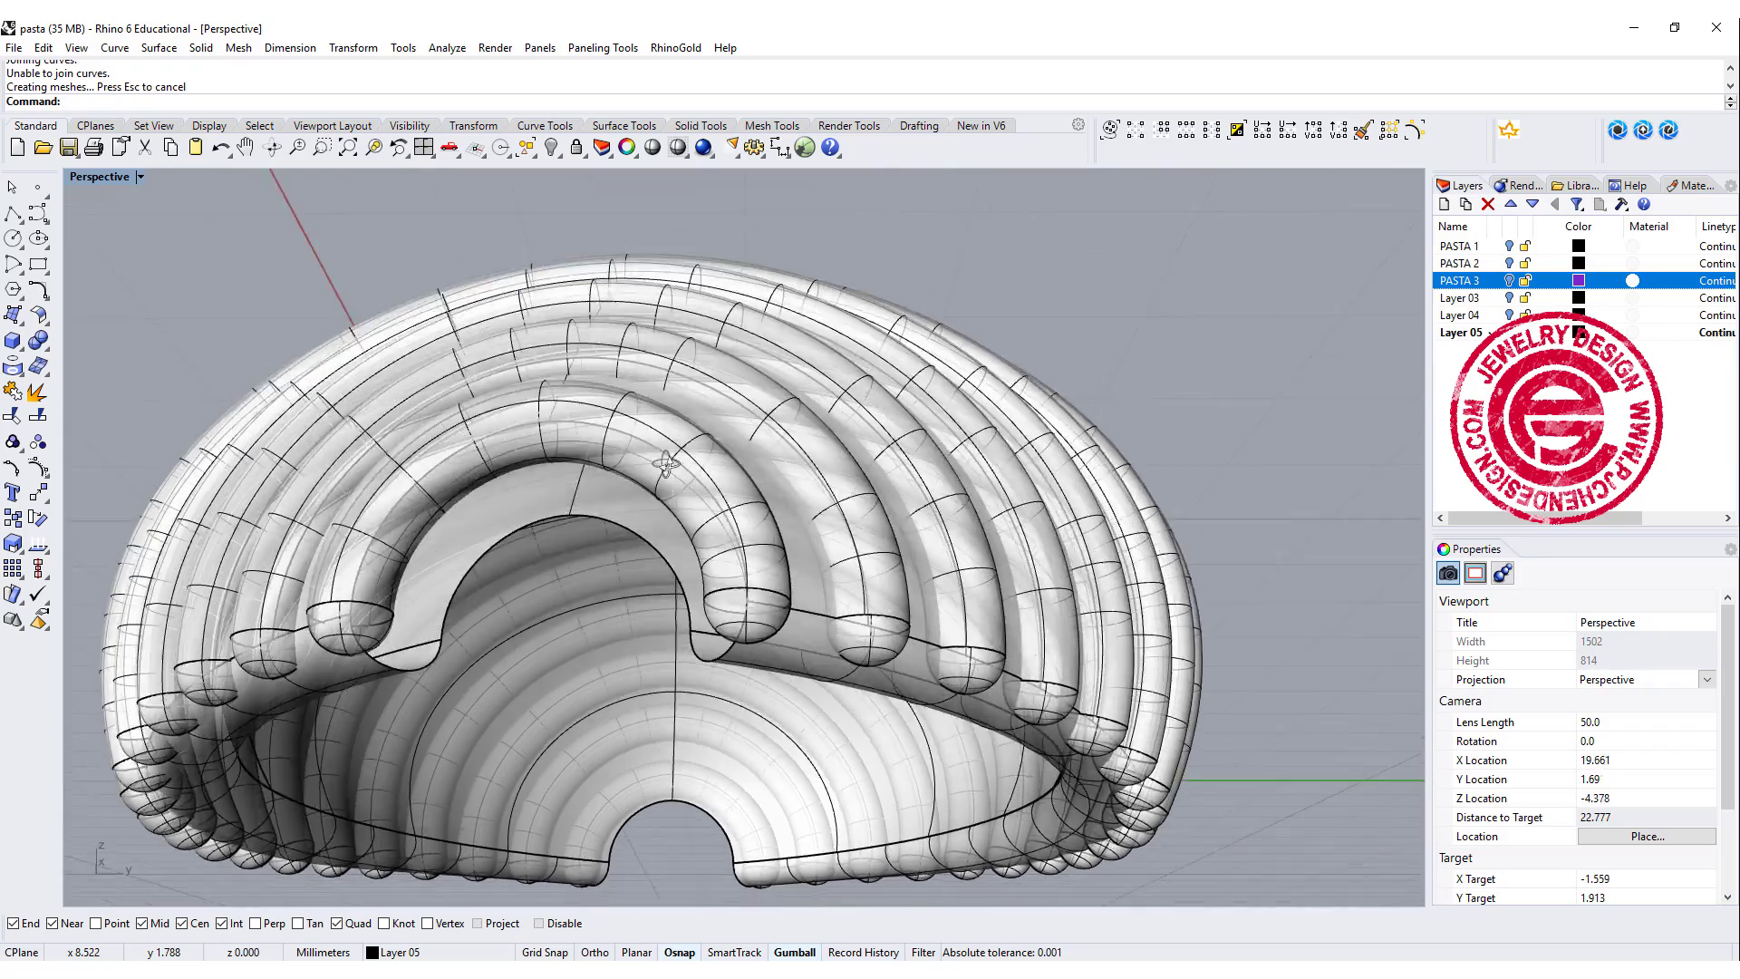
Sweep a surface along the outer arch and inner edge rails, using the arch-end cross-sections.
click(158, 48)
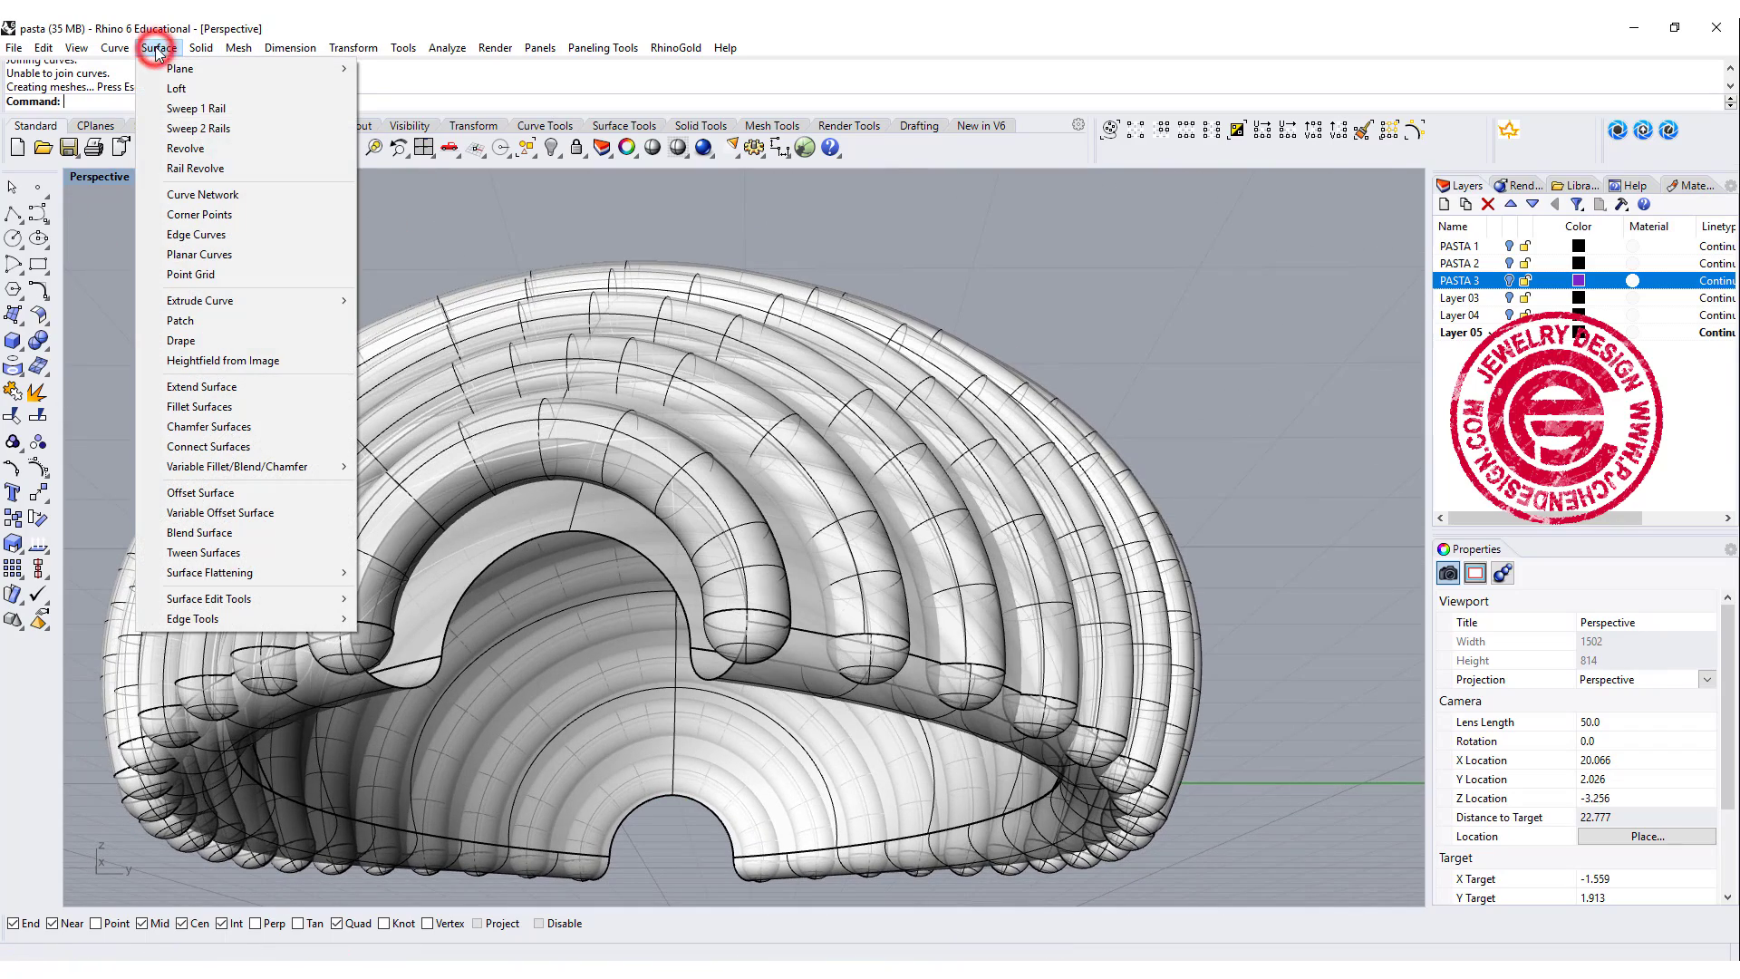
click(197, 128)
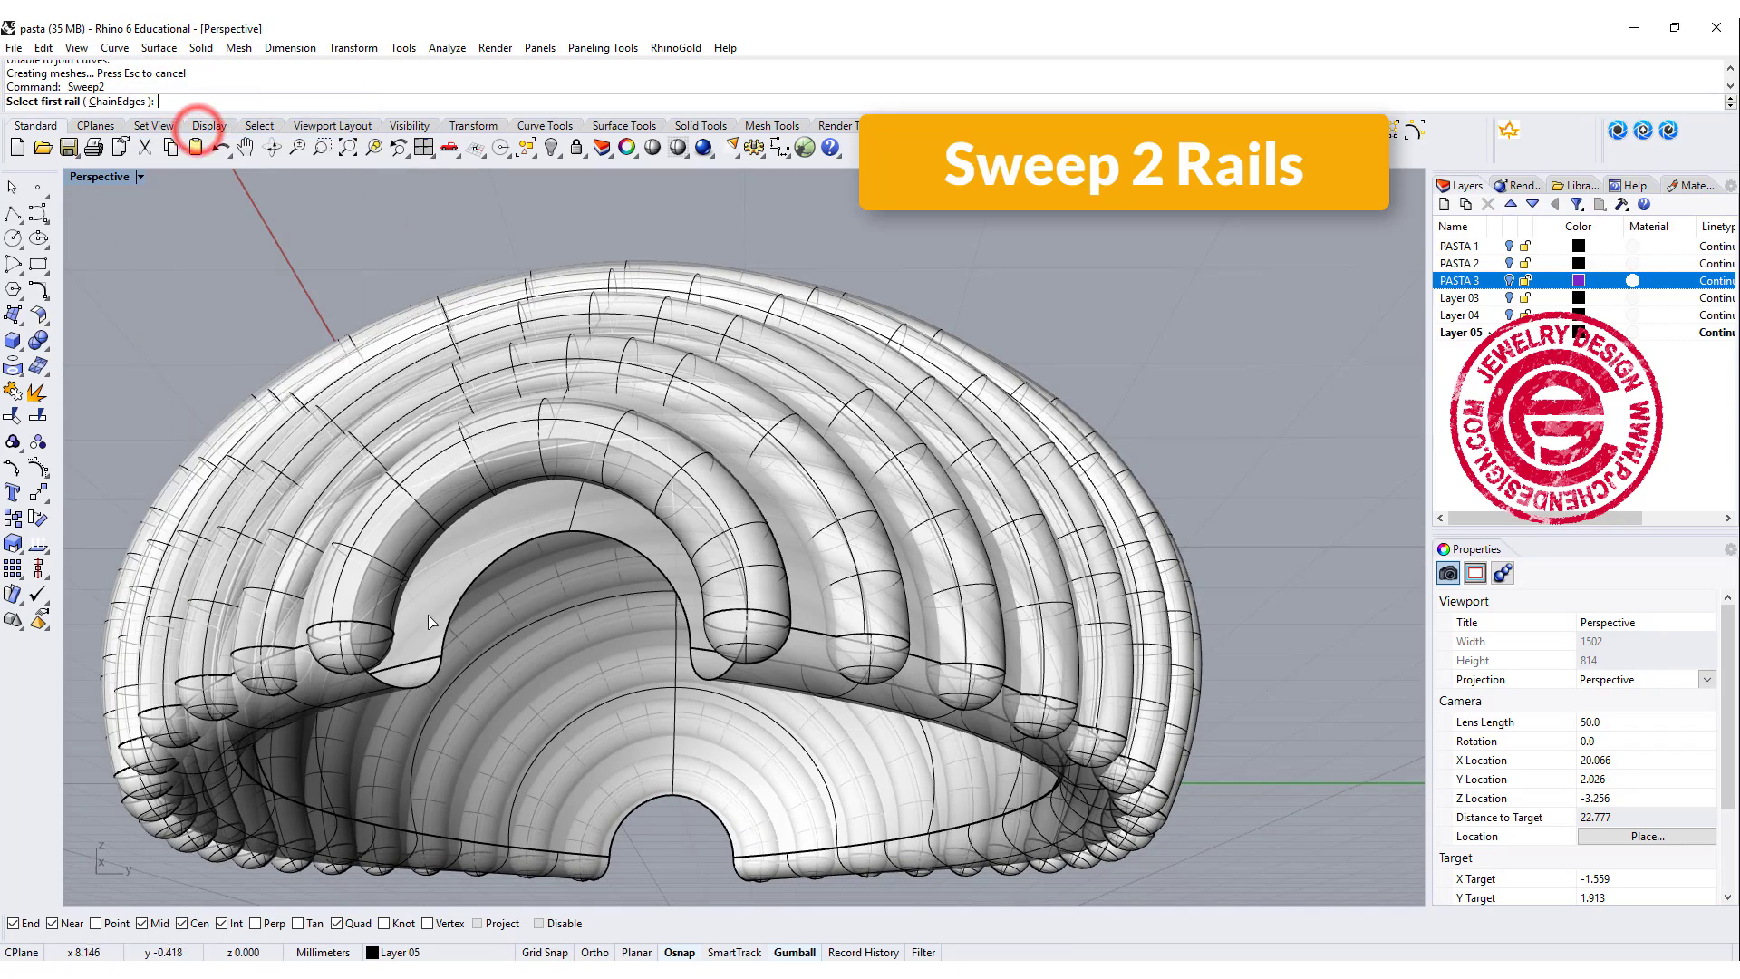
click(433, 643)
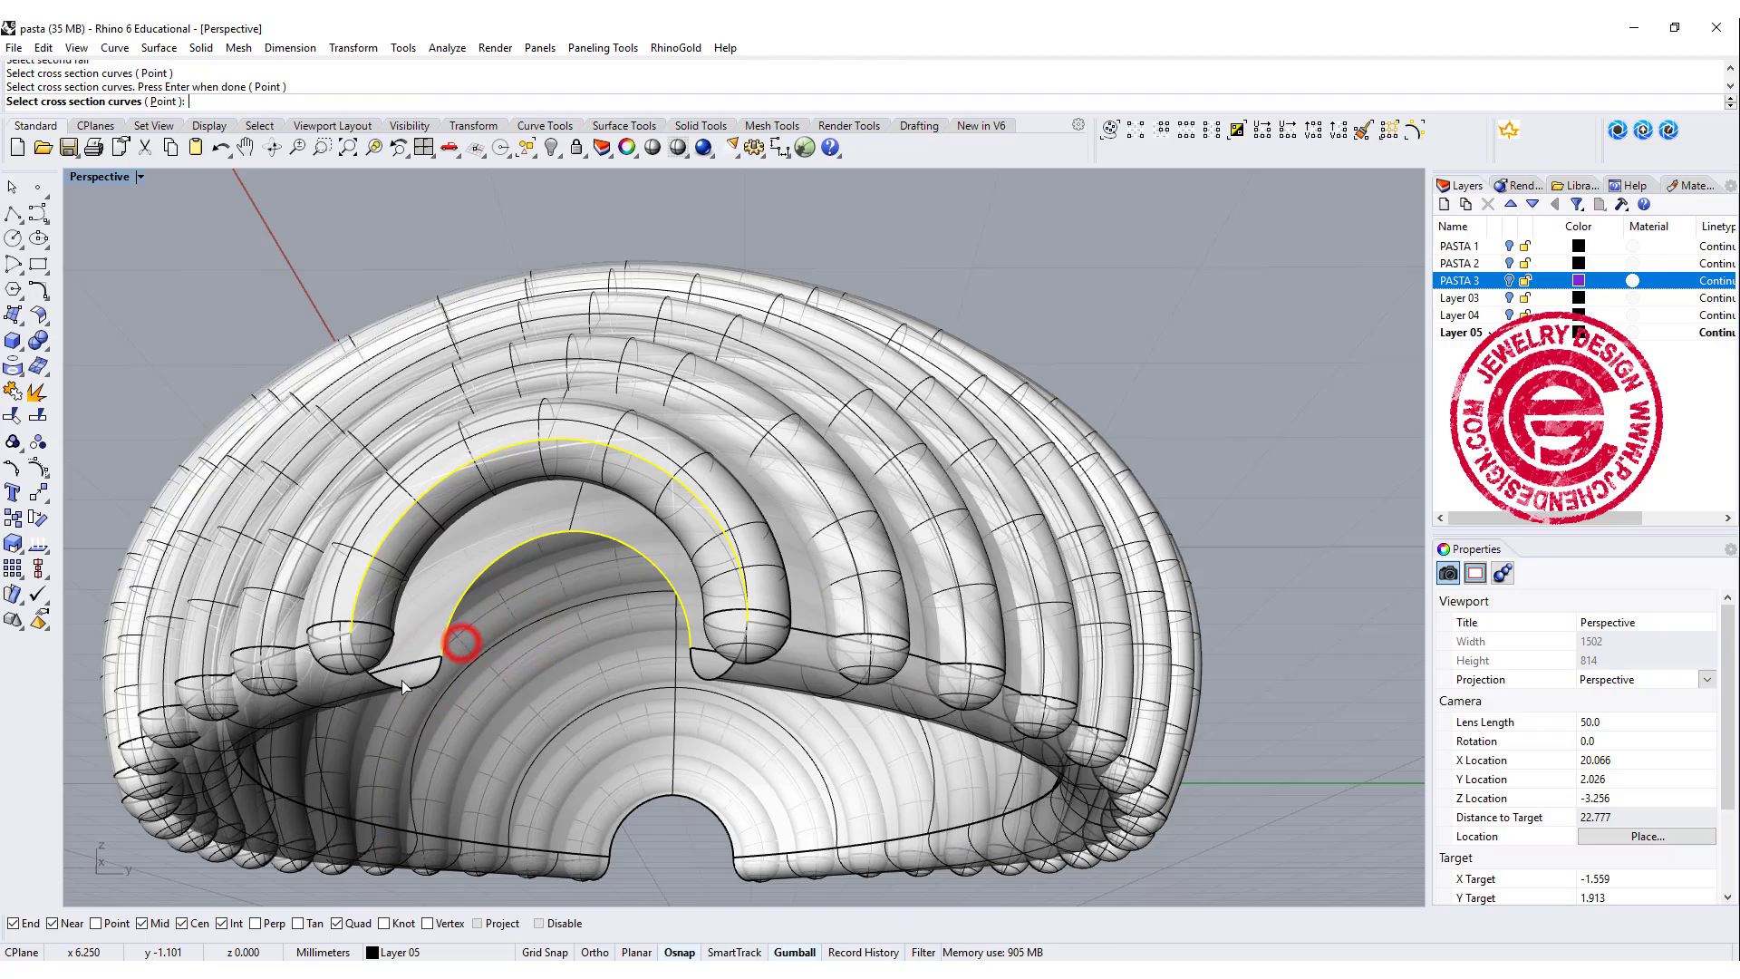
click(705, 677)
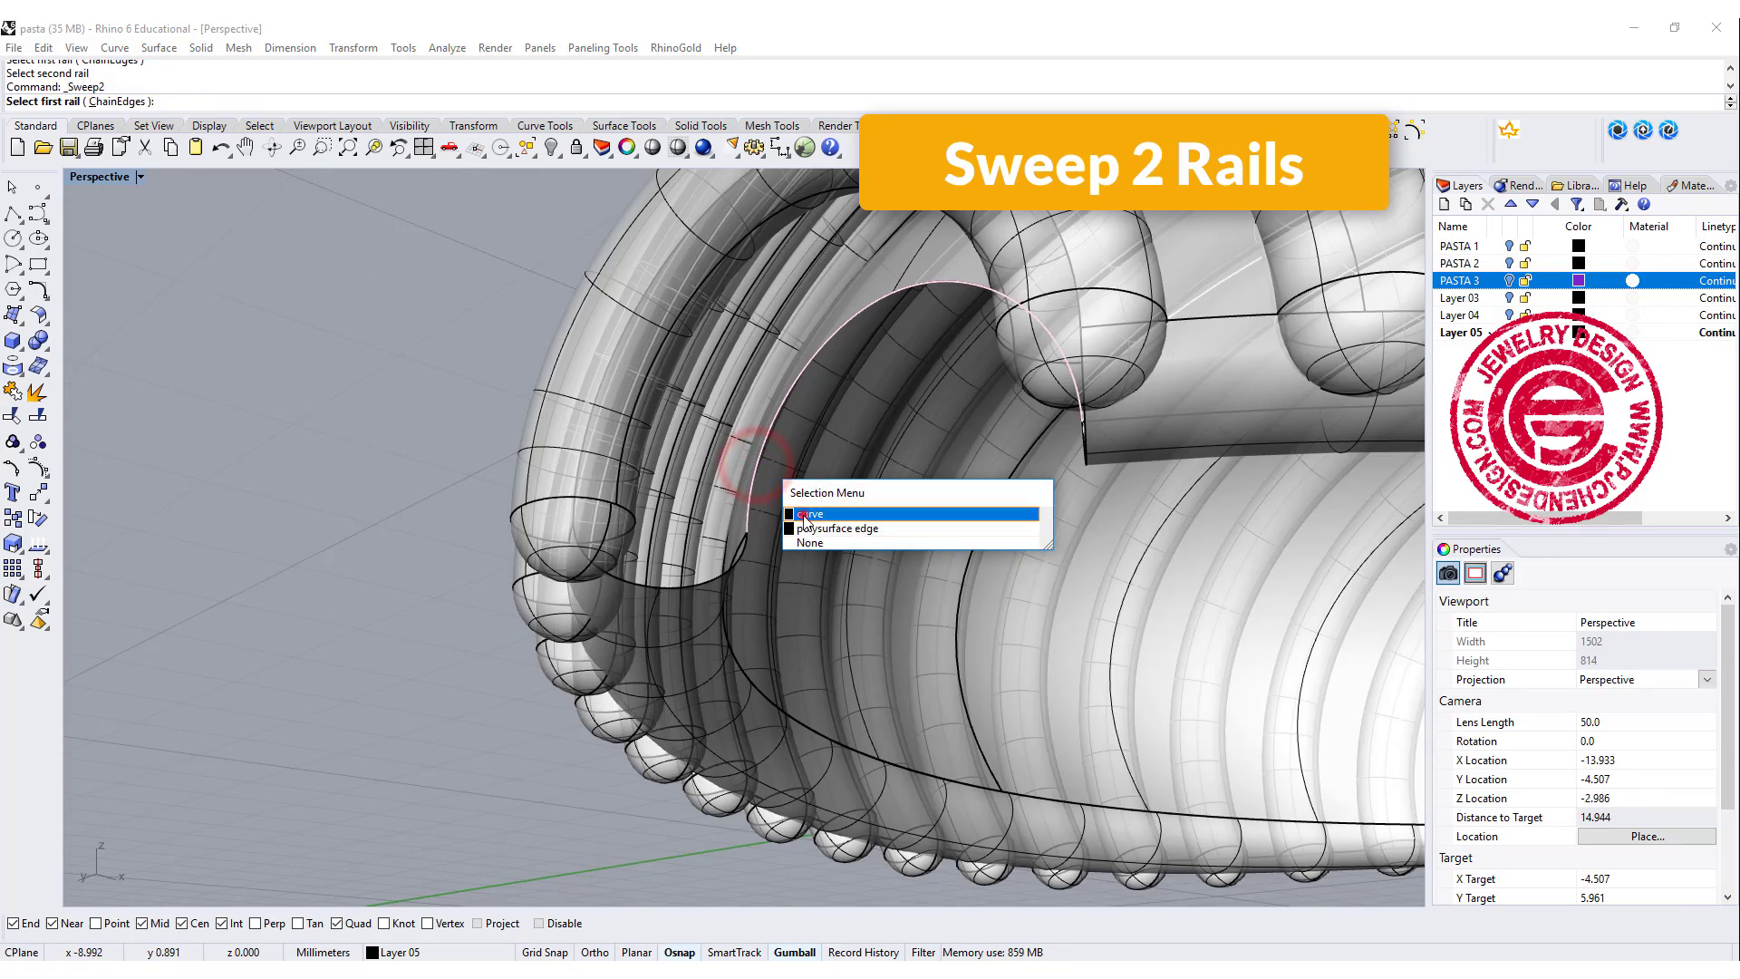
click(814, 514)
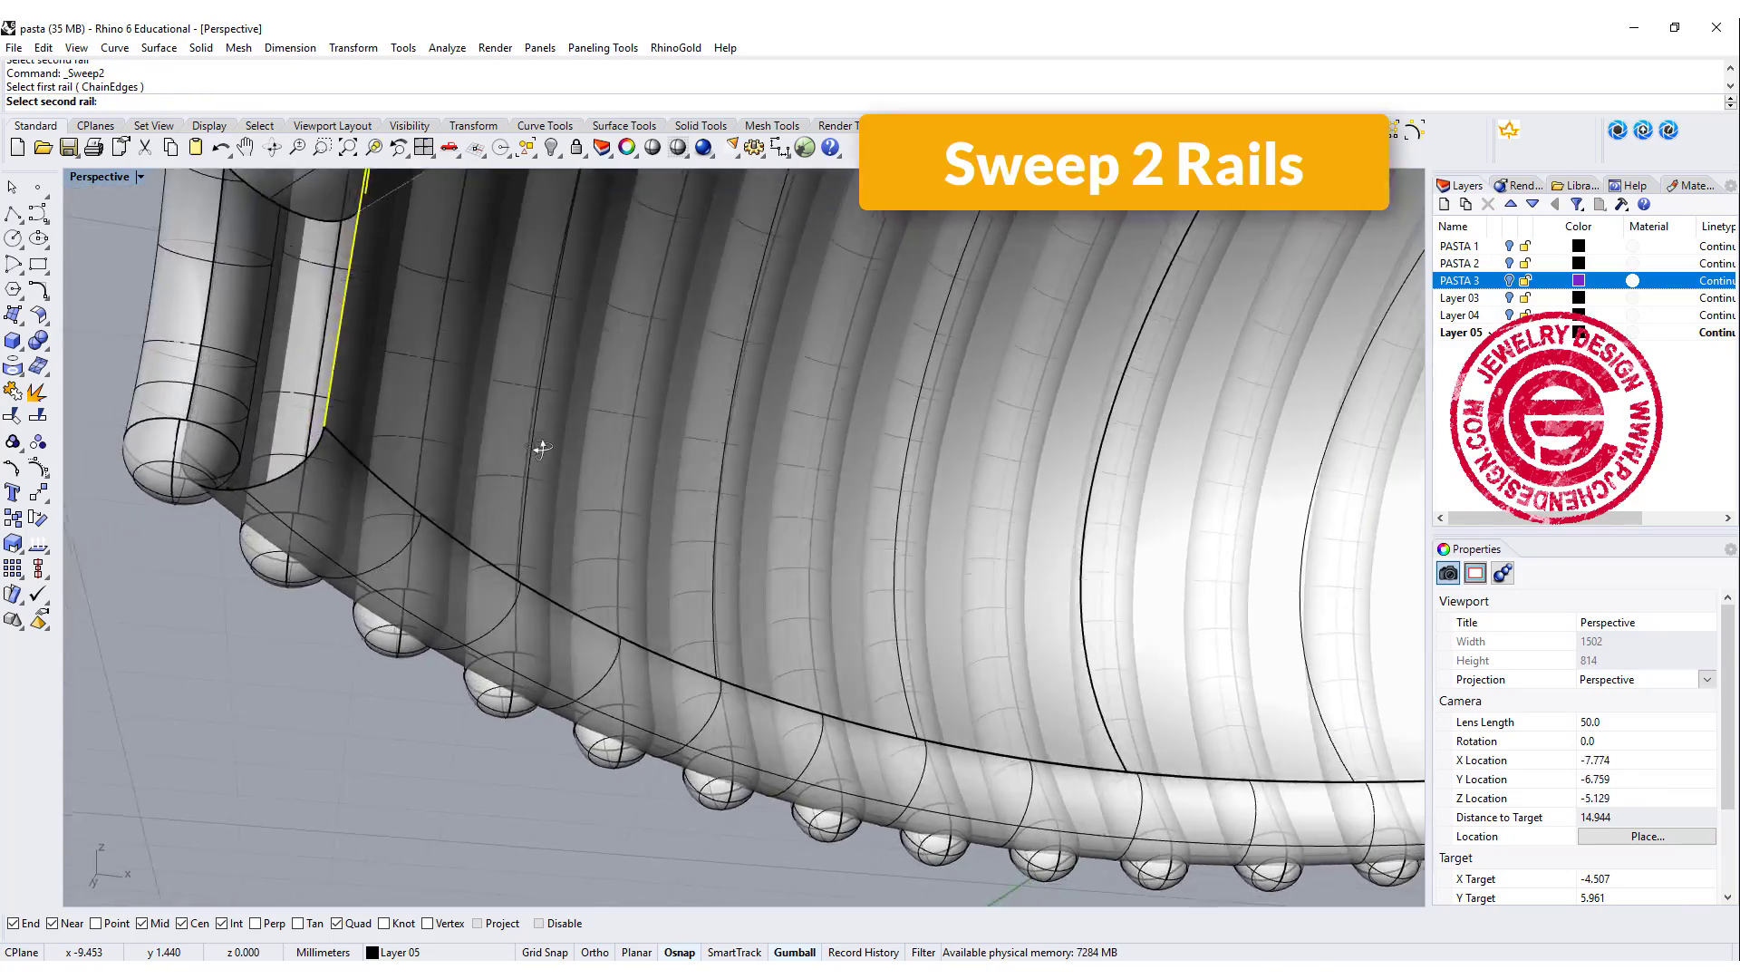
click(200, 436)
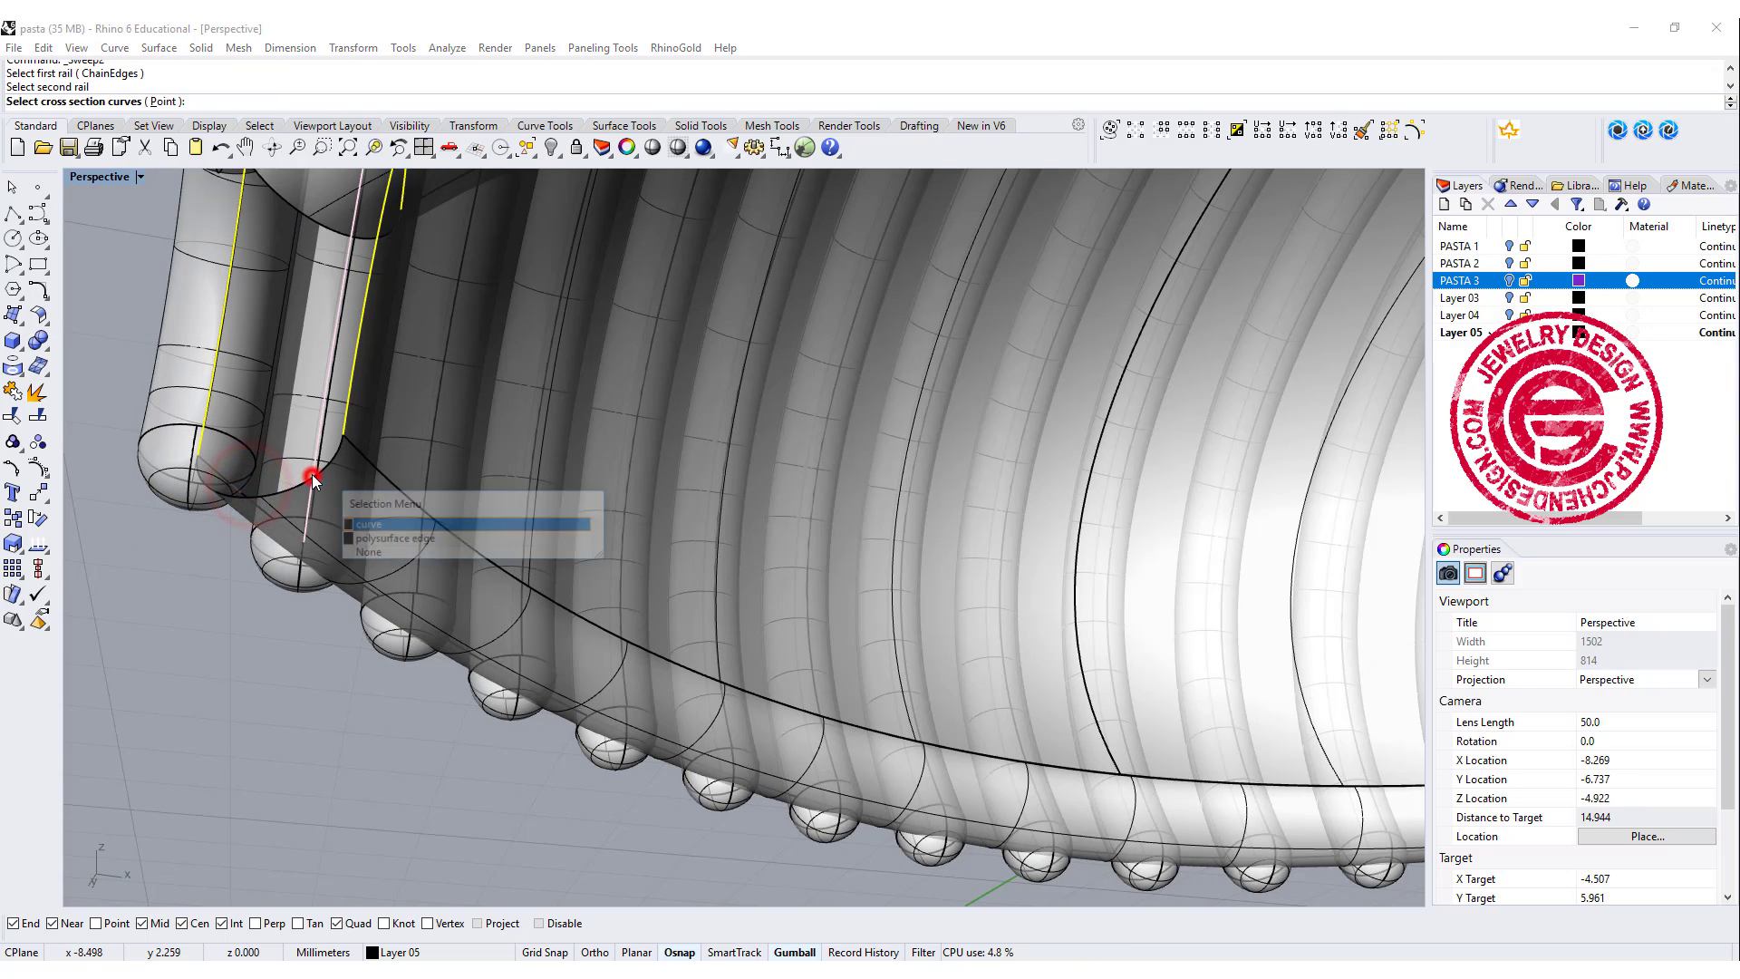
click(372, 523)
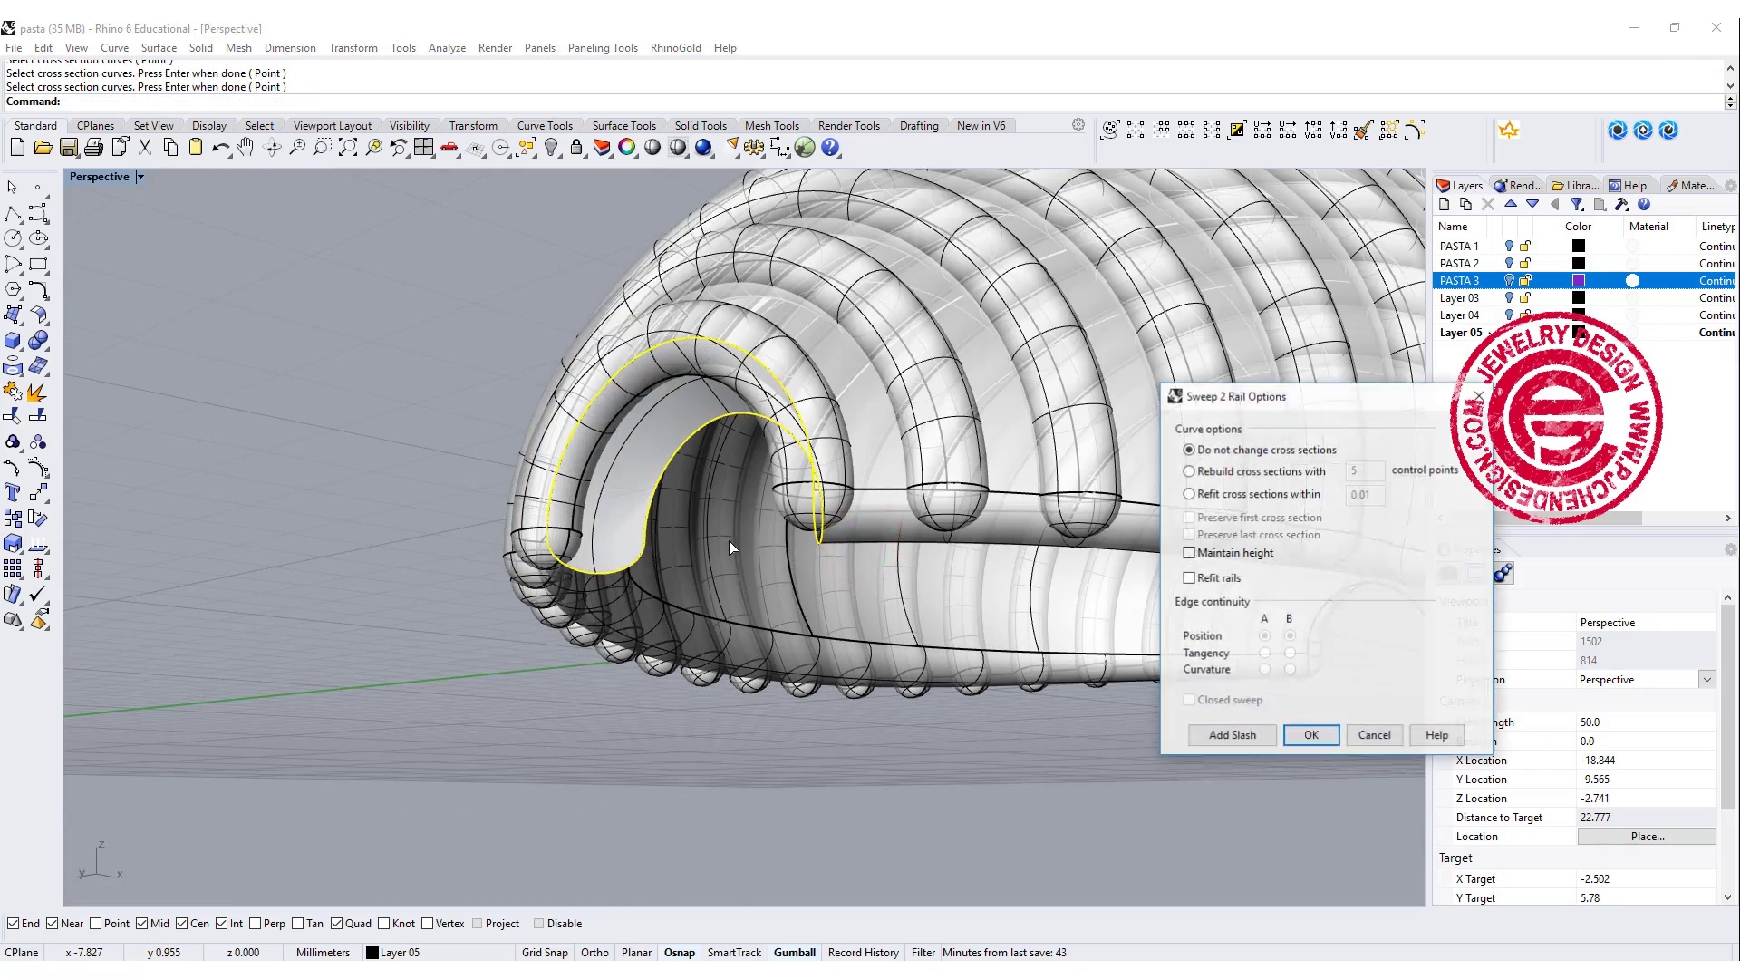
click(1309, 735)
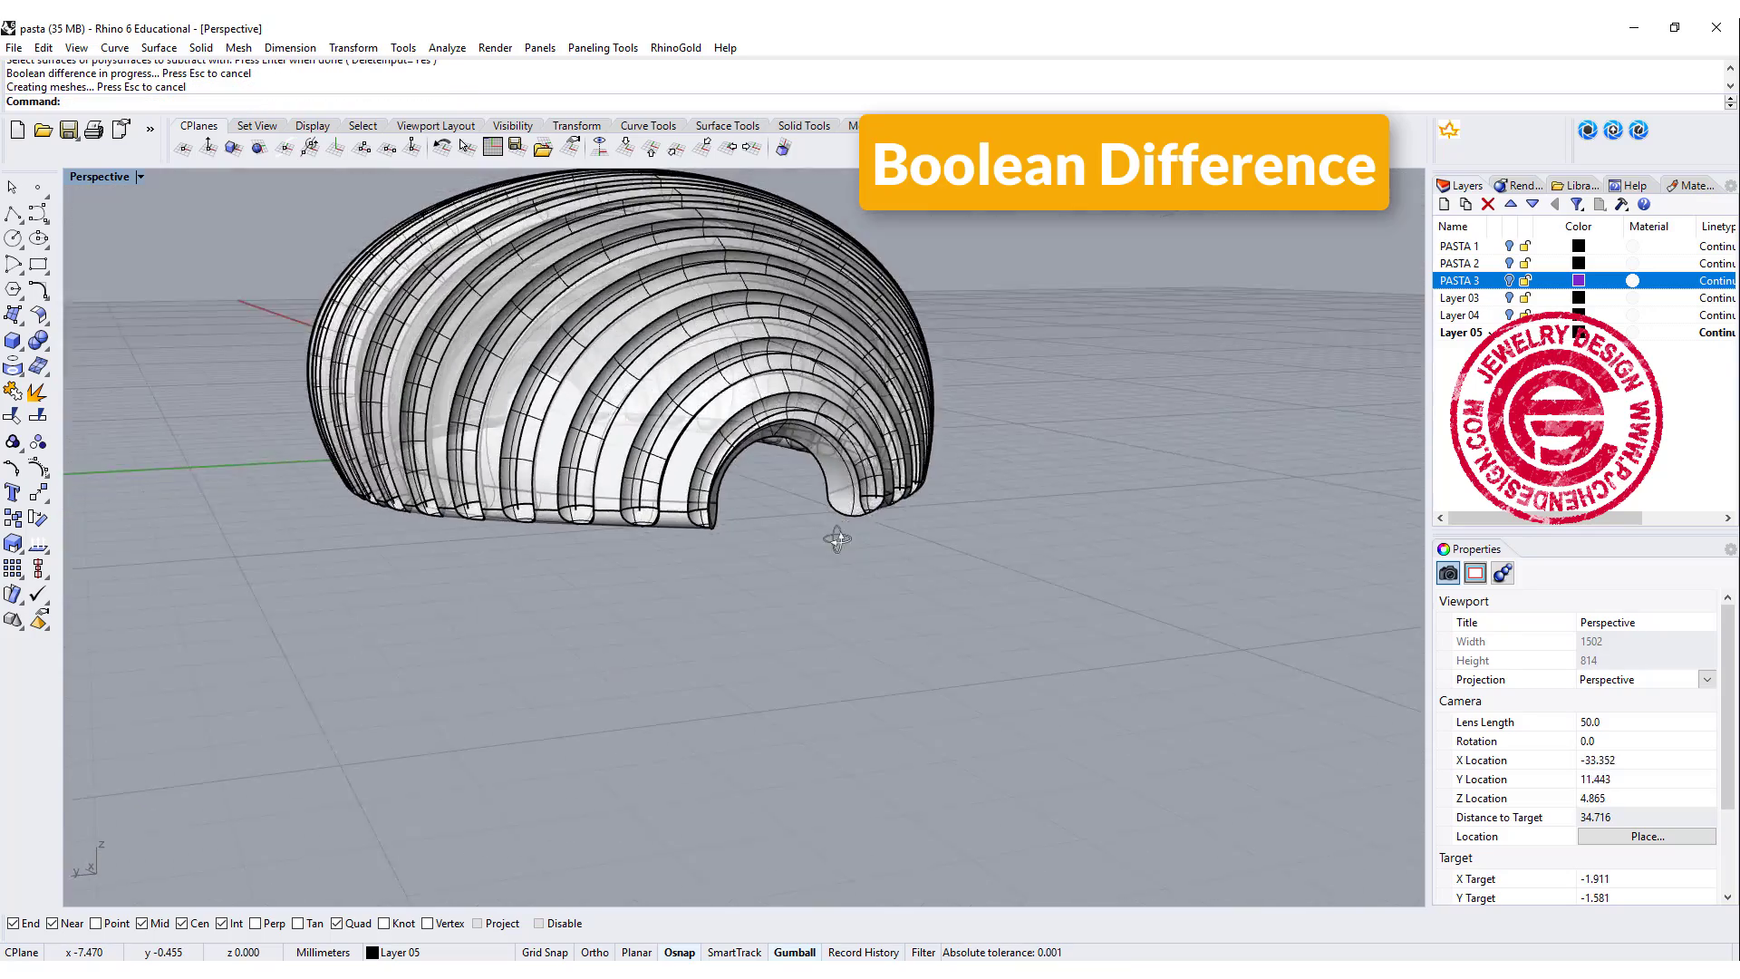
Zoom out to bring all the yellow pasta pieces into view.
drag(832, 538, 920, 660)
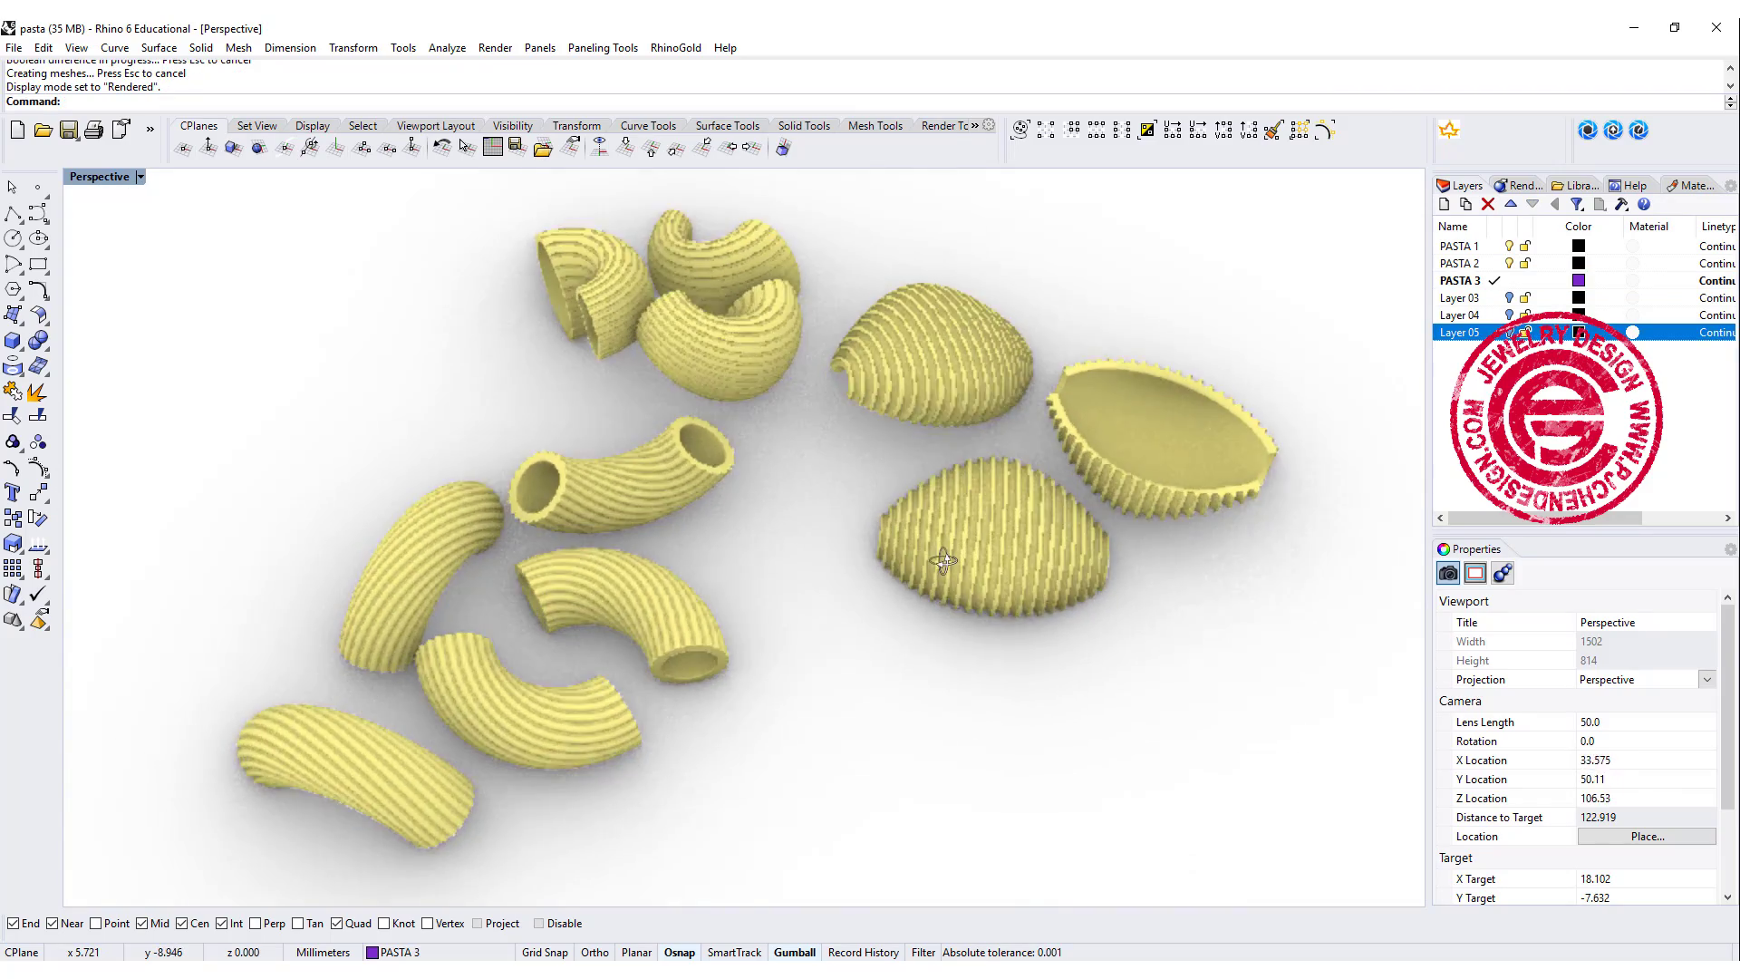
drag(943, 560, 894, 578)
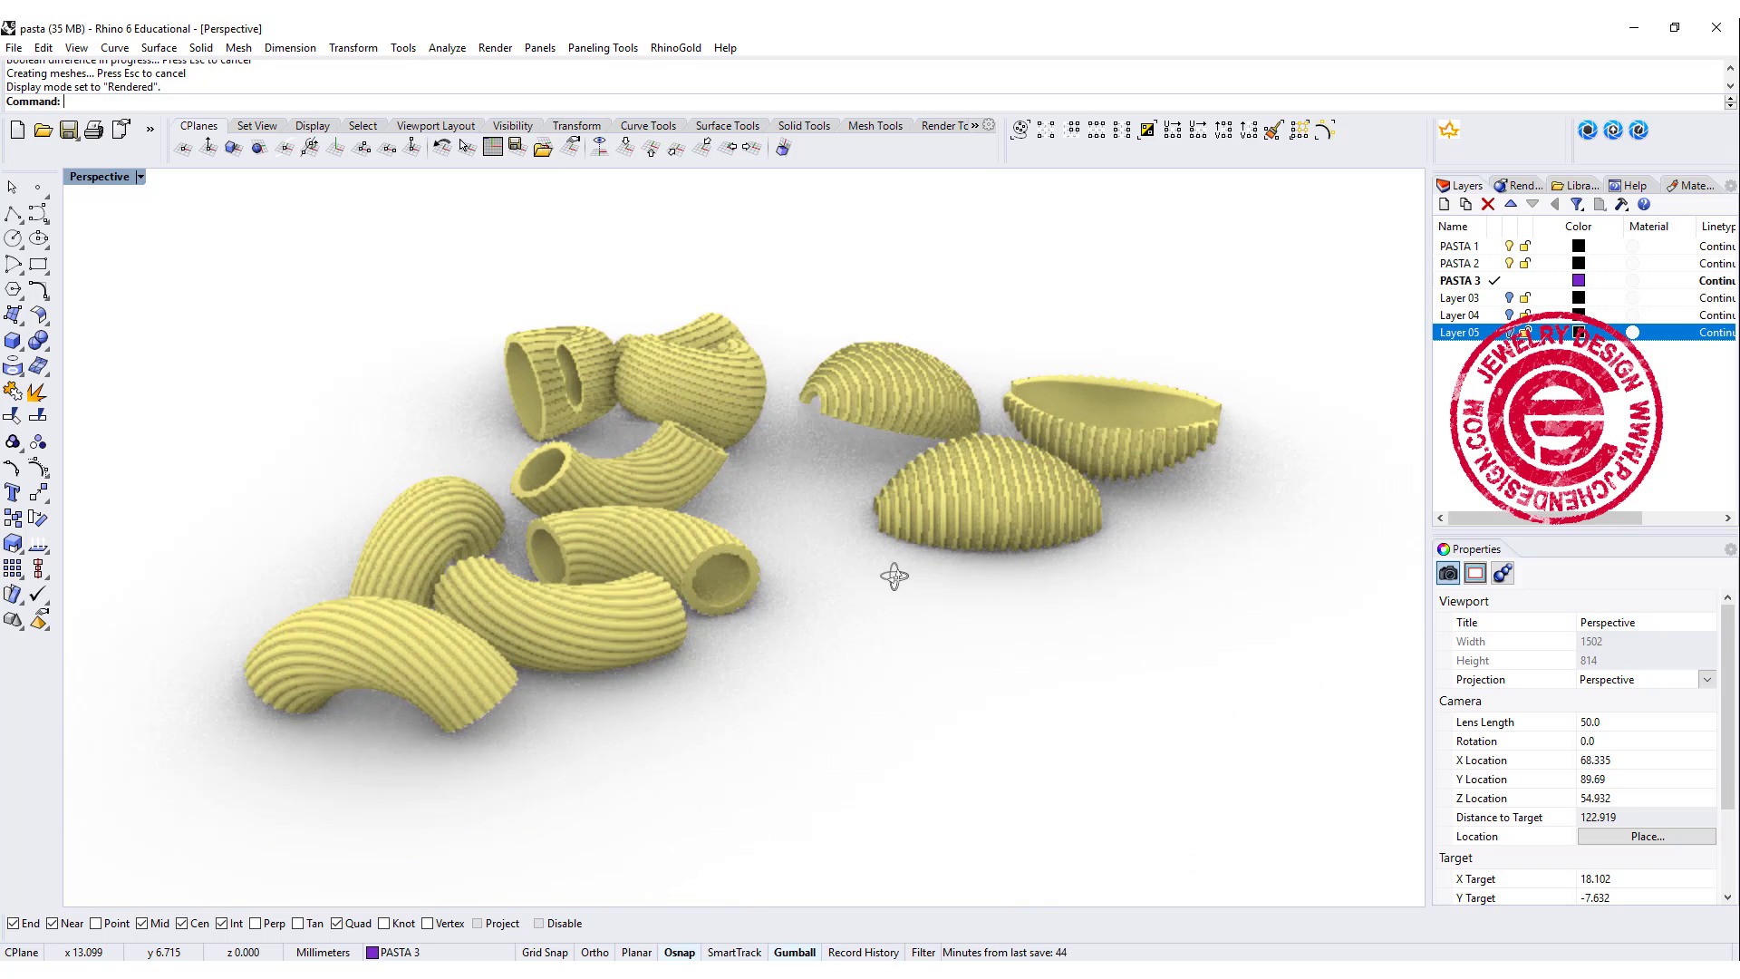
drag(894, 576, 800, 643)
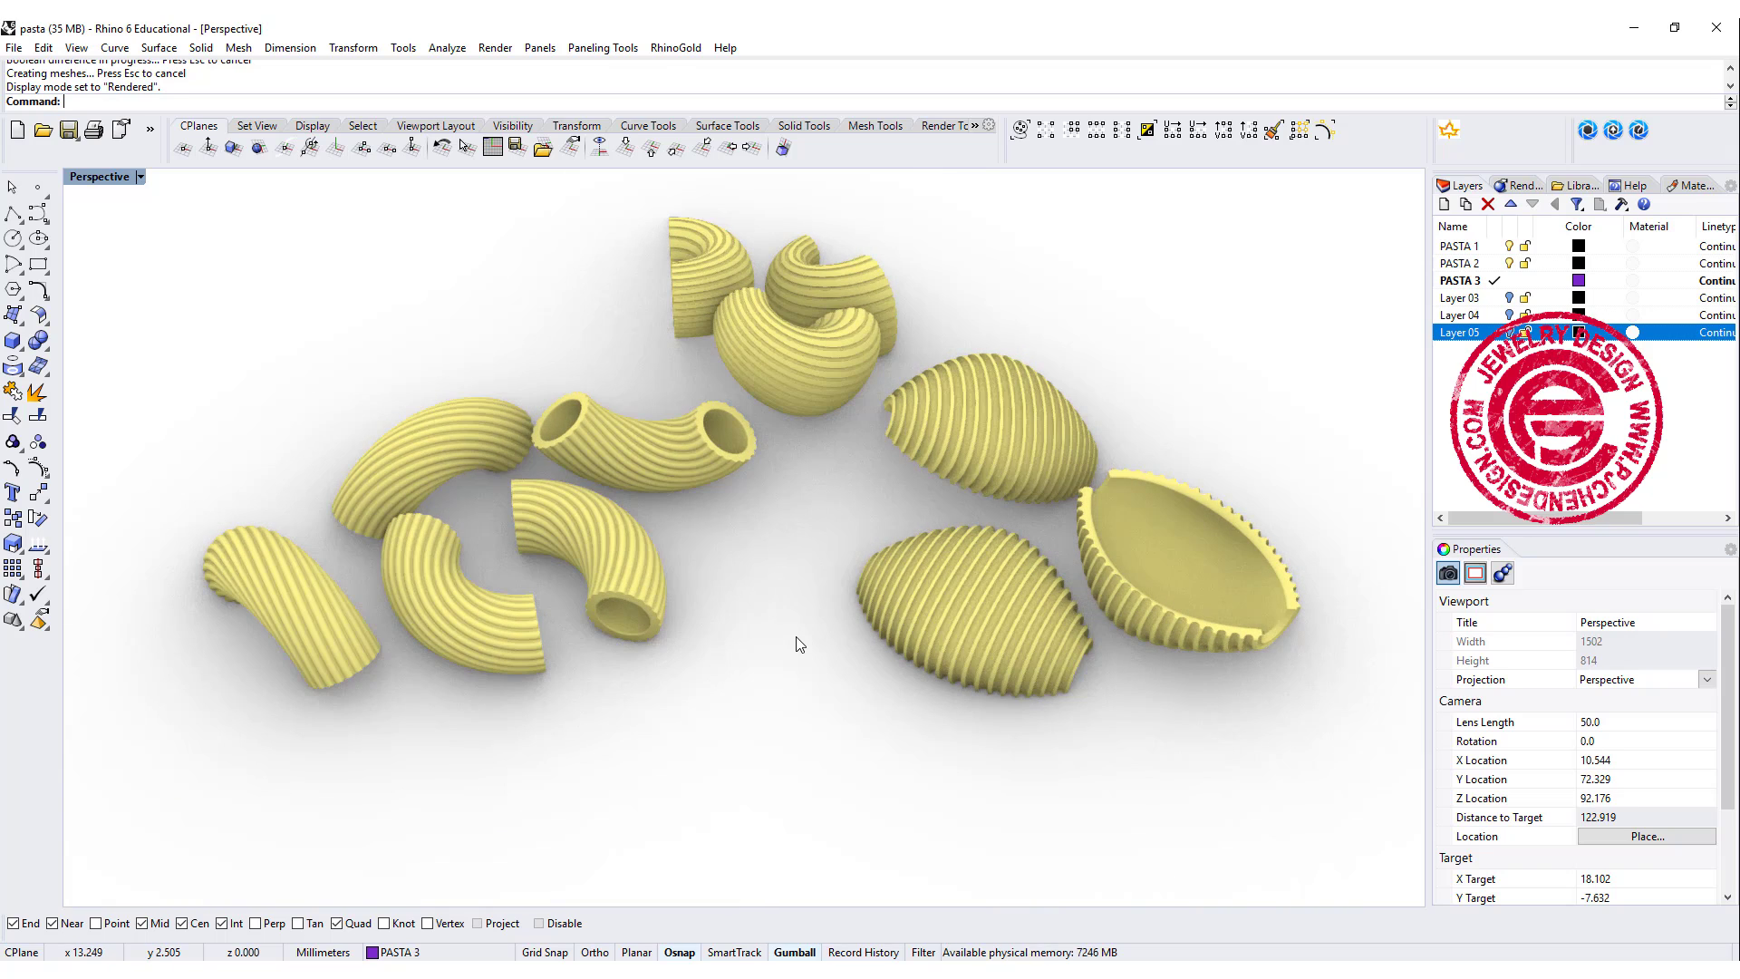
mouse_move(804, 633)
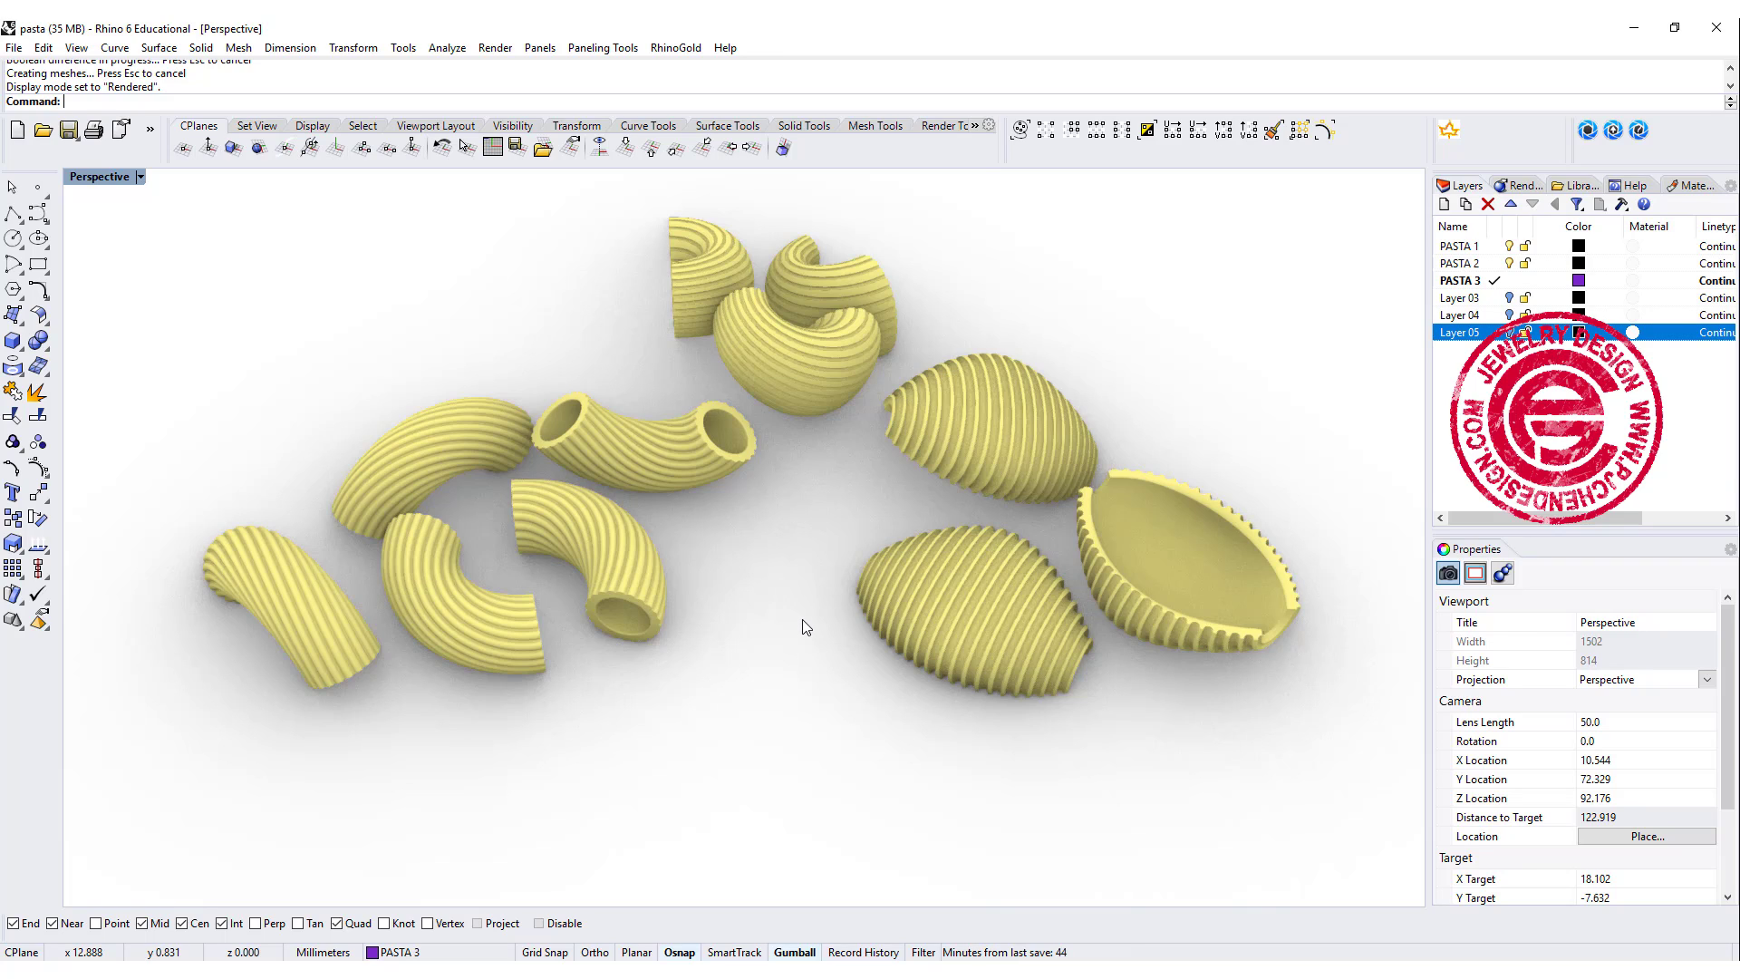
mouse_move(807, 627)
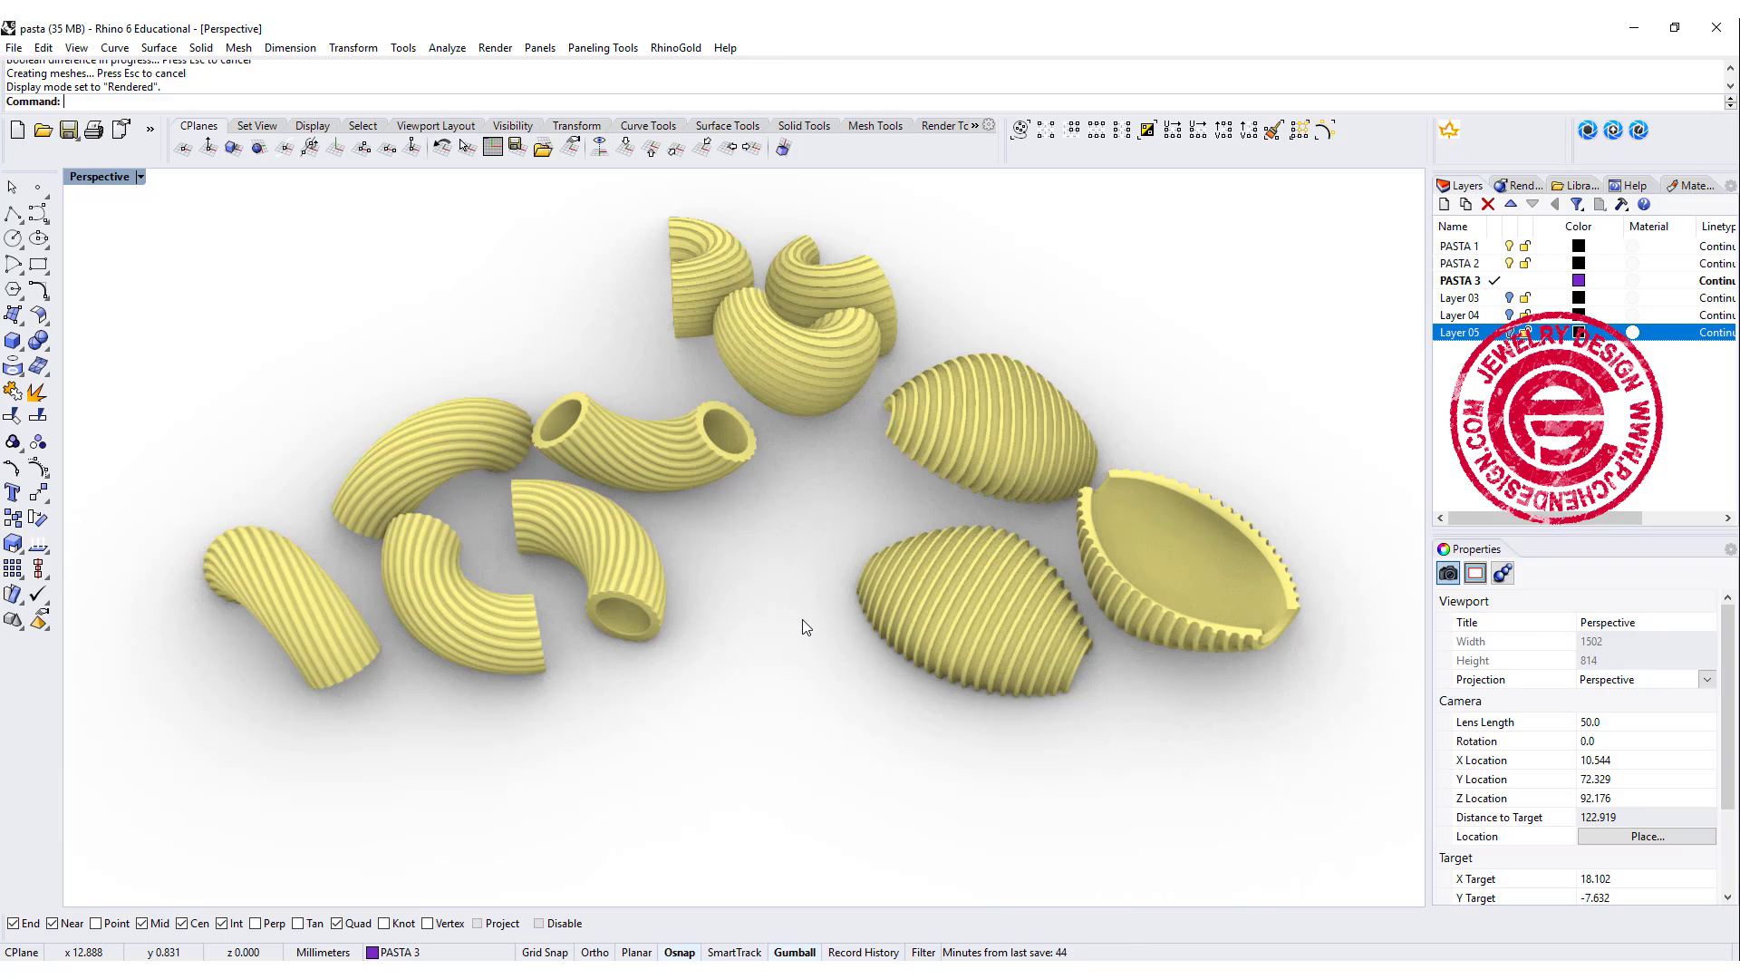